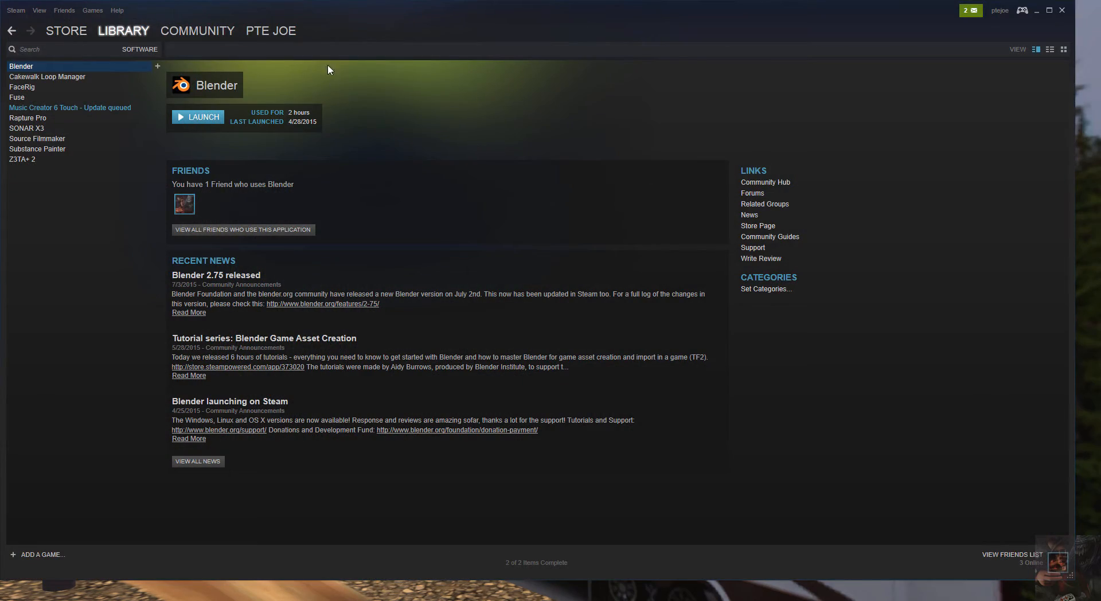
- Go to Steam's Community Activity page and start typing 'Crowbar tool' into Find People
click(197, 31)
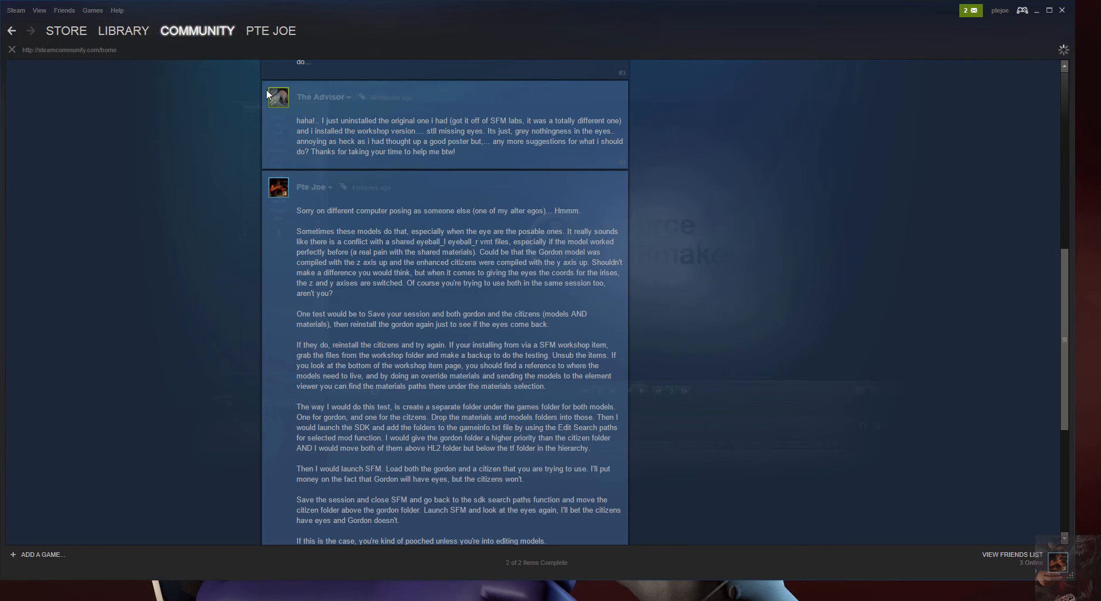
click(12, 30)
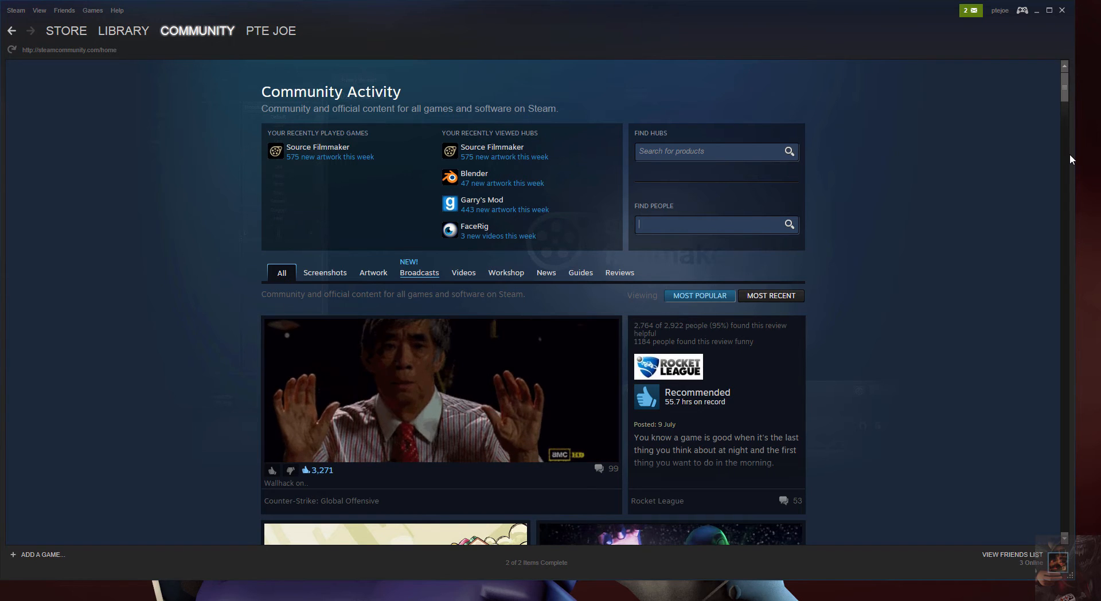
text(C)
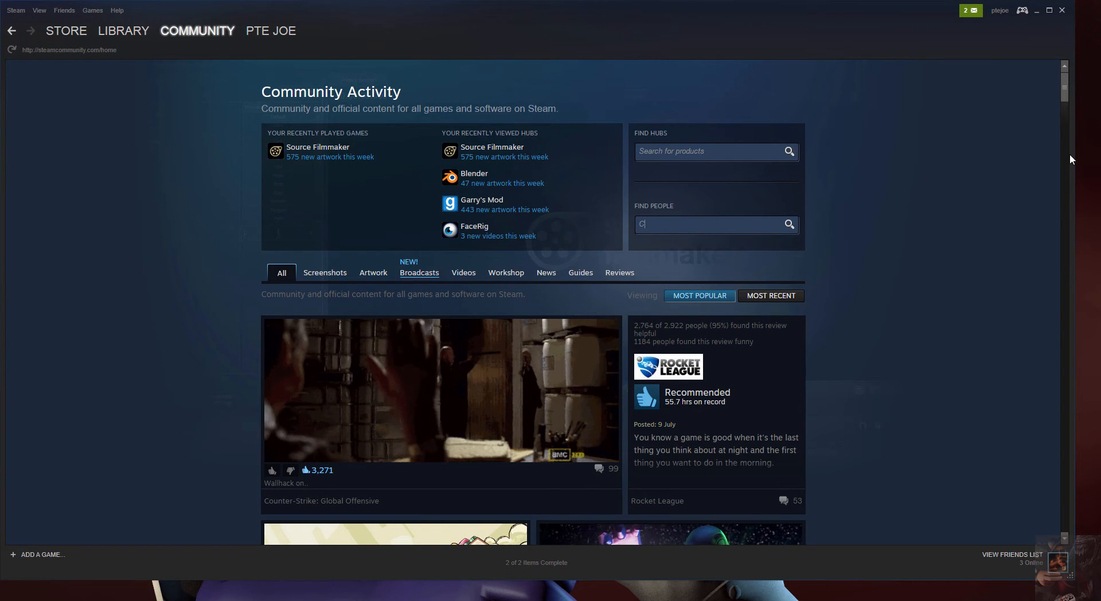
- Finish entering 'Crowbar tool' and run the community search
text(rowbar)
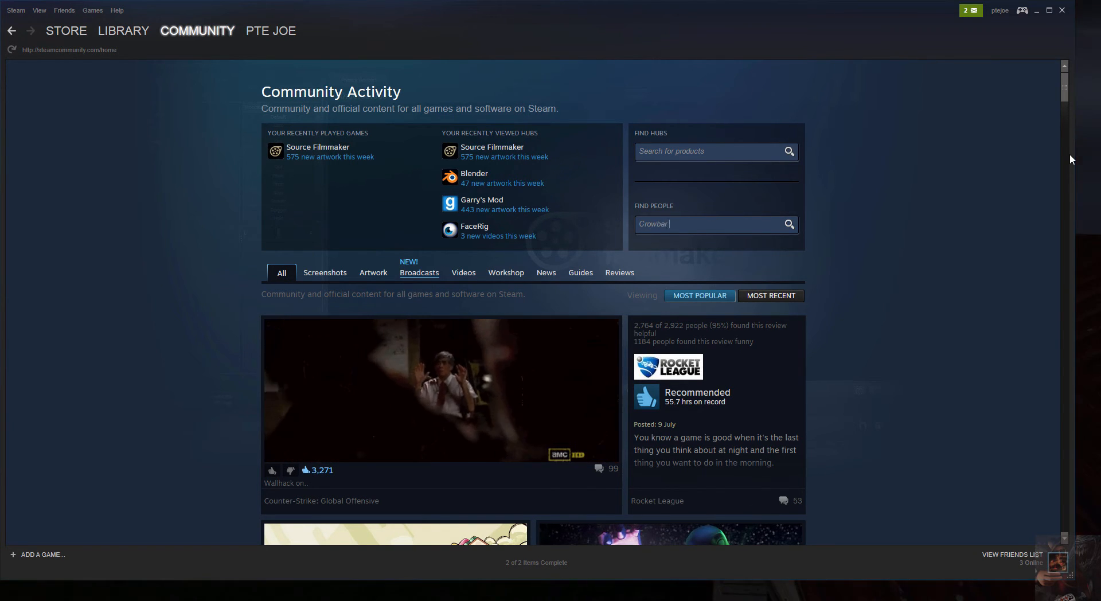
text(tool)
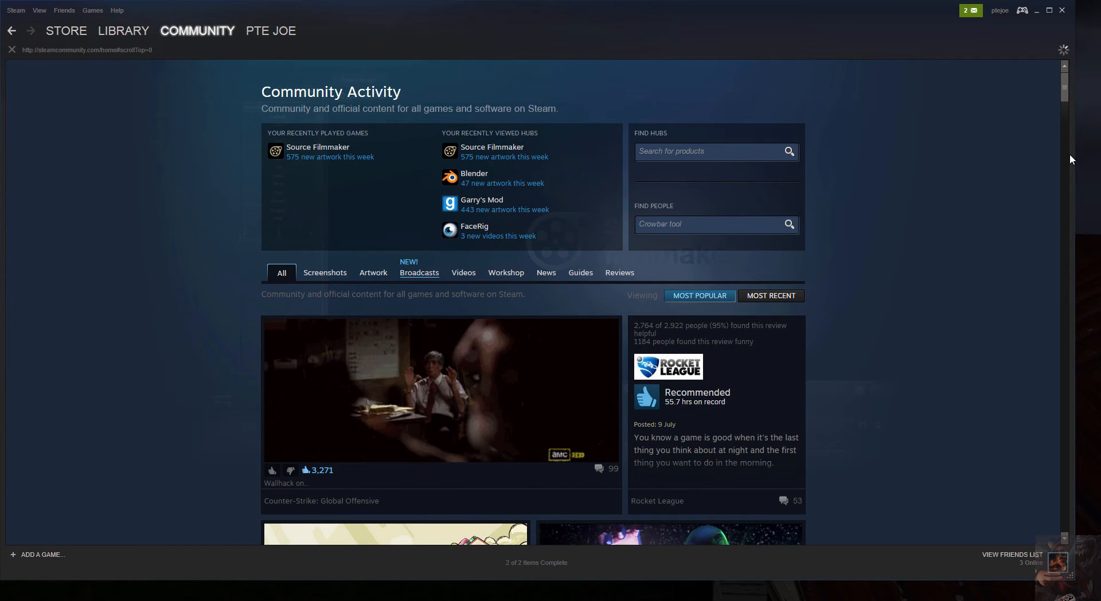
click(788, 224)
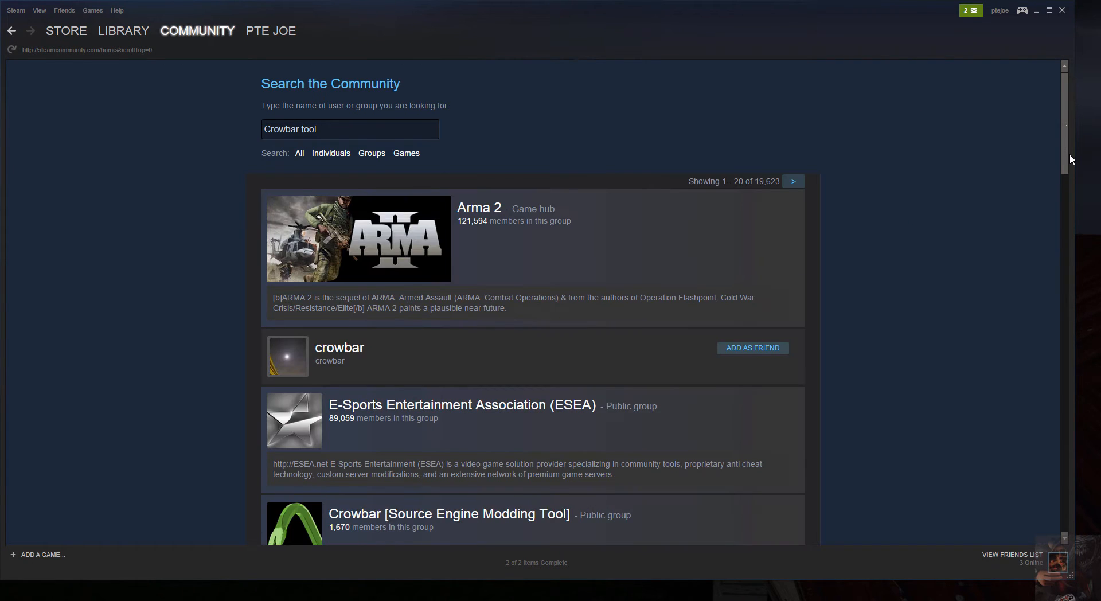
- Open the 'Crowbar [Source Engine Modding Tool]' public group from the search results
scroll(down, 3)
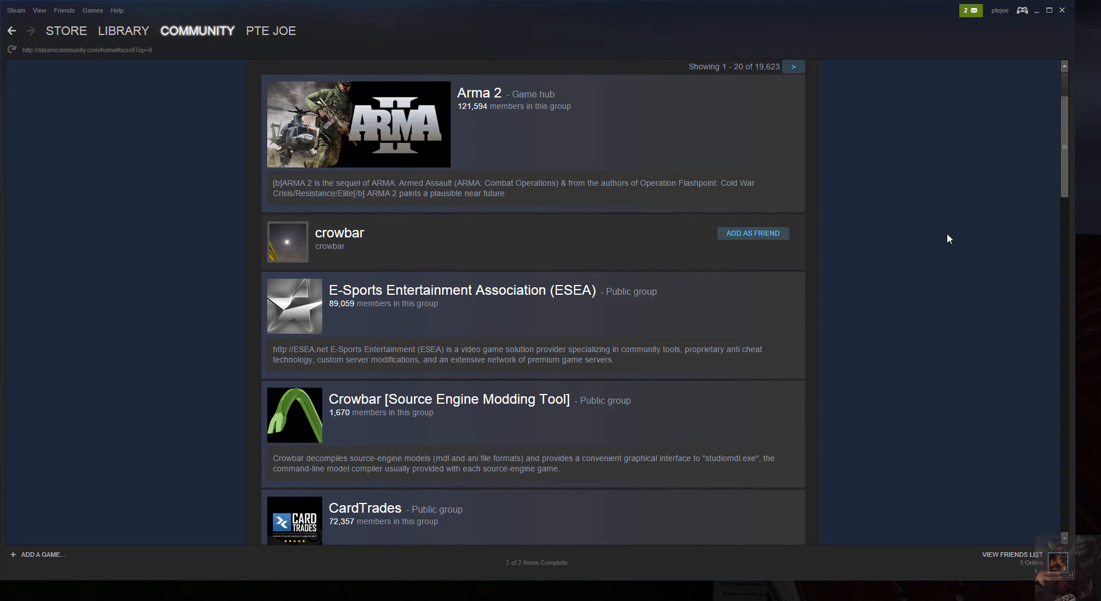
scroll(down, 3)
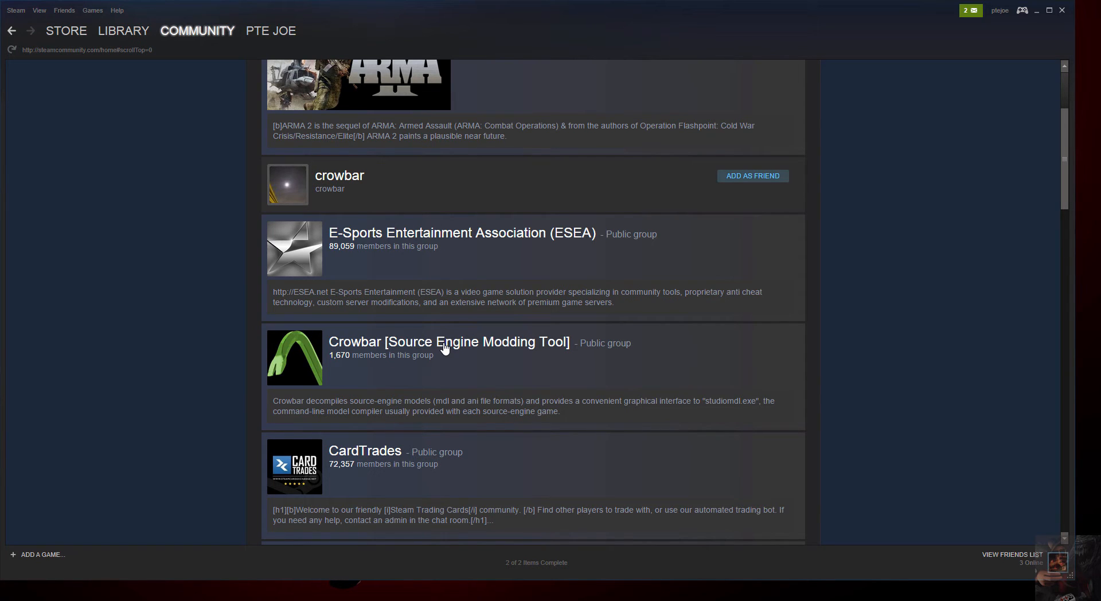
click(448, 341)
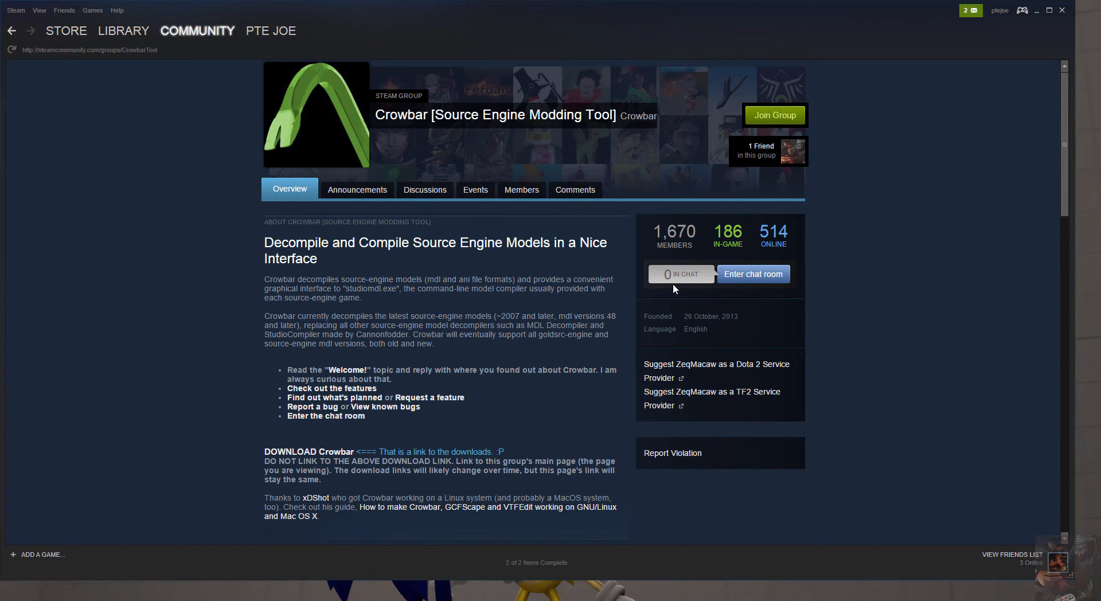
mouse_move(627, 215)
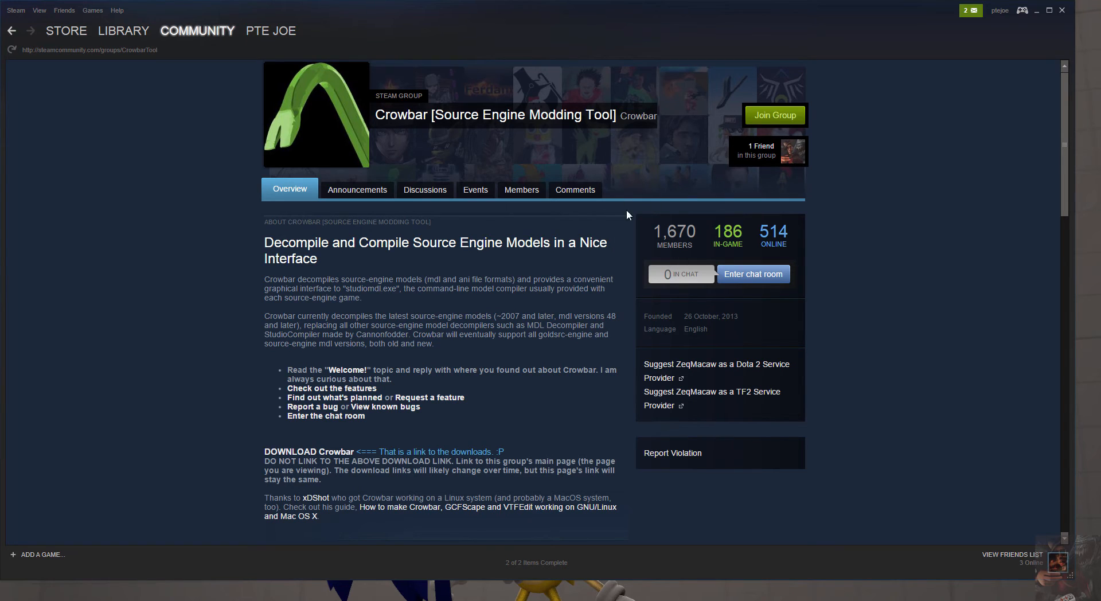
mouse_move(711, 231)
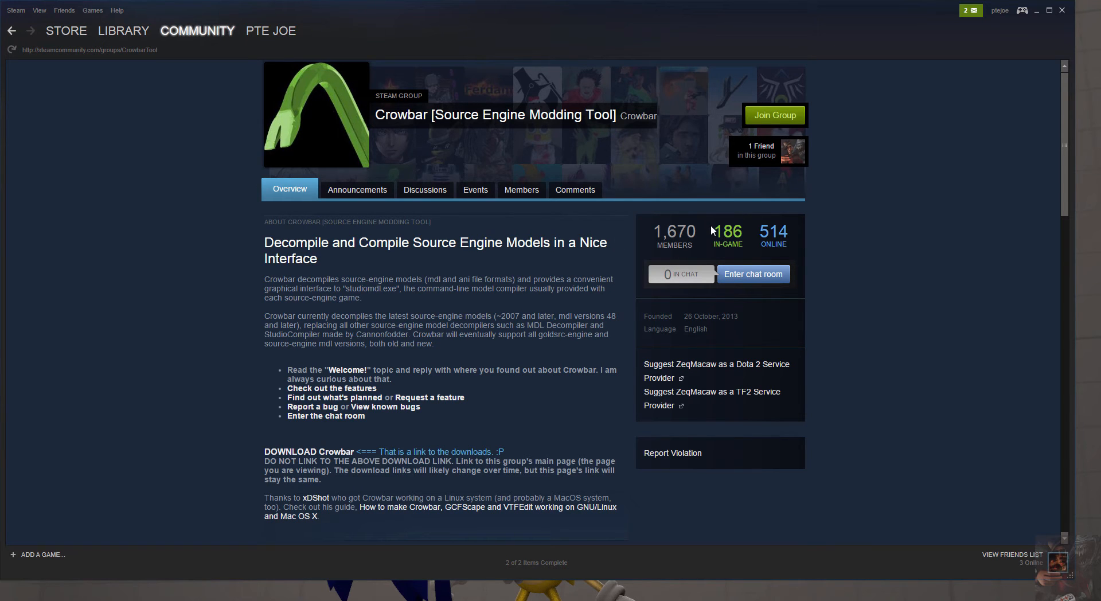
mouse_move(859, 159)
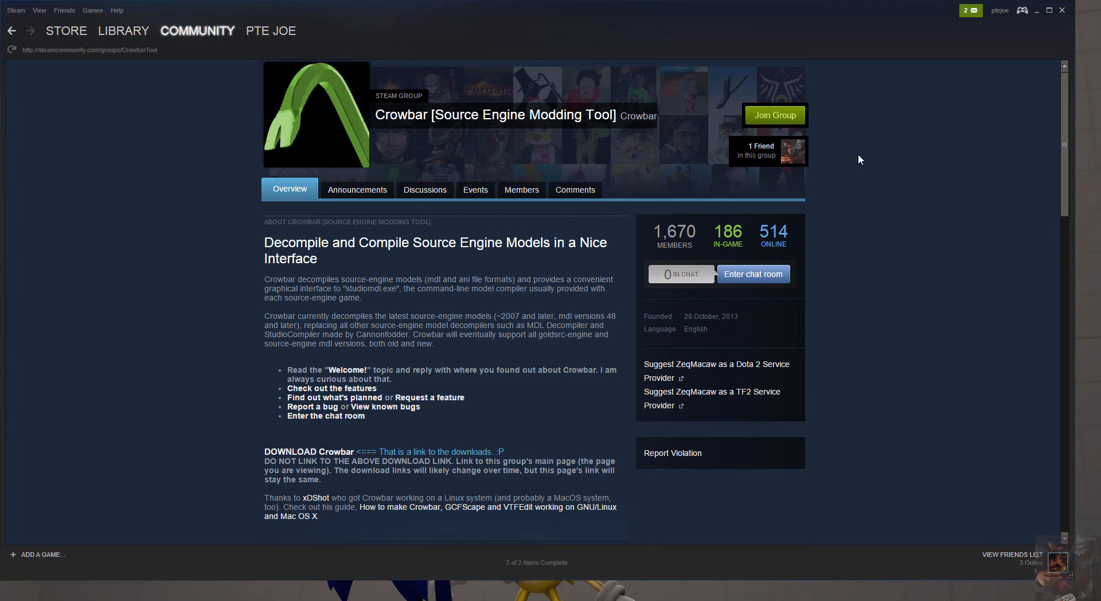
mouse_move(784, 88)
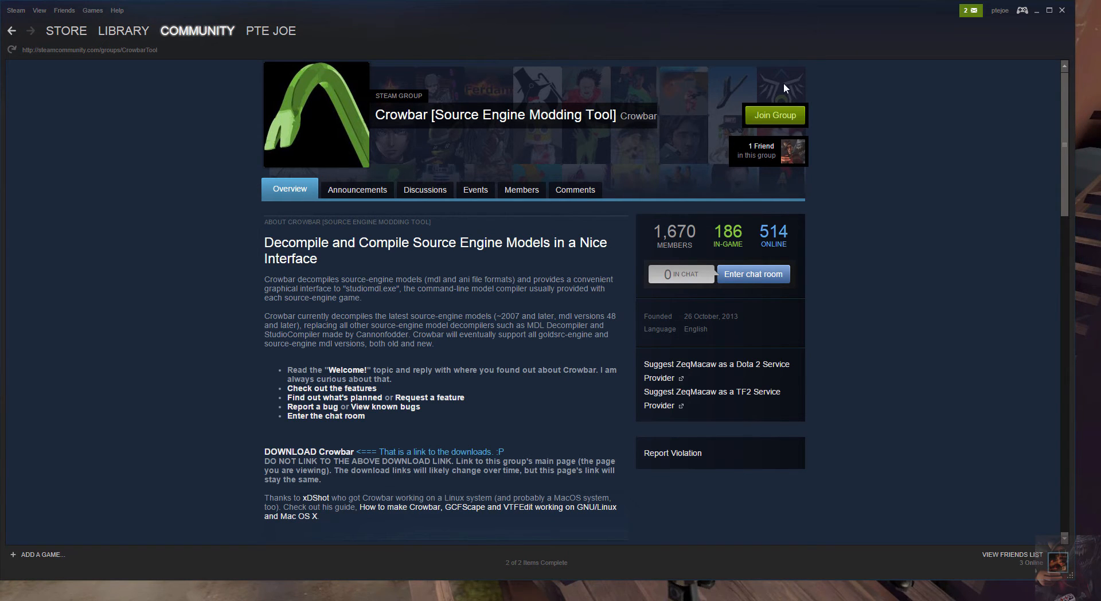
click(271, 30)
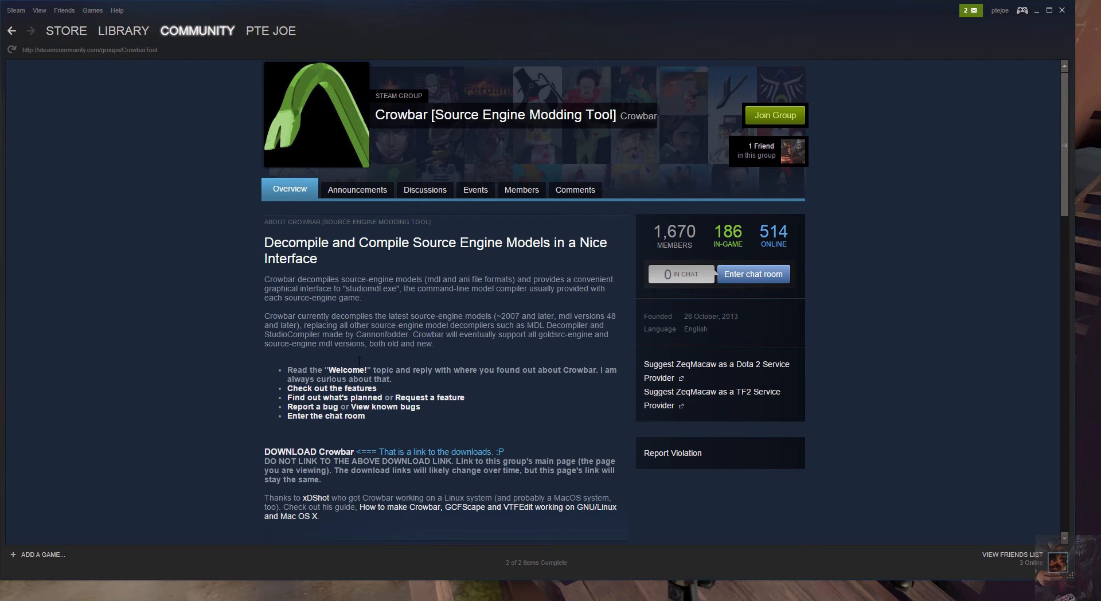
mouse_move(181, 361)
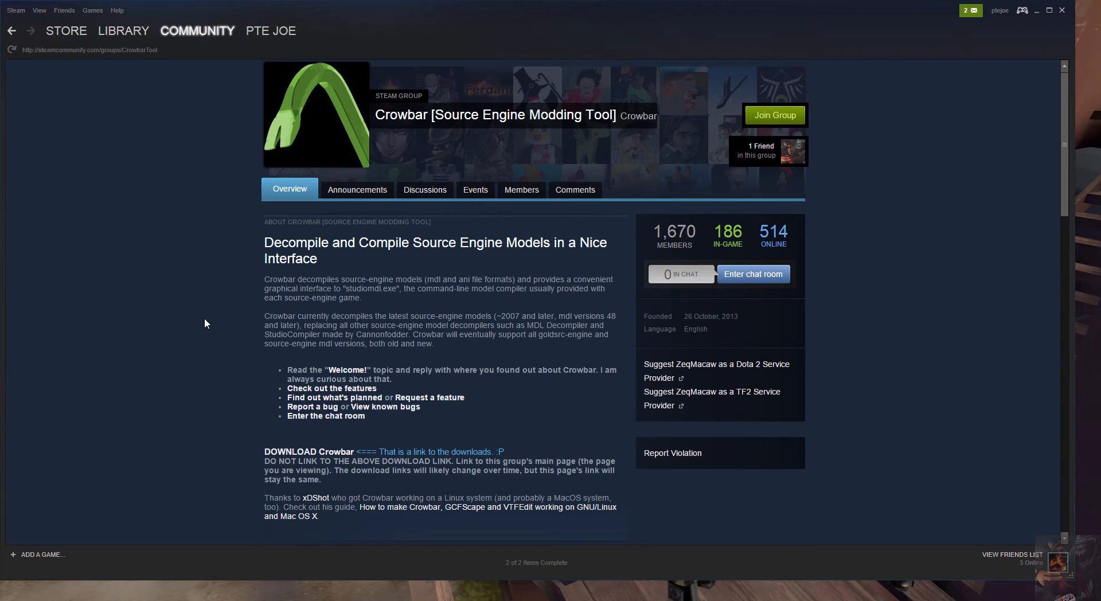
scroll(down, 3)
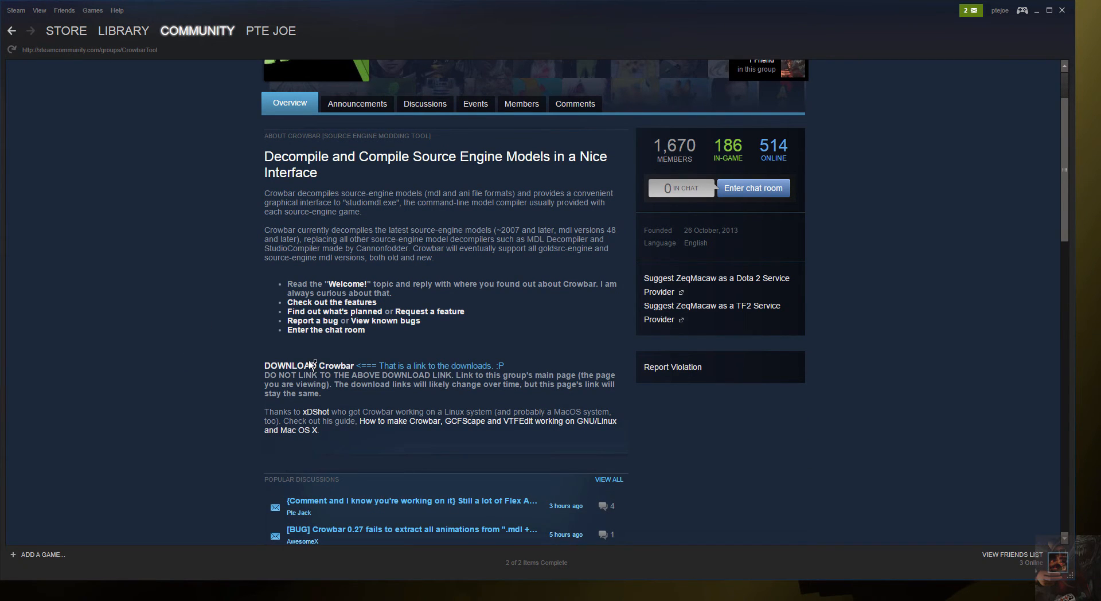
- Open the pinned Download Crowbar topic and its Crowbar_2015-07-14_0.27.7z release link
click(332, 365)
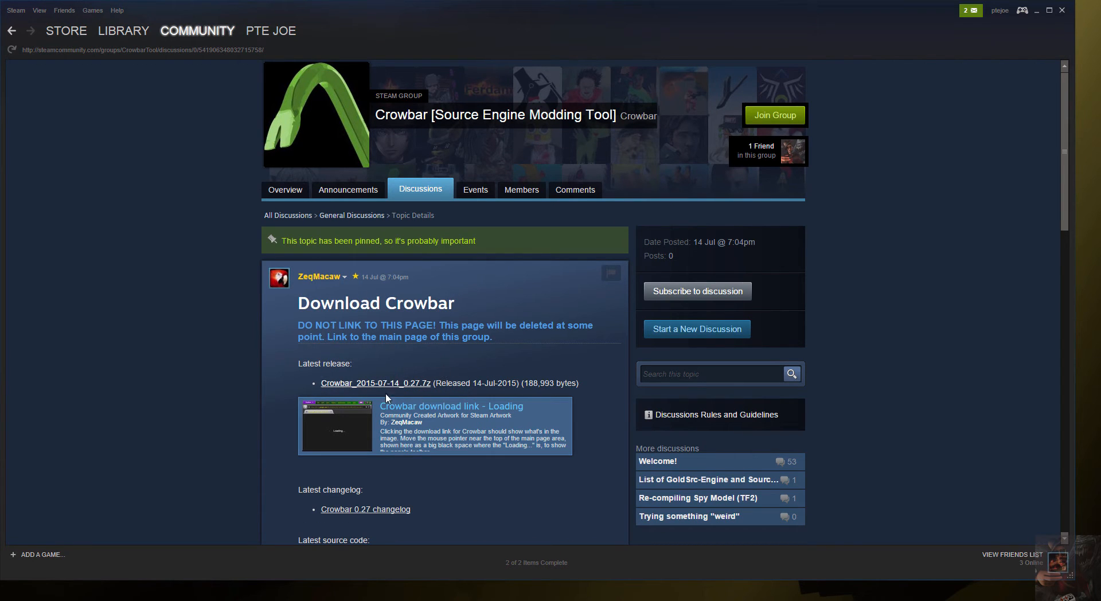
mouse_move(460, 405)
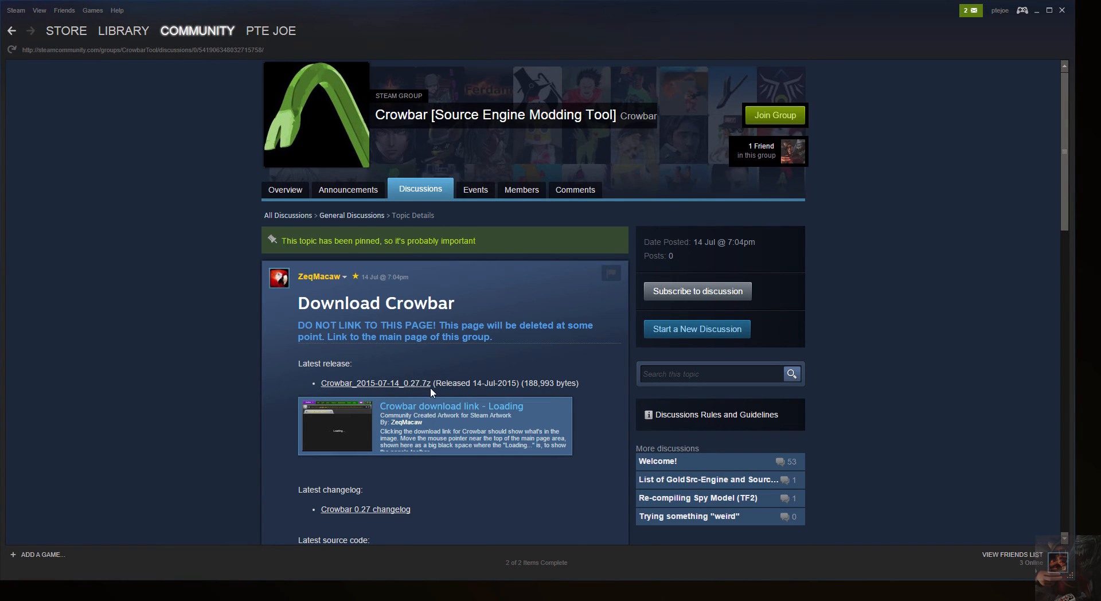
mouse_move(410, 386)
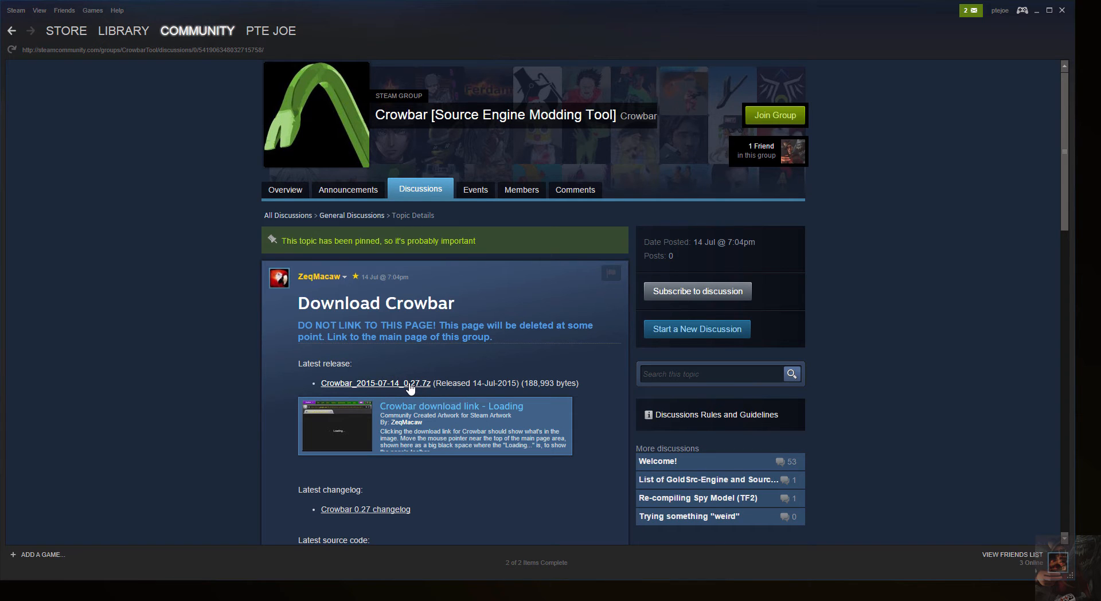
click(375, 382)
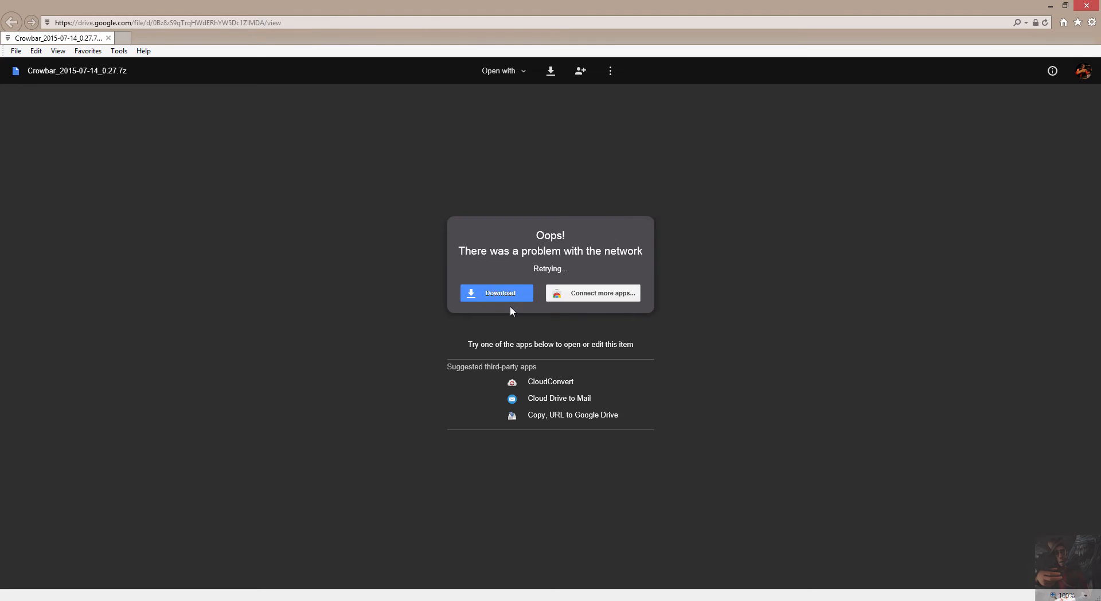
- Save Crowbar_2015-07-14_0.27.7z from Google Drive to the Desktop using Save as
click(497, 293)
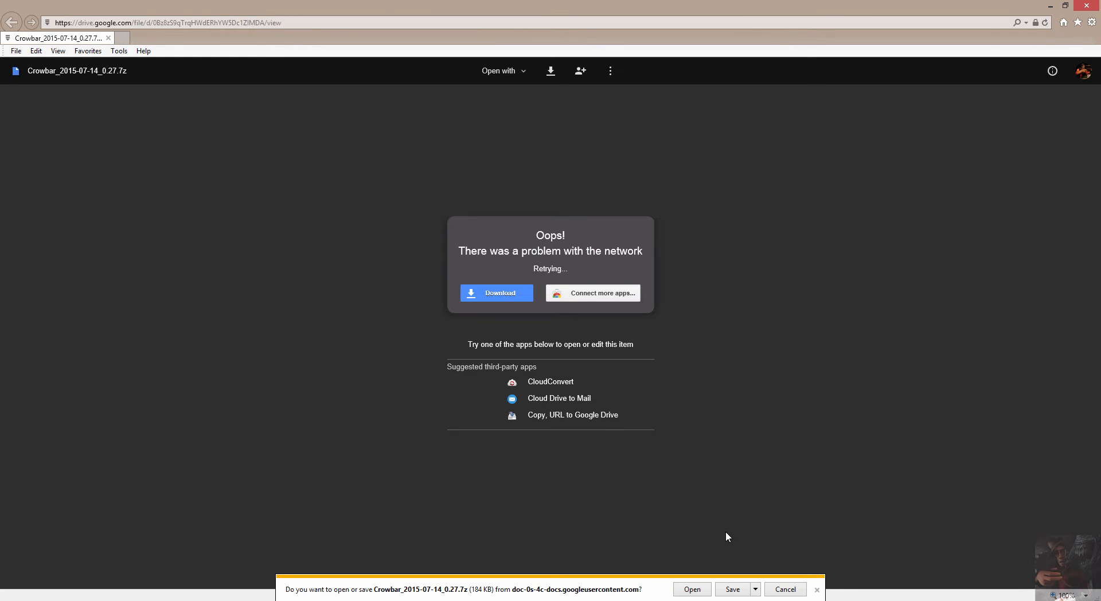
click(754, 589)
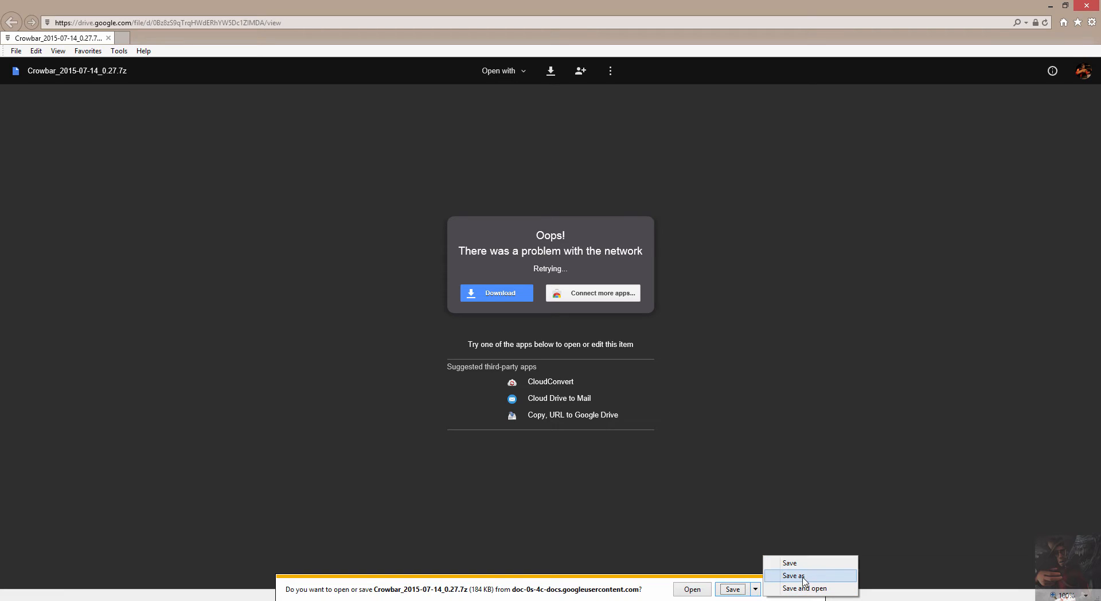
click(792, 576)
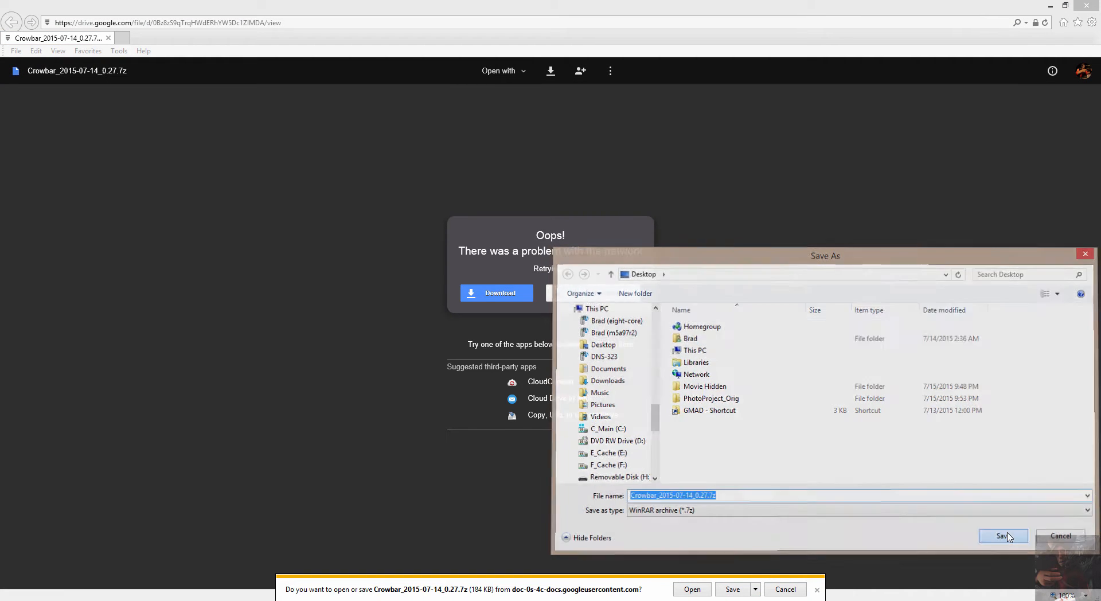
click(1002, 536)
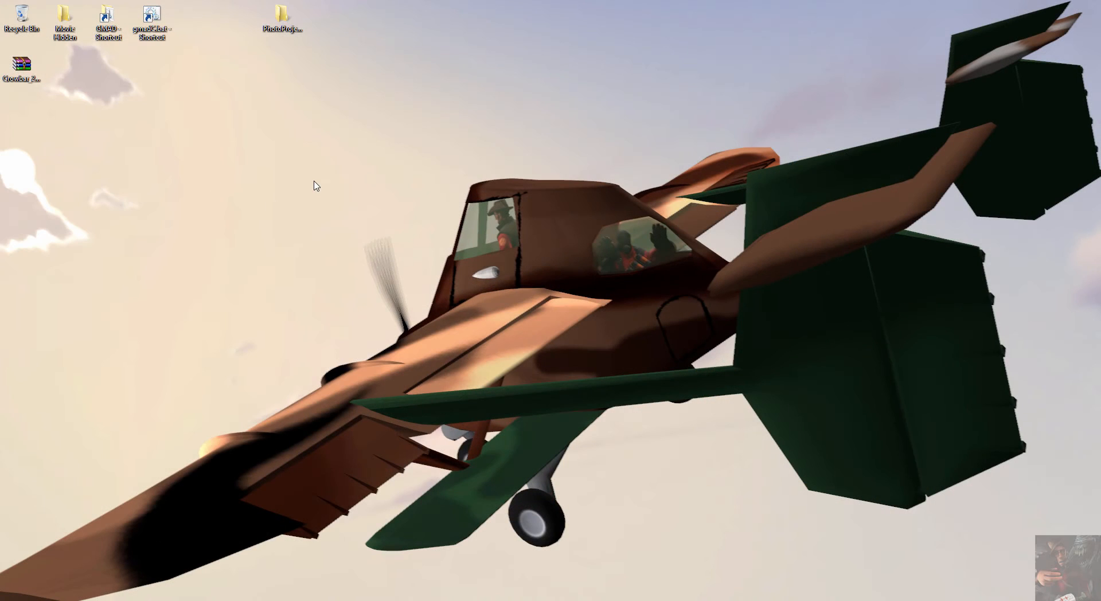
mouse_move(280, 198)
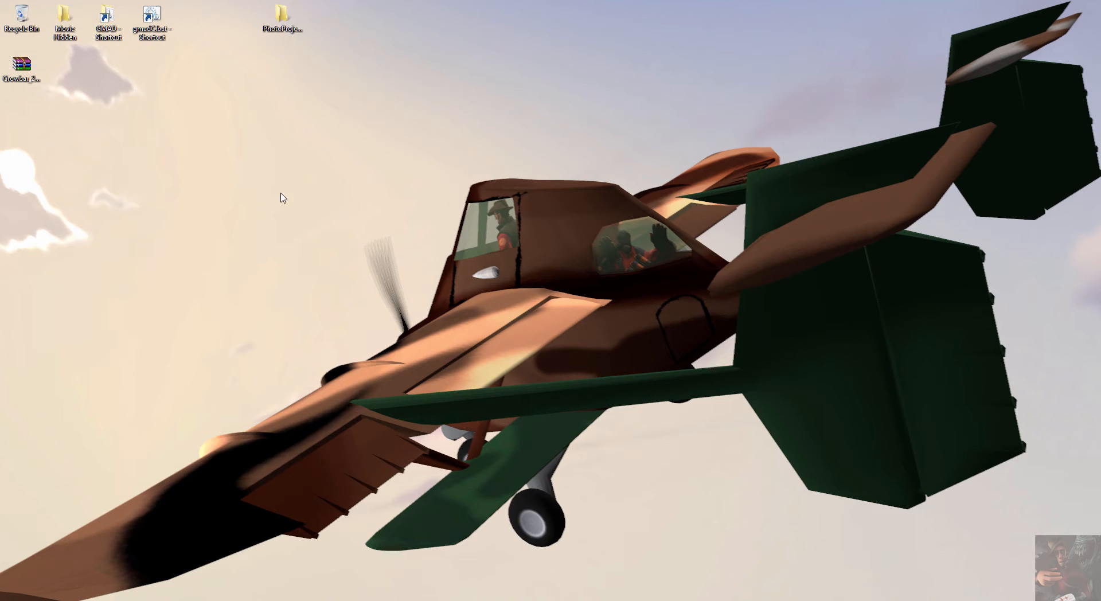
- Extract the Crowbar .7z archive into a Crowbar_2015-07-14_0.27 folder on the desktop
click(23, 66)
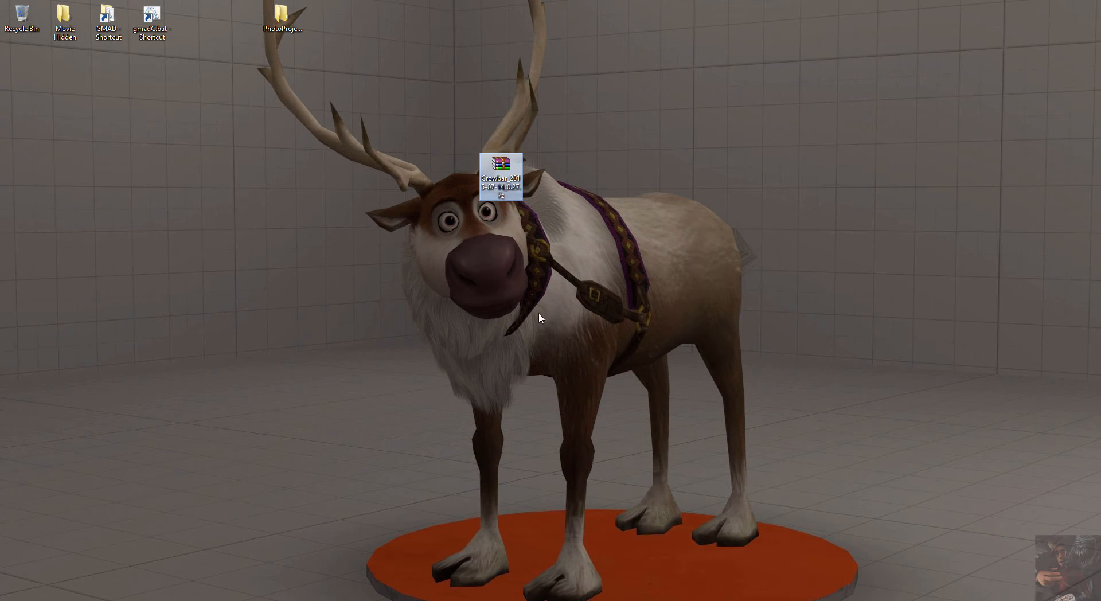
mouse_move(501, 172)
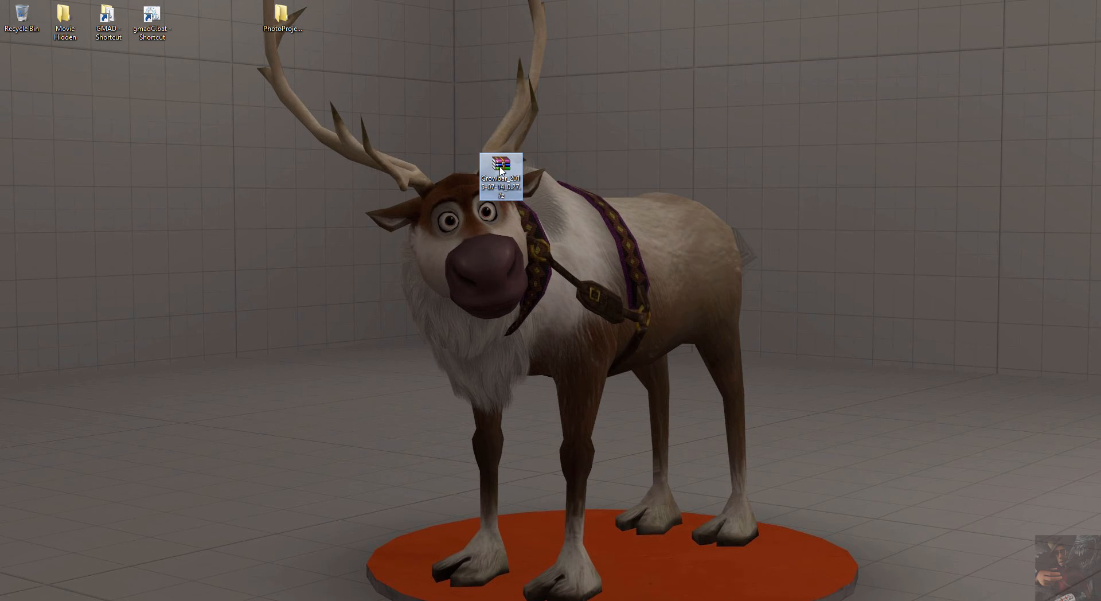
drag(500, 169, 701, 137)
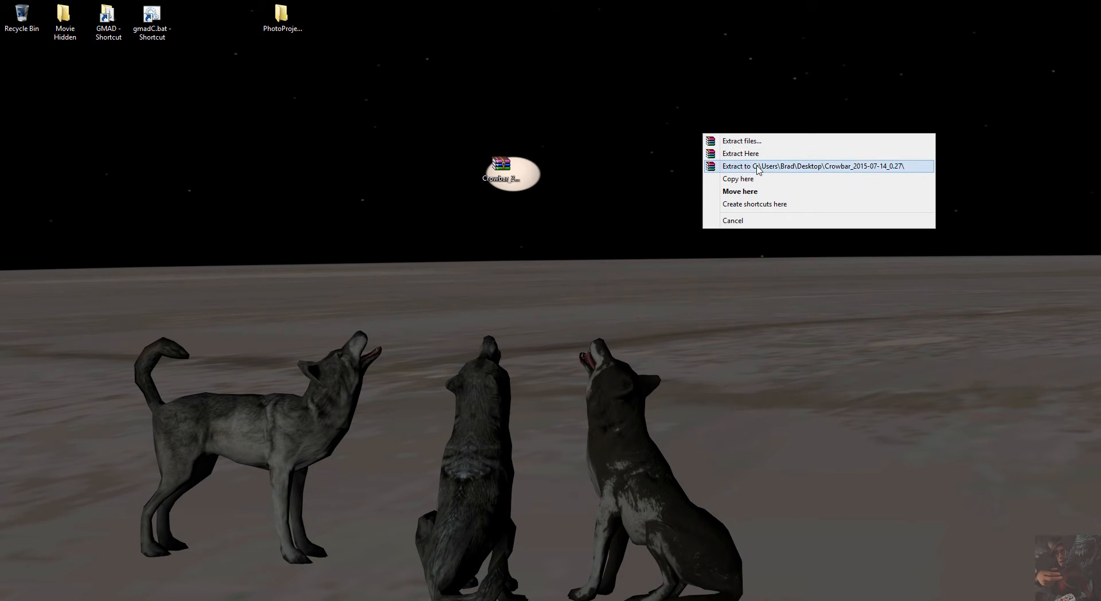
click(815, 166)
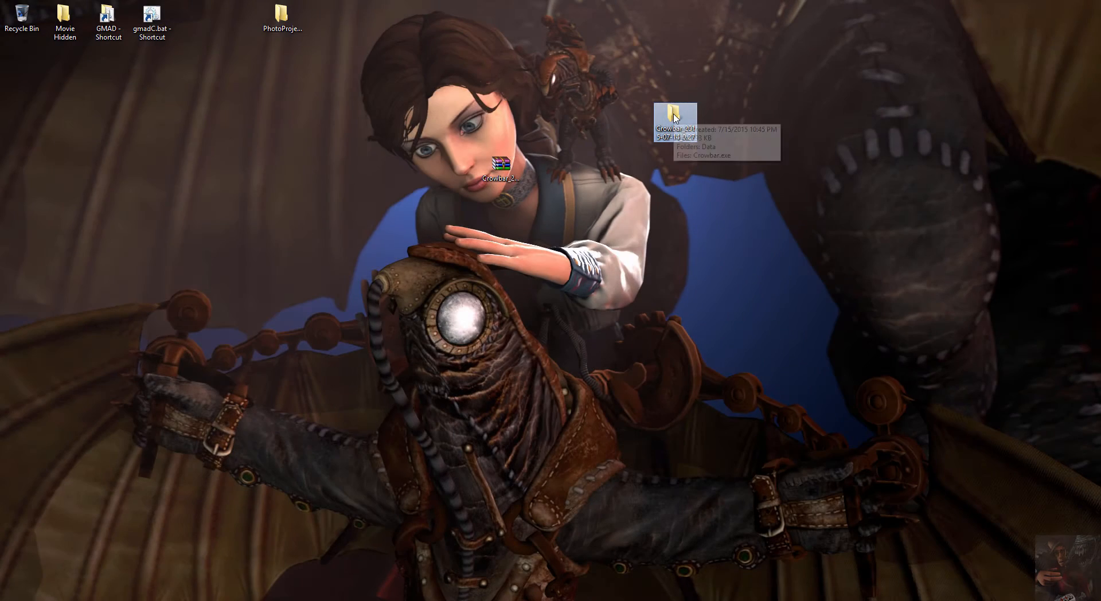
- Open the extracted Crowbar folder and create a desktop shortcut to Crowbar.exe
double_click(674, 116)
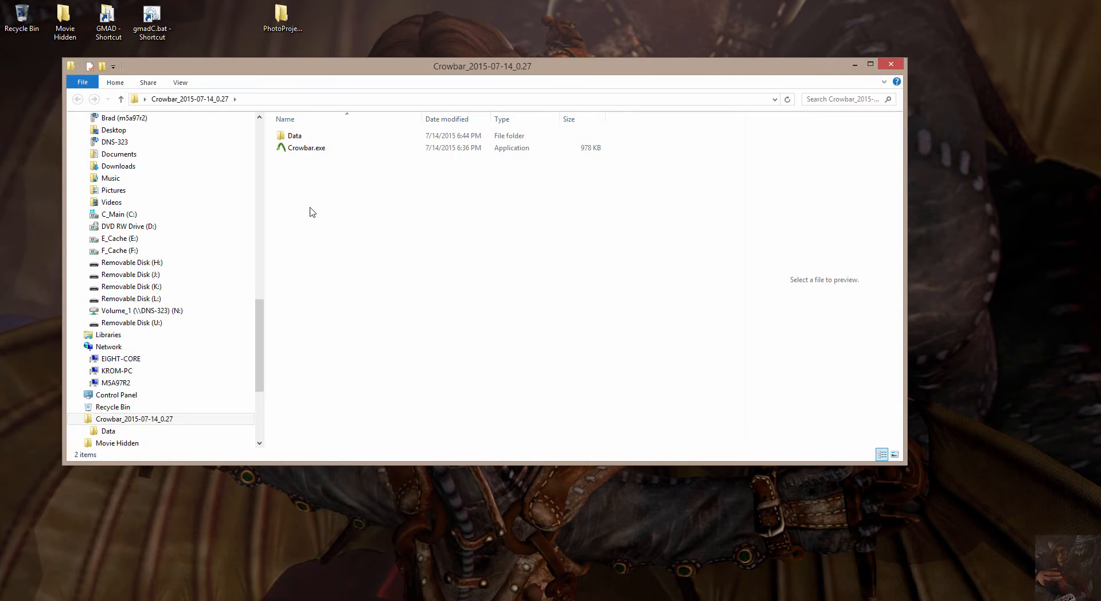
click(306, 147)
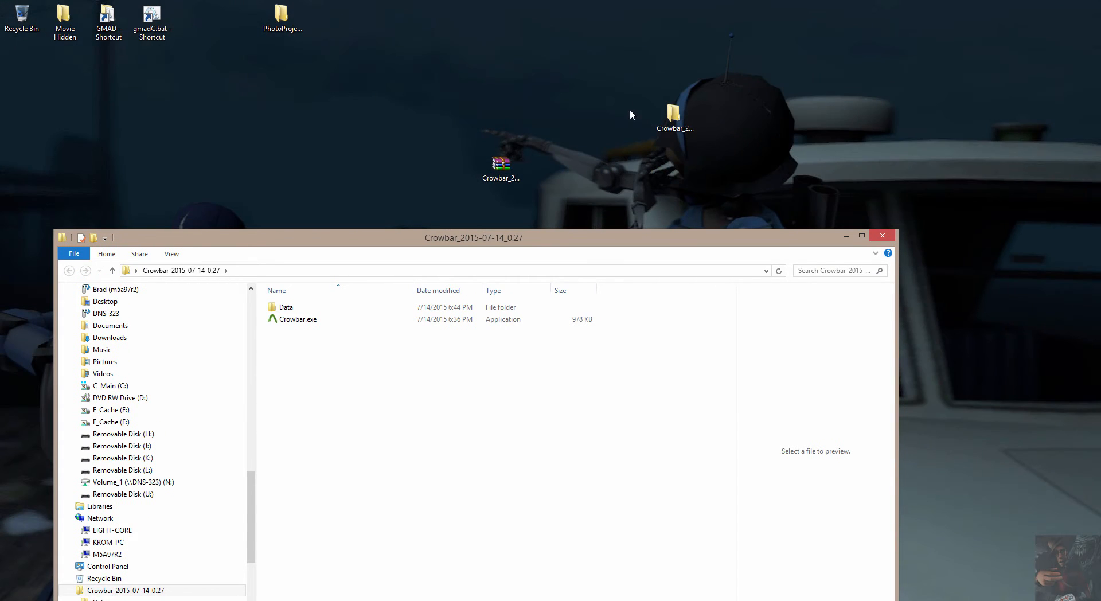
click(296, 319)
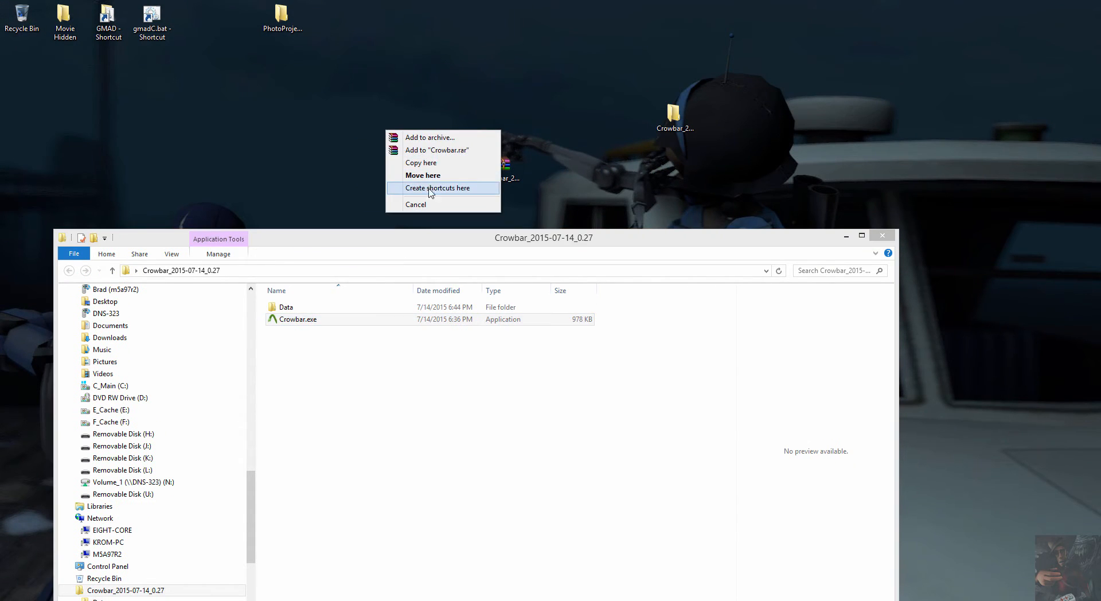
click(438, 188)
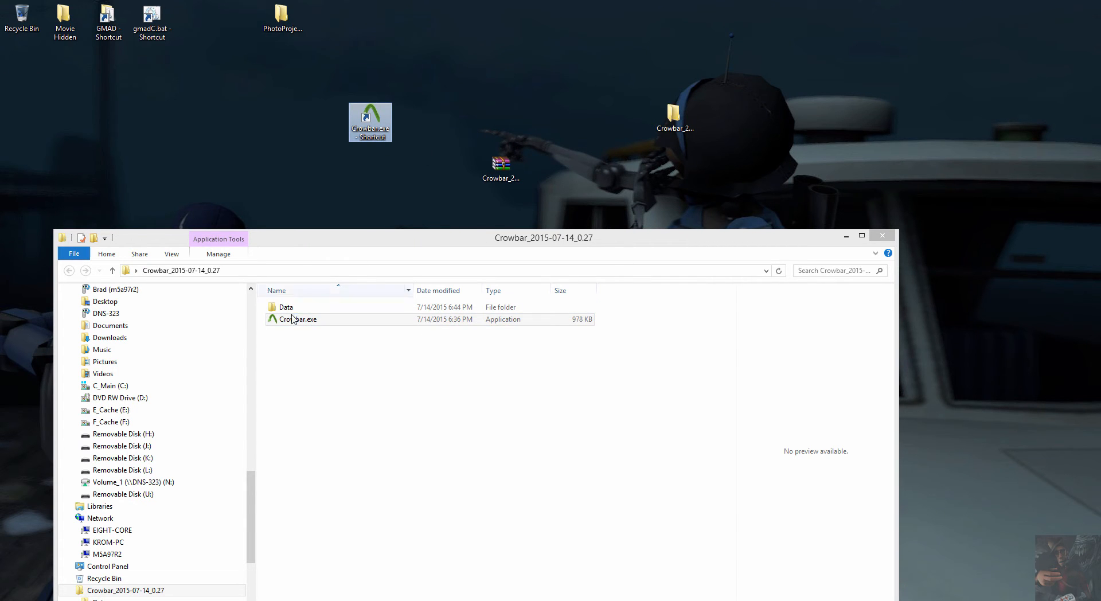
click(298, 318)
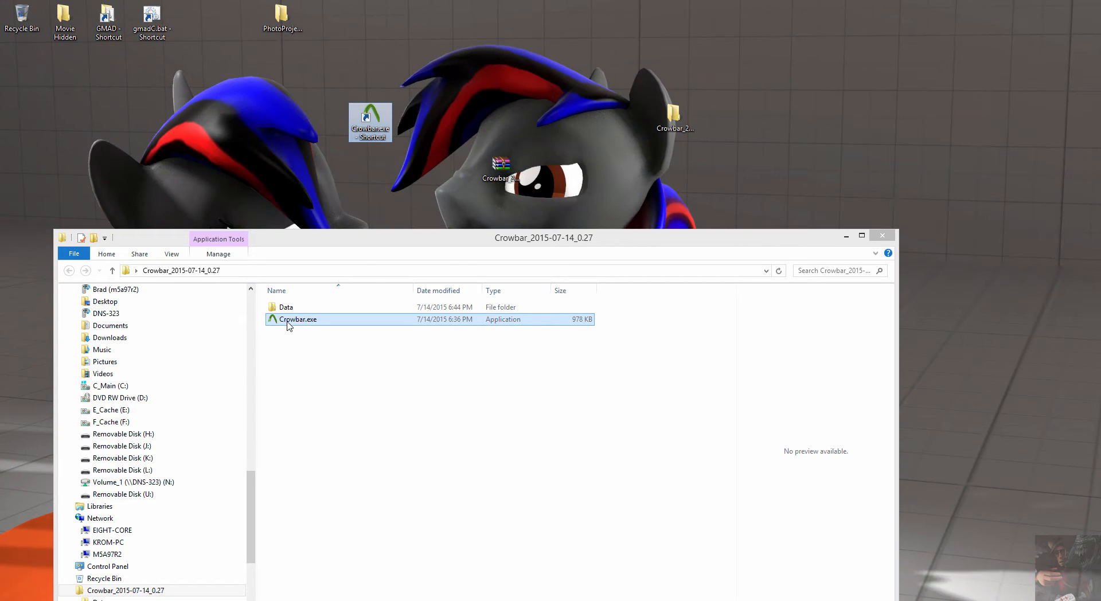
click(309, 338)
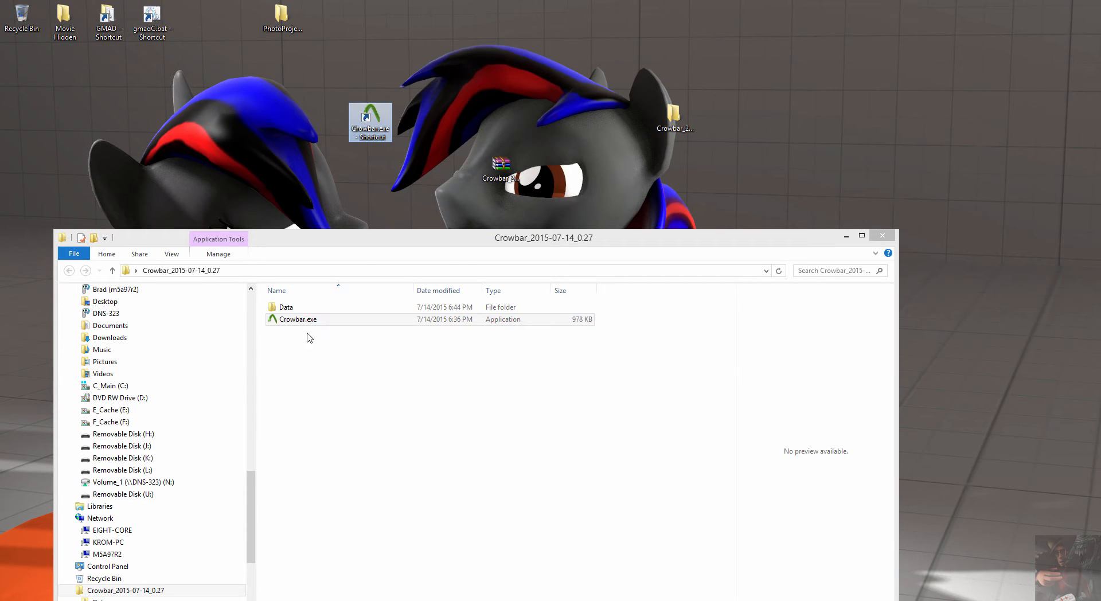
mouse_move(278, 310)
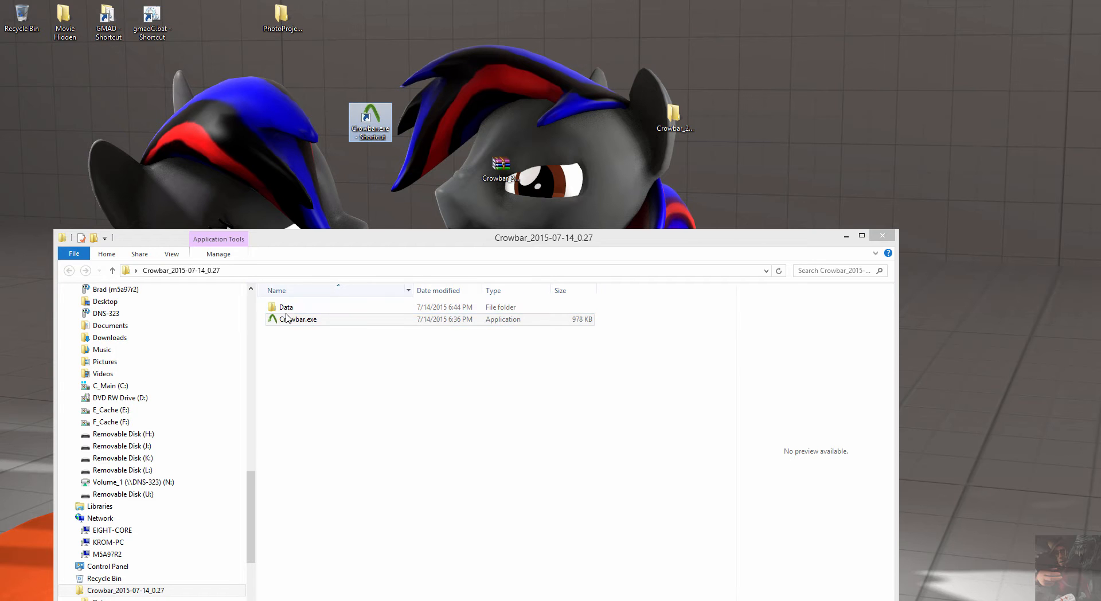
- Delete the new desktop shortcut to the Recycle Bin and launch Crowbar.exe 0.27
click(297, 319)
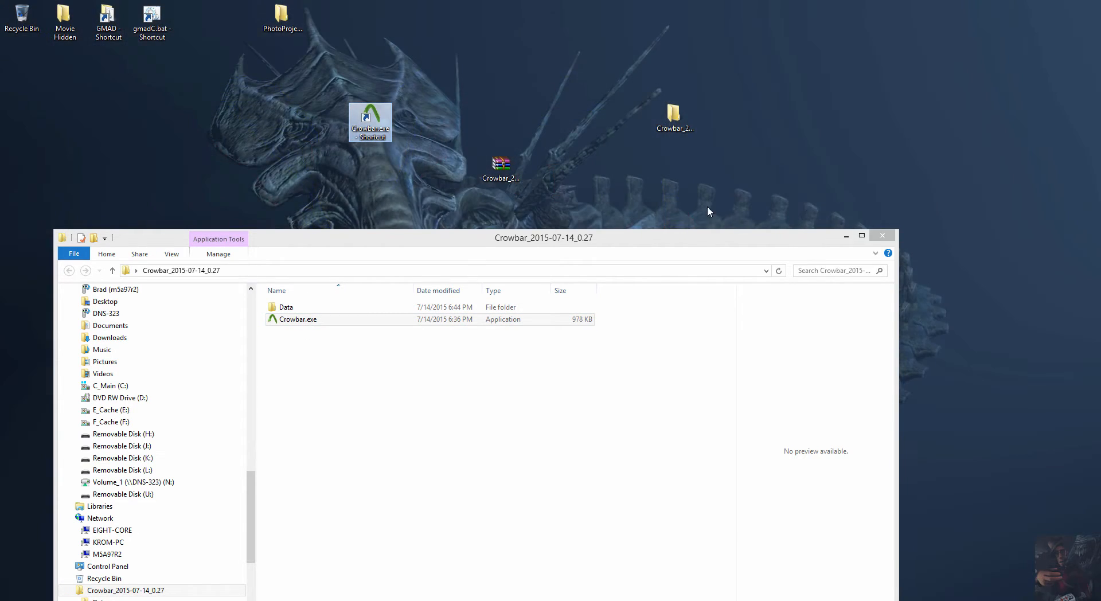
double_click(370, 122)
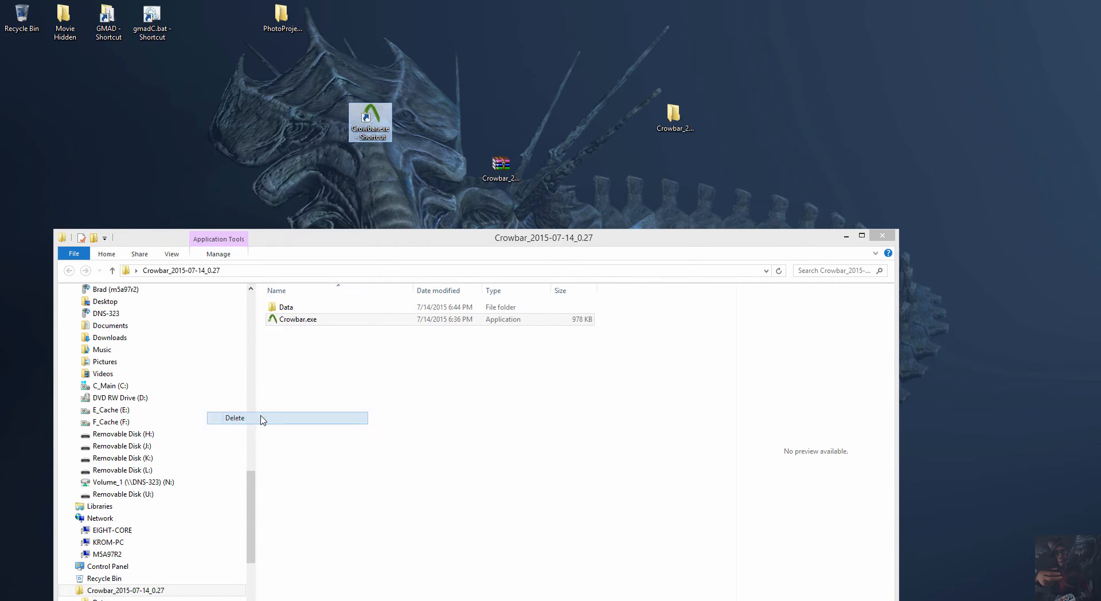
click(235, 417)
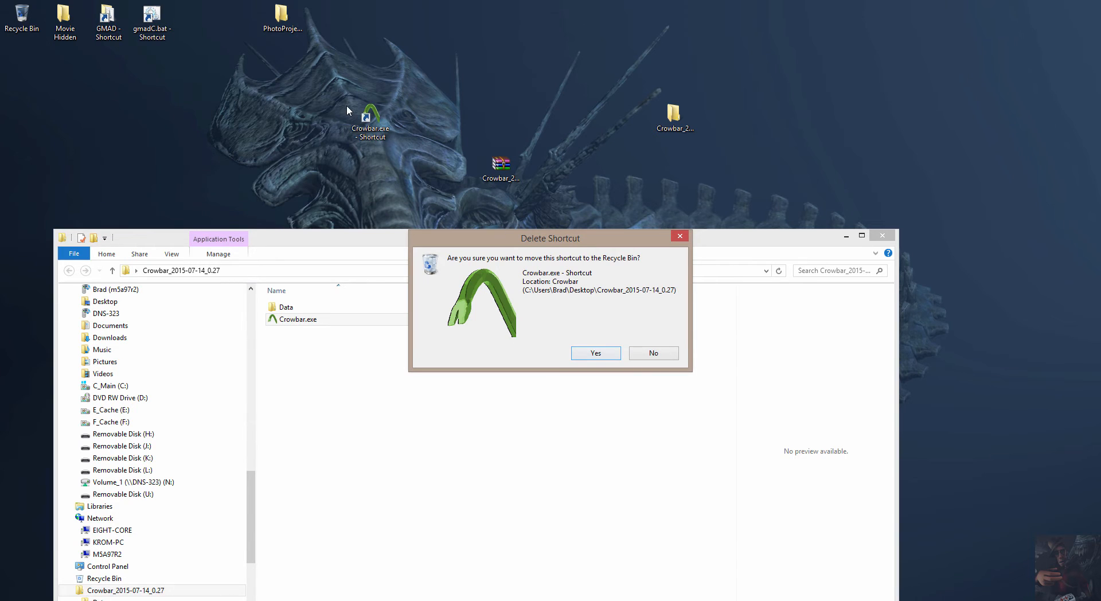
click(595, 352)
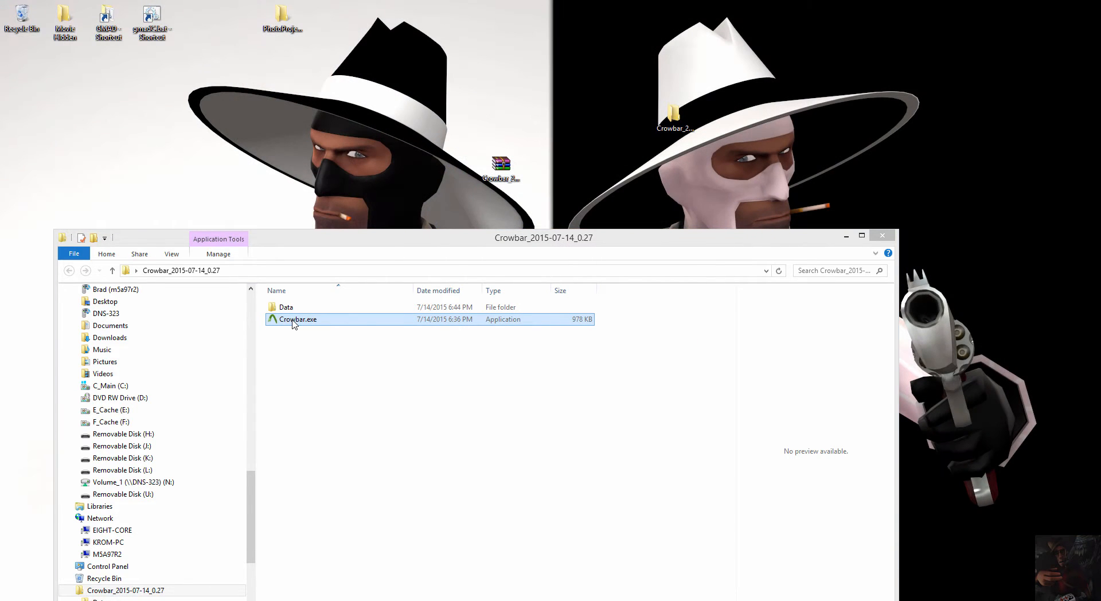
double_click(298, 318)
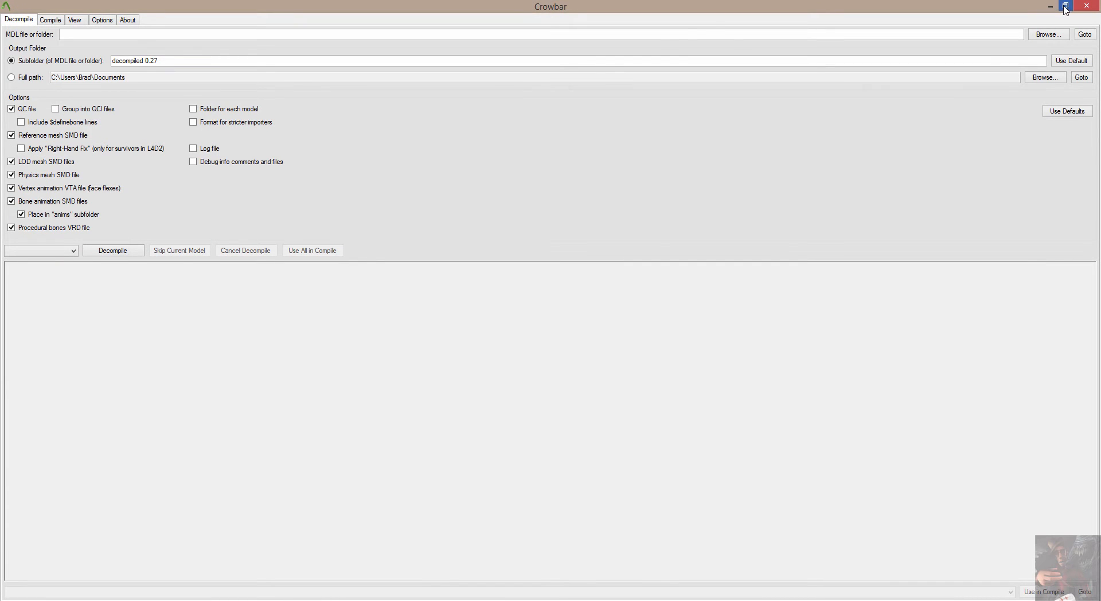
- Restore down the maximized Crowbar 0.27 window and move it to the right
click(1065, 6)
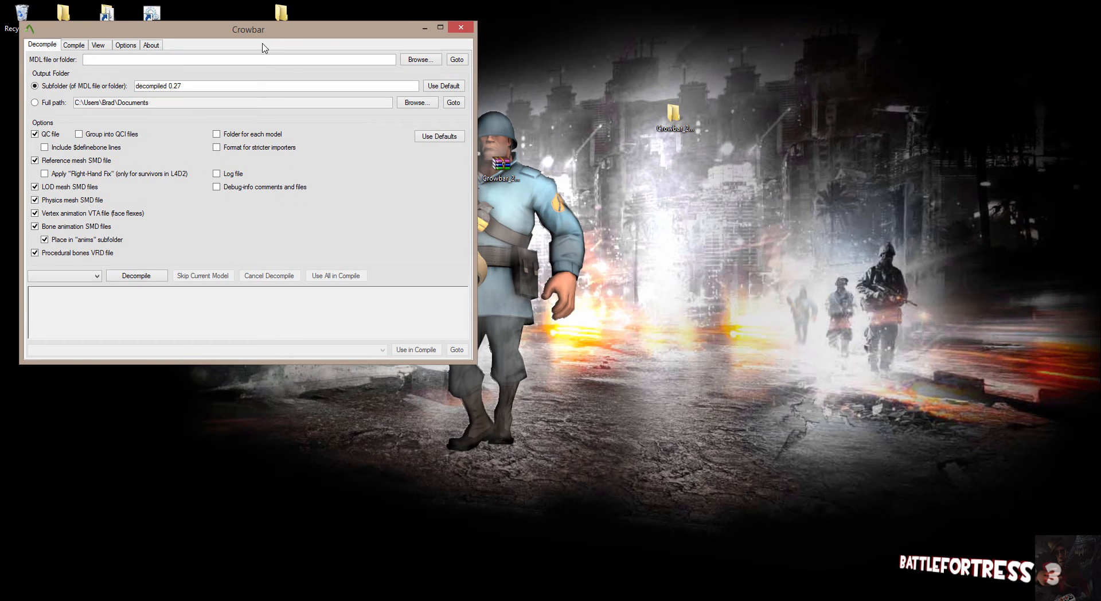
click(440, 27)
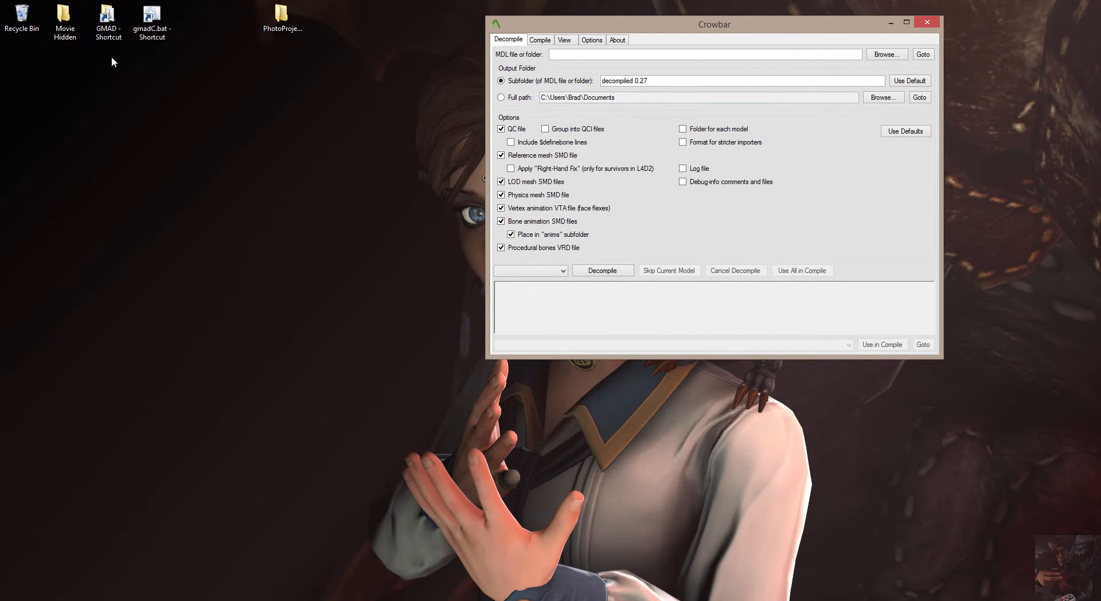
mouse_move(618, 216)
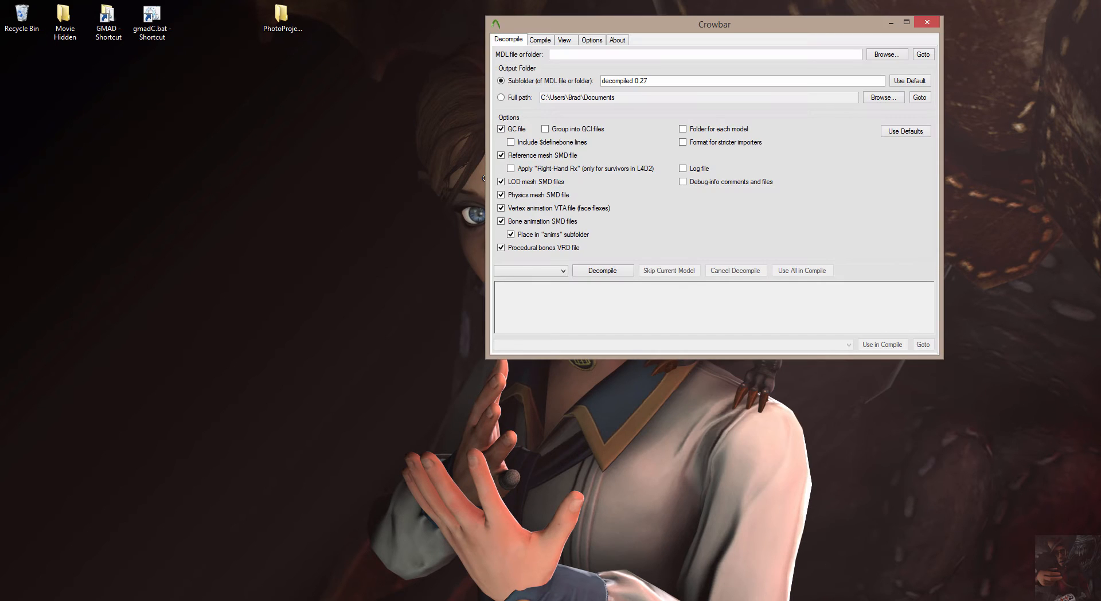
mouse_move(231, 40)
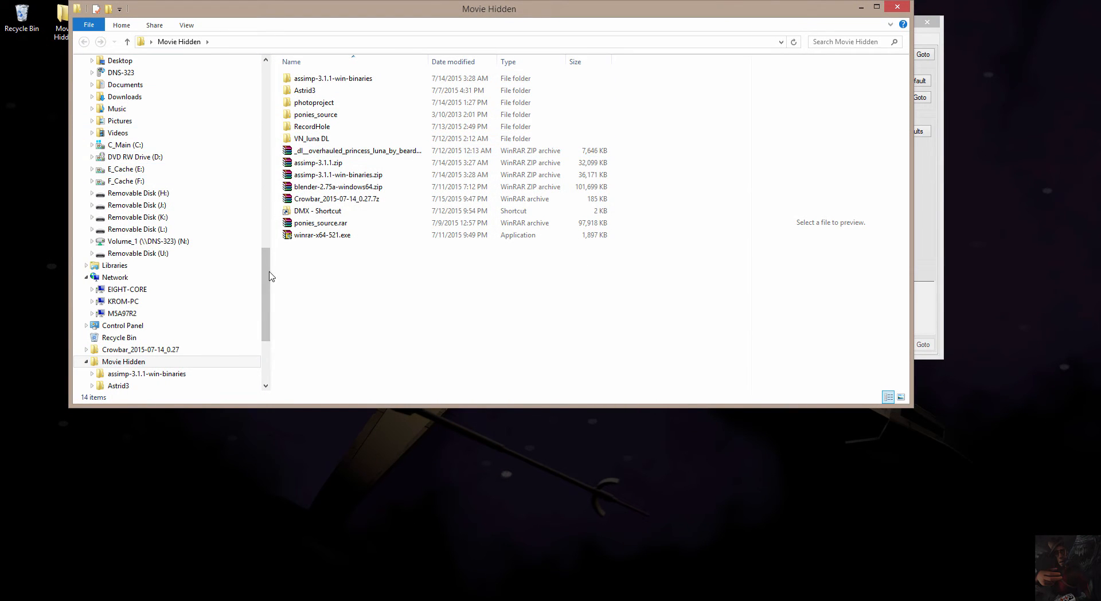
- Open RecordHole\Crowbar_0.24 in Movie Hidden and run its older Crowbar.exe
click(310, 126)
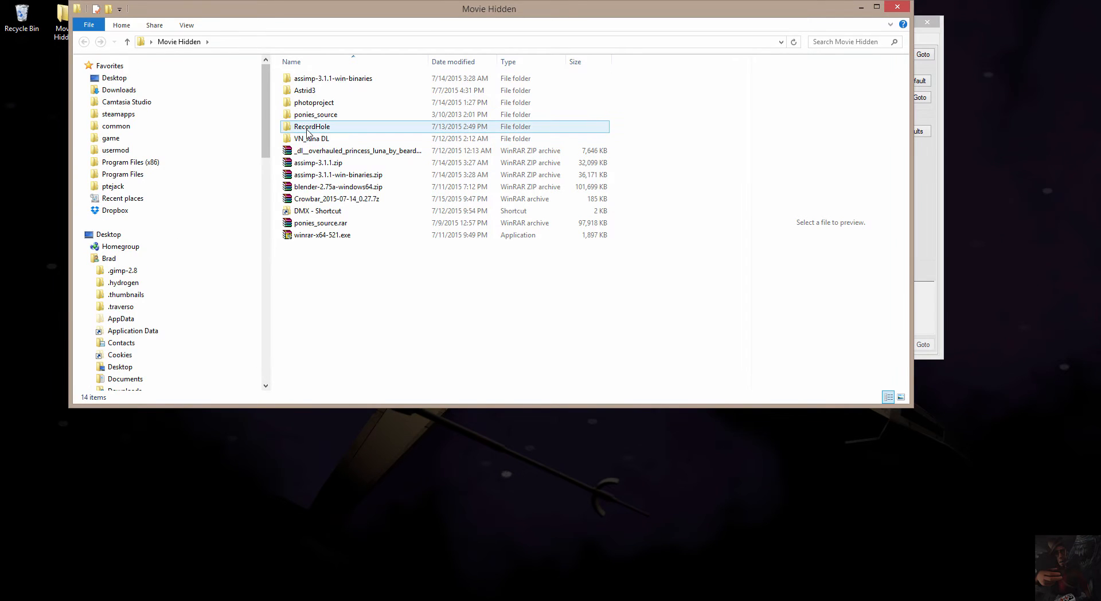
double_click(311, 126)
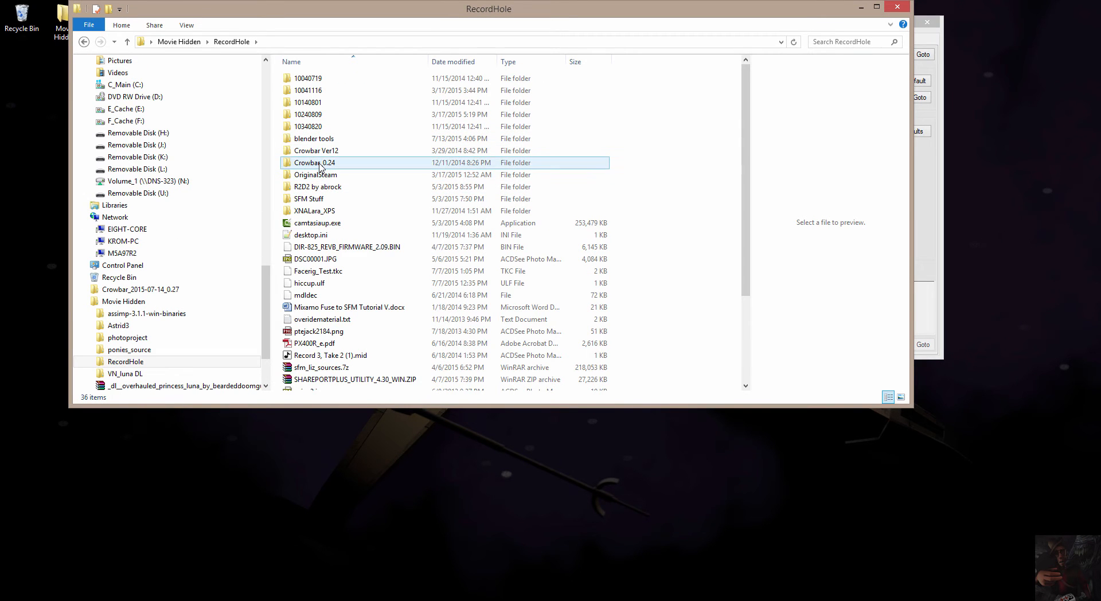
double_click(315, 162)
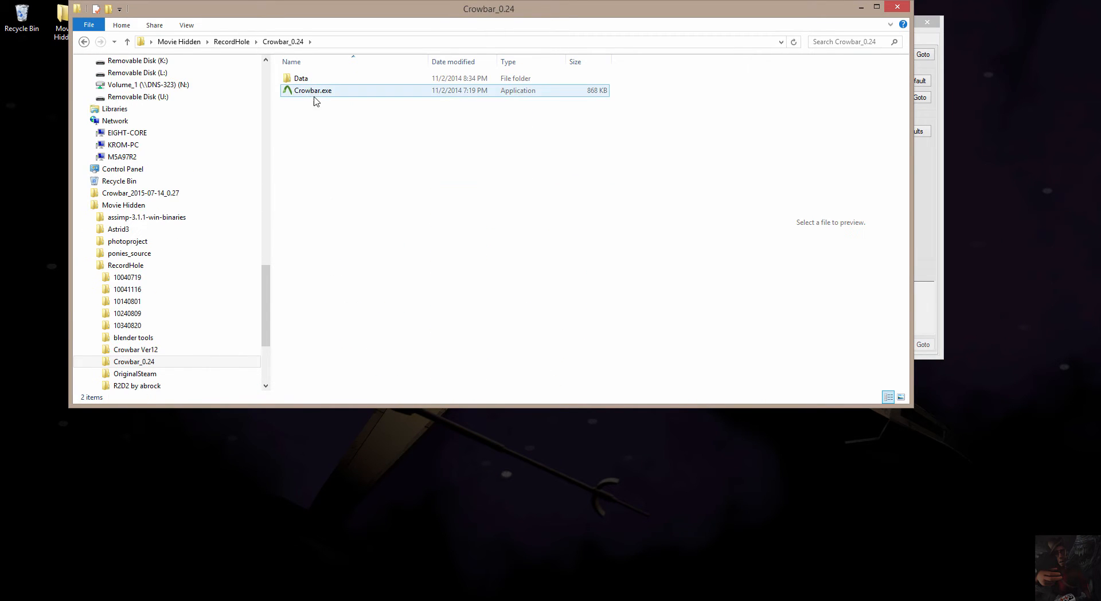
click(312, 90)
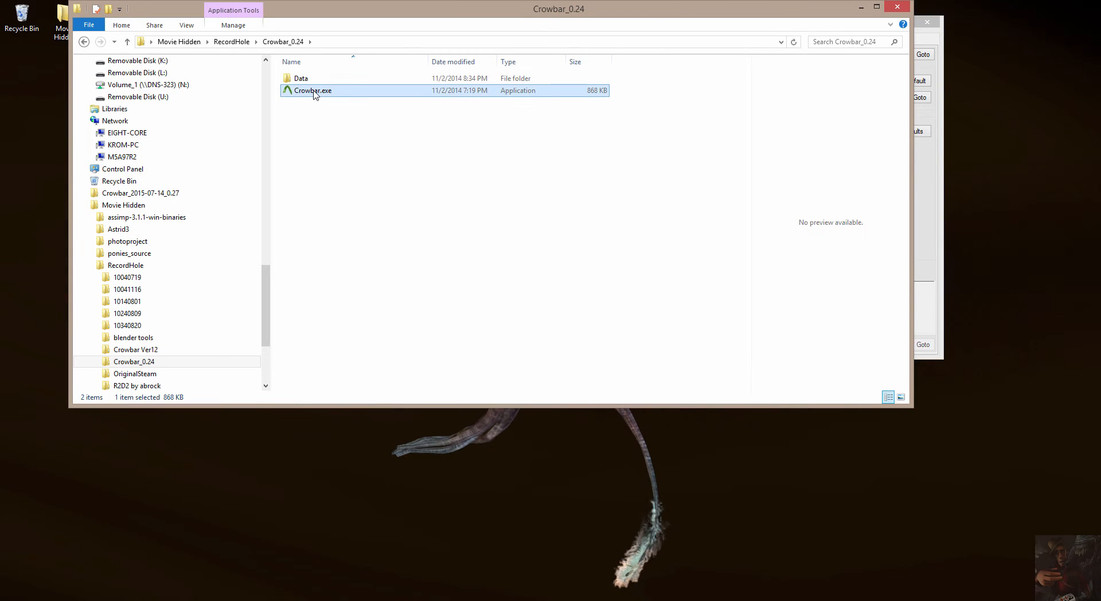
double_click(312, 90)
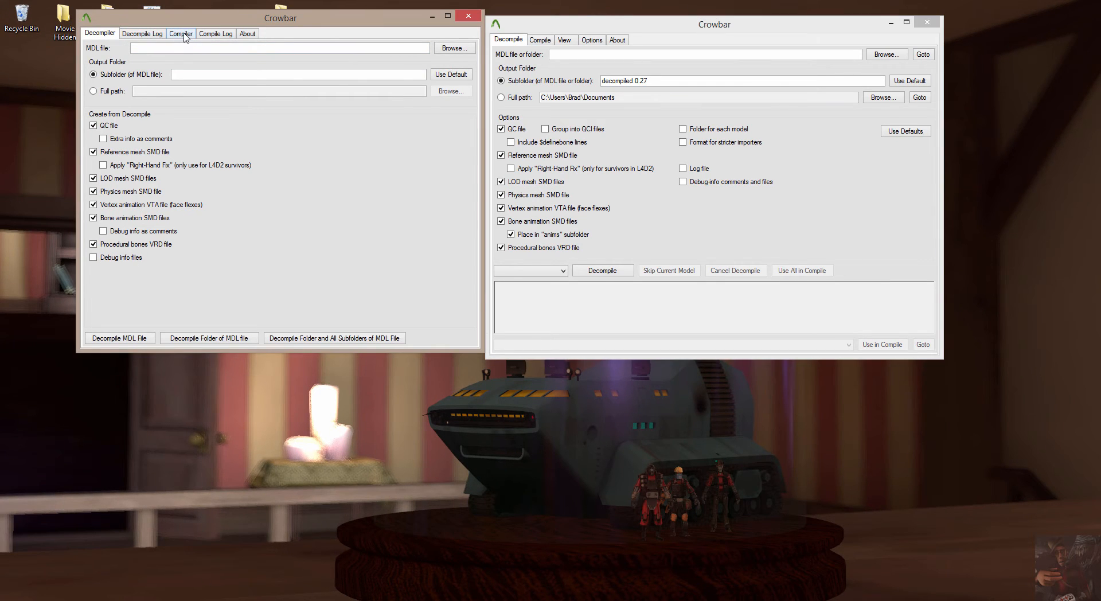
- Switch Crowbar 0.24 to its Compiler tab beside version 0.27's compile settings
click(181, 33)
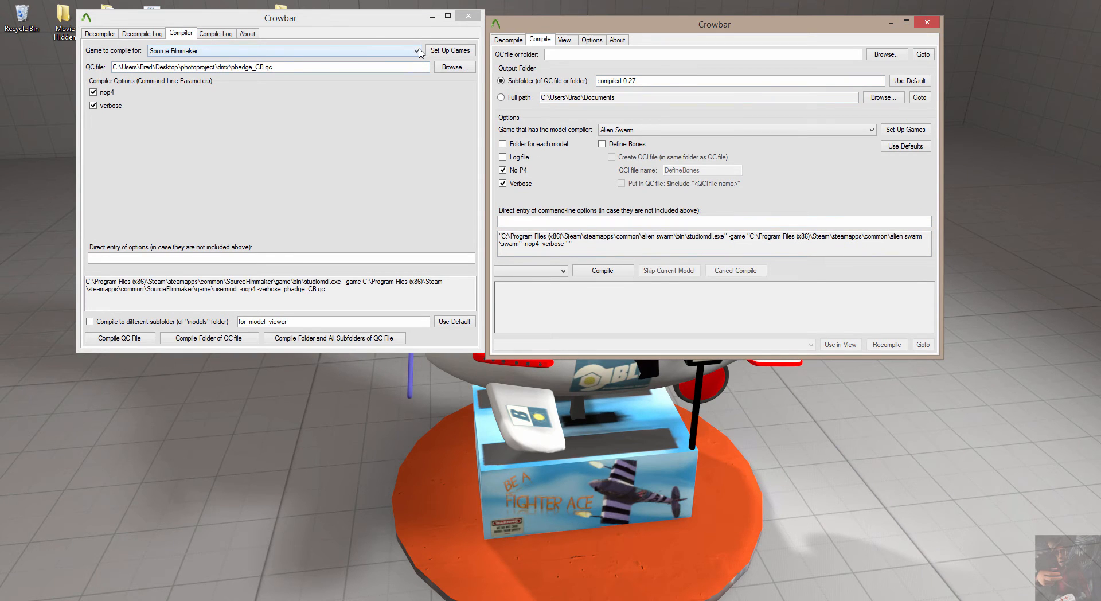
click(417, 50)
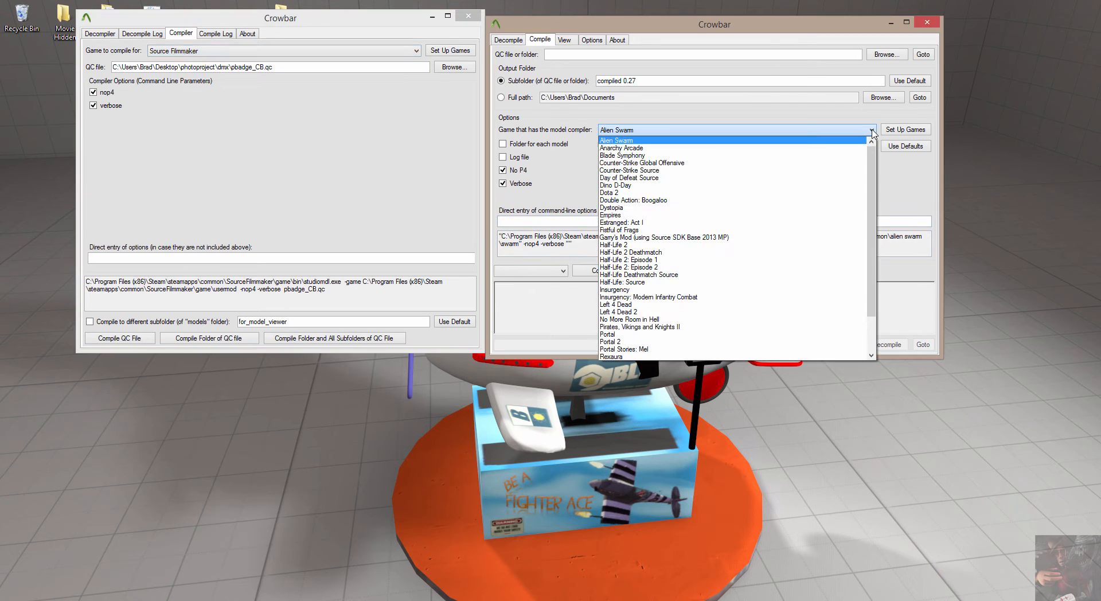
scroll(down, 3)
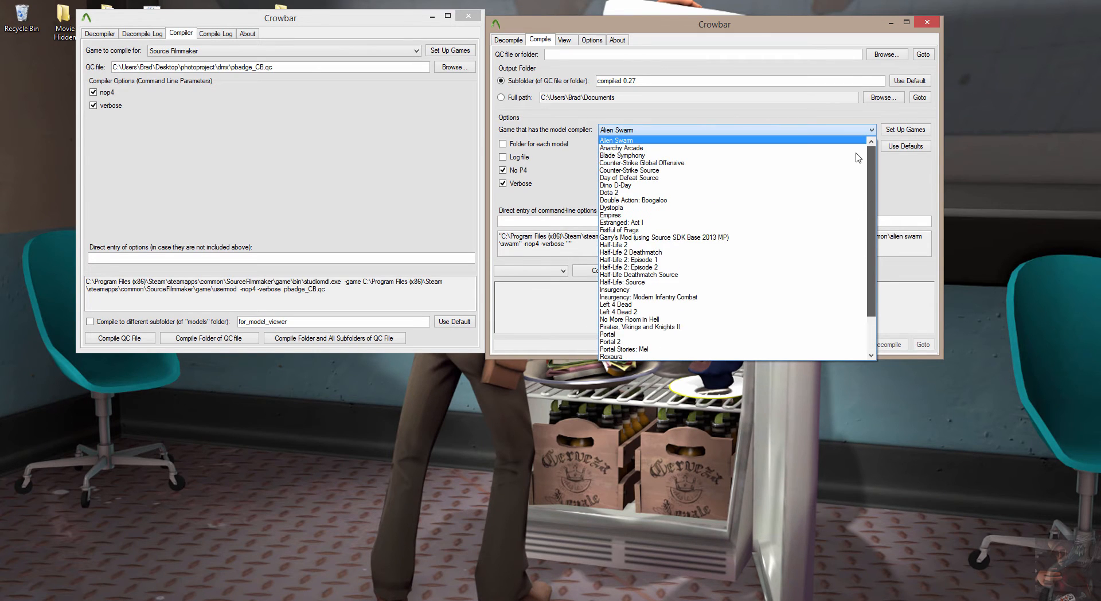
mouse_move(857, 170)
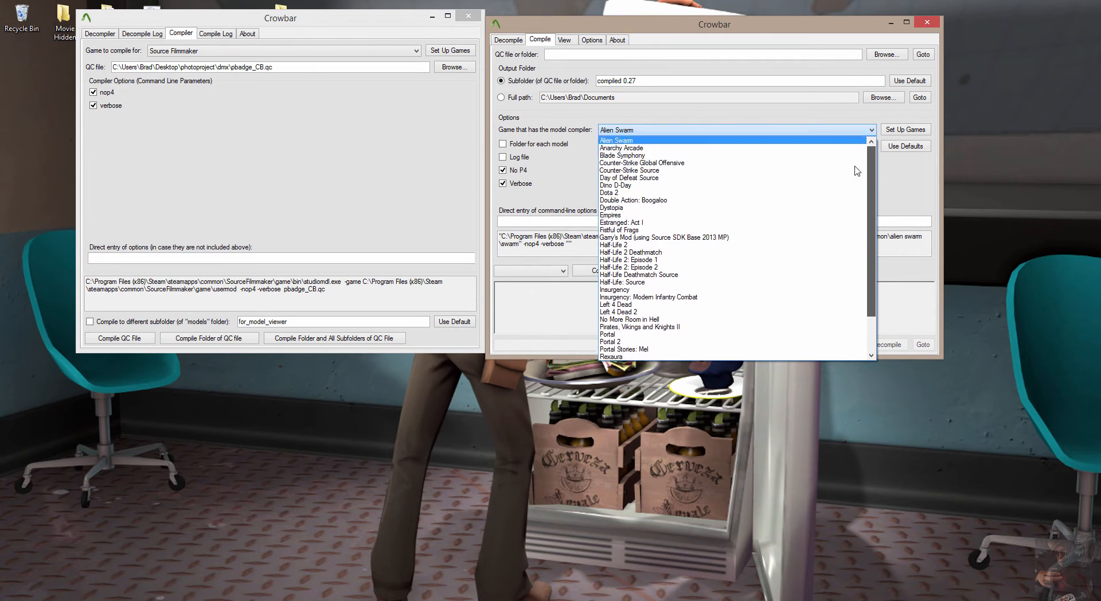
mouse_move(865, 203)
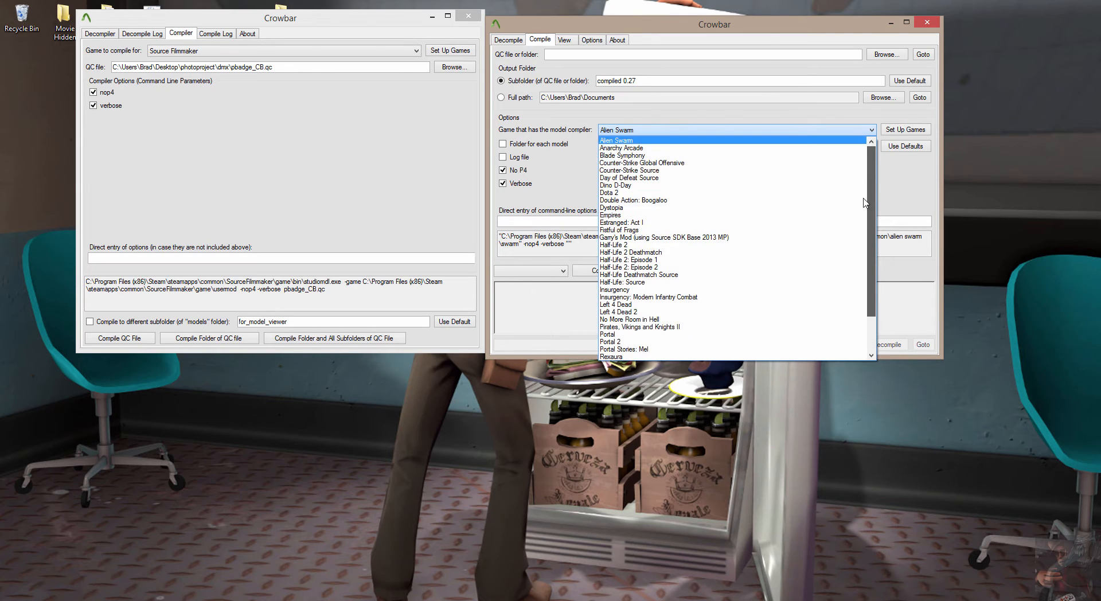
scroll(down, 3)
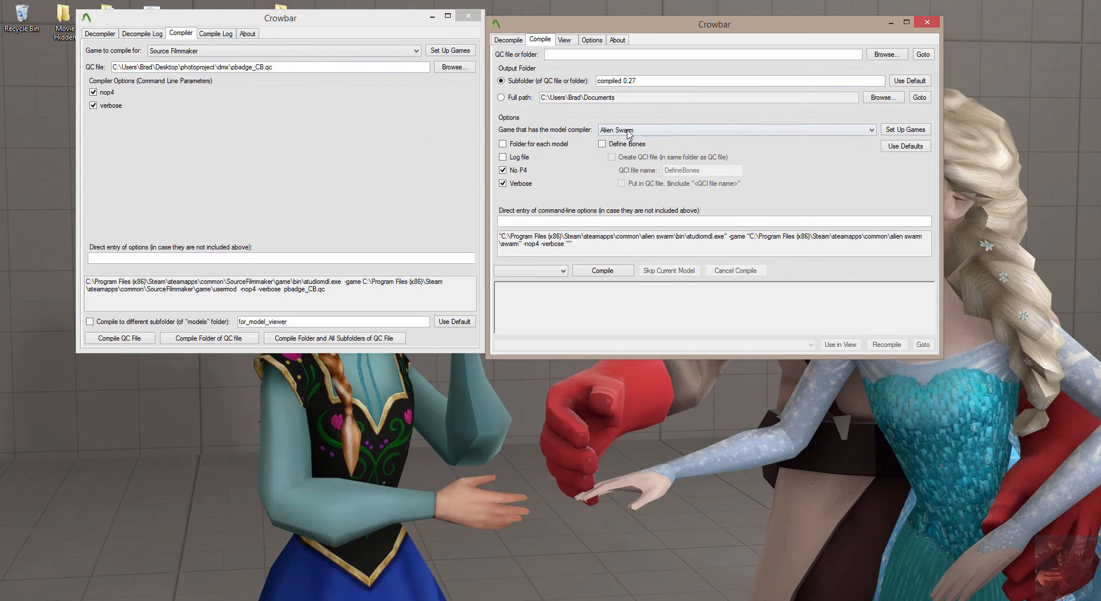
mouse_move(673, 162)
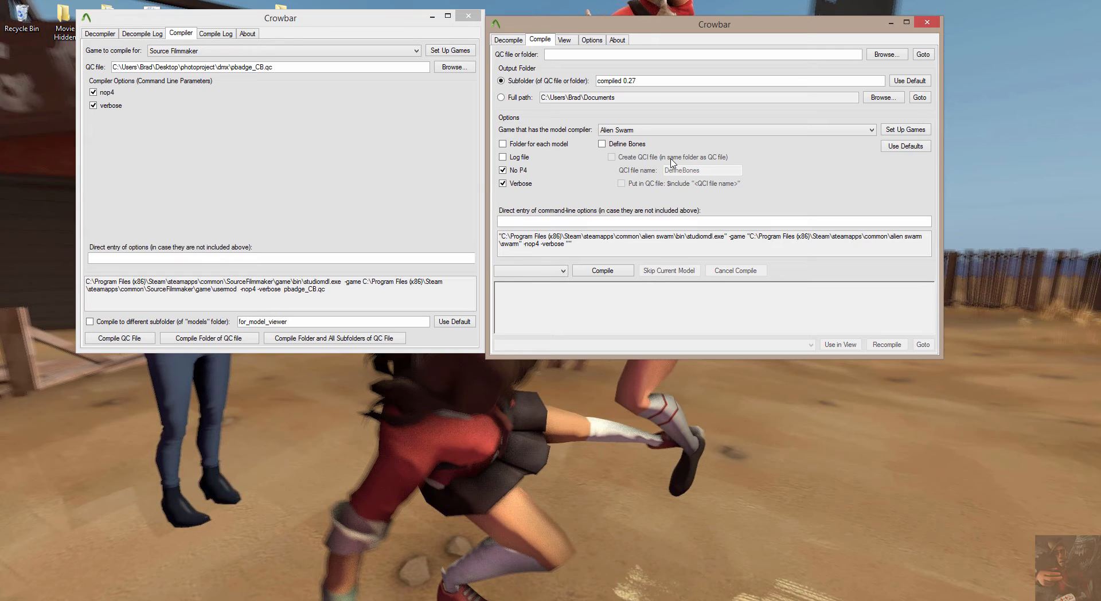
mouse_move(607, 144)
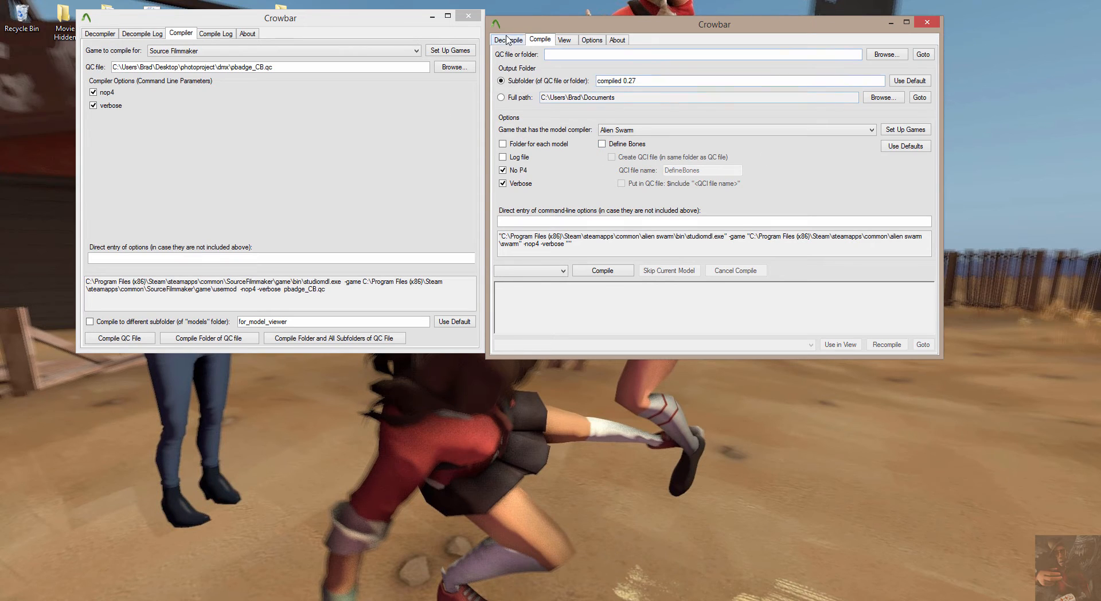
click(508, 39)
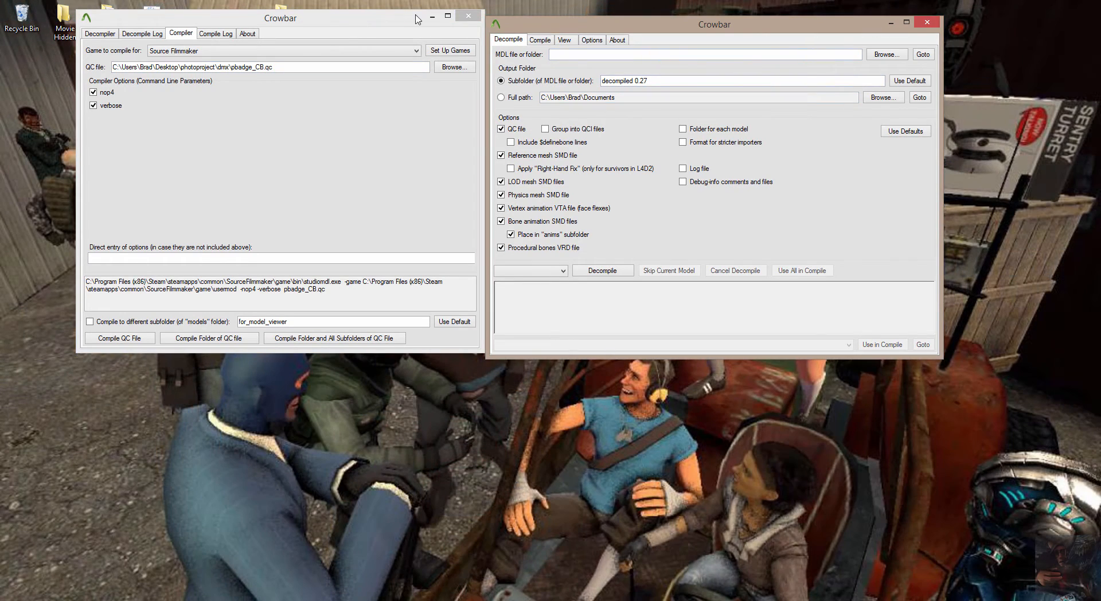
mouse_move(466, 16)
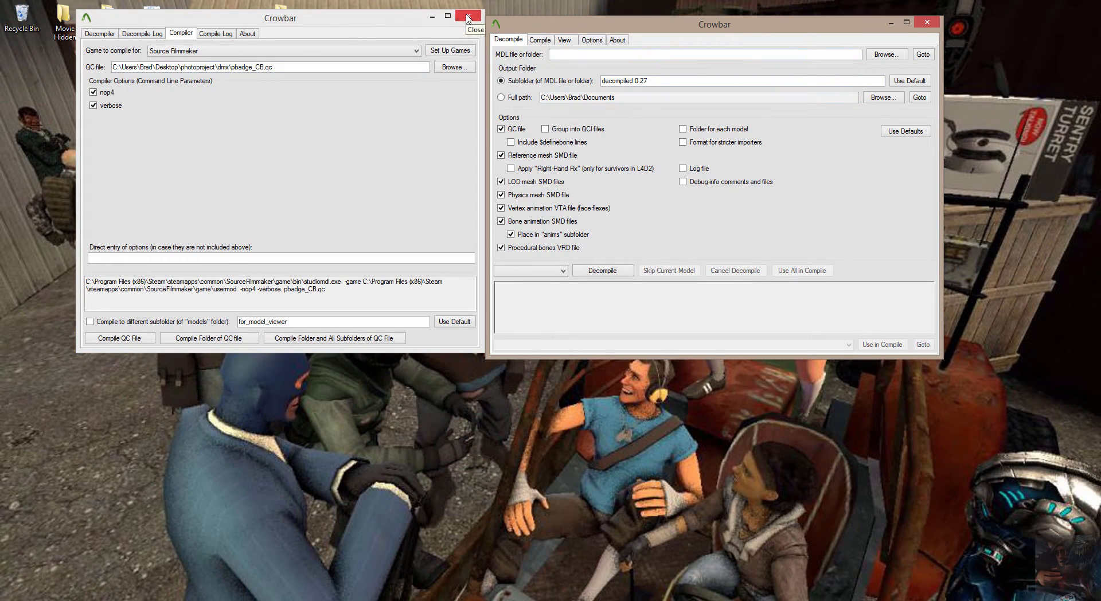
click(468, 16)
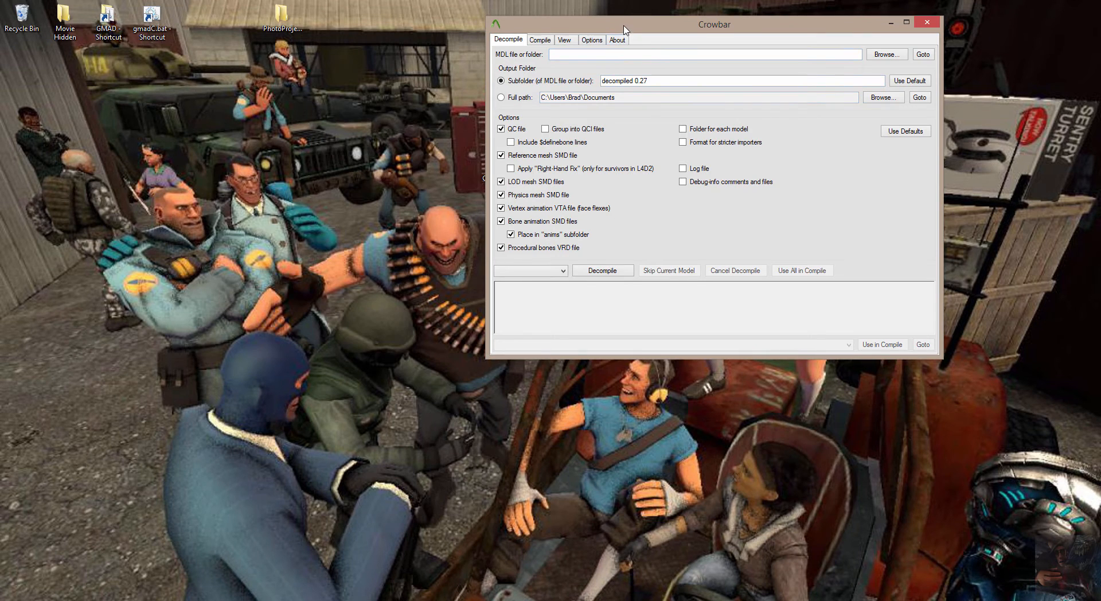
drag(713, 23, 306, 70)
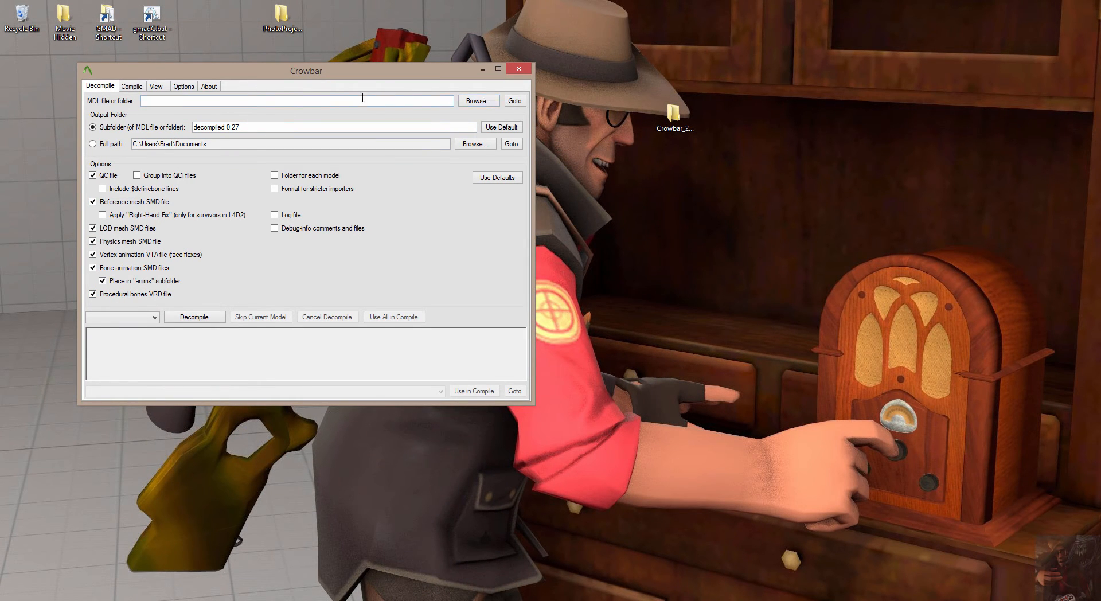
mouse_move(135, 106)
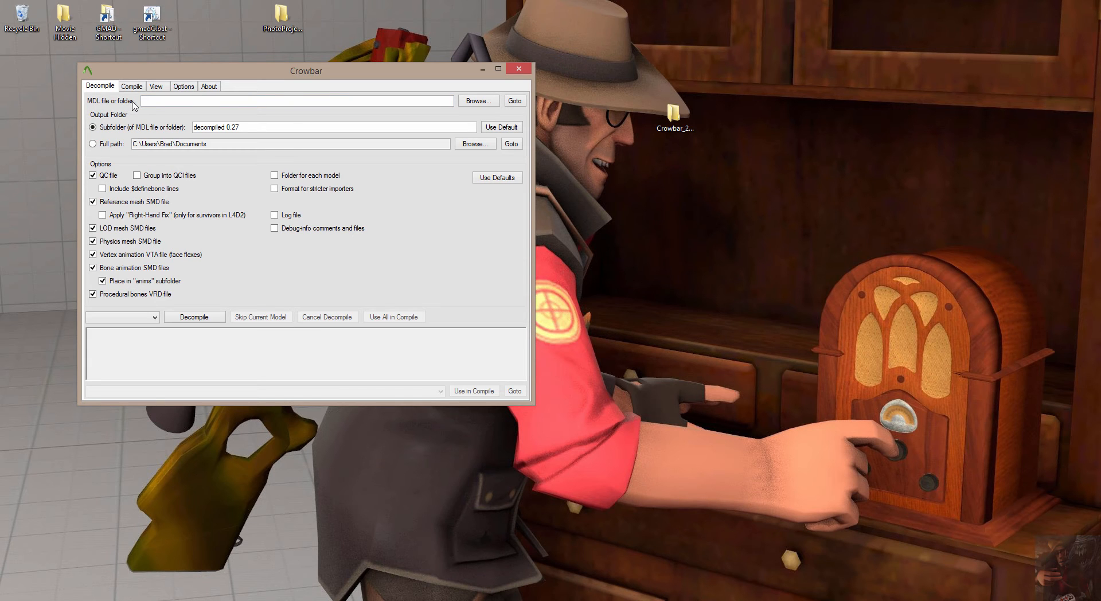
mouse_move(174, 110)
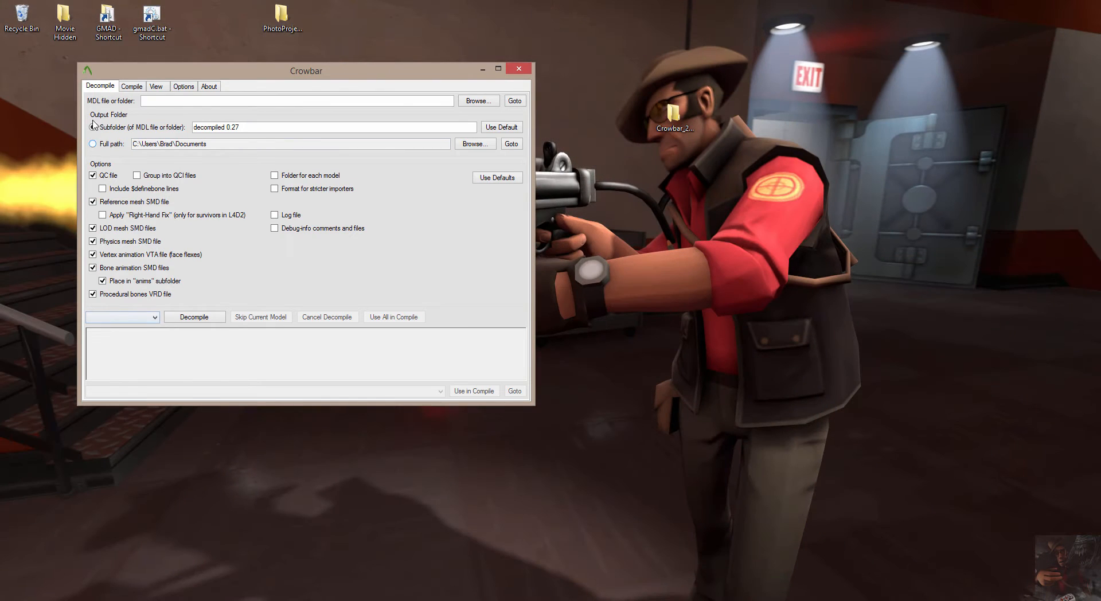
click(294, 100)
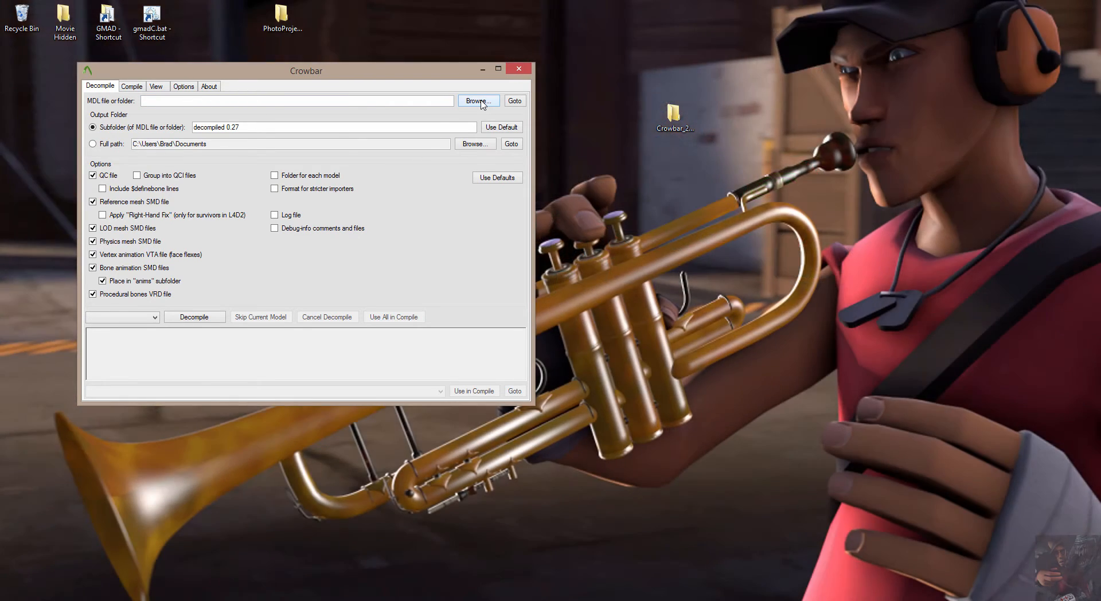
- Browse to game\tf\models\player\items\all_class and choose photo_badge.mdl as the MDL file
click(477, 100)
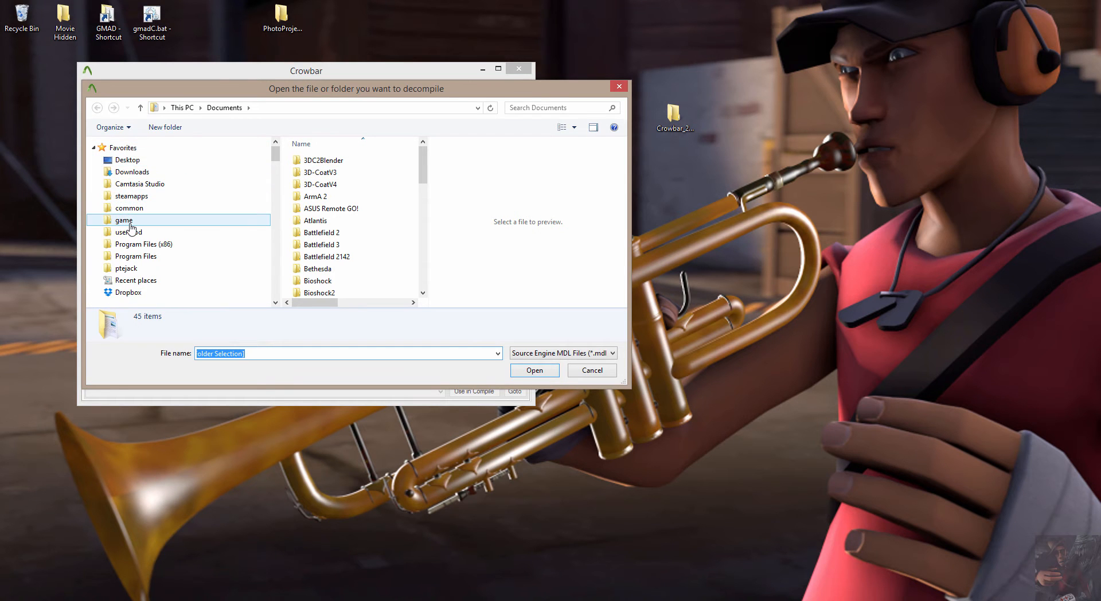
double_click(124, 219)
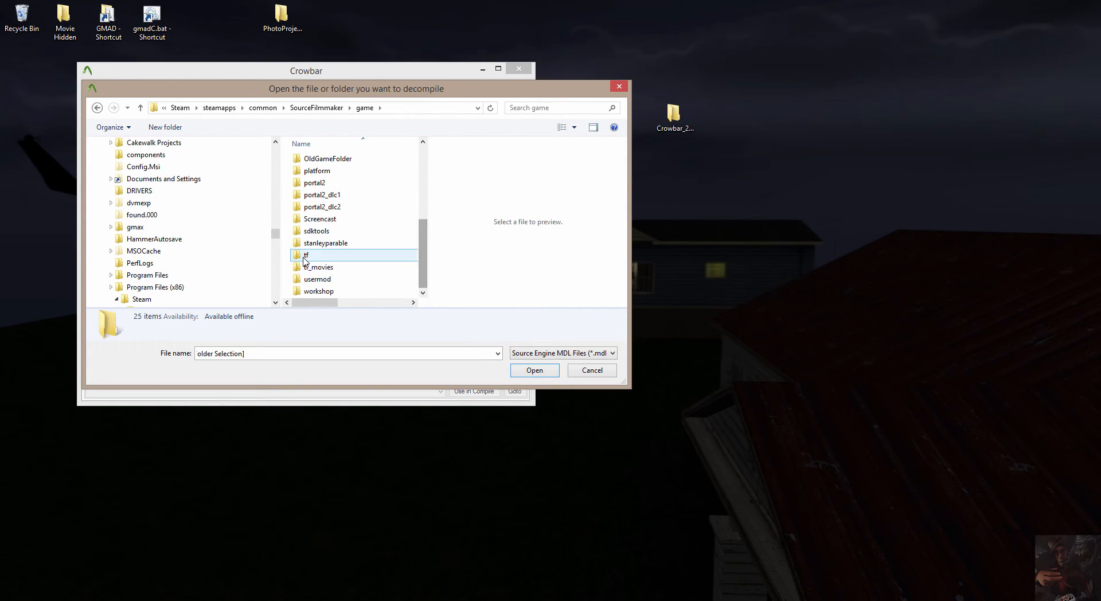
double_click(306, 254)
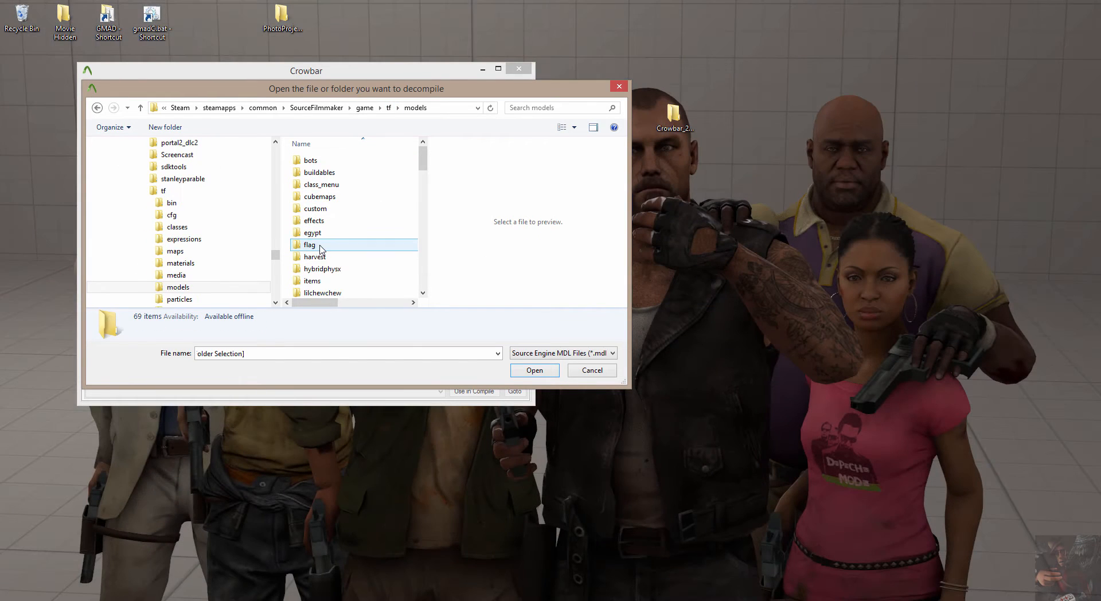
scroll(down, 3)
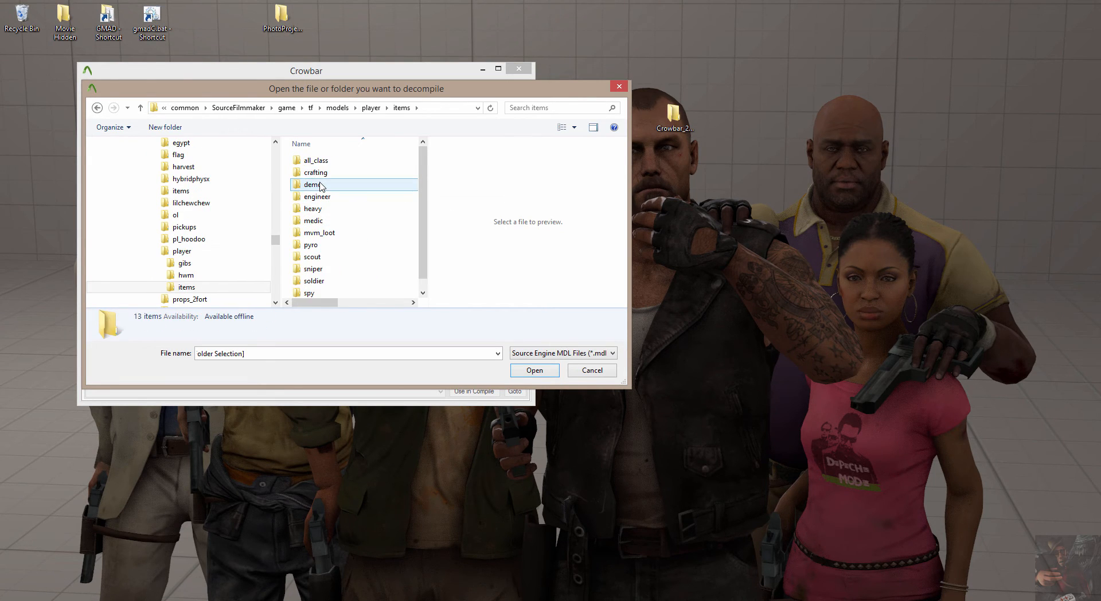
click(315, 160)
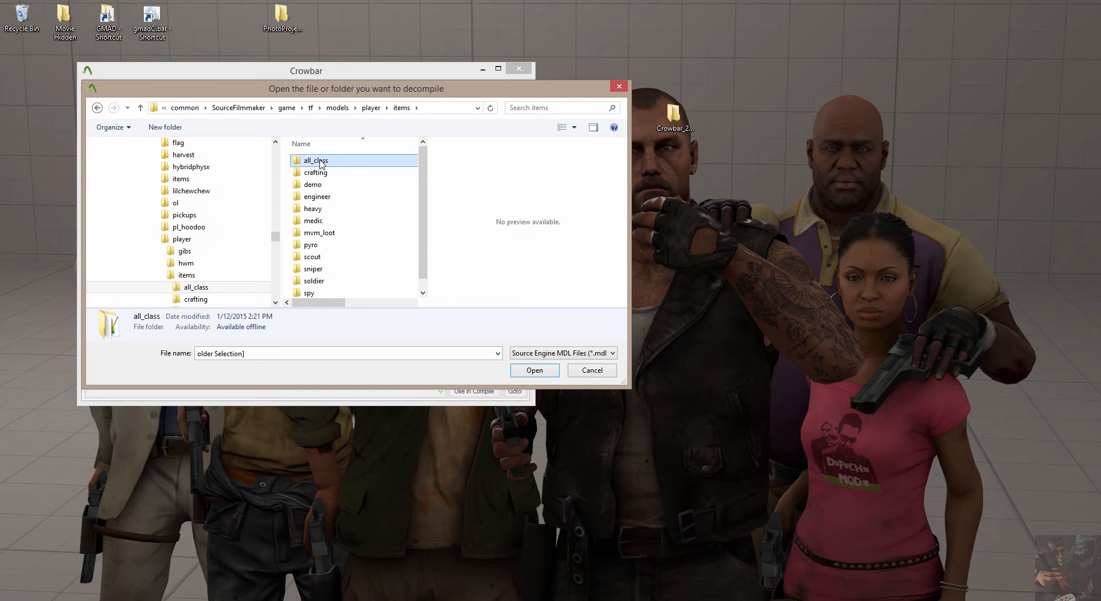
double_click(315, 160)
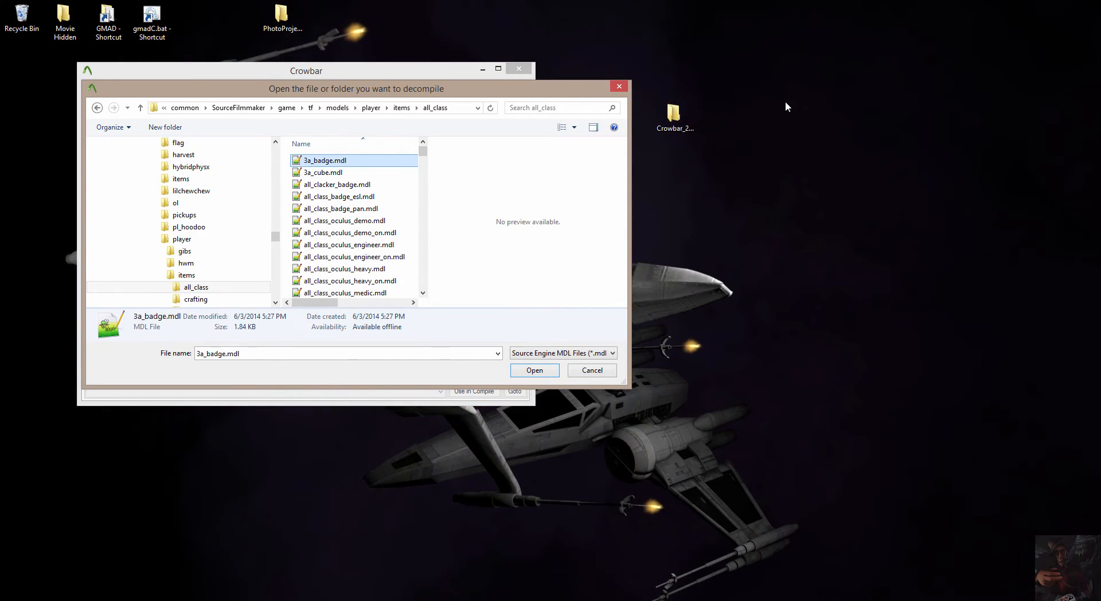
mouse_move(902, 107)
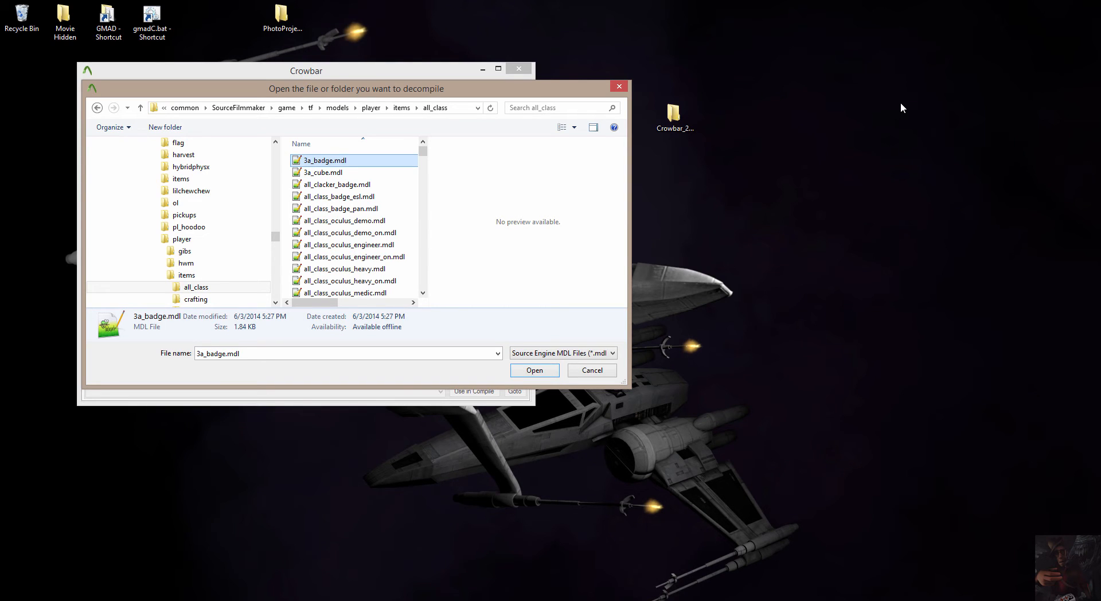
scroll(down, 3)
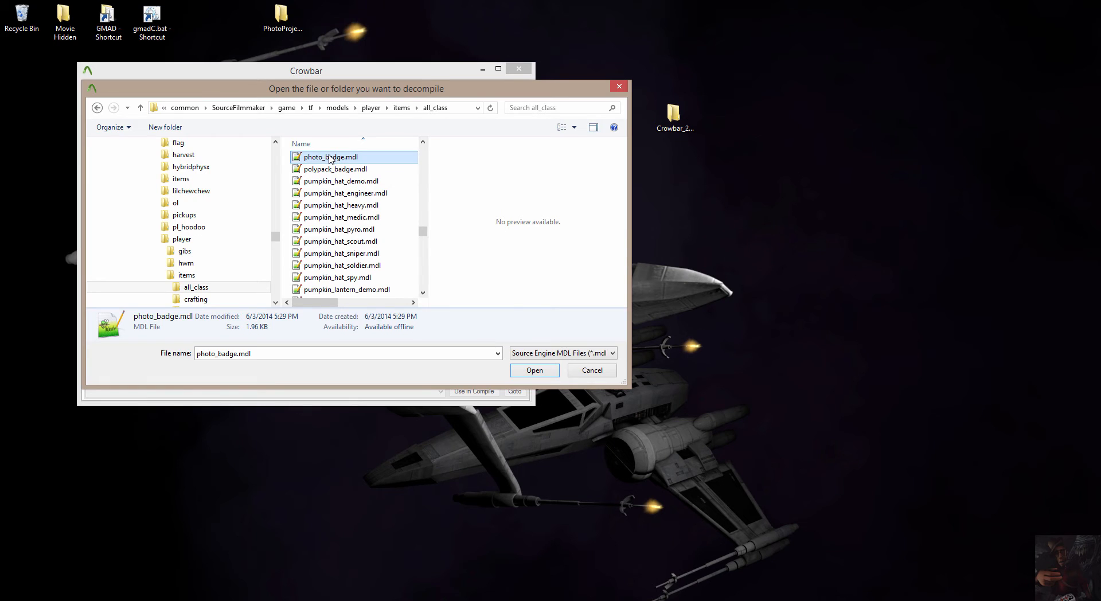
click(534, 370)
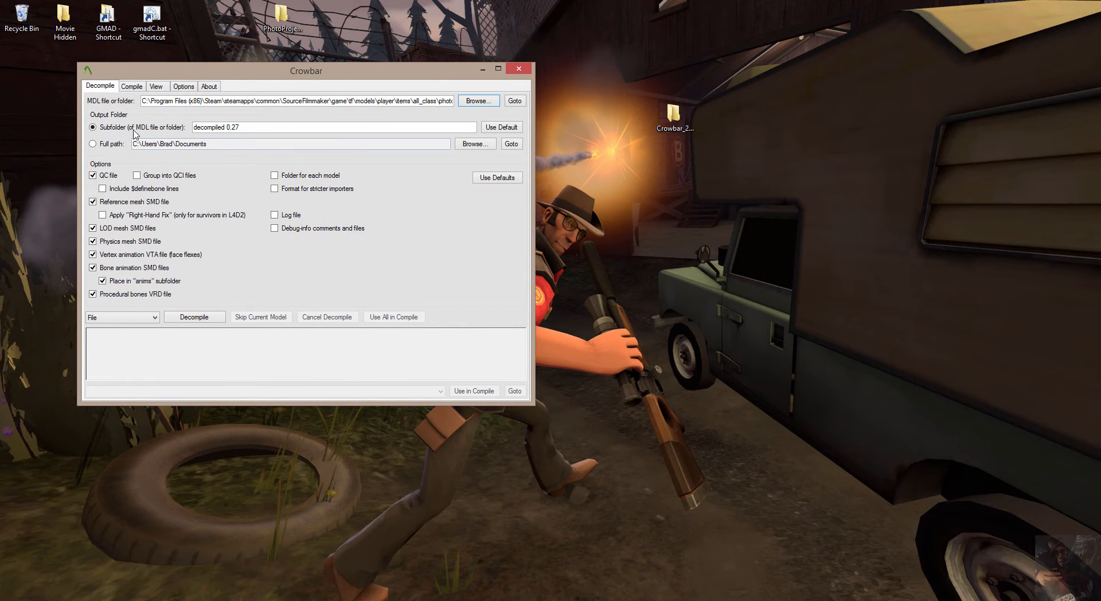
- Set Crowbar's Output Folder to Full path and bring up its folder chooser at Documents
click(211, 128)
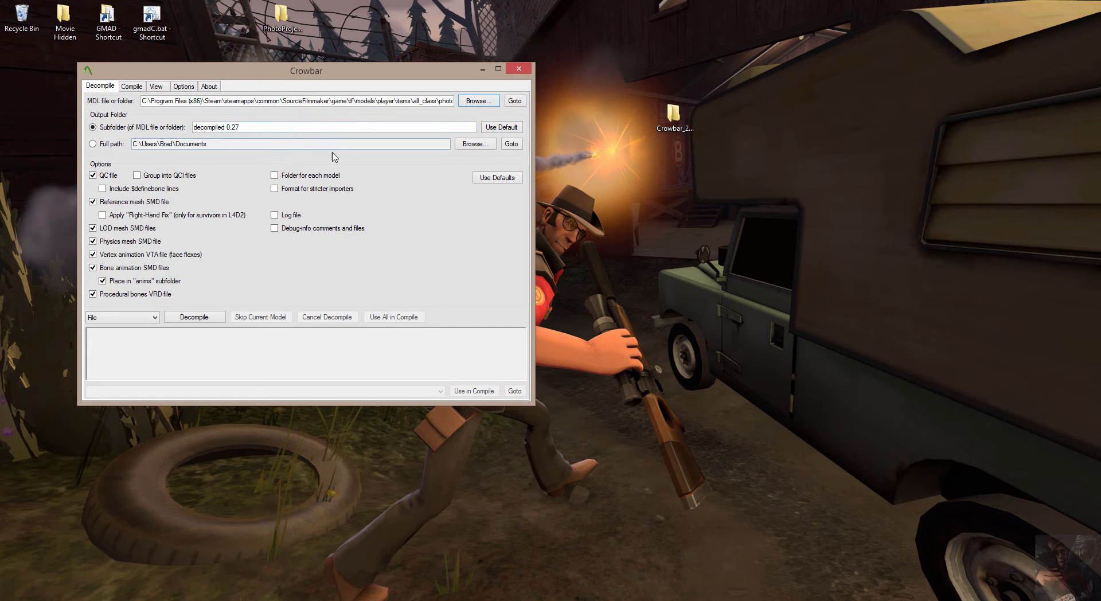
click(210, 127)
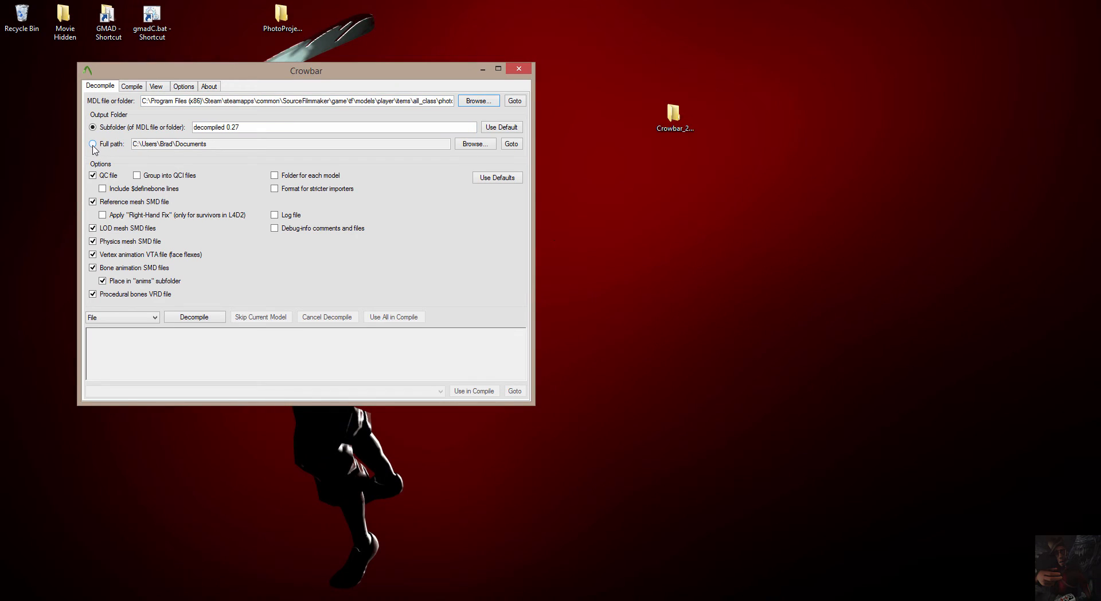
click(93, 144)
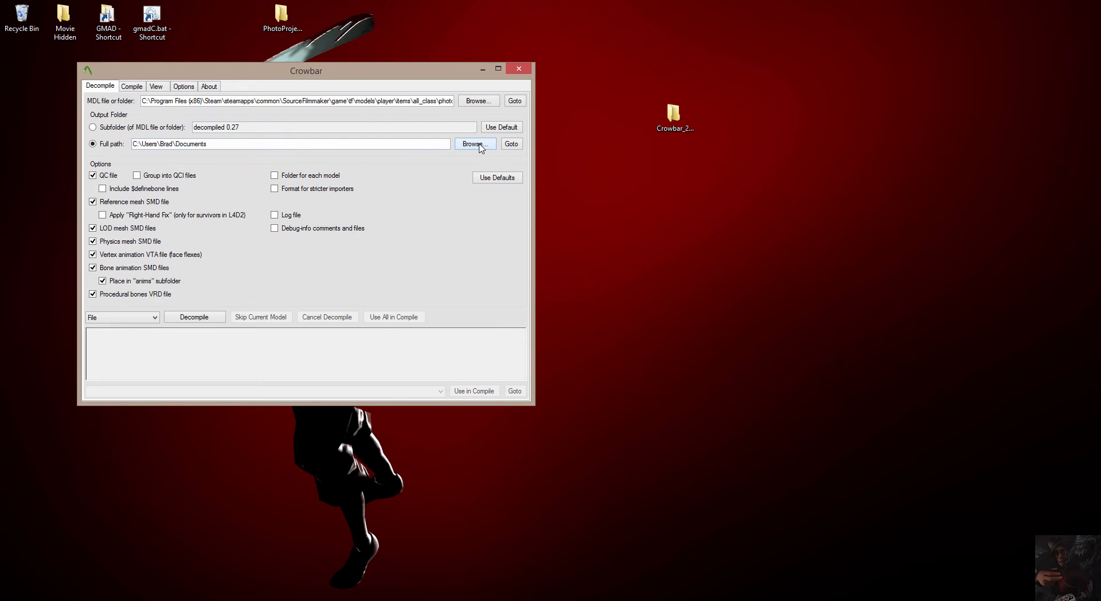
click(476, 144)
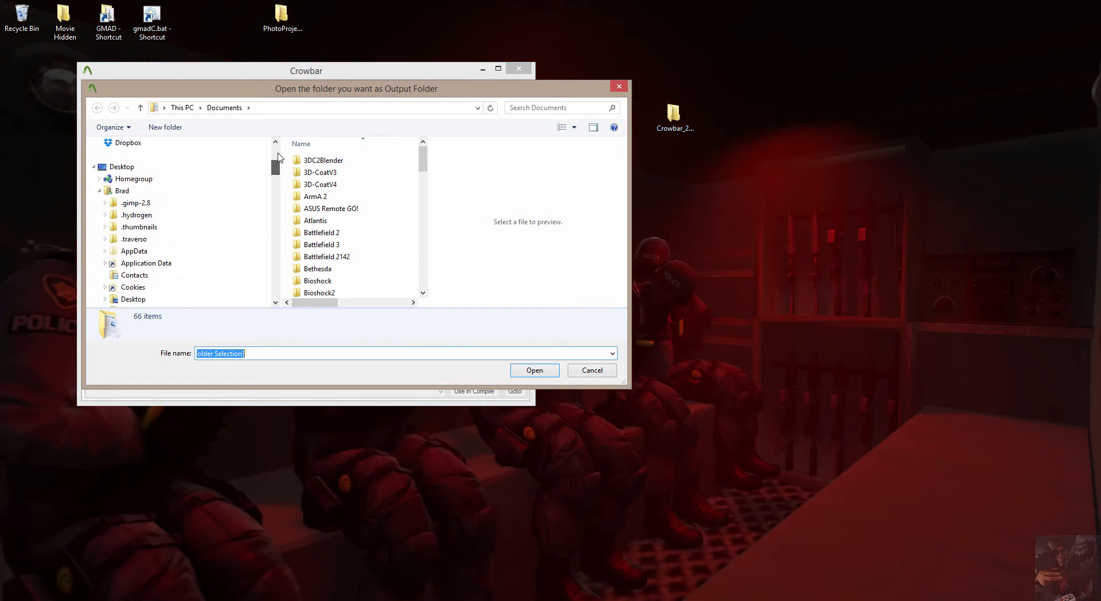
- Create a 'photoproject' folder on the Desktop and confirm it as the output folder
click(132, 298)
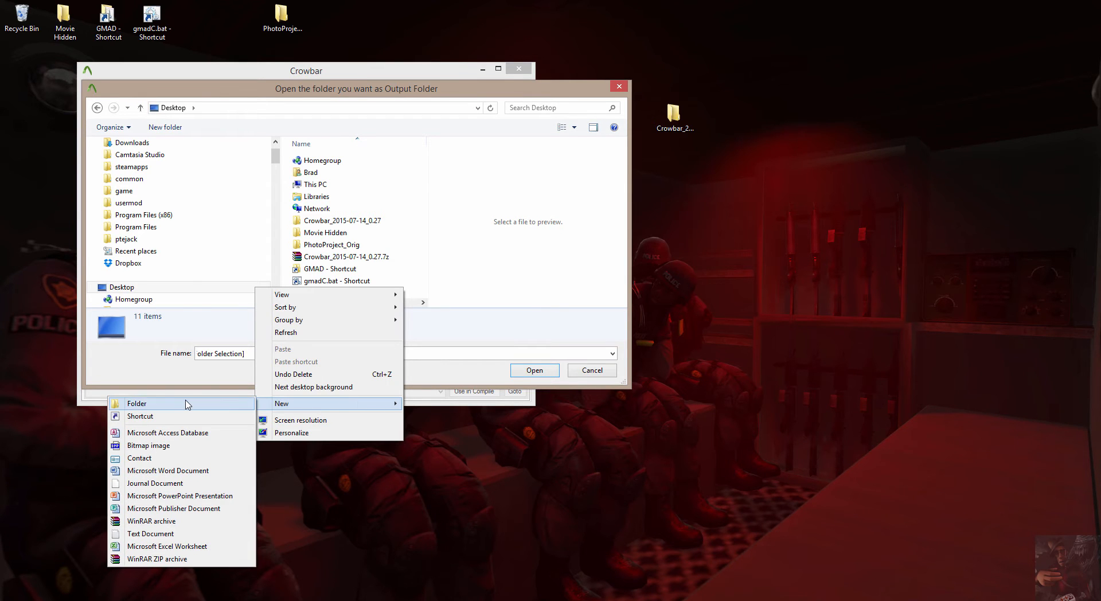
click(136, 403)
text(photoproject)
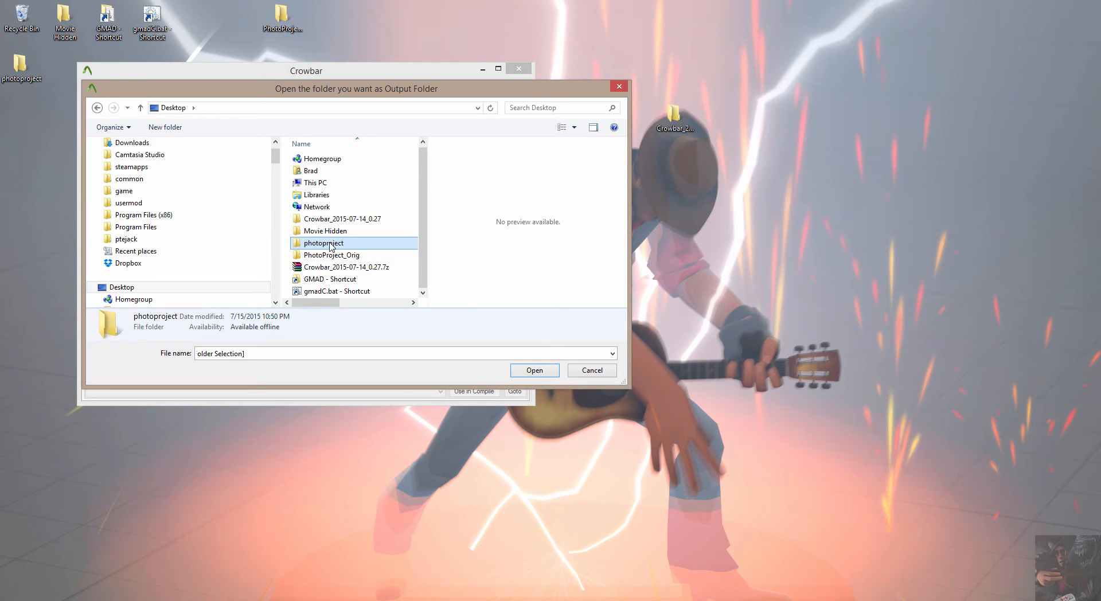
double_click(323, 242)
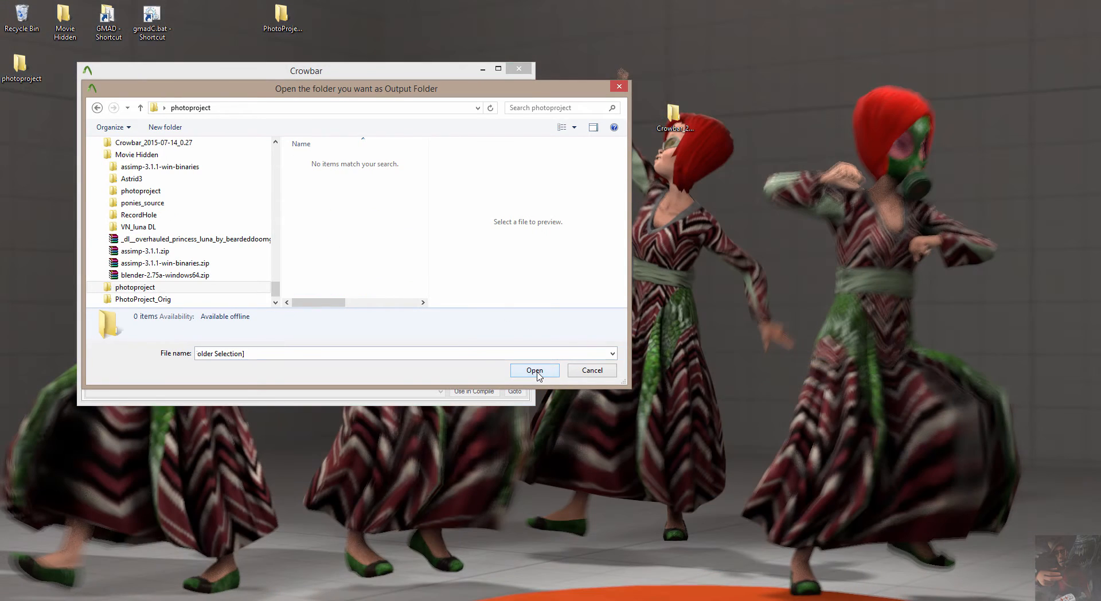
click(535, 369)
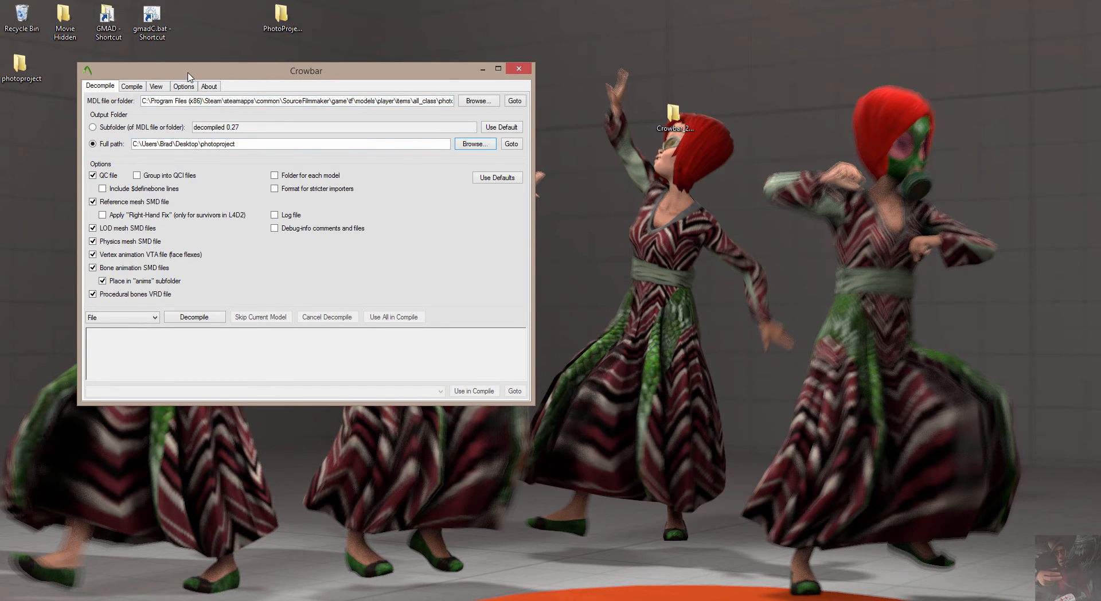
drag(305, 70, 541, 62)
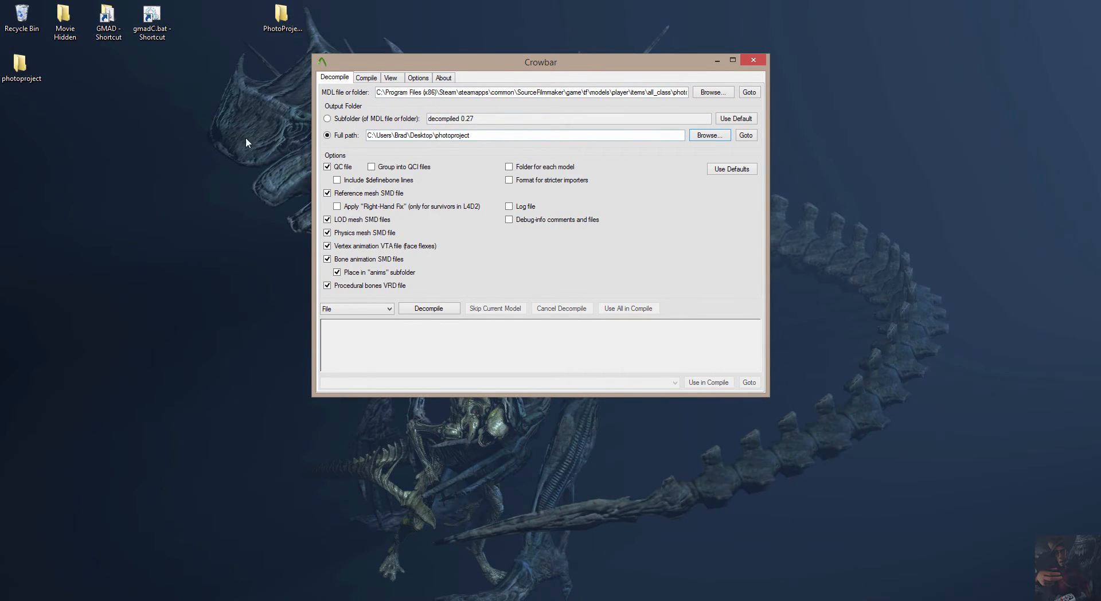
click(21, 64)
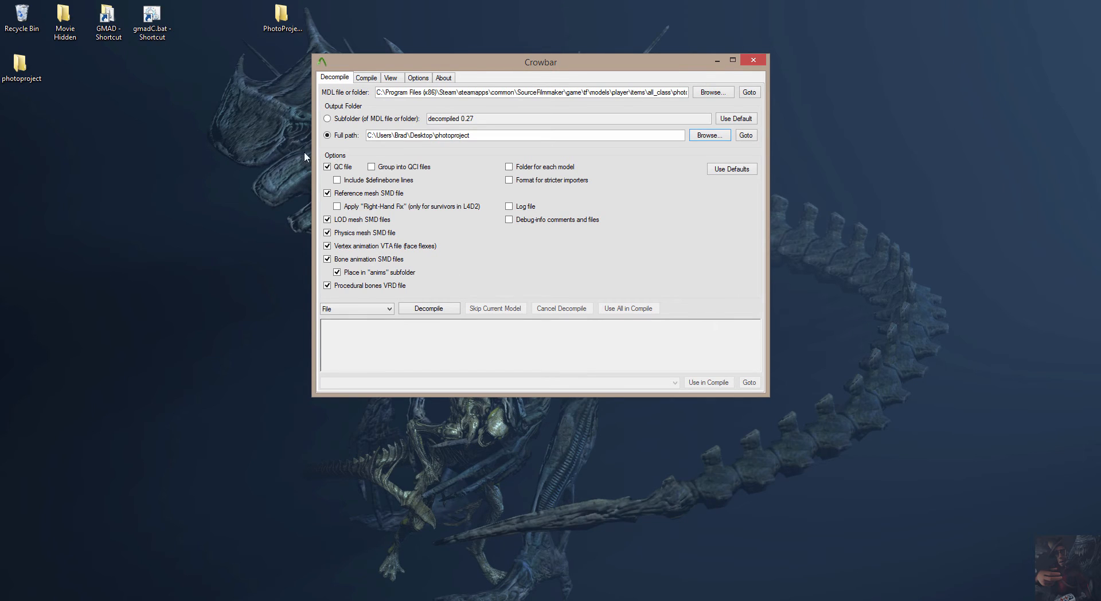
click(356, 308)
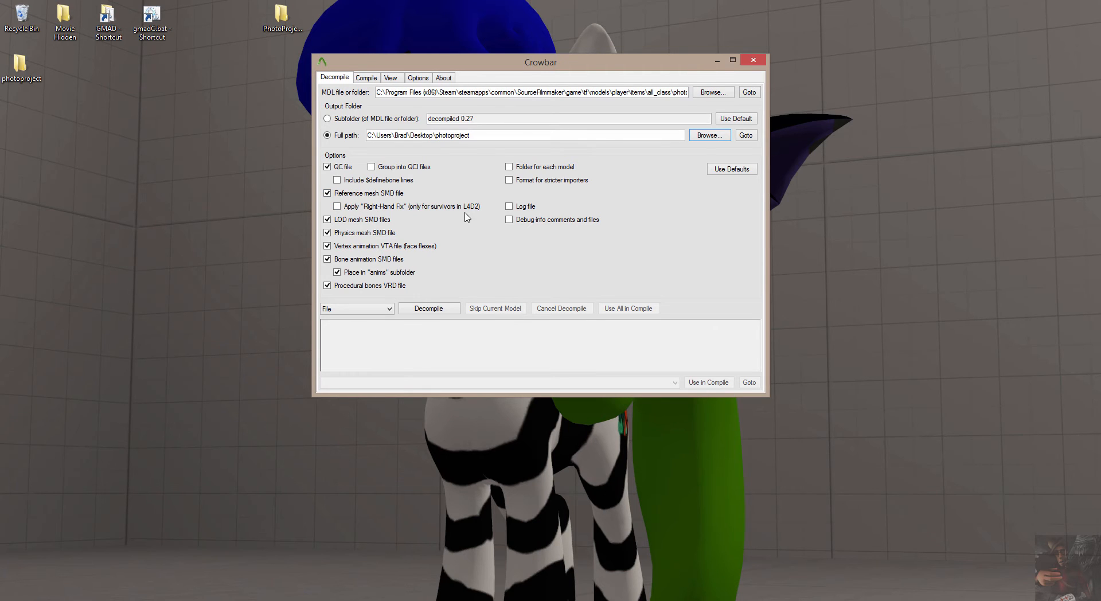
click(337, 206)
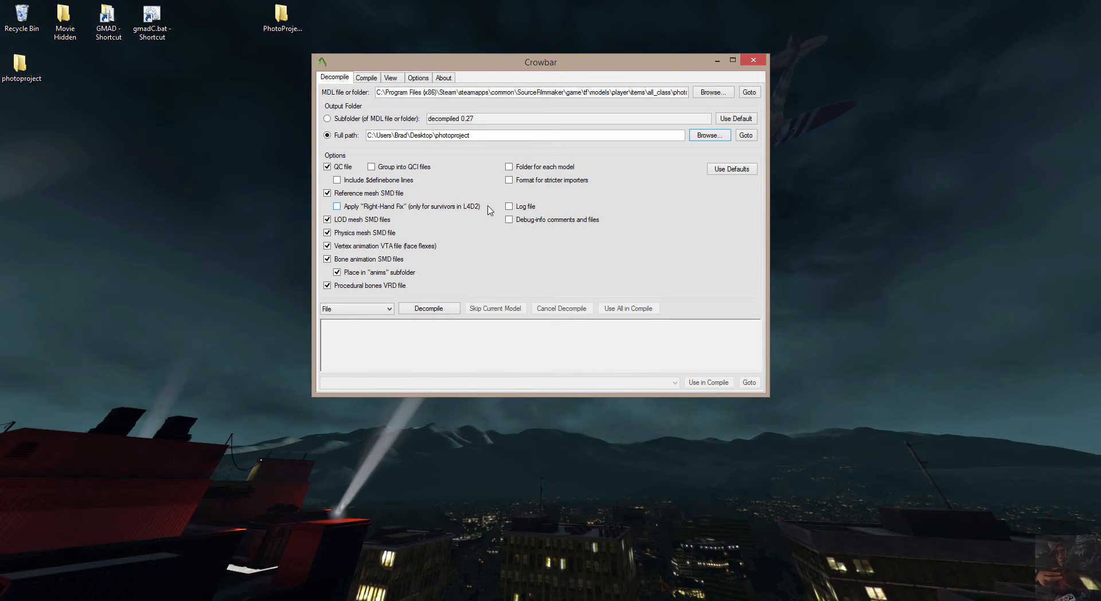
mouse_move(432, 207)
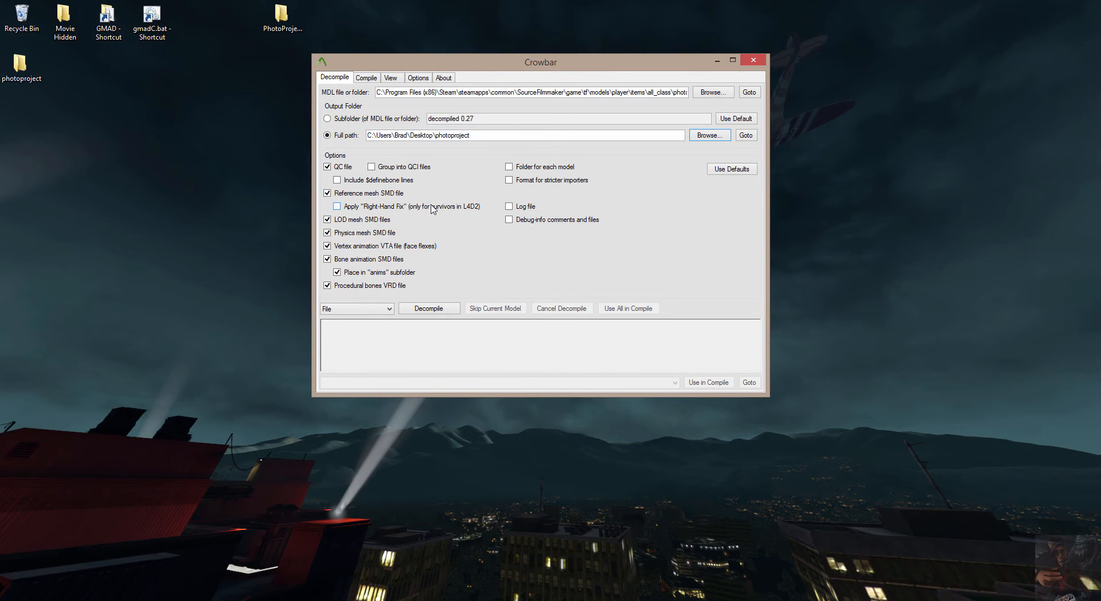
mouse_move(391, 212)
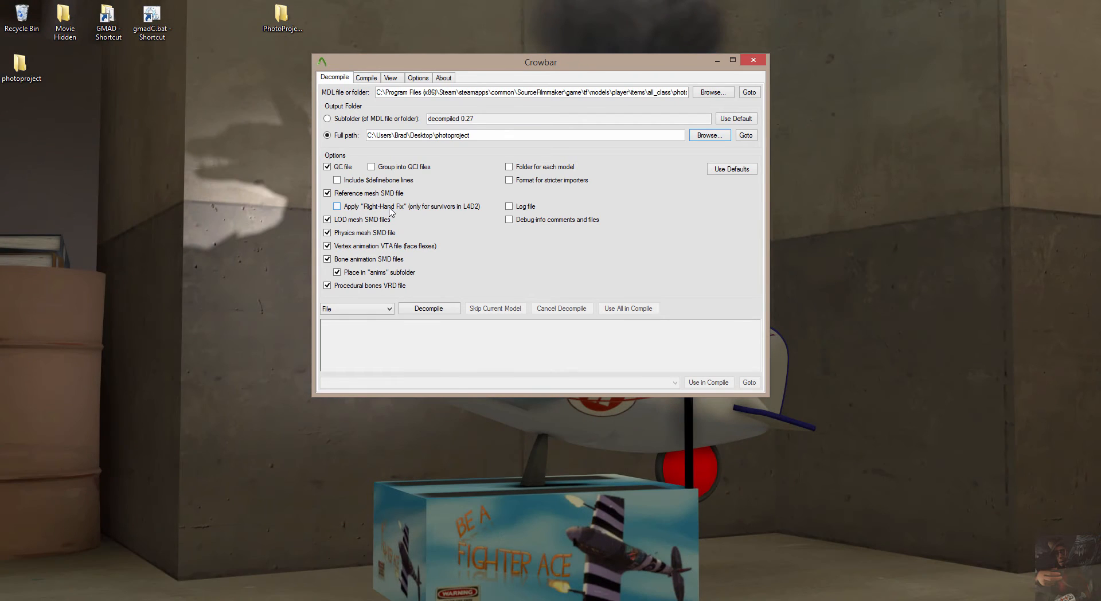
mouse_move(413, 223)
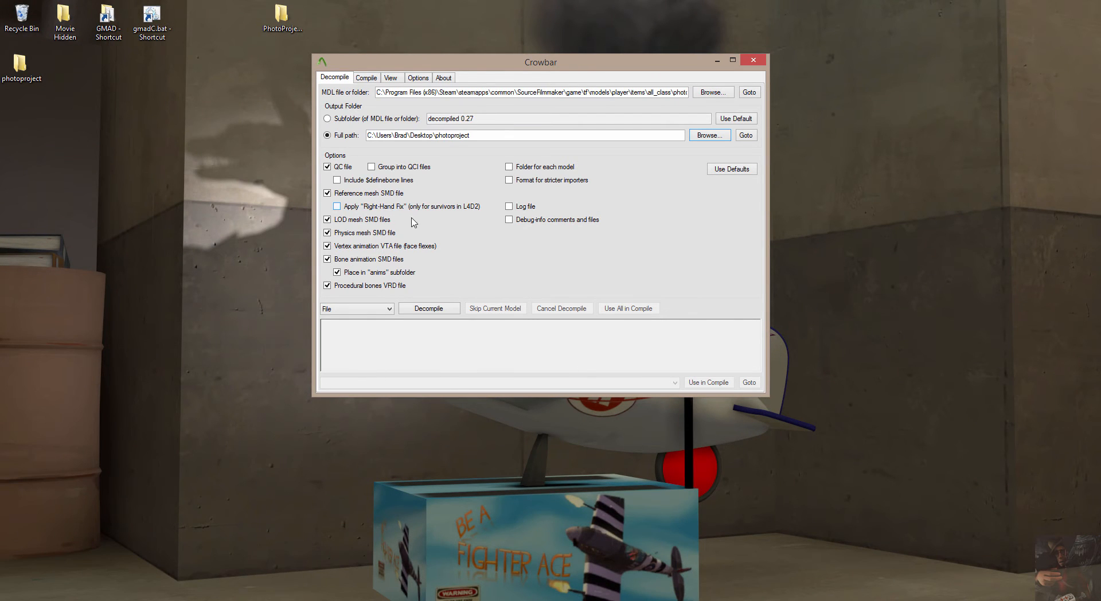
mouse_move(460, 213)
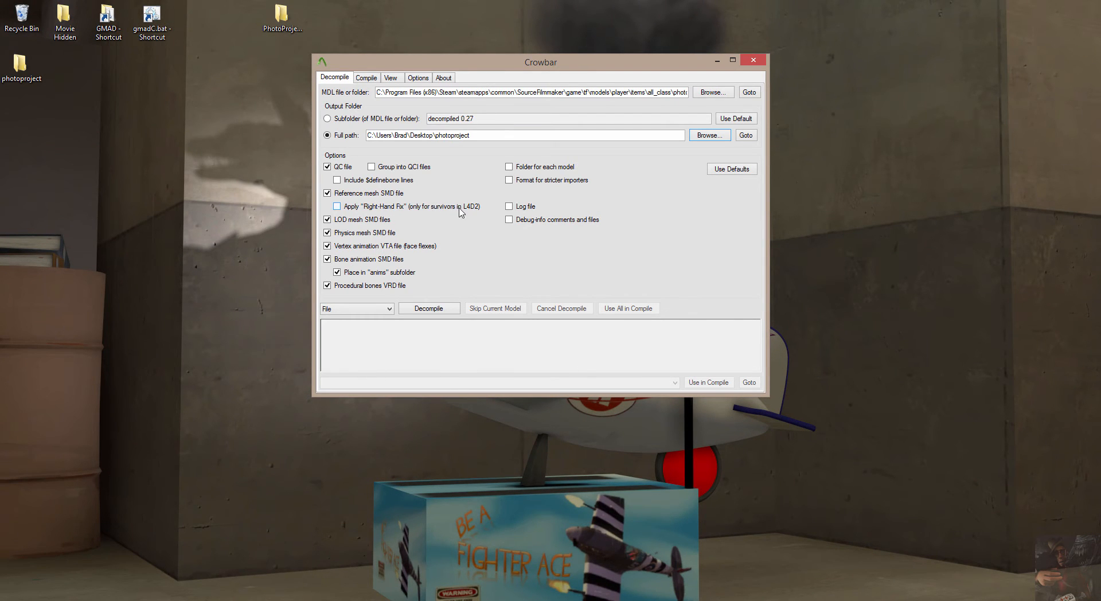
mouse_move(344, 210)
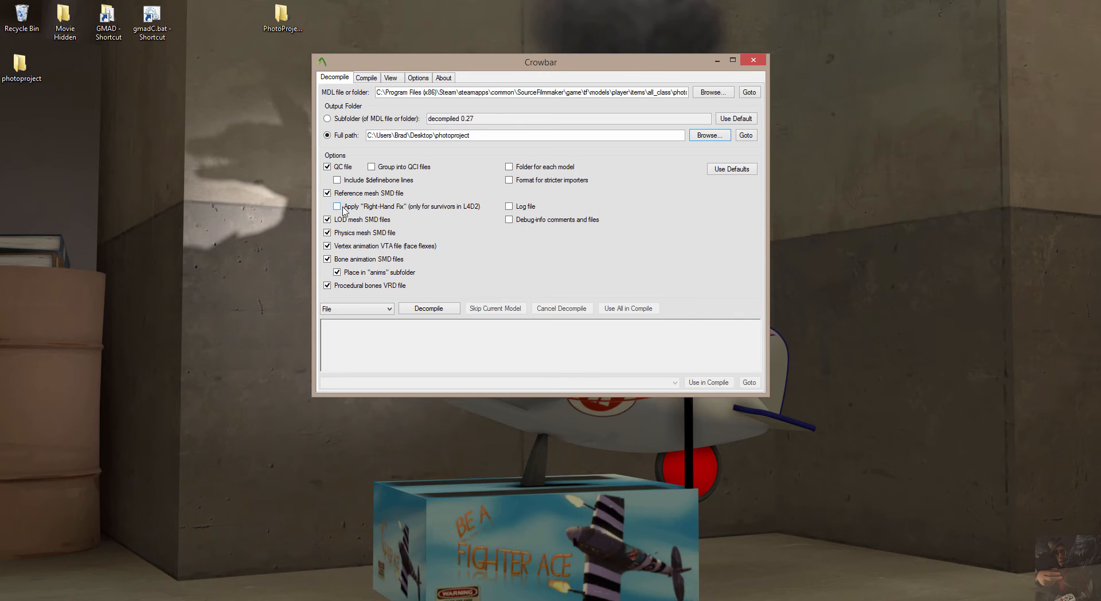
click(337, 206)
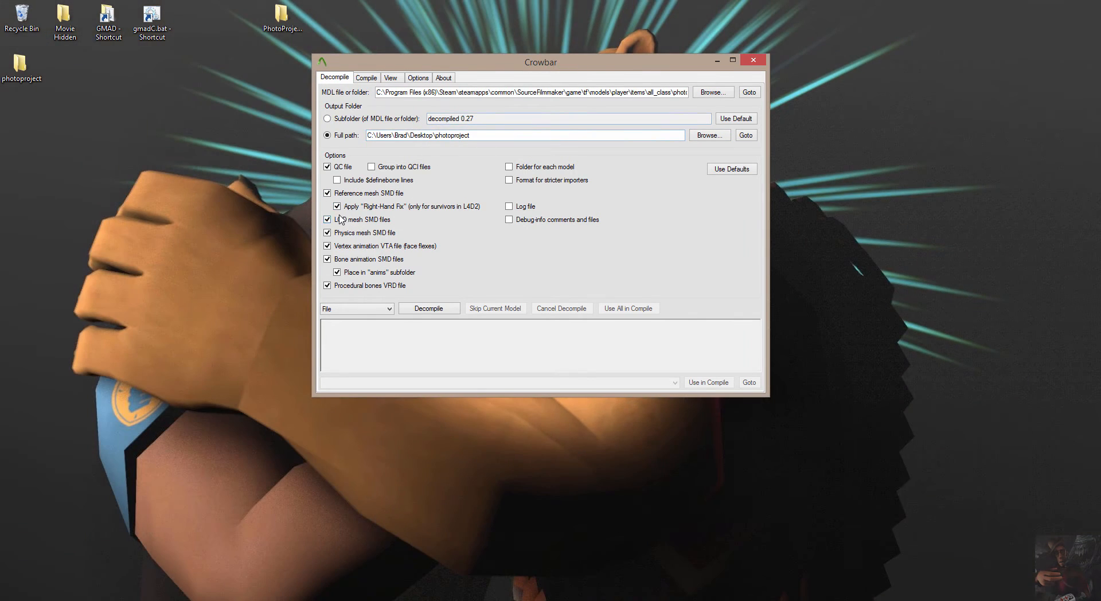
click(337, 206)
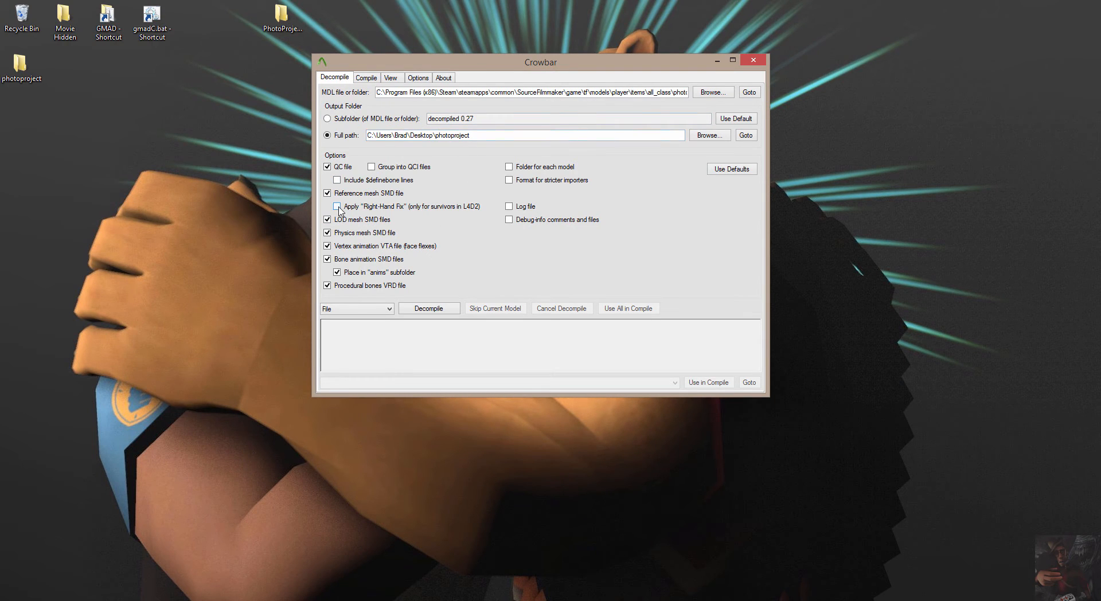
click(336, 206)
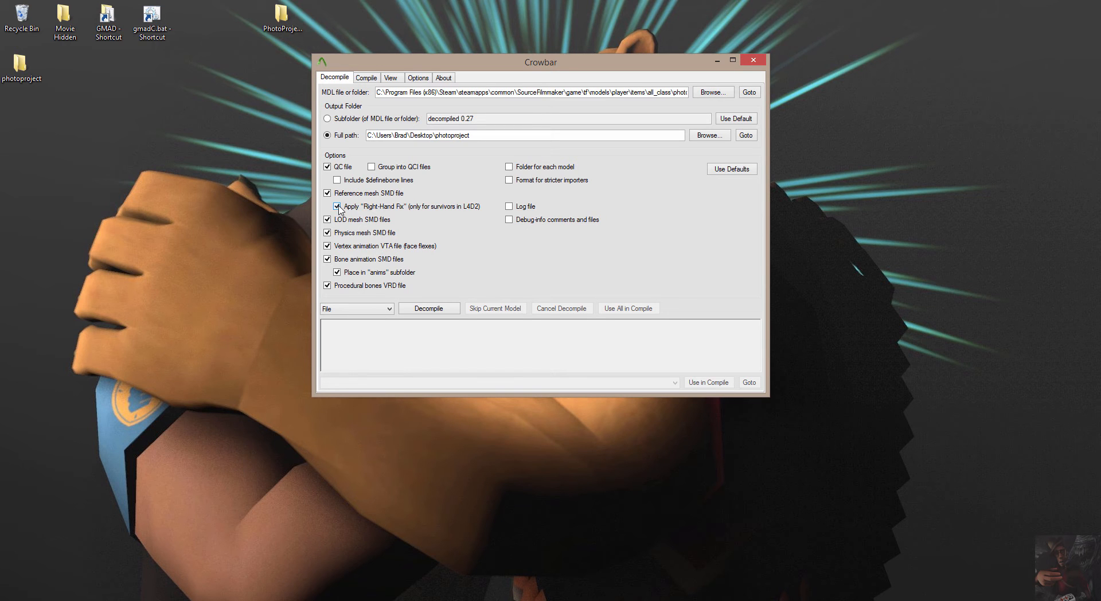
click(337, 206)
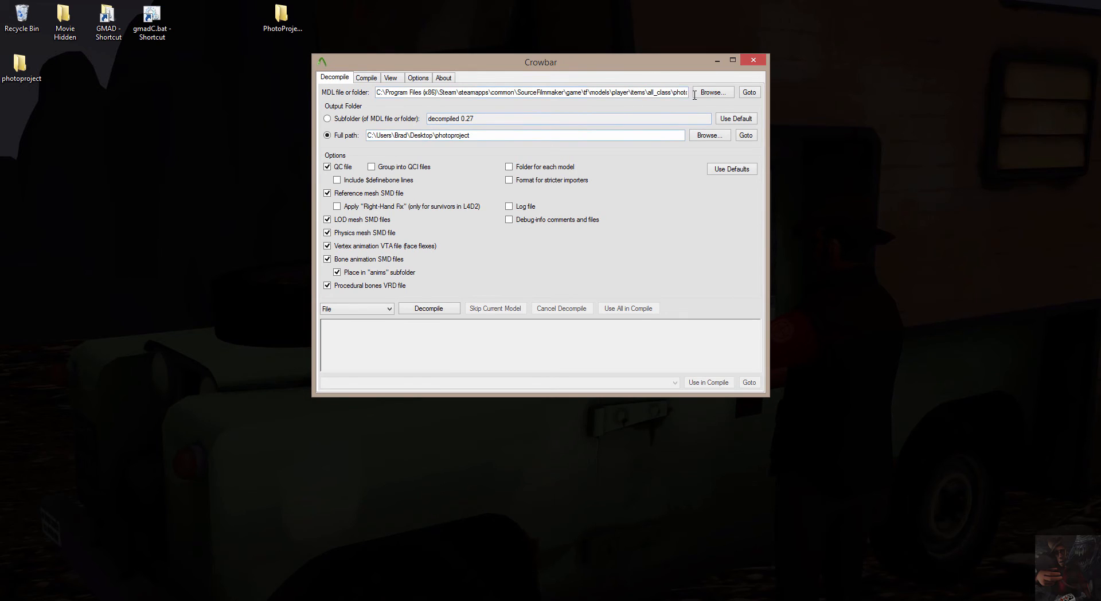
mouse_move(670, 86)
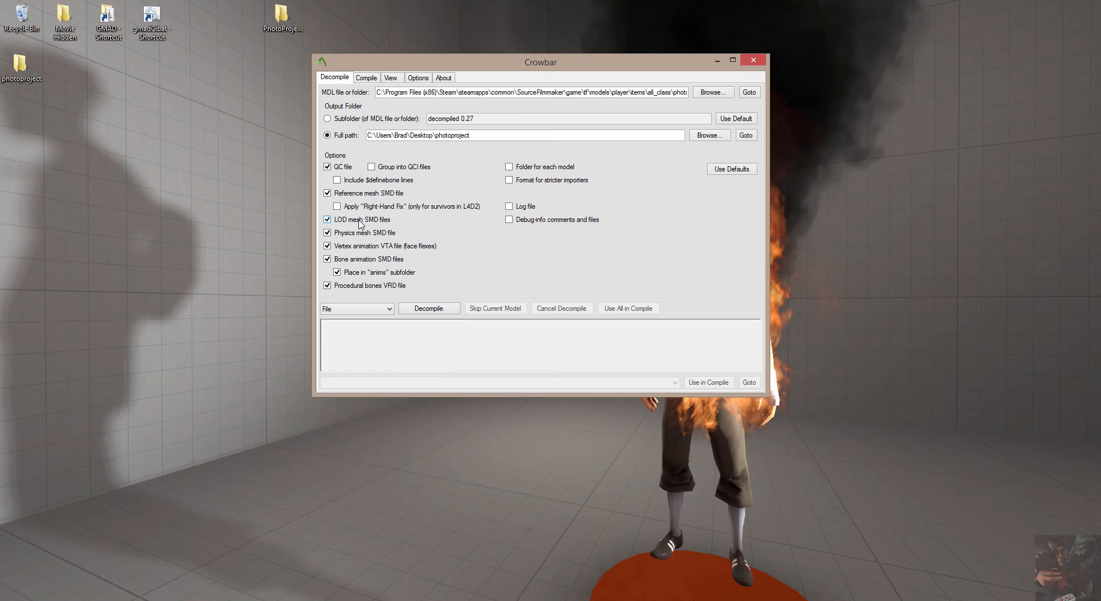
mouse_move(379, 225)
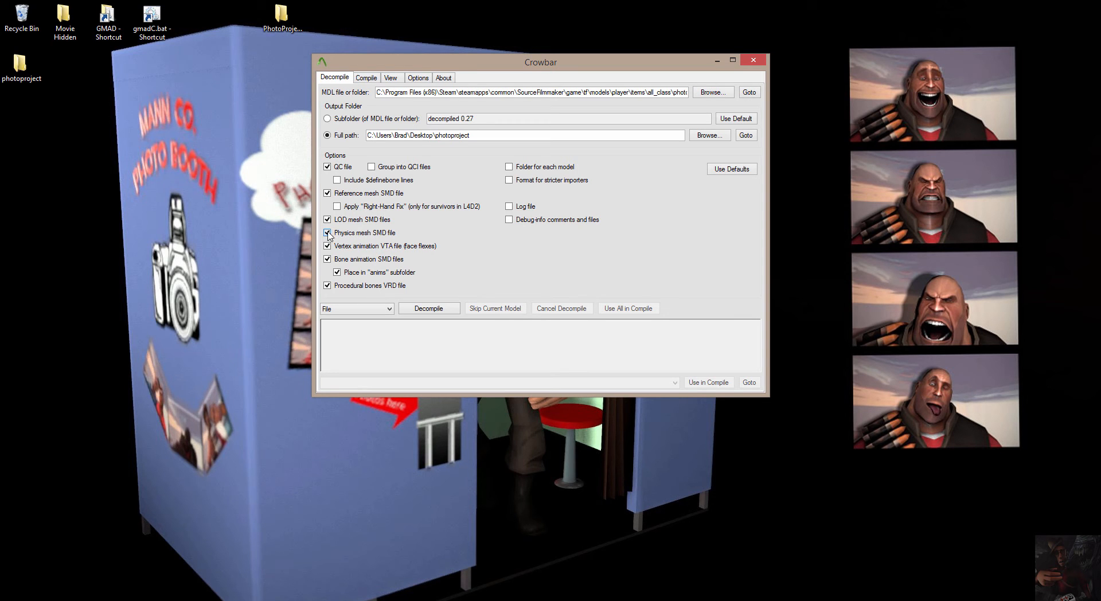
- Uncheck 'Physics mesh SMD file' on the Decompile tab
click(326, 233)
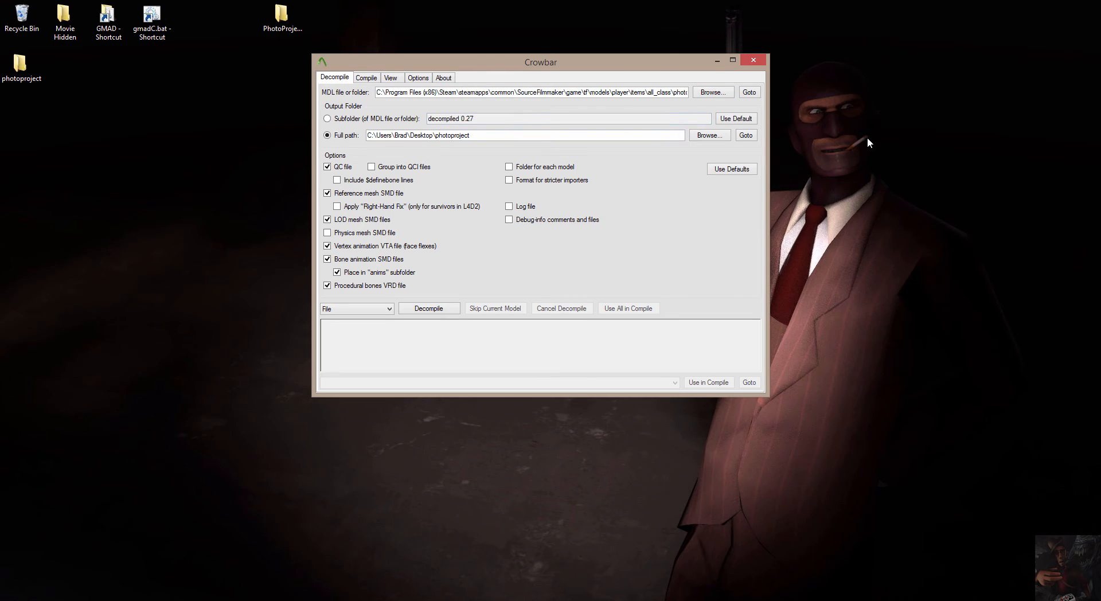
mouse_move(775, 169)
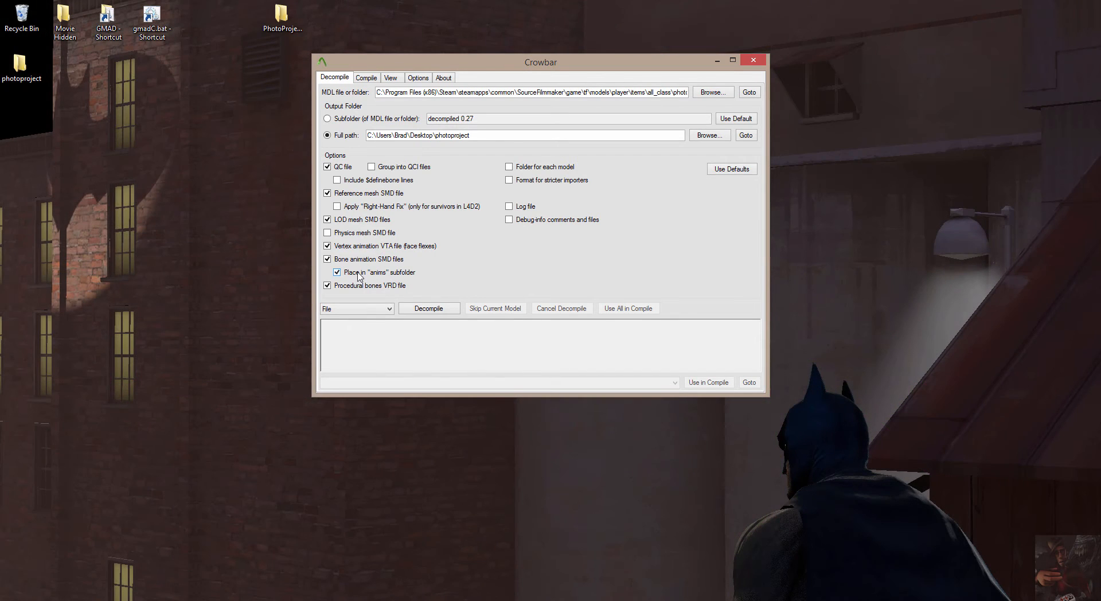
- Toggle 'Place in "anims" subfolder' for bone animation SMD files until it ends unchecked
click(327, 273)
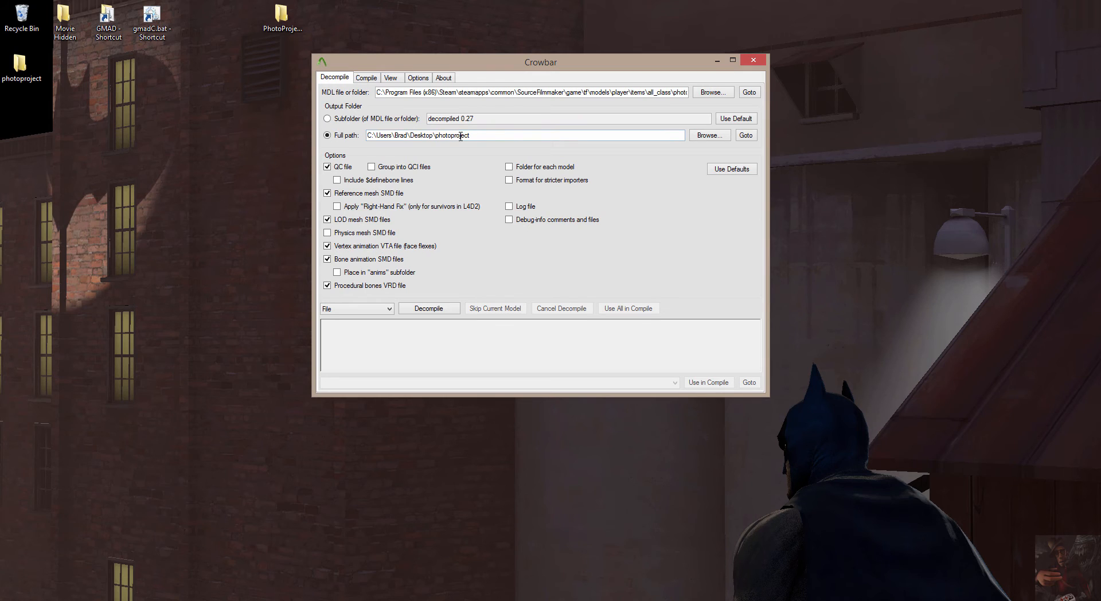
click(337, 273)
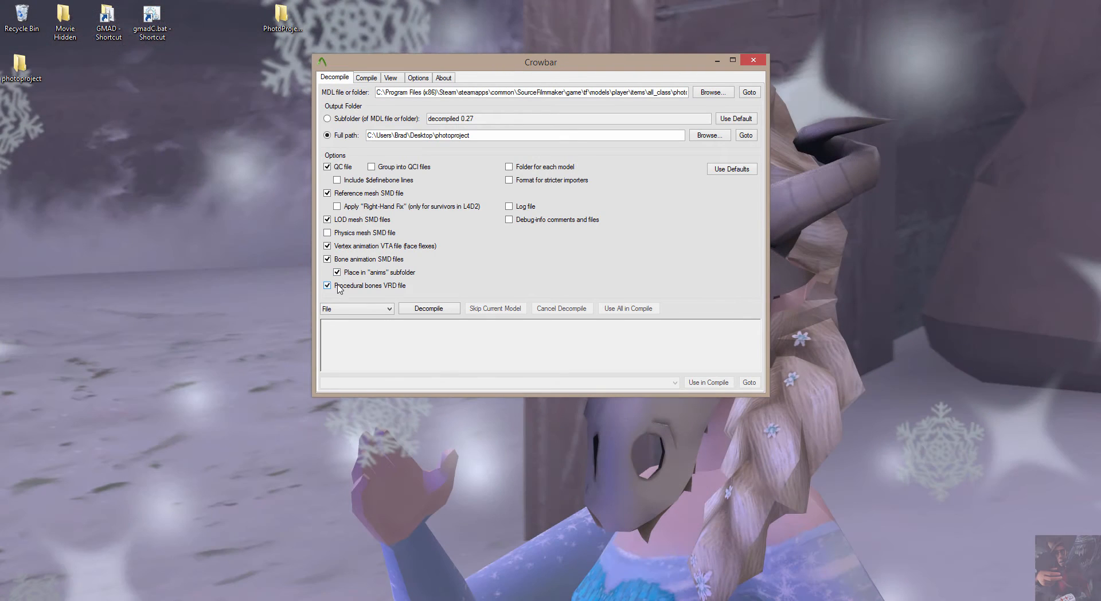
click(337, 273)
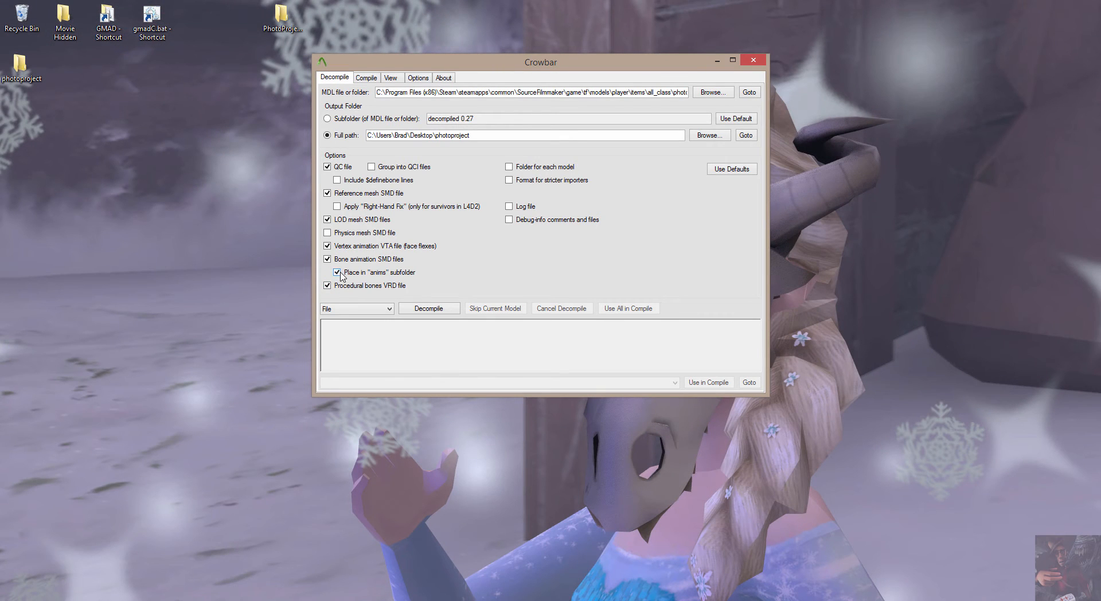
click(337, 273)
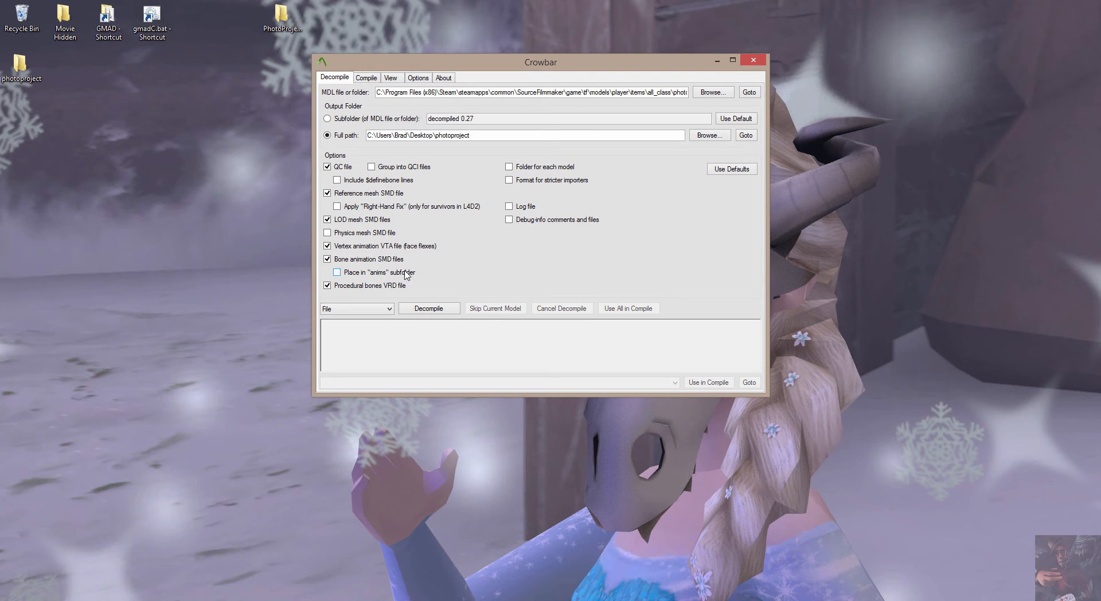
click(335, 272)
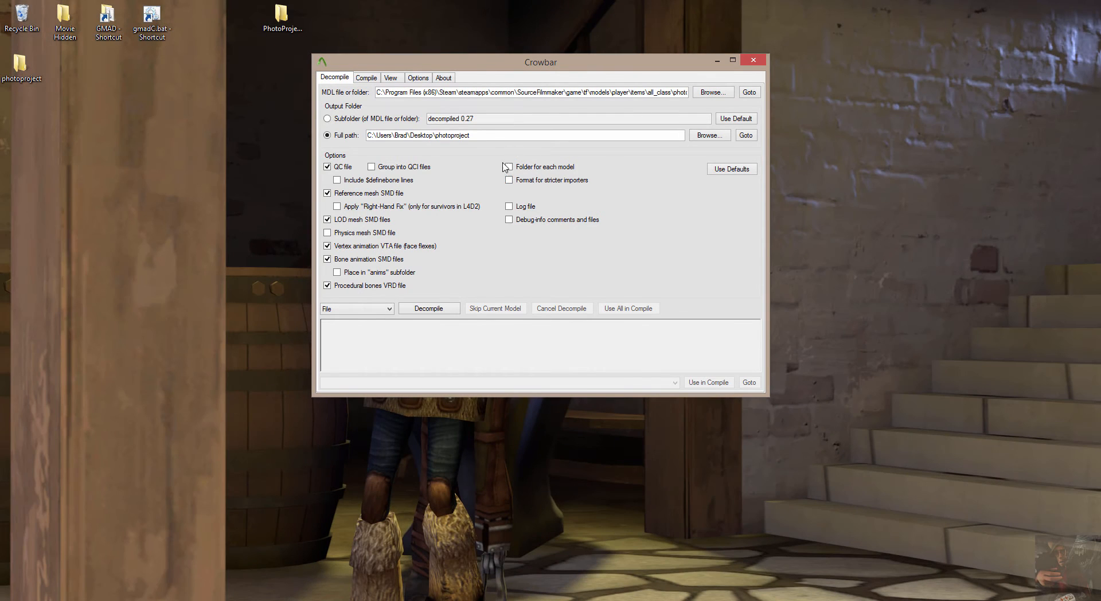
click(356, 307)
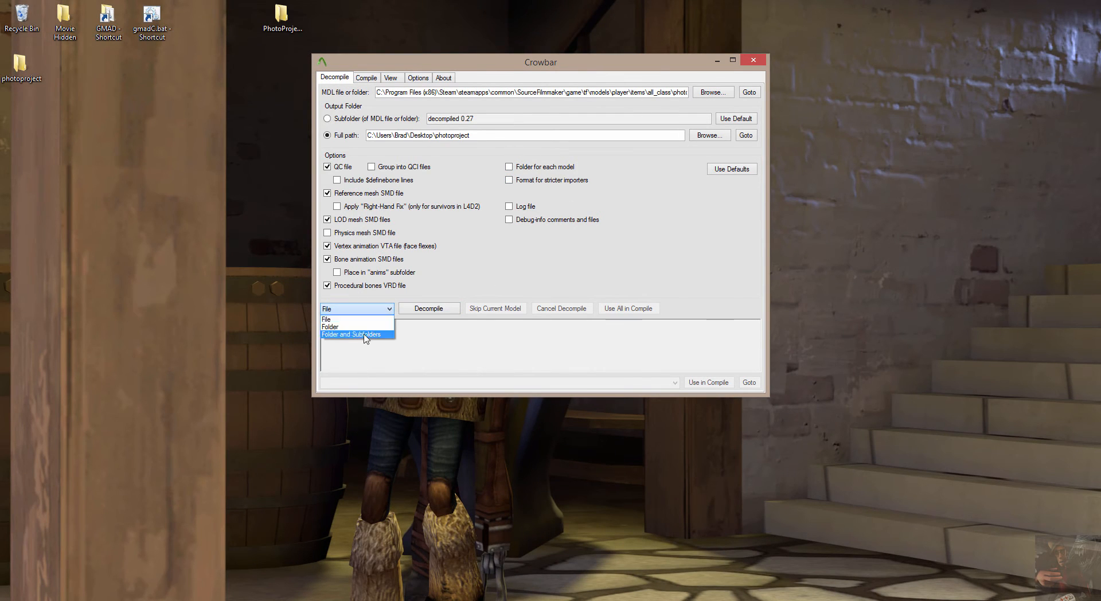
mouse_move(350, 320)
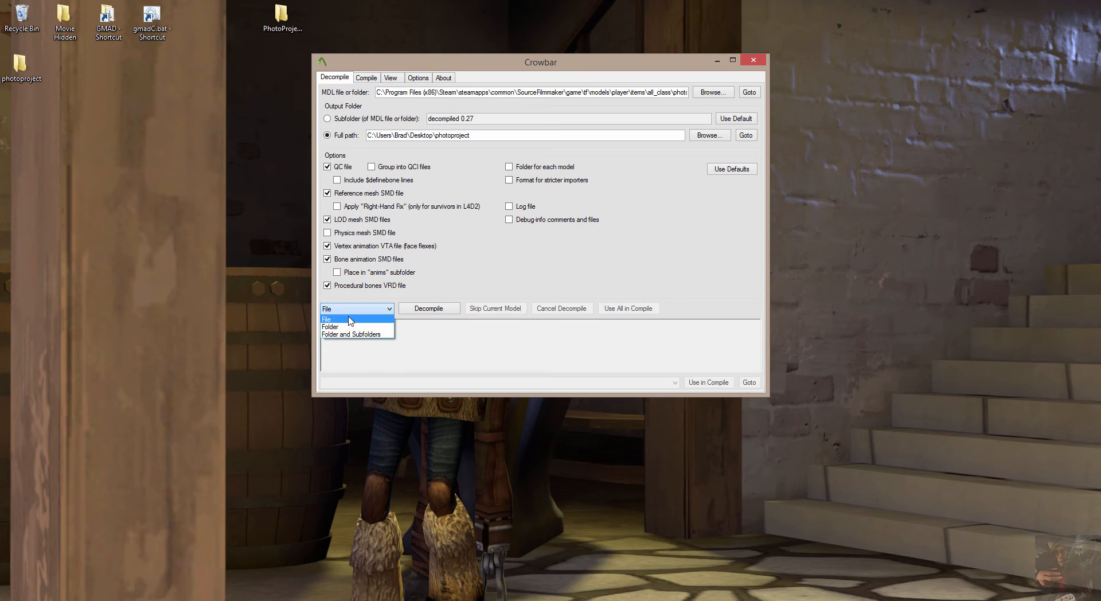
mouse_move(535, 149)
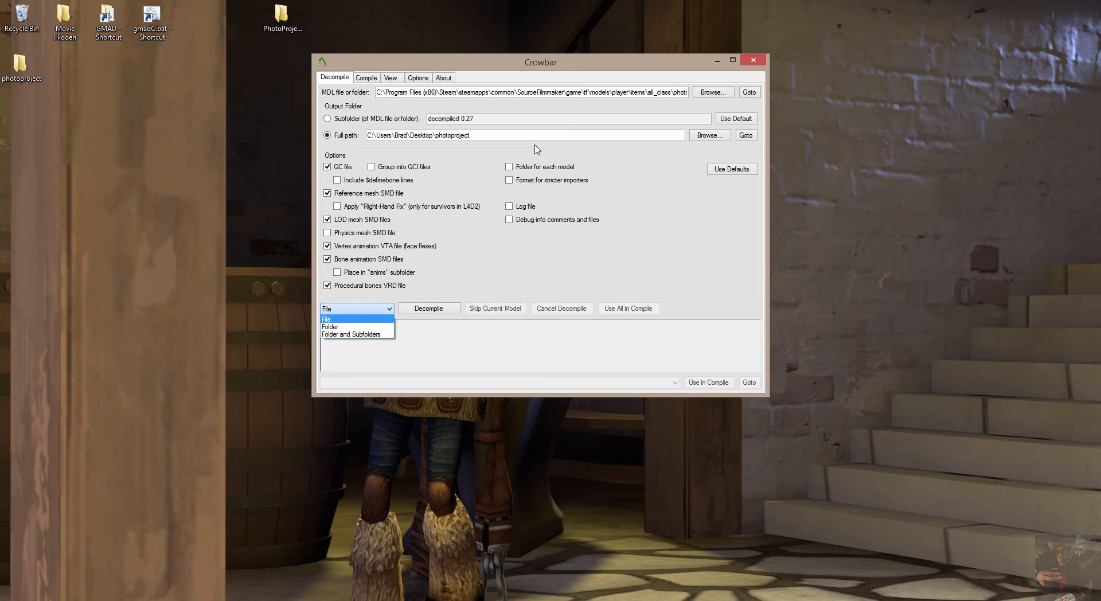
click(328, 319)
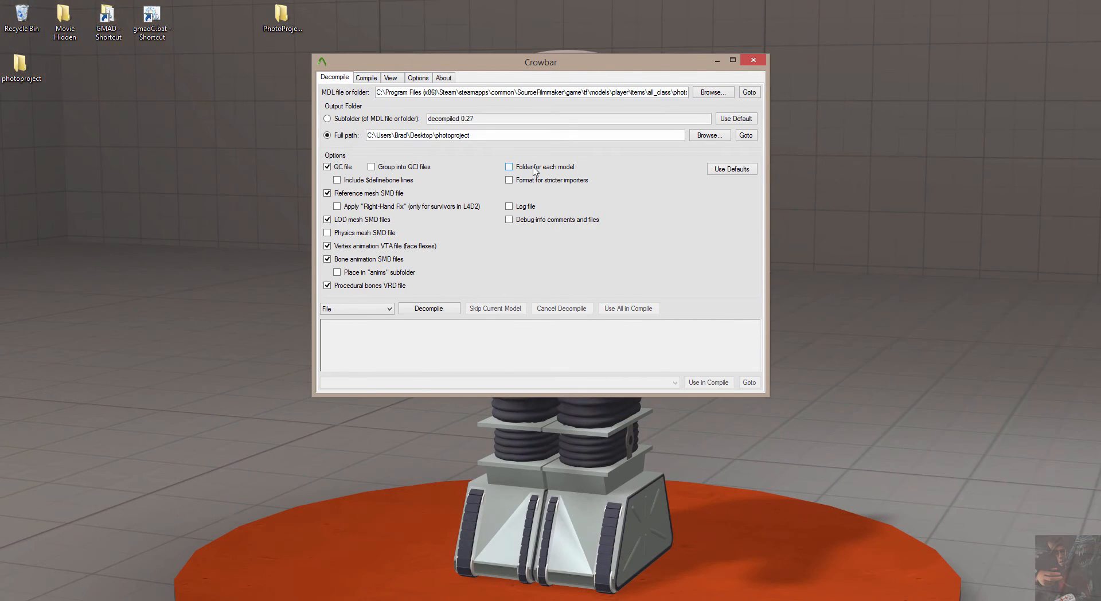
mouse_move(529, 175)
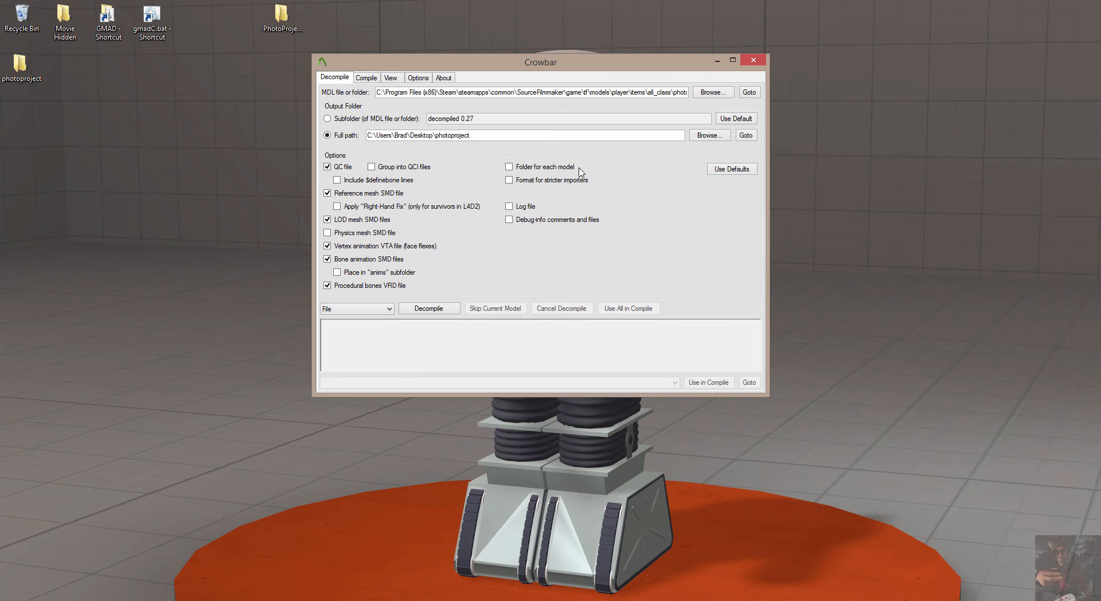
mouse_move(581, 173)
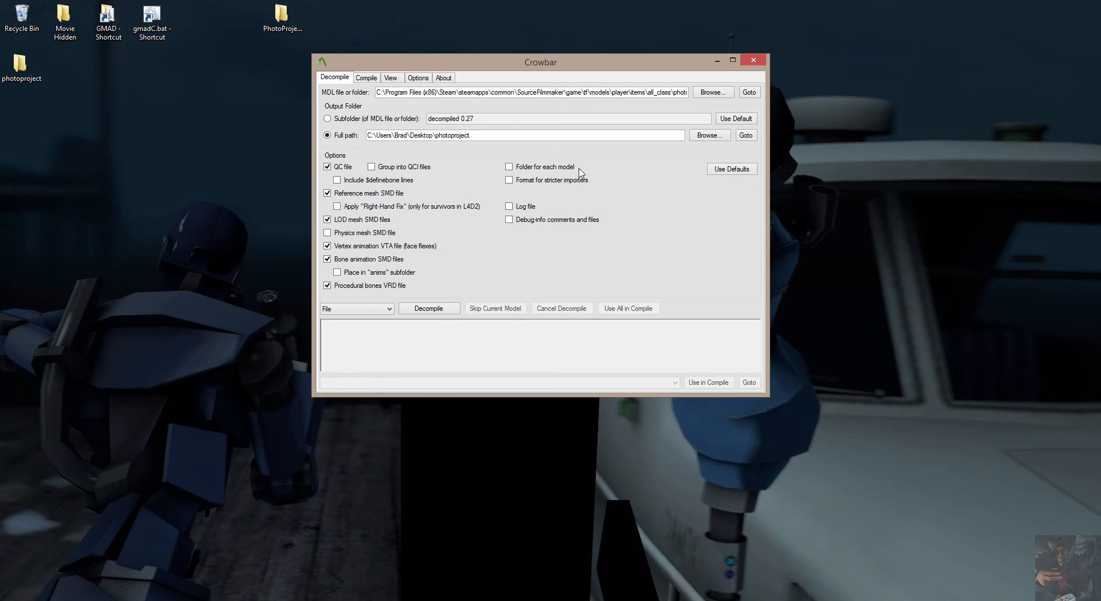
mouse_move(585, 163)
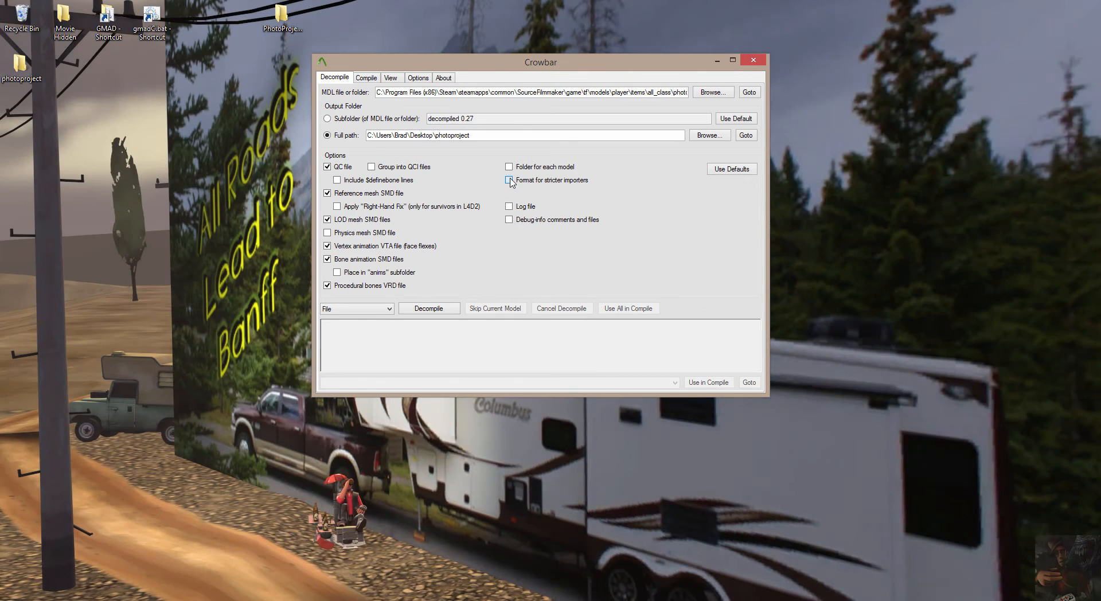
- Check 'Format for stricter importers', 'Log file' and 'Debug-info comments and files'
click(509, 179)
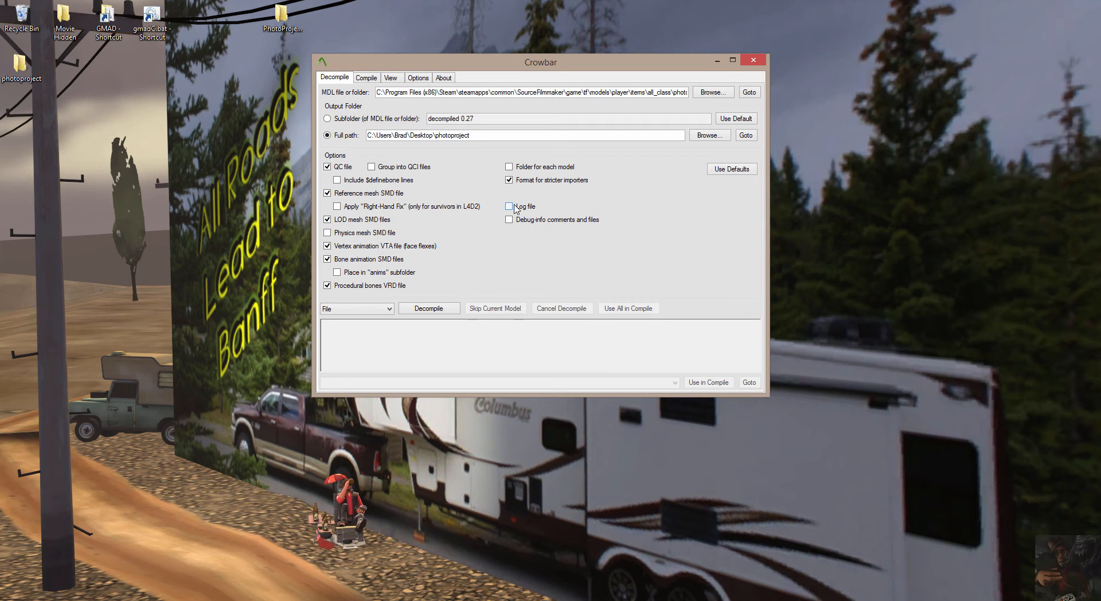
click(509, 205)
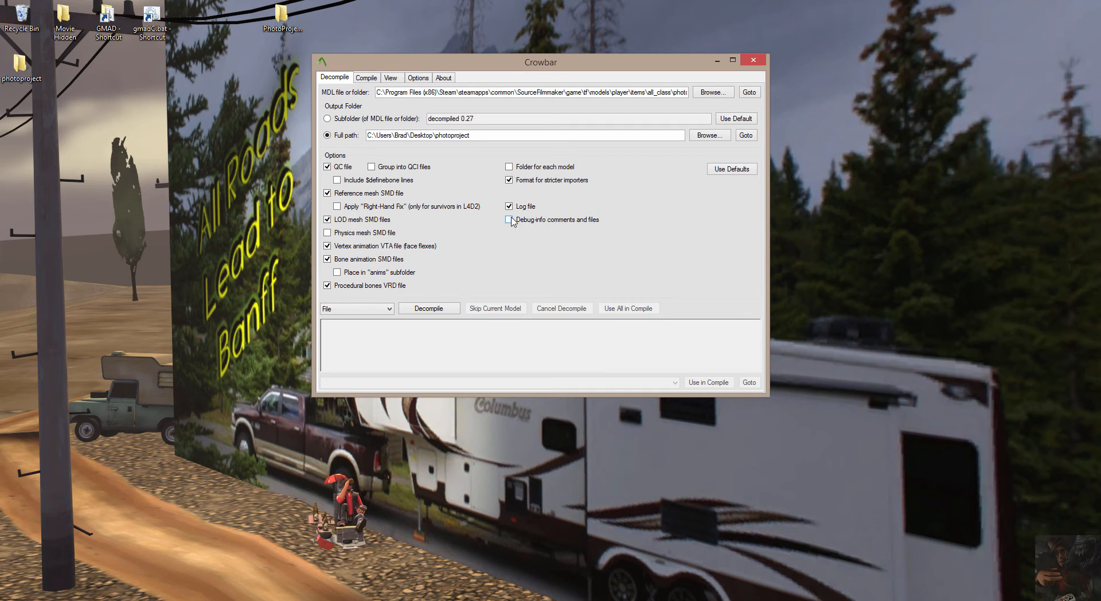
click(509, 219)
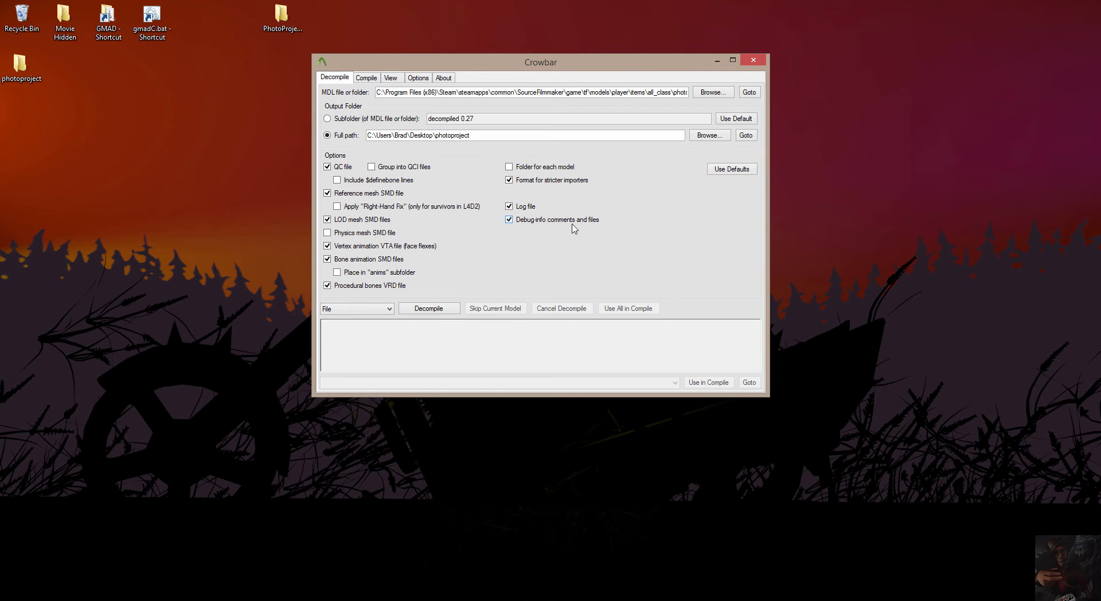
mouse_move(581, 224)
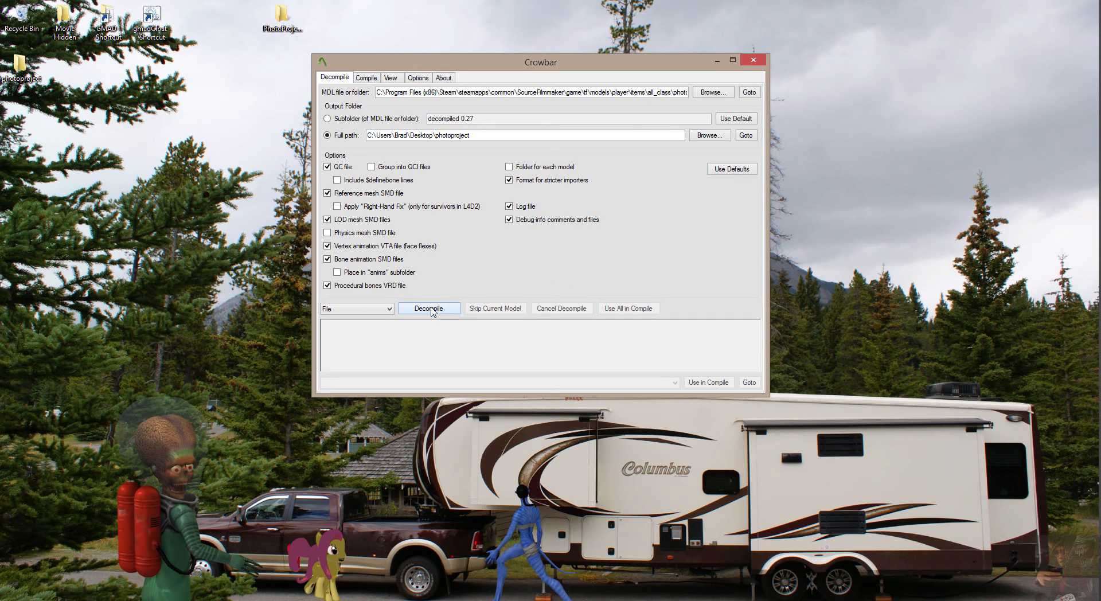
- Decompile photo_badge.mdl, then open the photoproject output folder via Goto
click(428, 308)
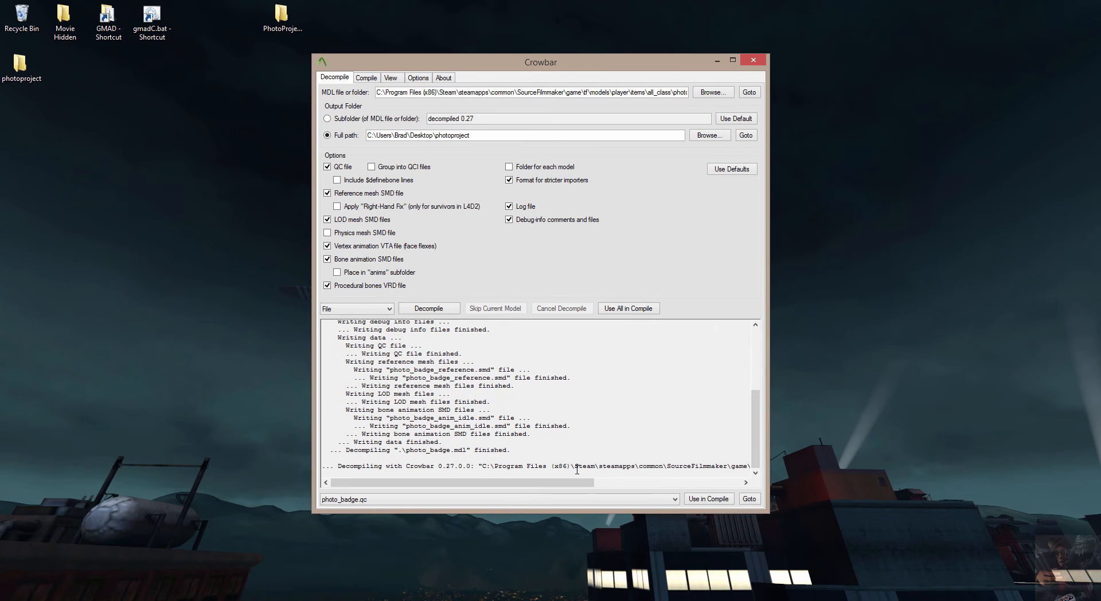
mouse_move(176, 197)
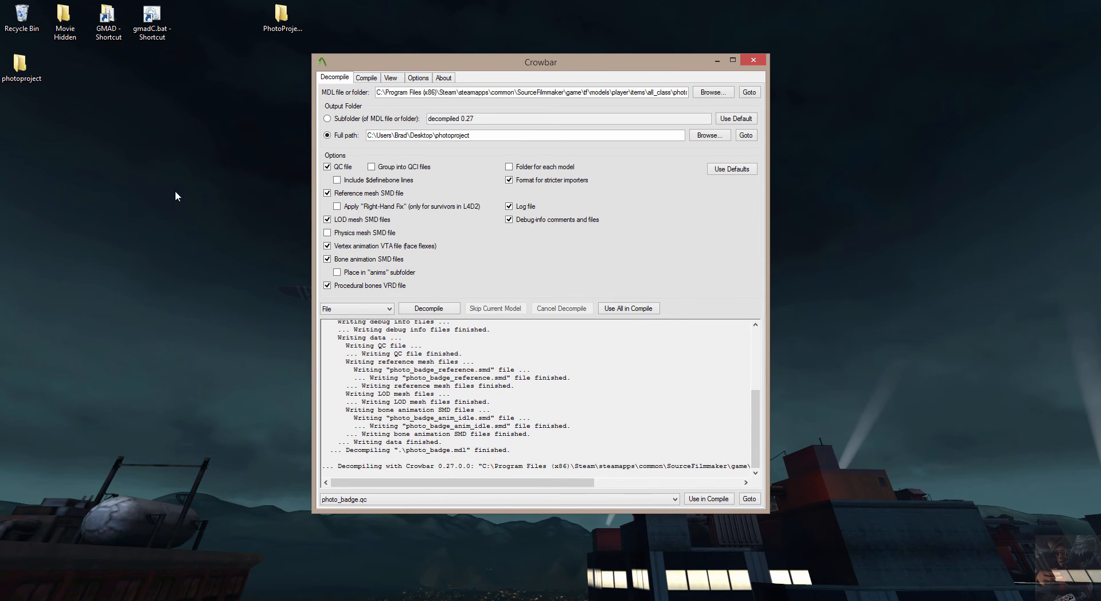
click(21, 63)
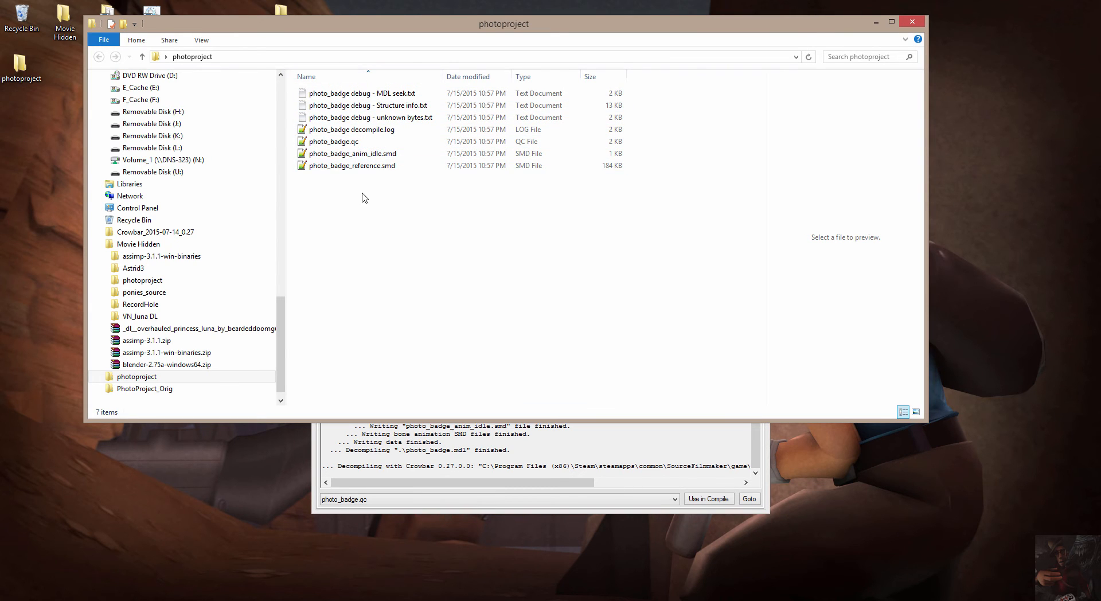
click(362, 92)
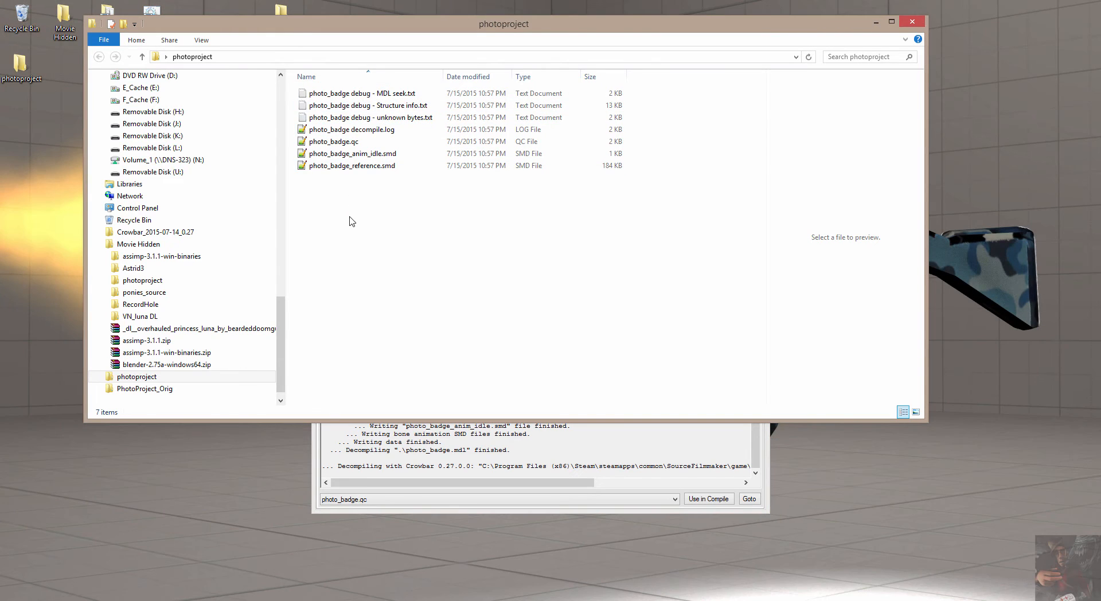
click(334, 141)
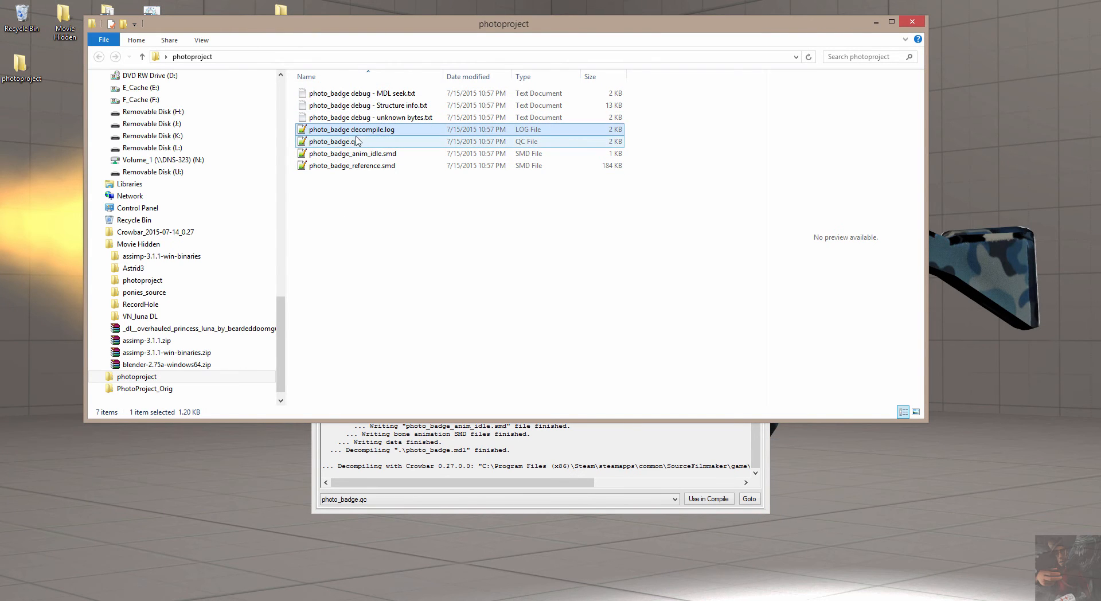
mouse_move(372, 117)
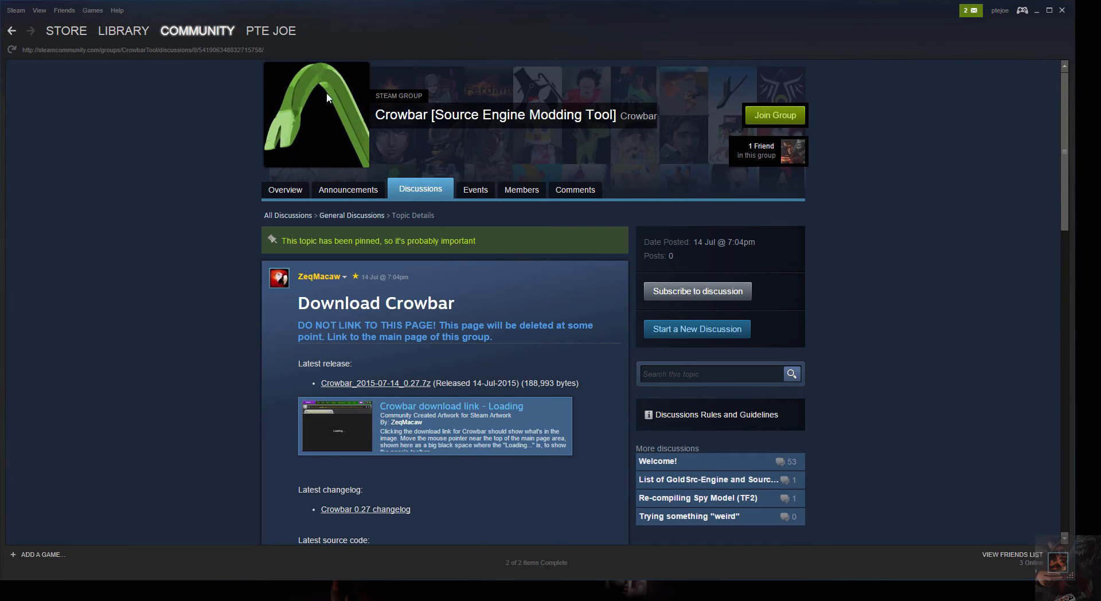
mouse_move(285, 190)
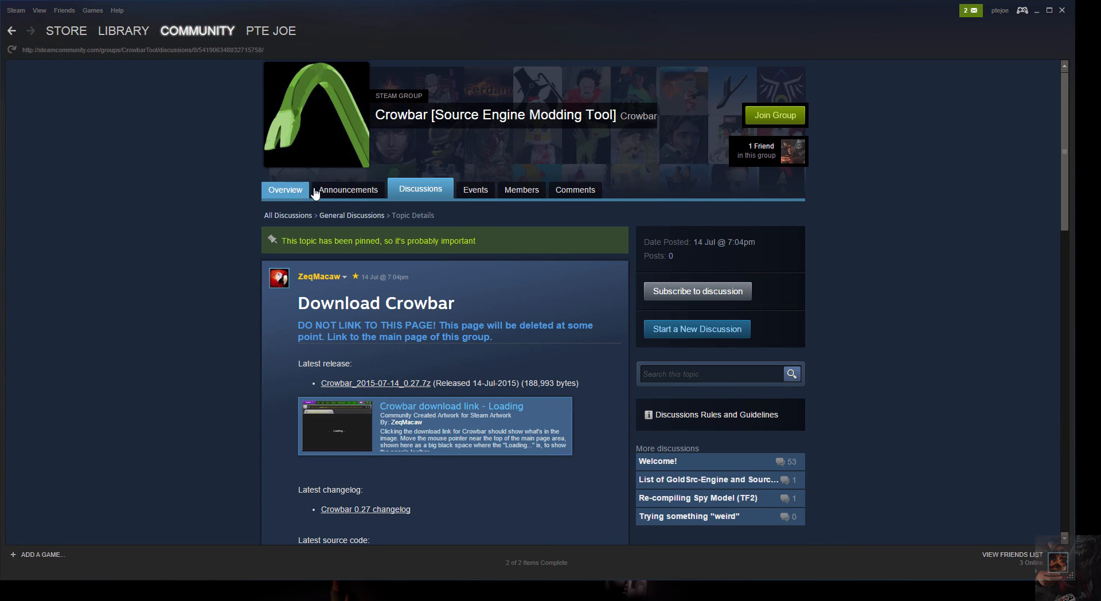
- Return to the Crowbar group's discussions, open General Discussions and scroll its threads
click(419, 190)
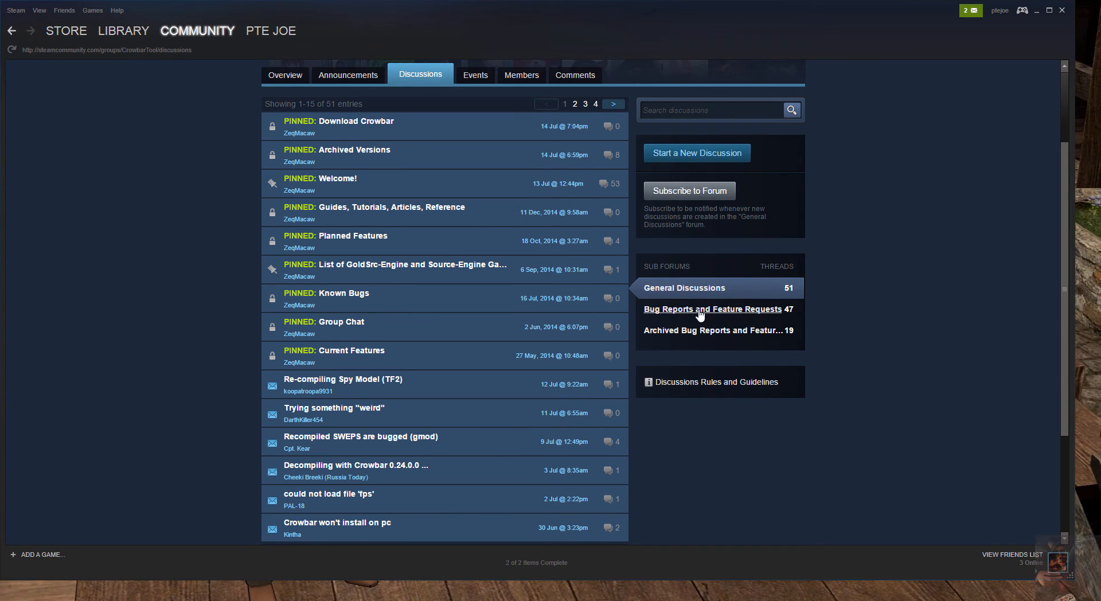
click(712, 309)
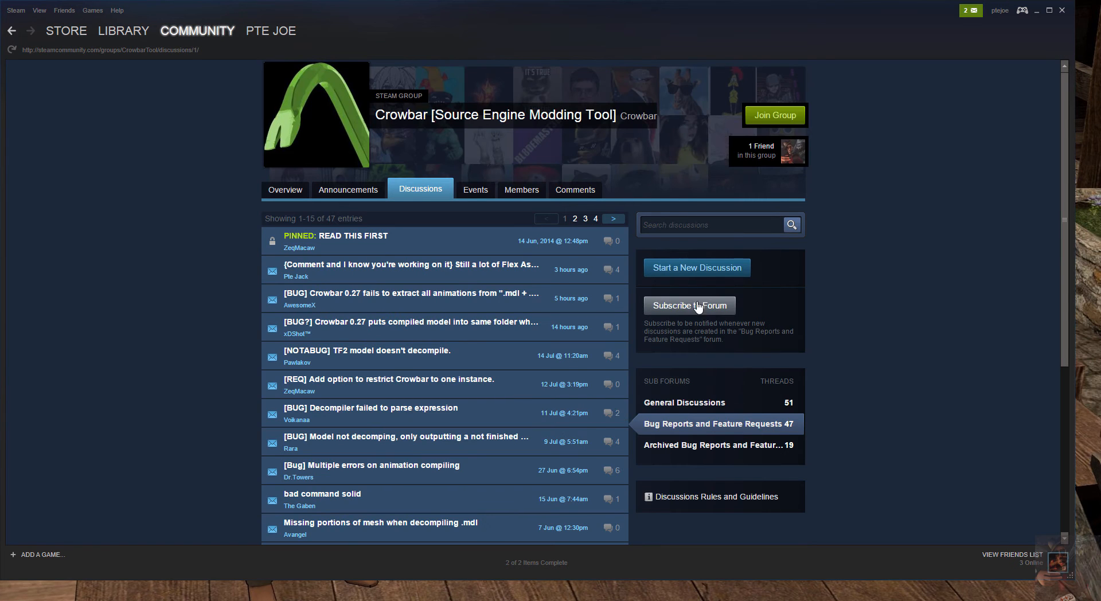
mouse_move(695, 268)
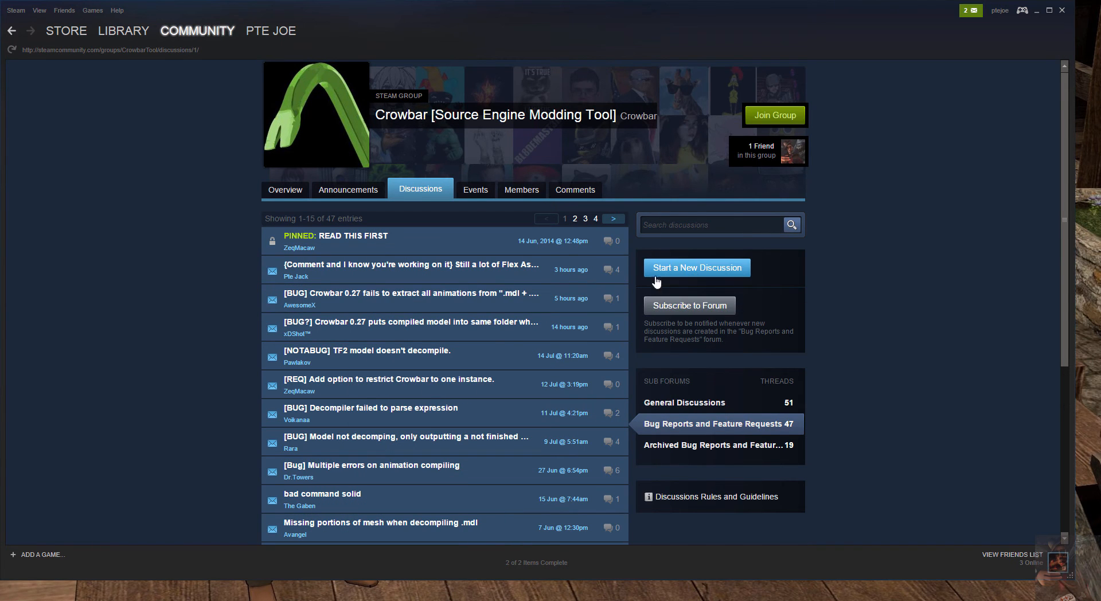
mouse_move(919, 312)
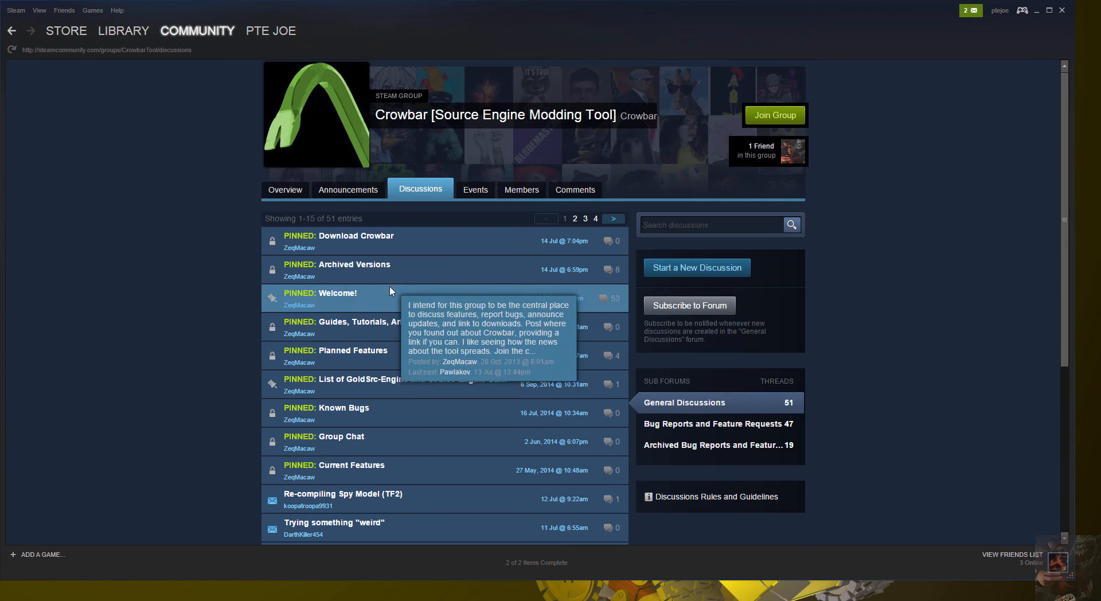
scroll(down, 3)
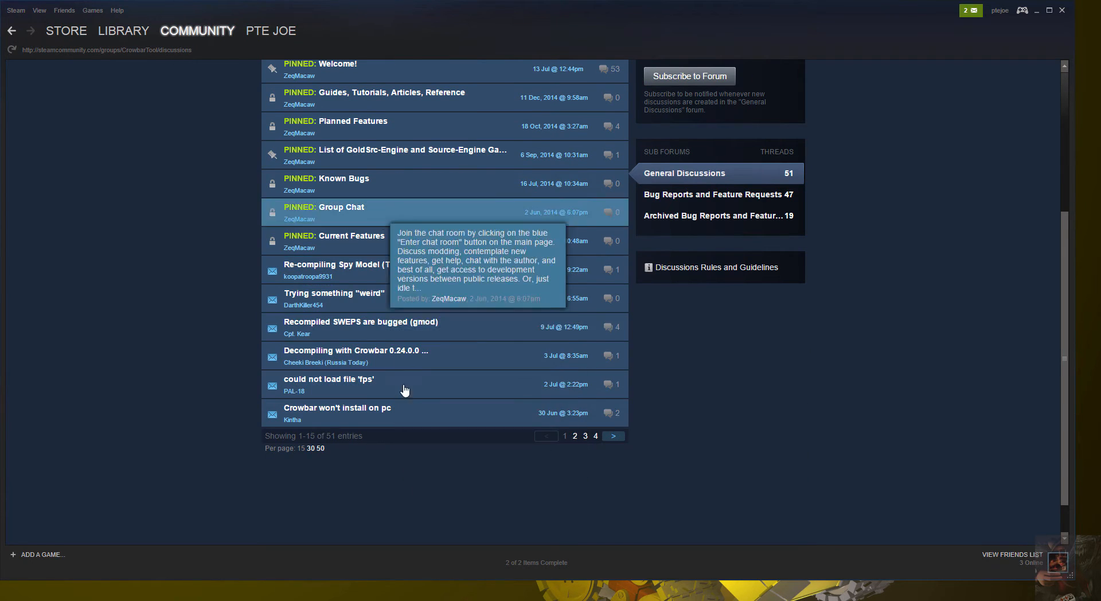
mouse_move(713, 194)
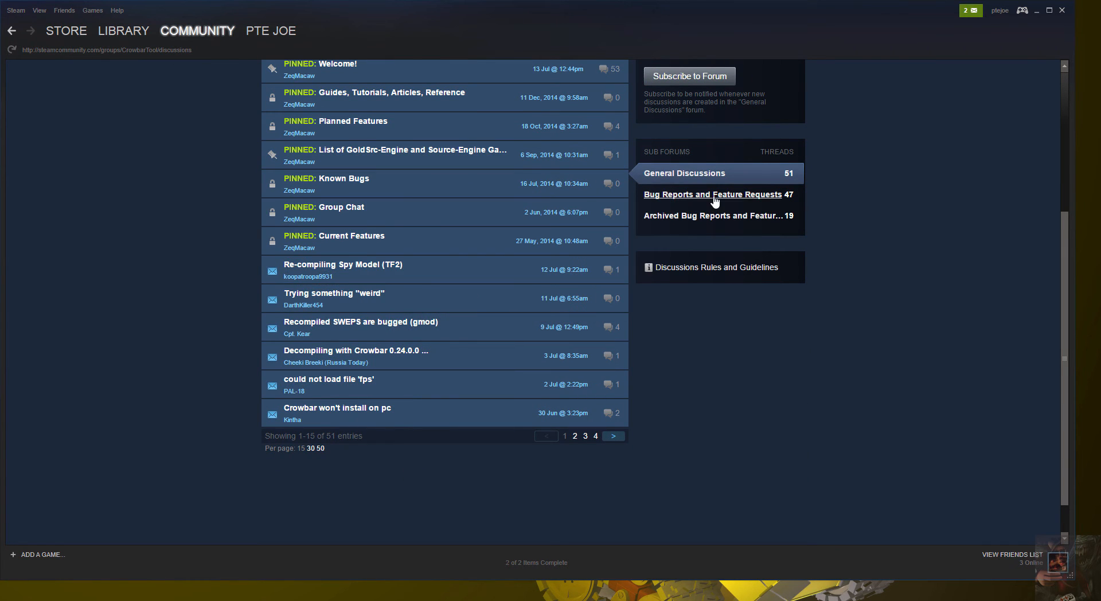
- Open the Bug Reports and Feature Requests sub-forum from the right sidebar
click(713, 195)
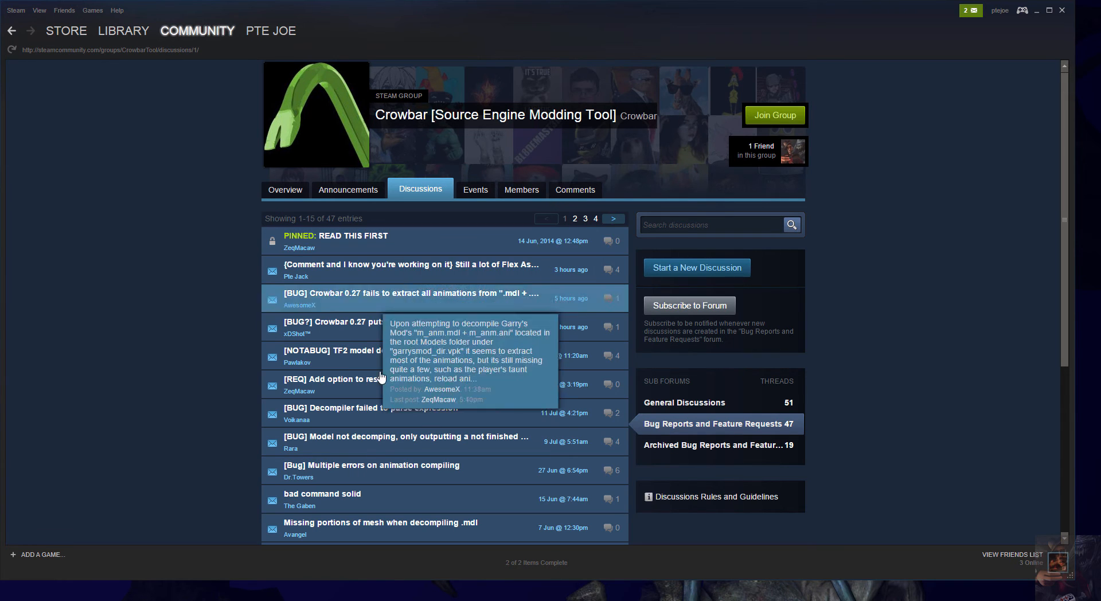
mouse_move(401, 237)
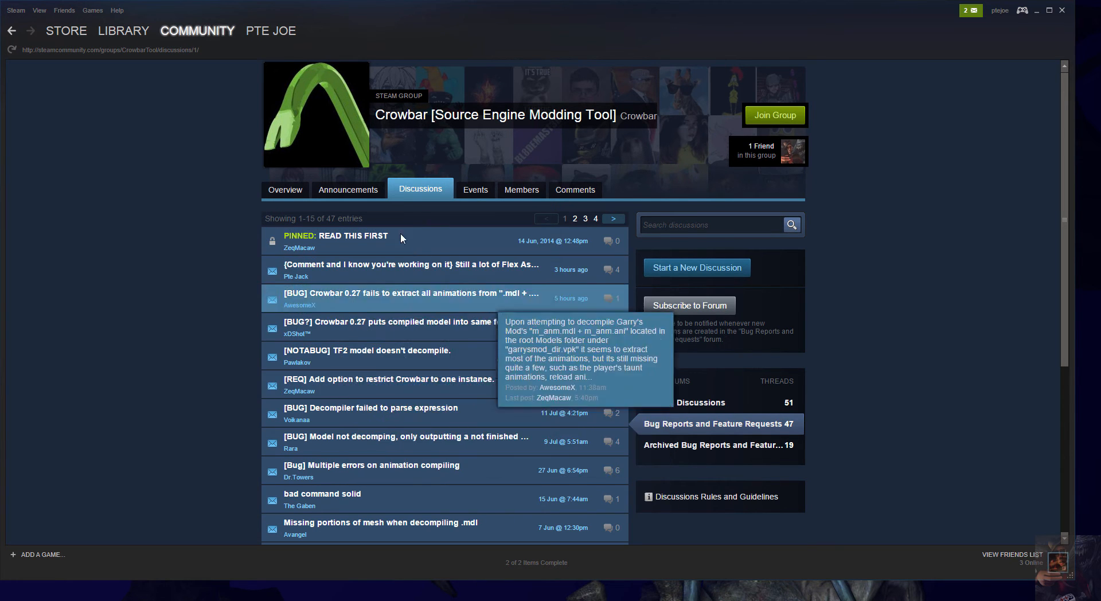
mouse_move(1032, 32)
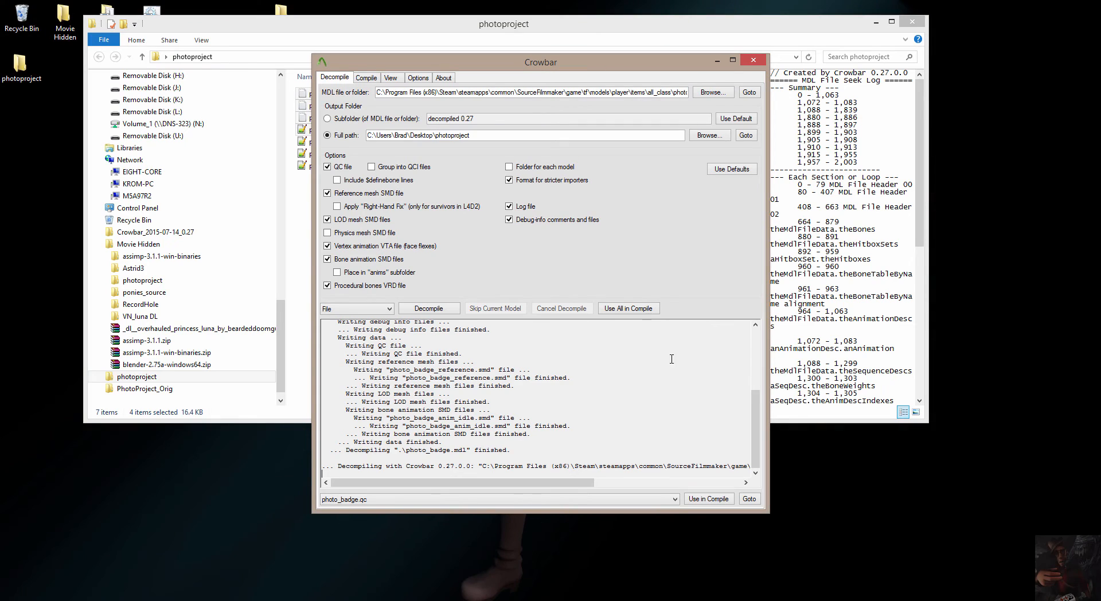
mouse_move(407, 330)
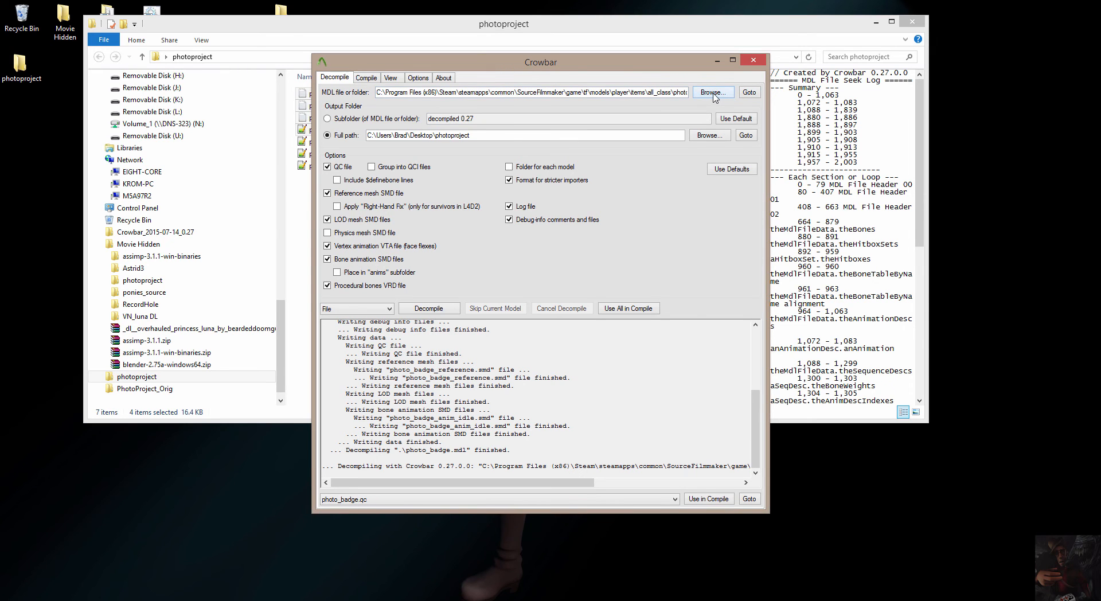
- Browse for a new MDL file, peek into tf_movies, then return to game
click(712, 92)
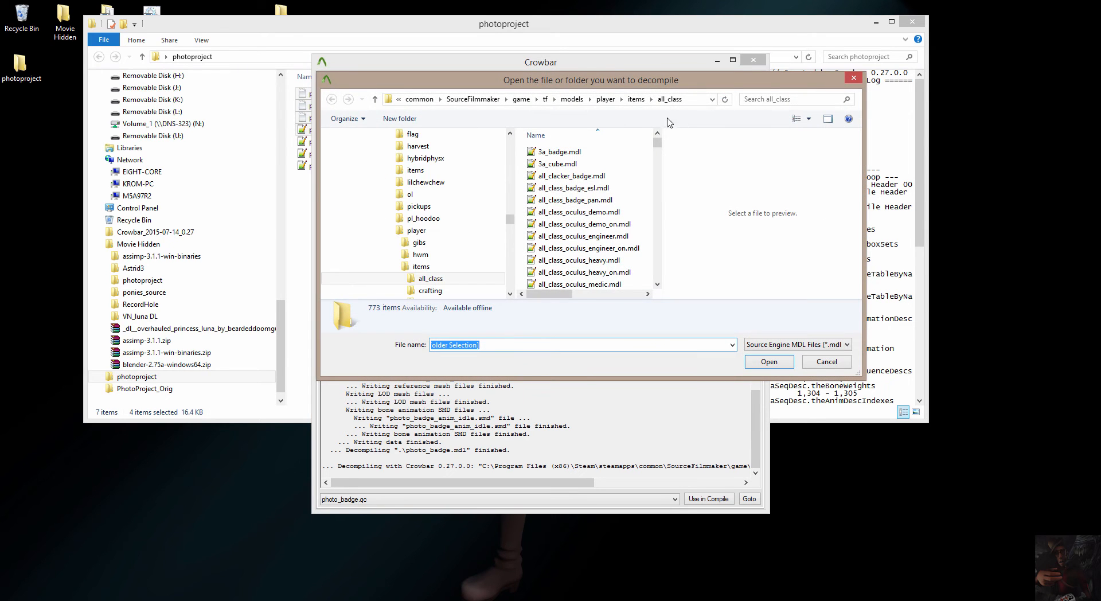
click(520, 98)
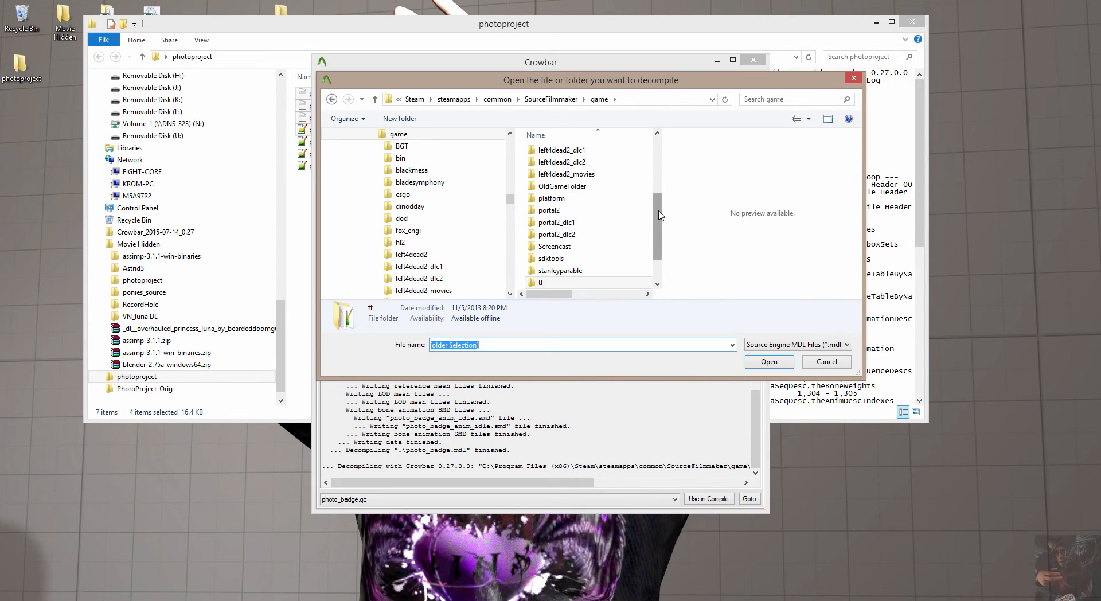
click(552, 258)
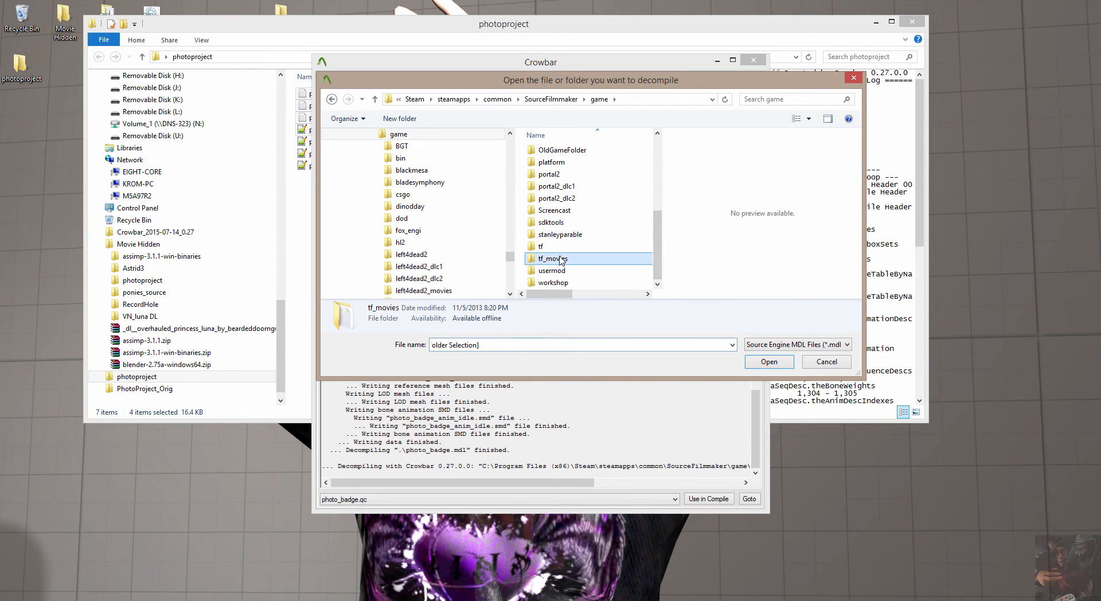
double_click(552, 259)
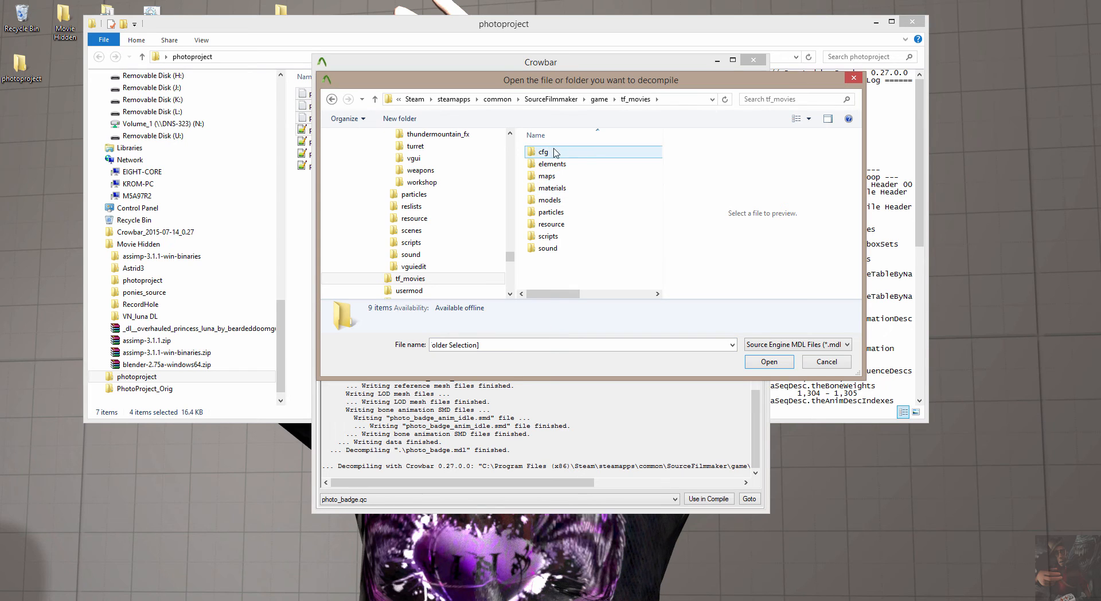
click(599, 99)
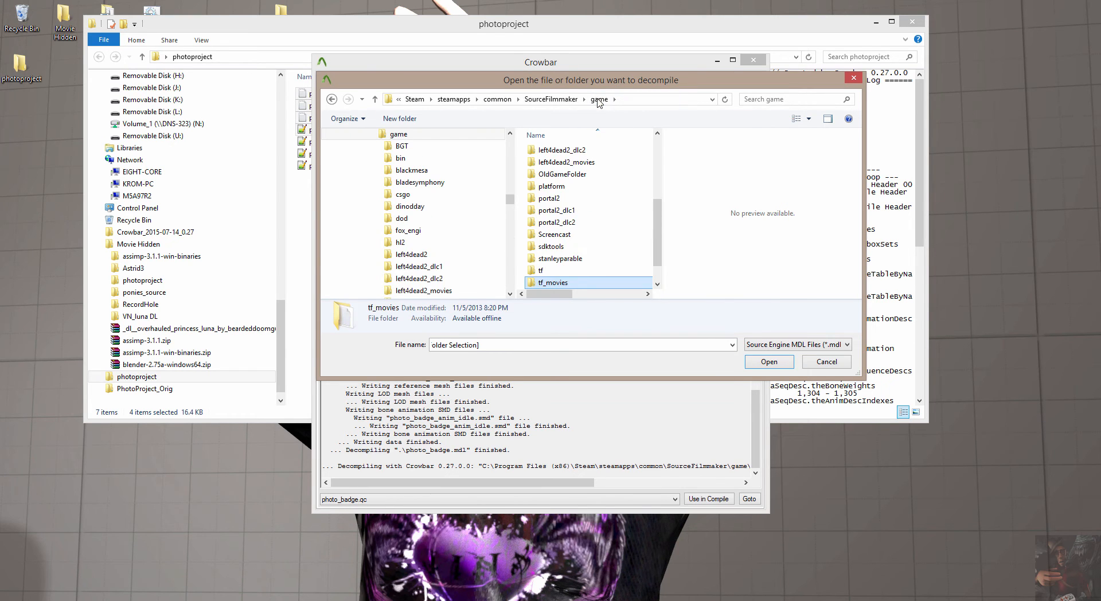
- Browse through tf\models\player into the hwm player models folder
click(554, 270)
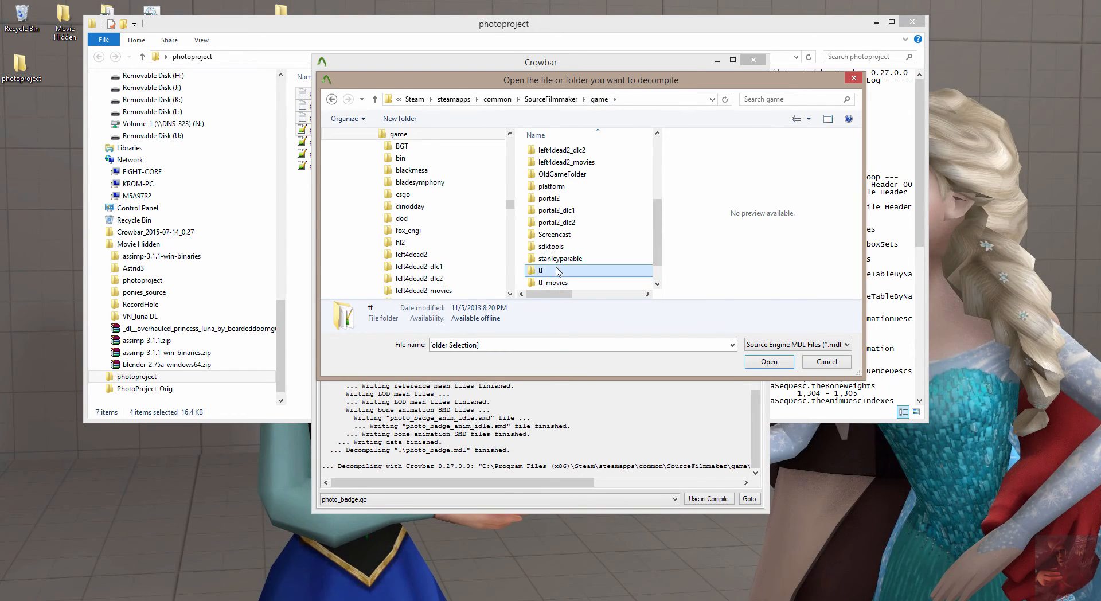
double_click(540, 270)
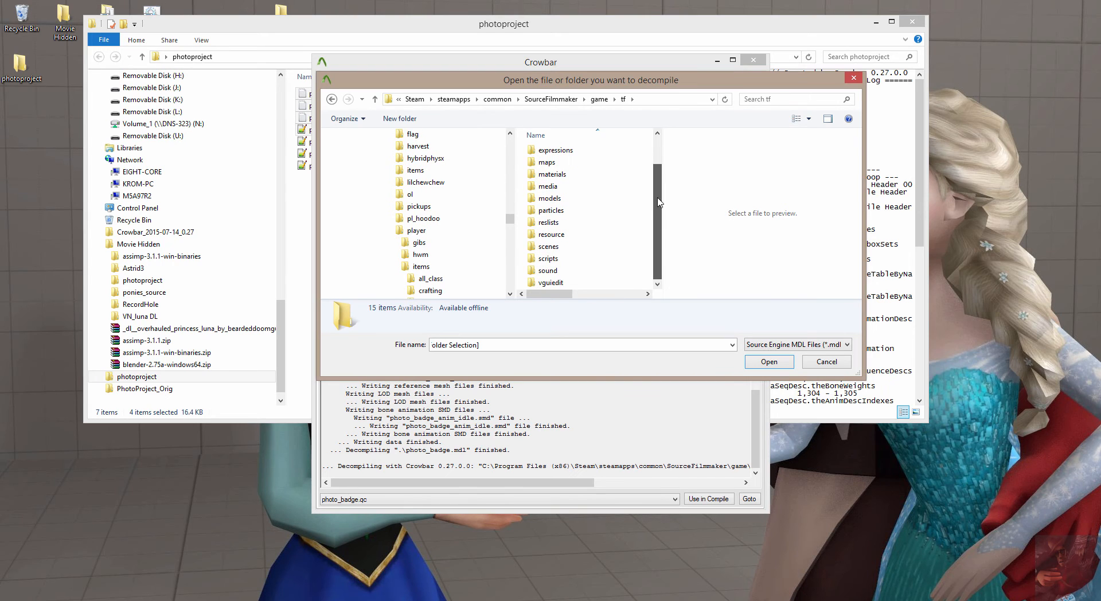
click(549, 198)
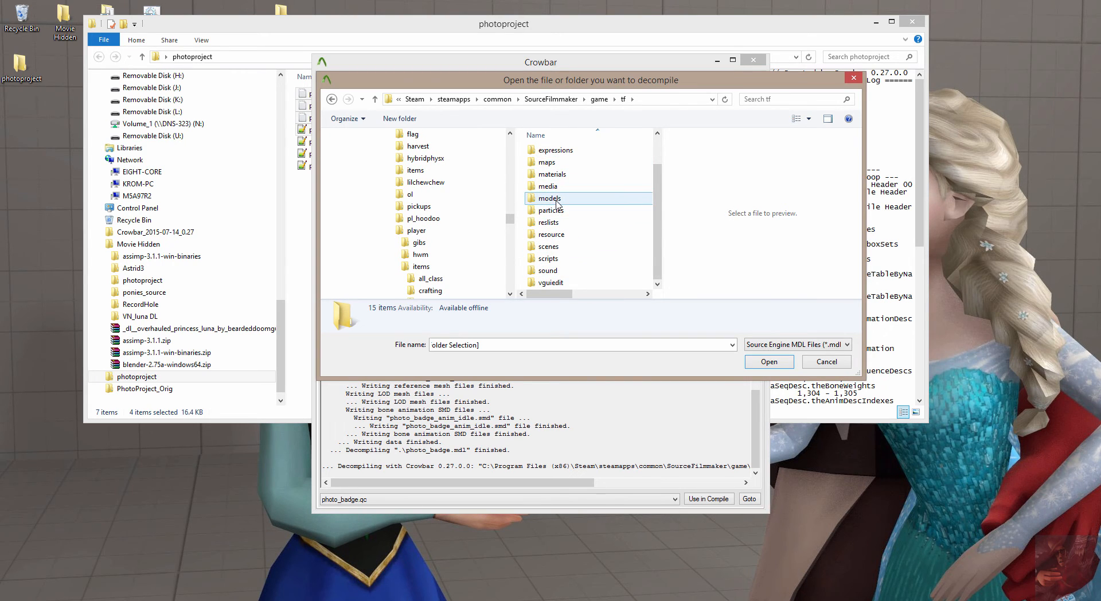
double_click(549, 197)
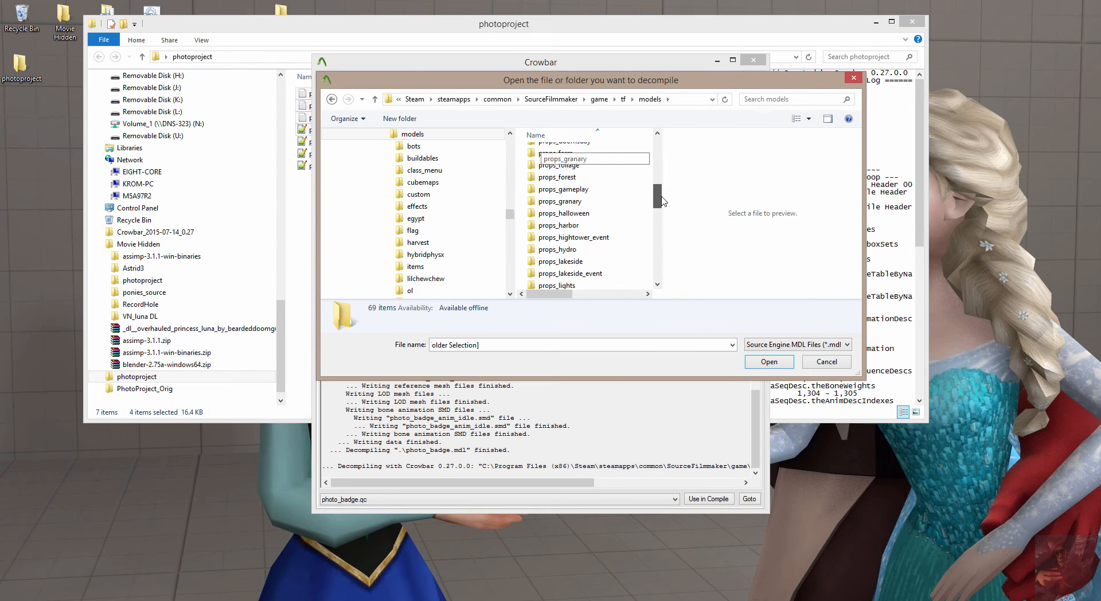
click(547, 195)
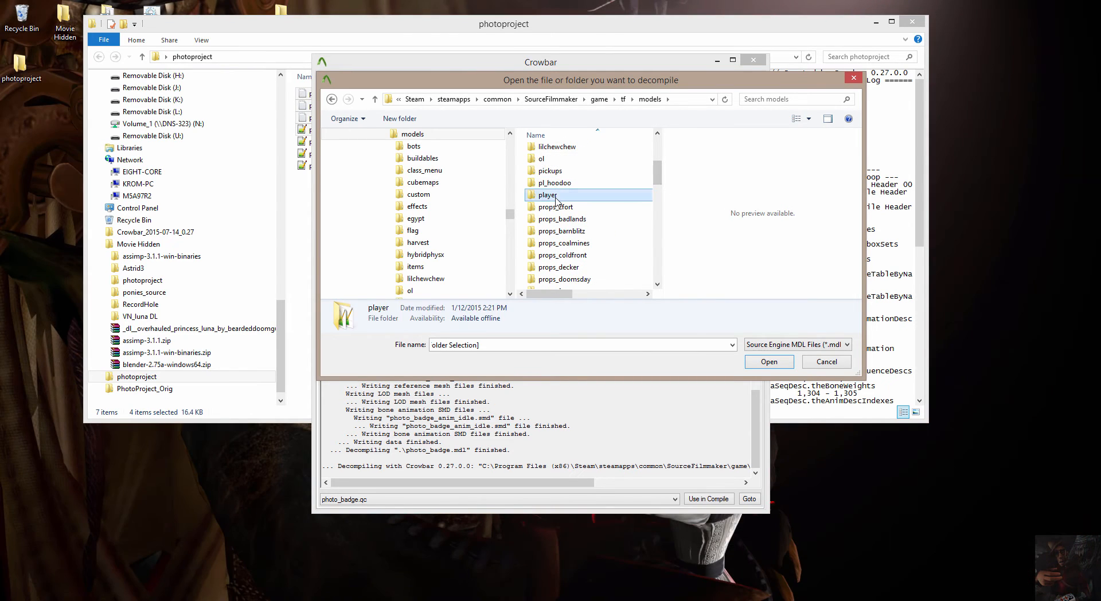
double_click(547, 194)
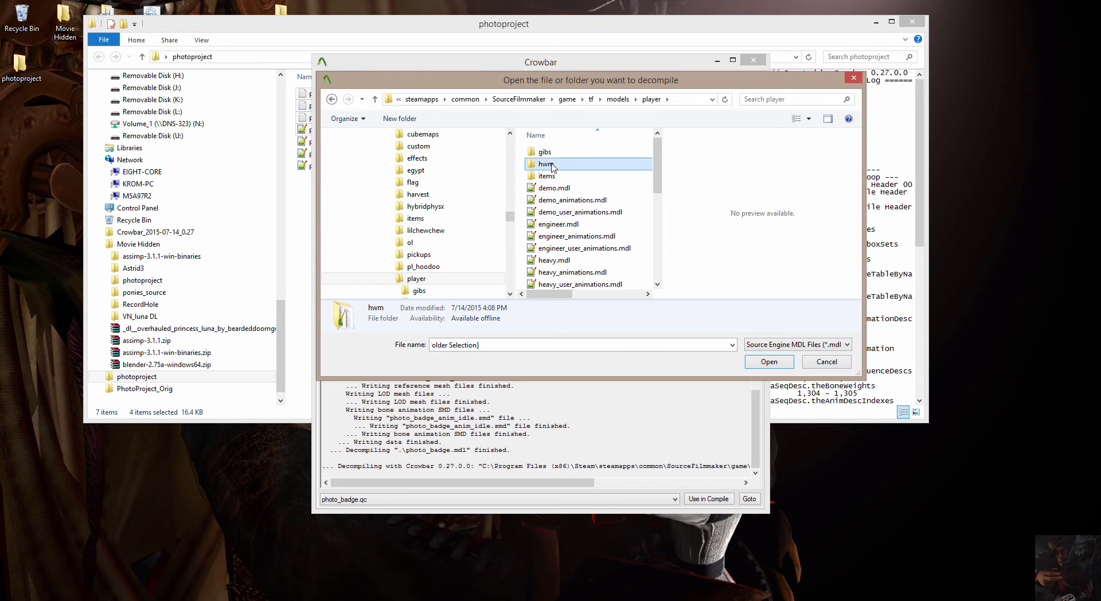
double_click(546, 163)
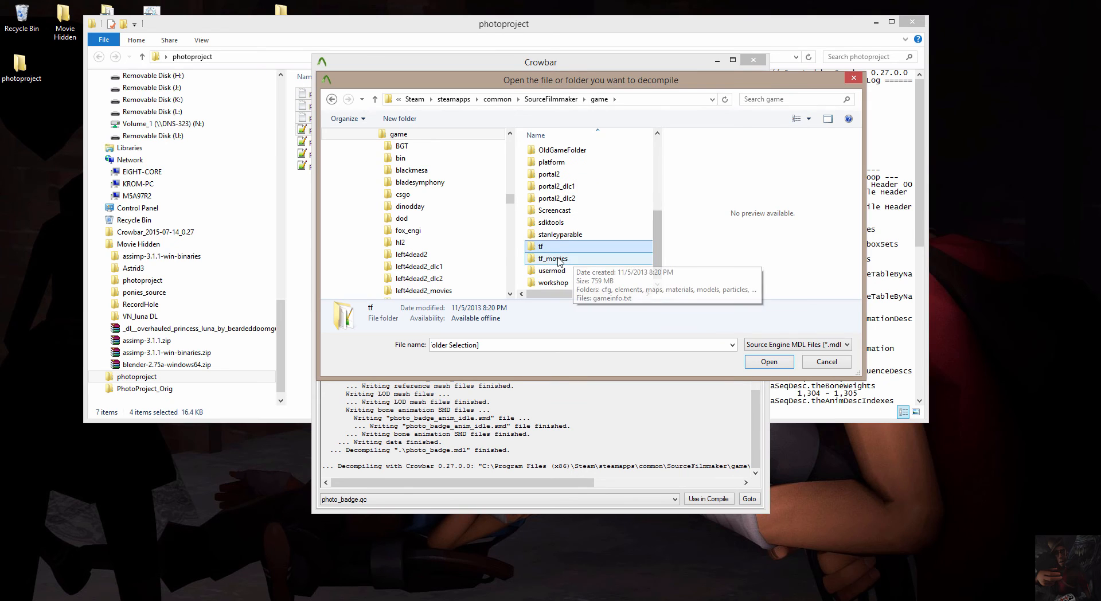
- Go to tf_movies\models\player\hwm and open sniper.mdl as the model file
double_click(552, 259)
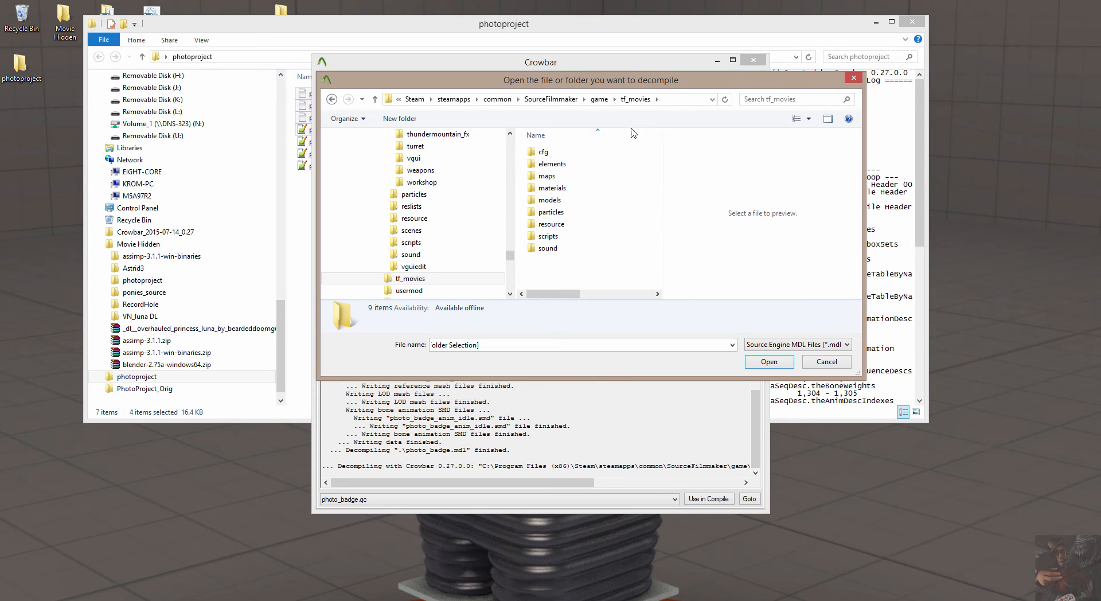
mouse_move(1042, 255)
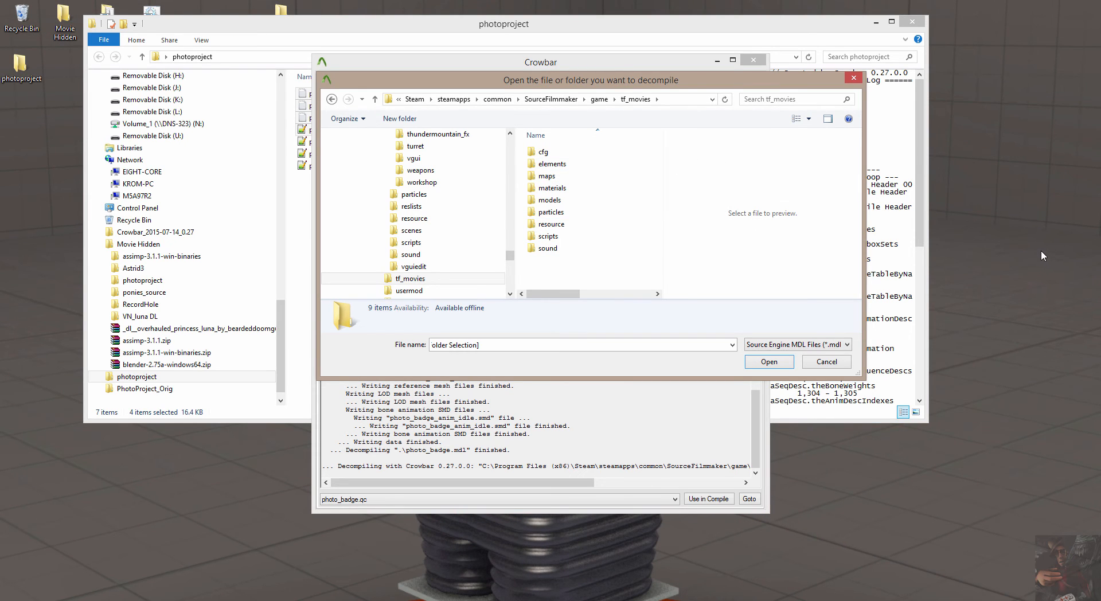
click(552, 212)
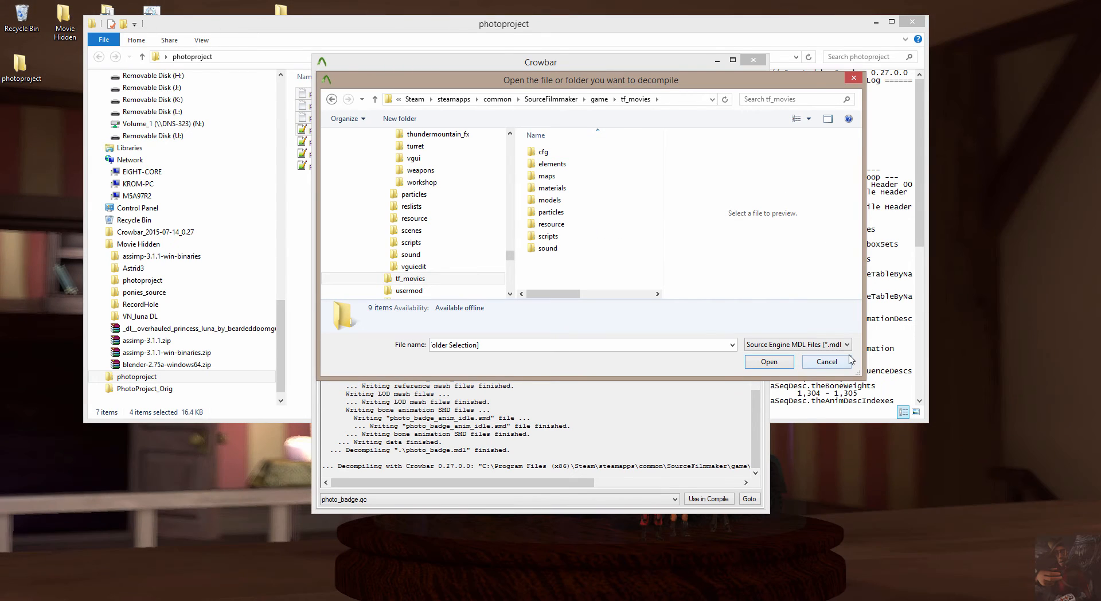
click(550, 200)
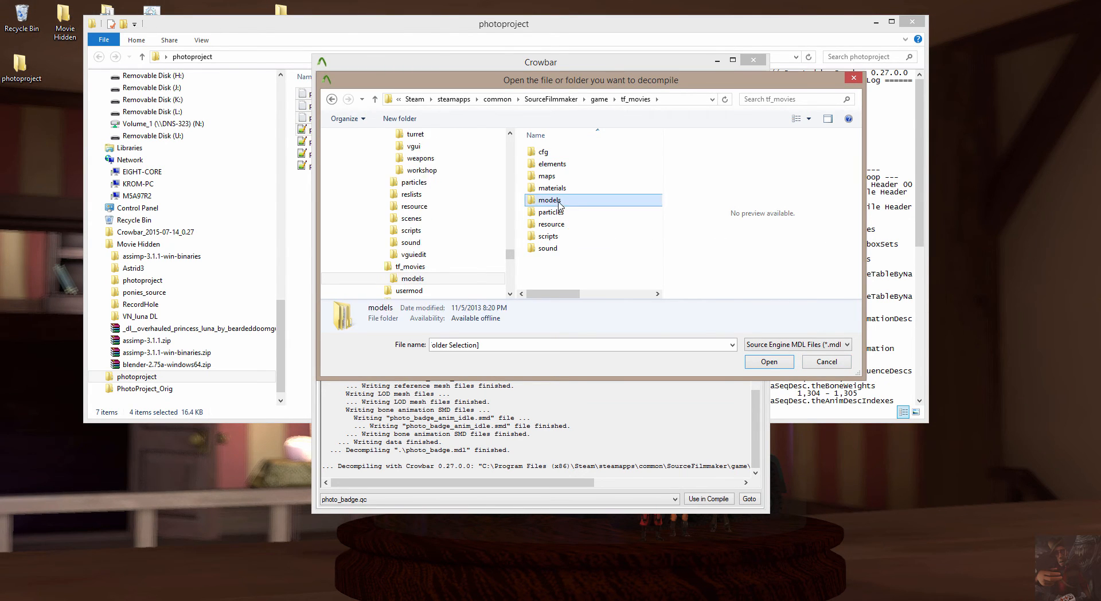
double_click(549, 200)
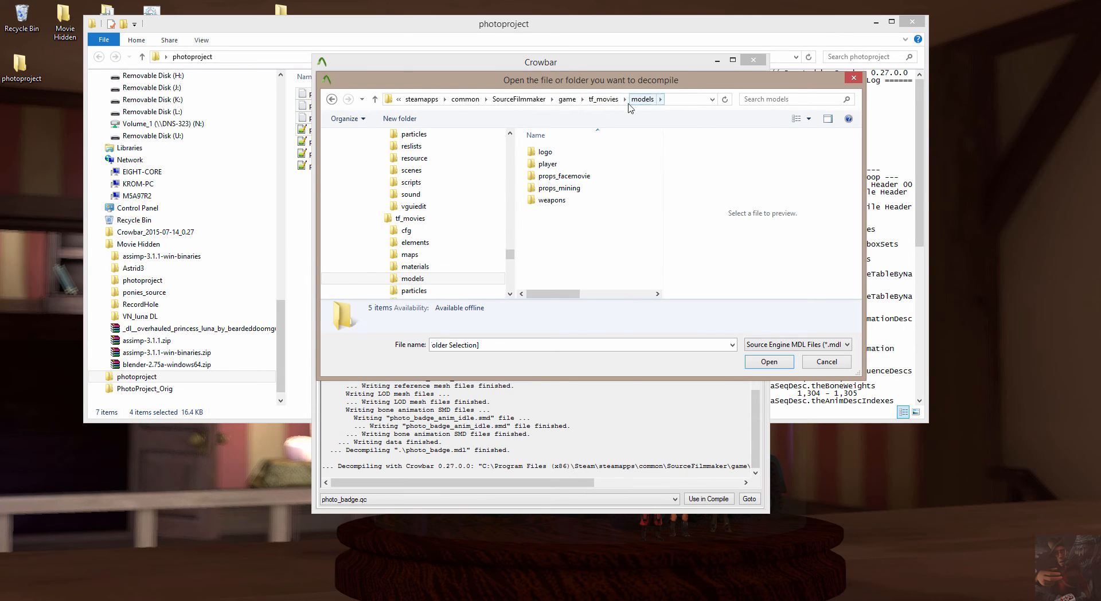
double_click(548, 163)
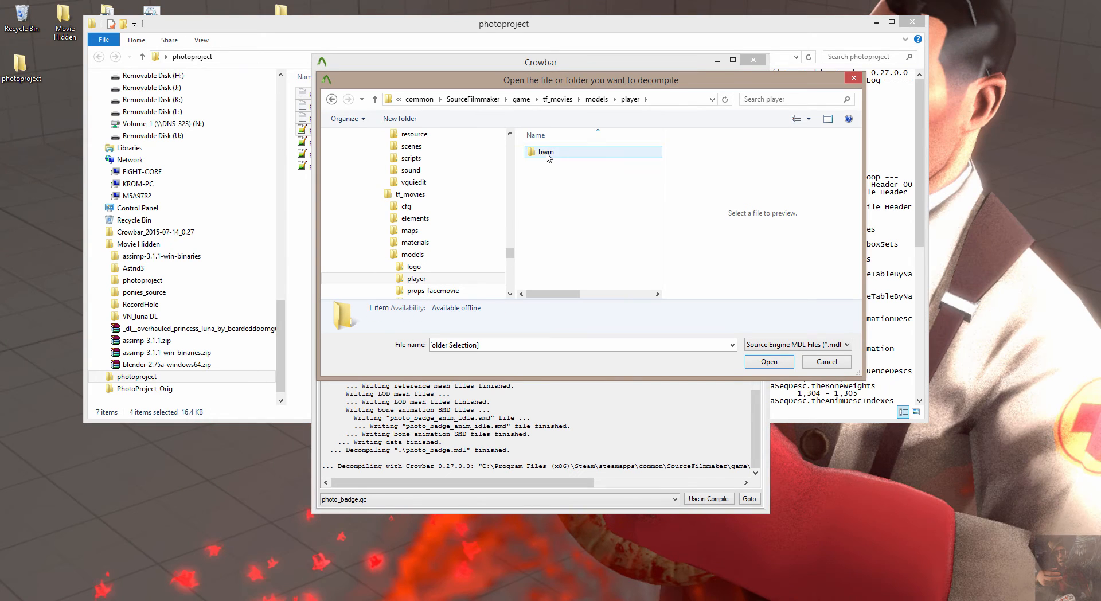
double_click(544, 151)
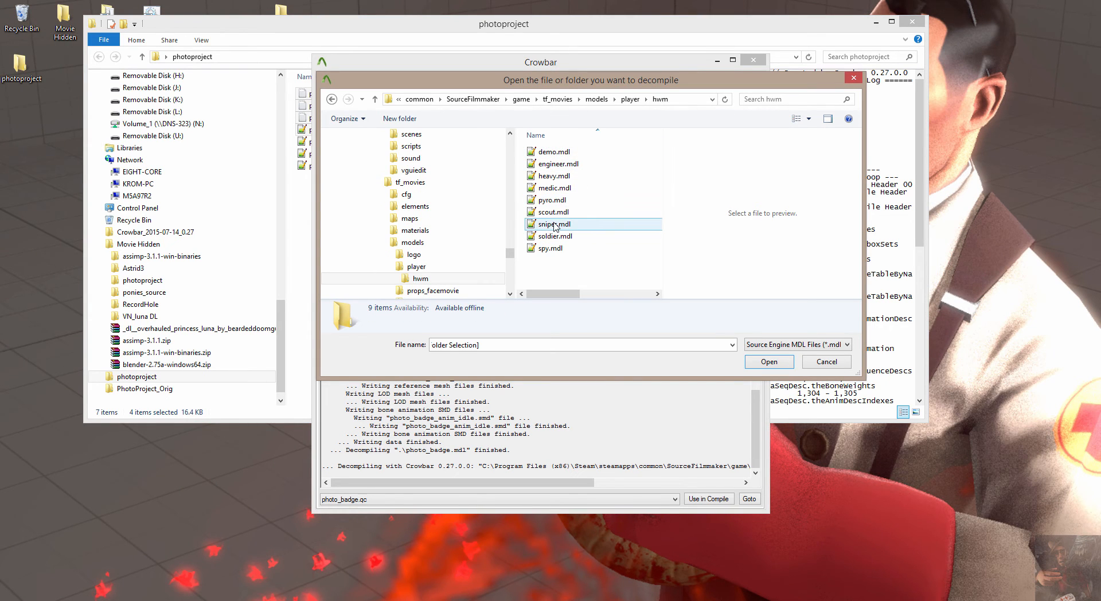
click(768, 361)
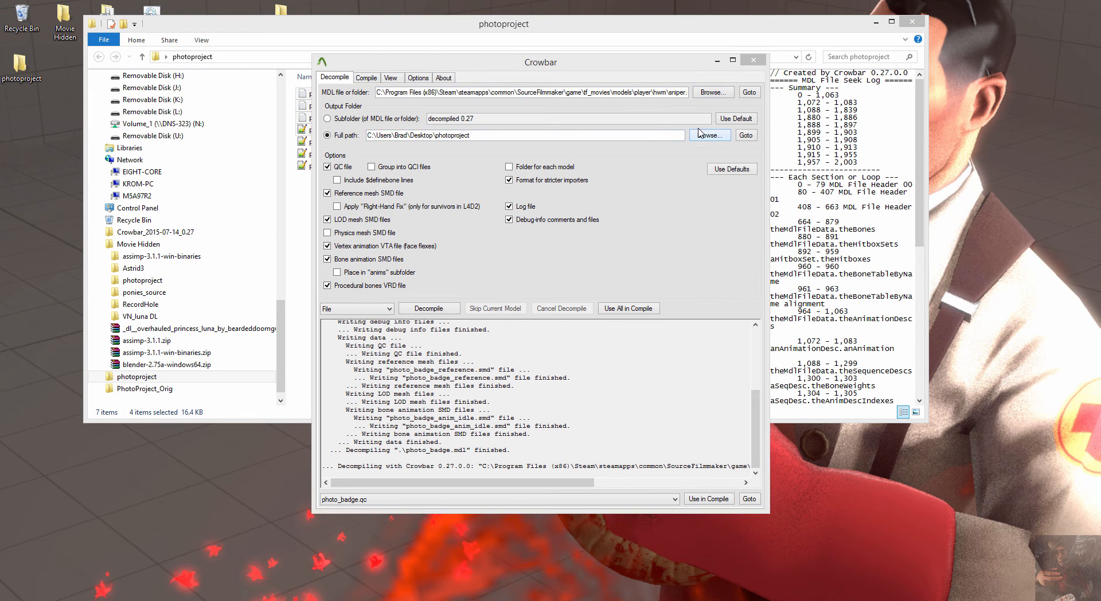
- Create a new sniper_project folder on the Desktop and select it as Crowbar's output folder
click(709, 135)
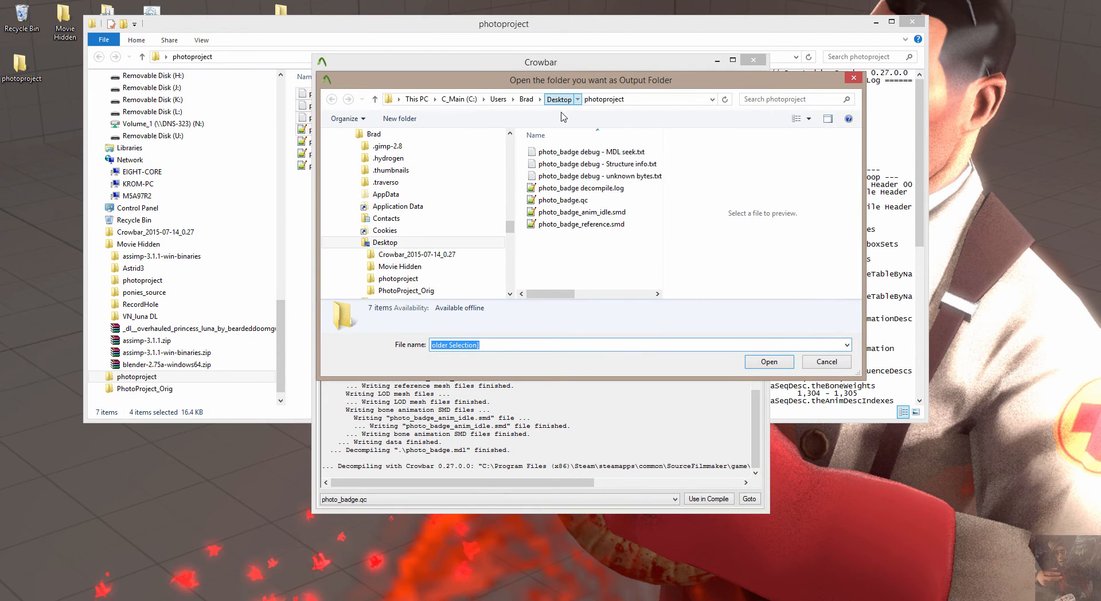
right_click(590, 273)
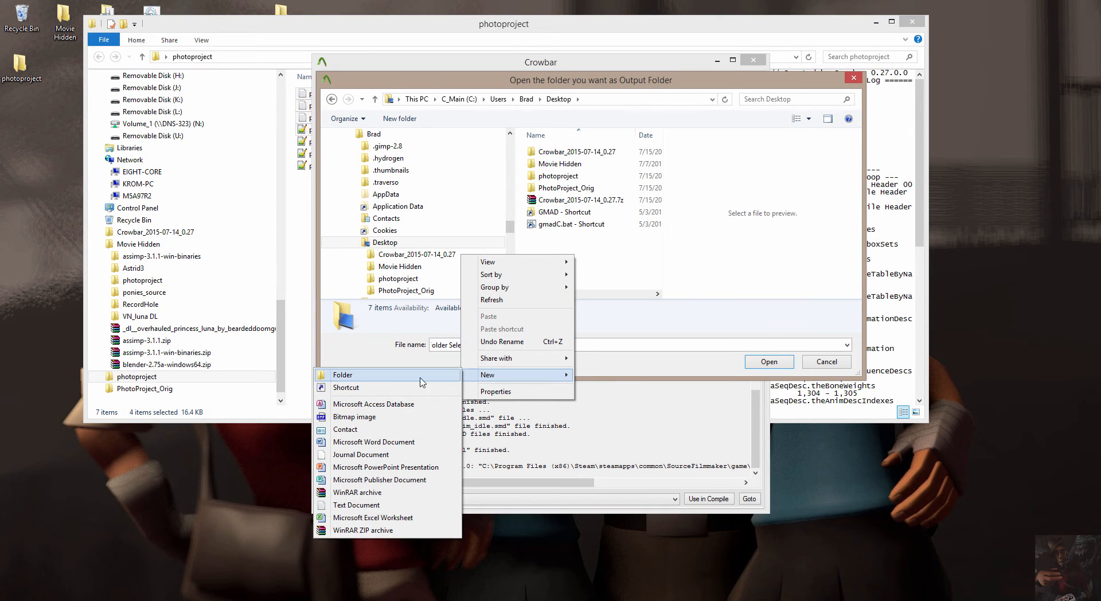
click(343, 374)
text(sni)
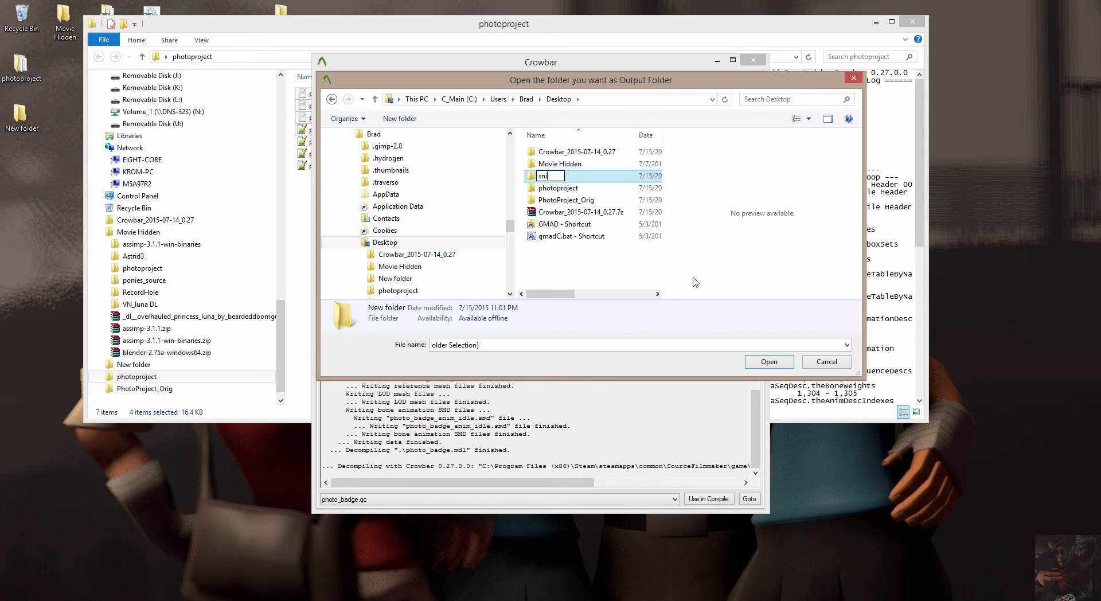
text(per_project)
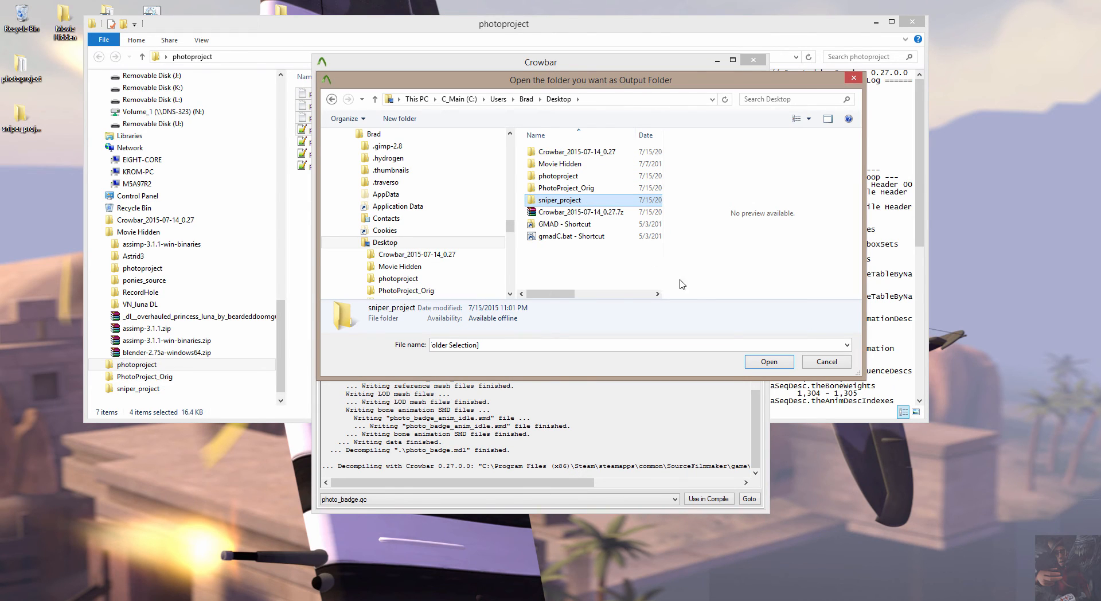
double_click(559, 200)
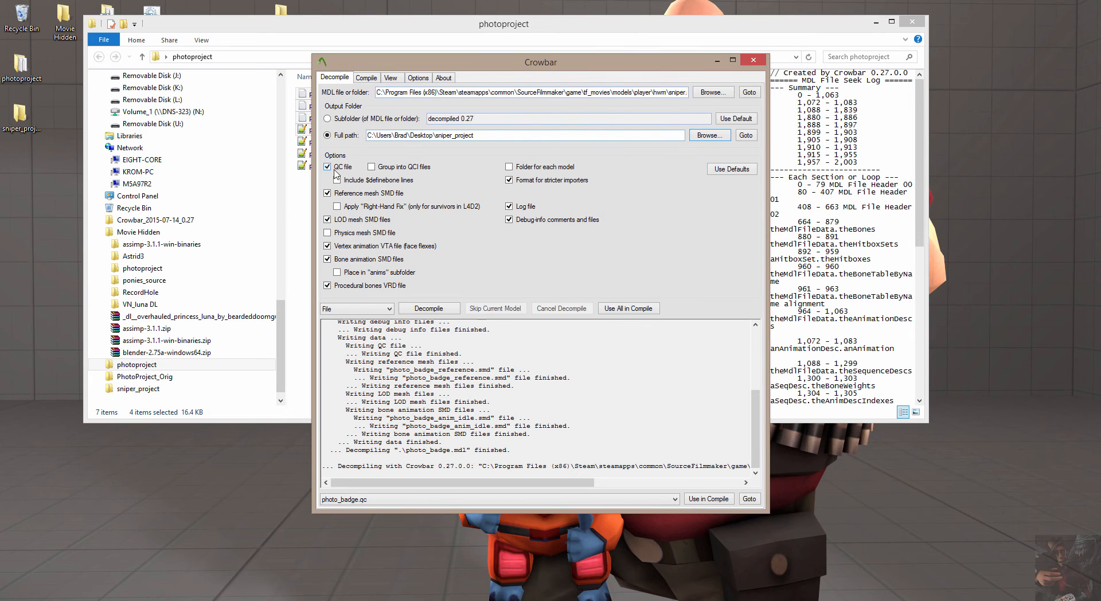
- Enable physics mesh SMD and the anims subfolder, turn off stricter-importer formatting, and decompile sniper.mdl
click(326, 194)
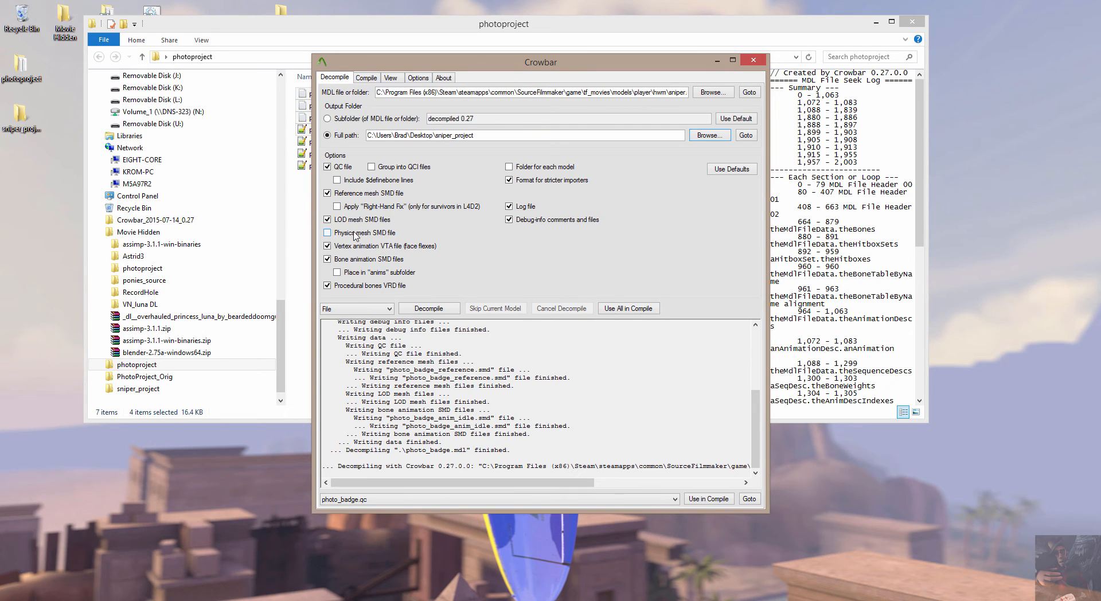
click(327, 232)
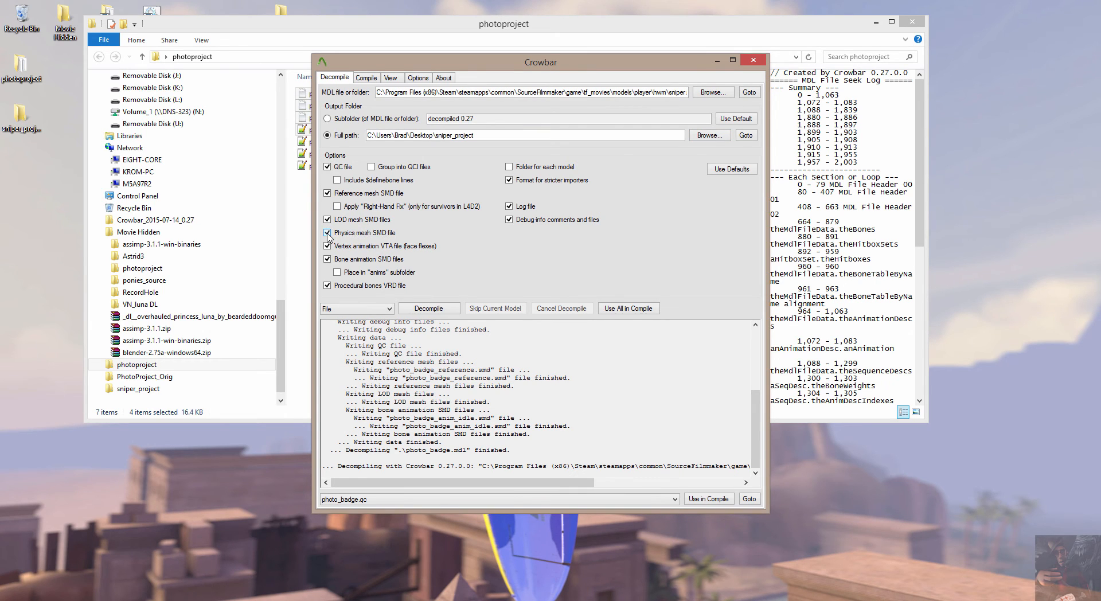
click(327, 232)
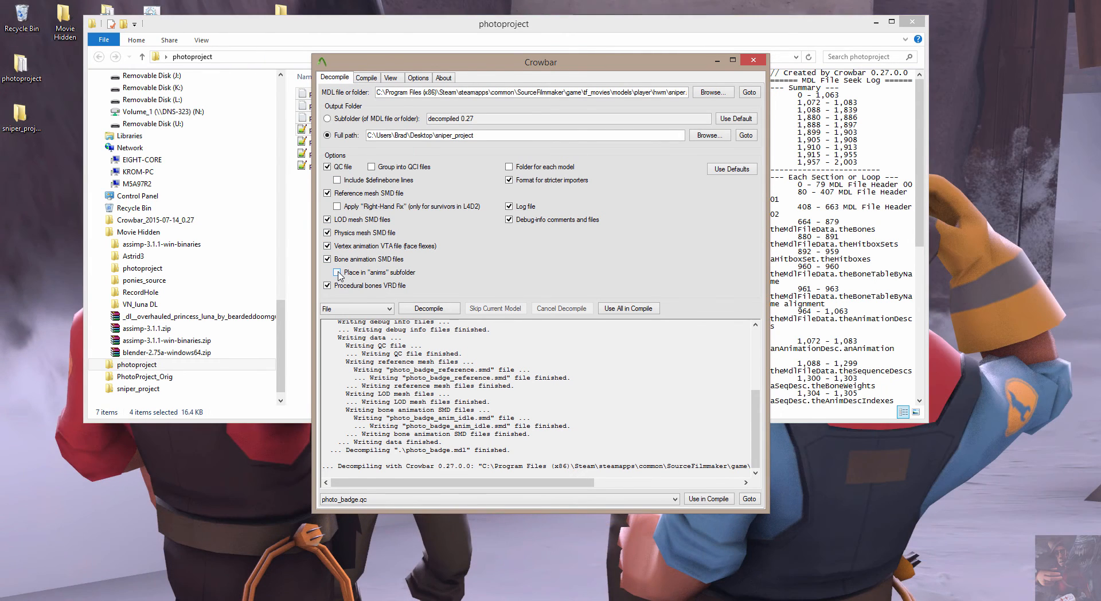
click(328, 272)
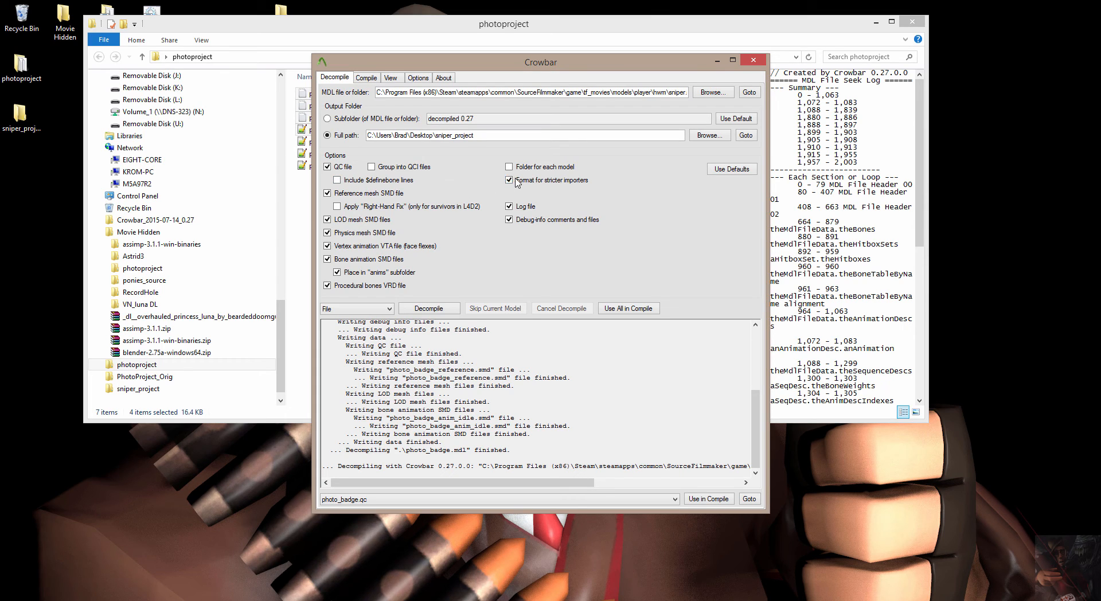
click(509, 180)
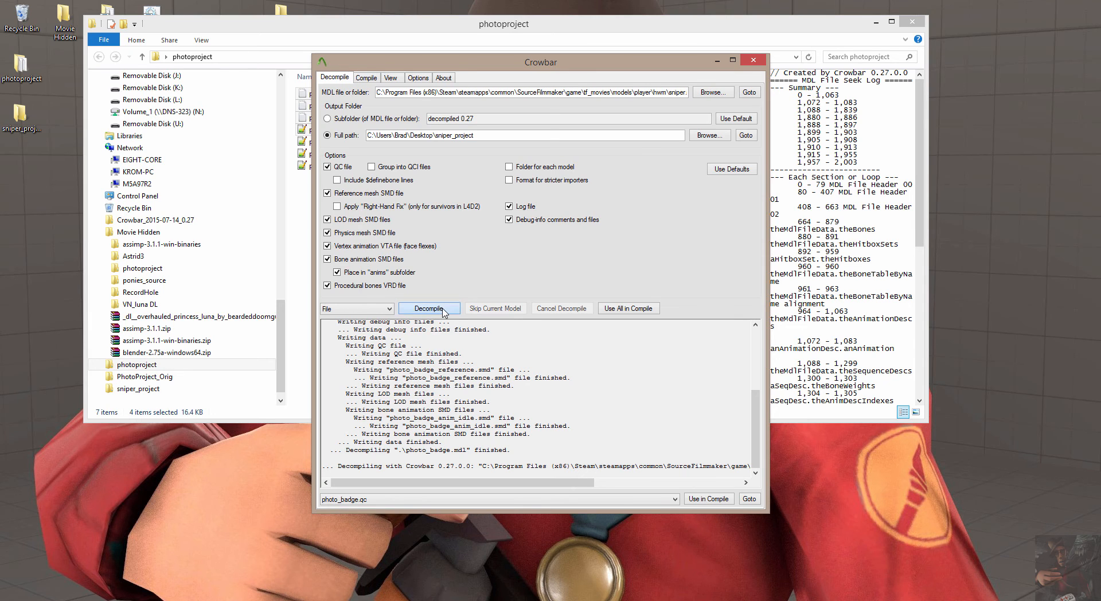
click(429, 308)
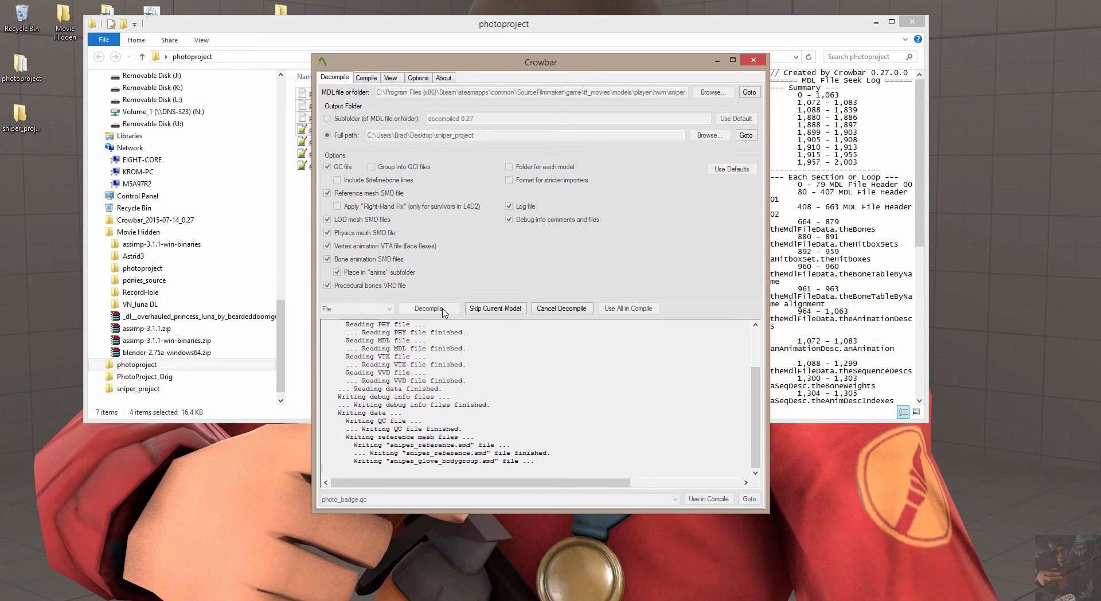
click(428, 307)
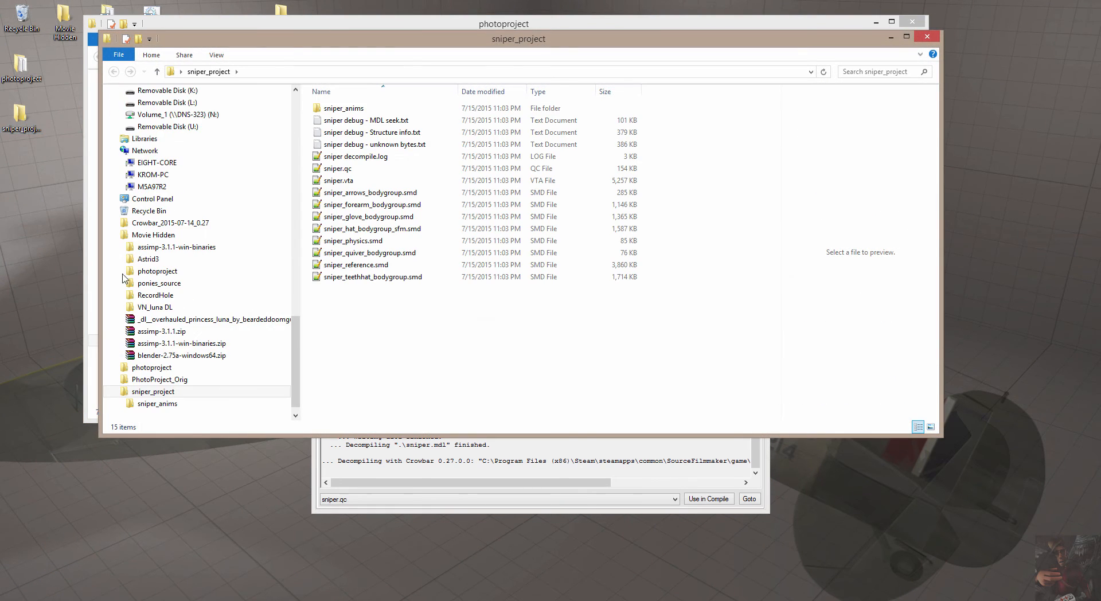
mouse_move(365, 344)
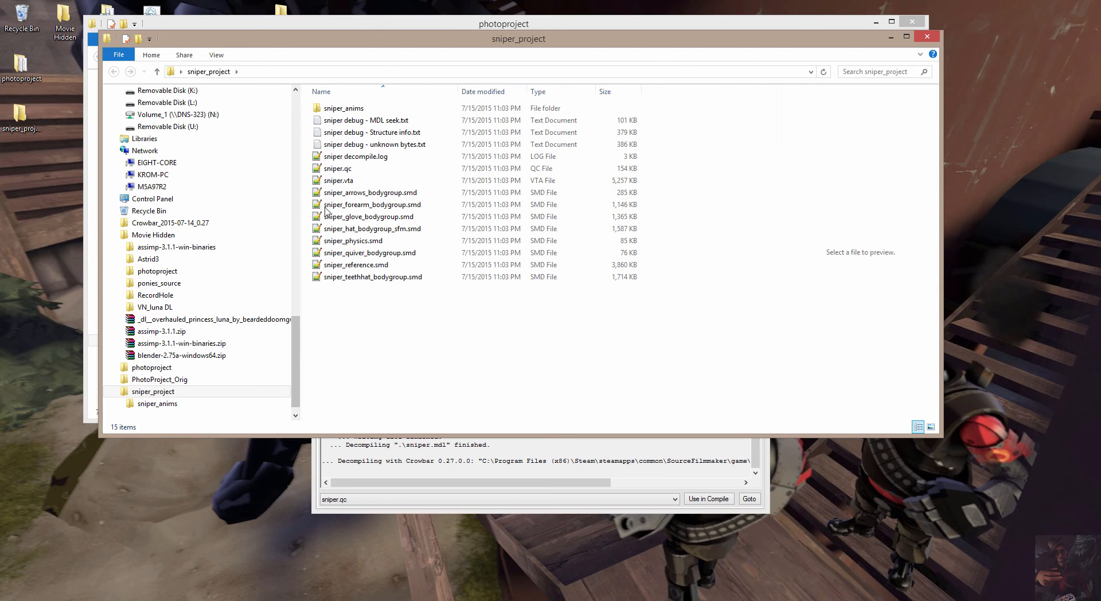
- Open the sniper_project folder and its sniper_anims subfolder in File Explorer
click(338, 169)
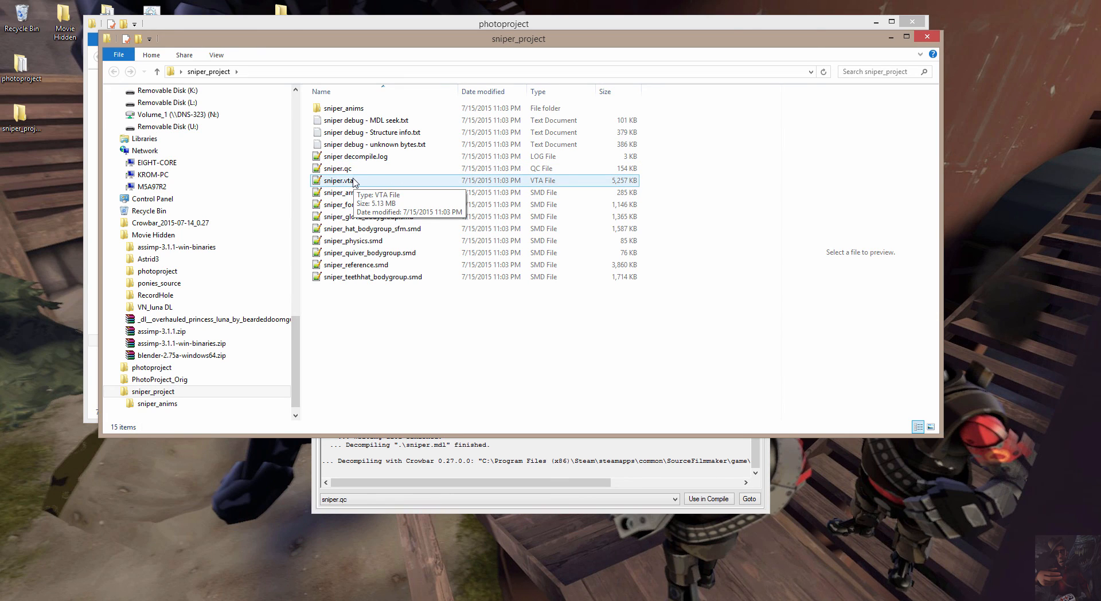
click(370, 192)
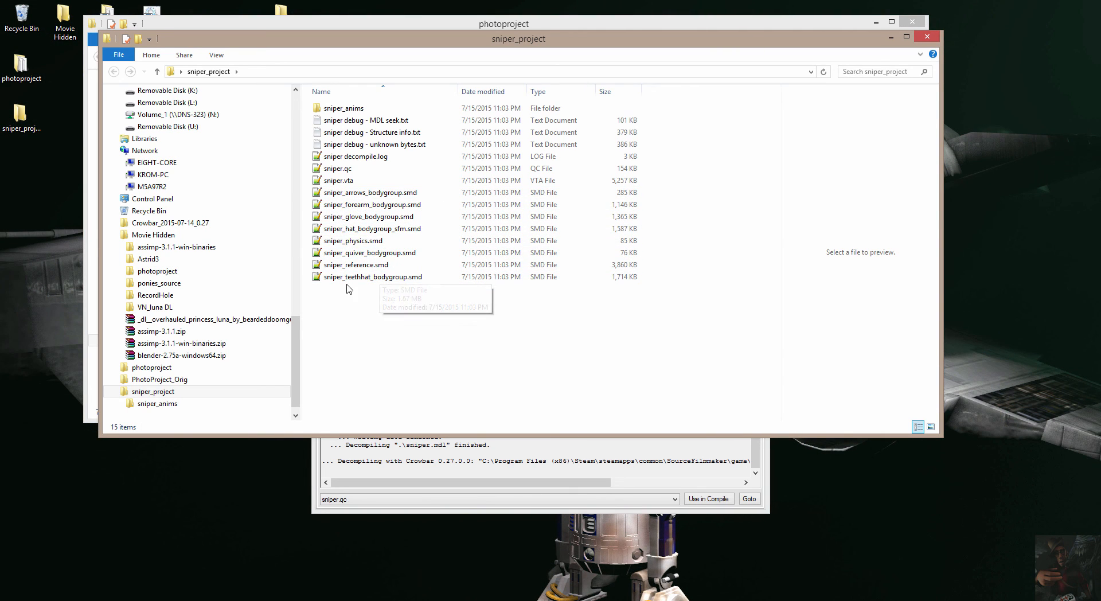
mouse_move(364, 353)
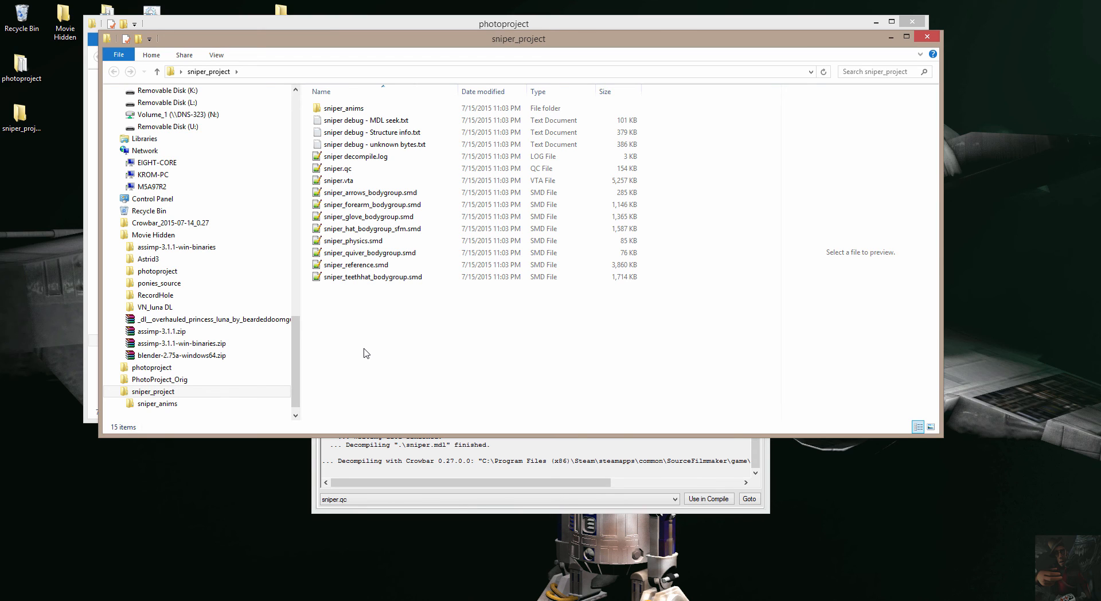
click(370, 192)
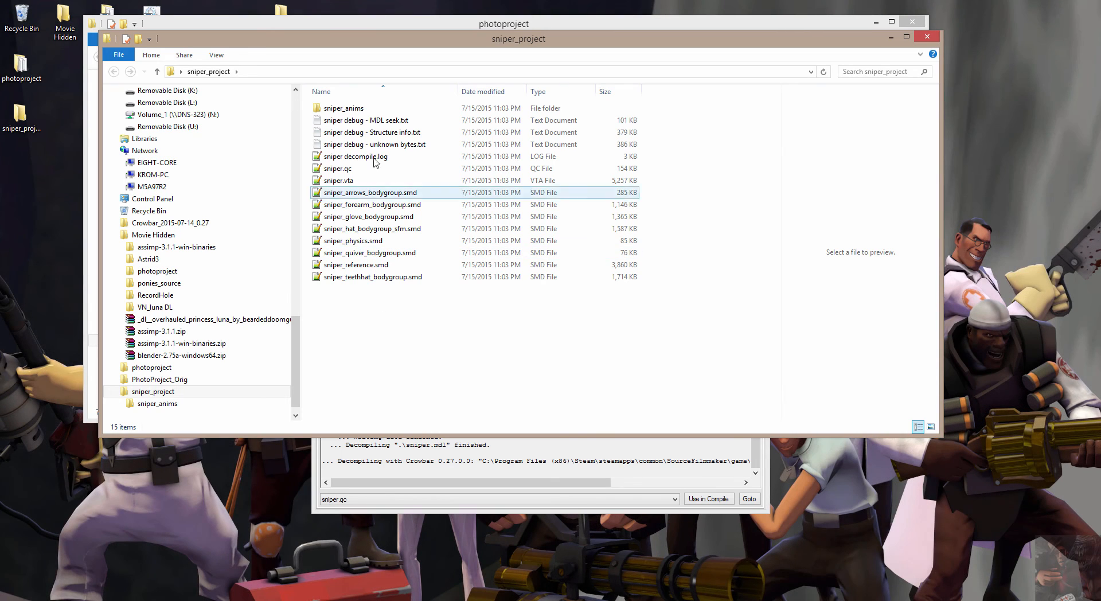
click(365, 119)
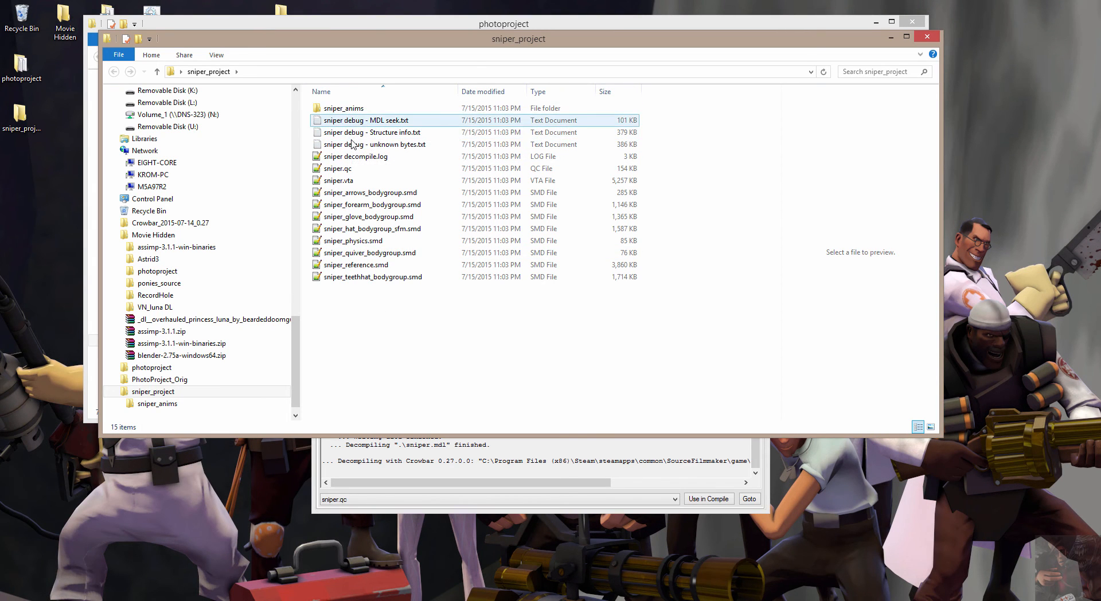
click(343, 108)
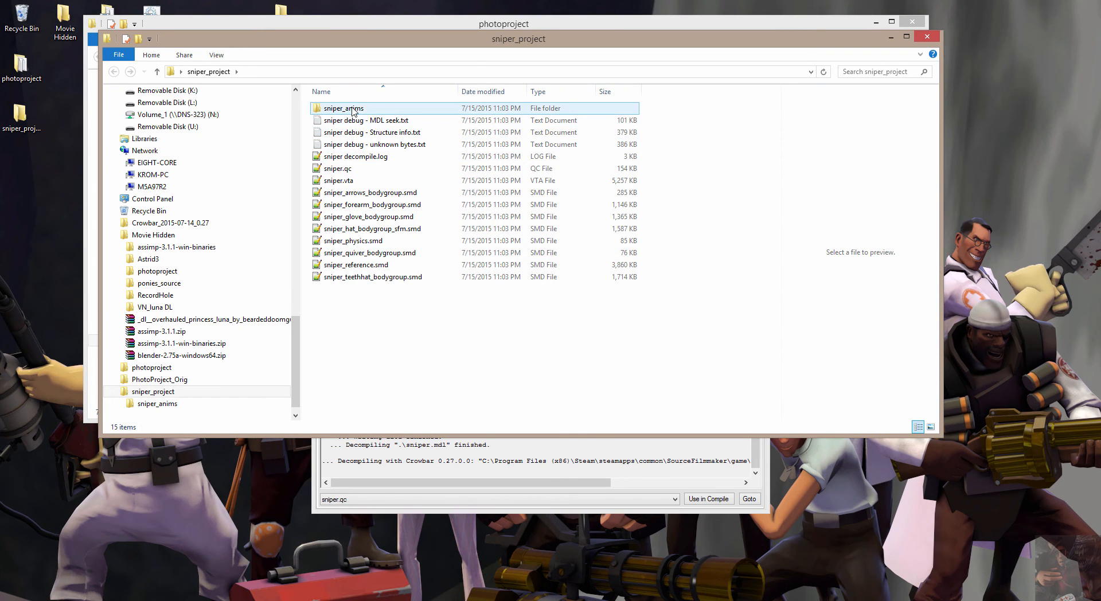
mouse_move(343, 108)
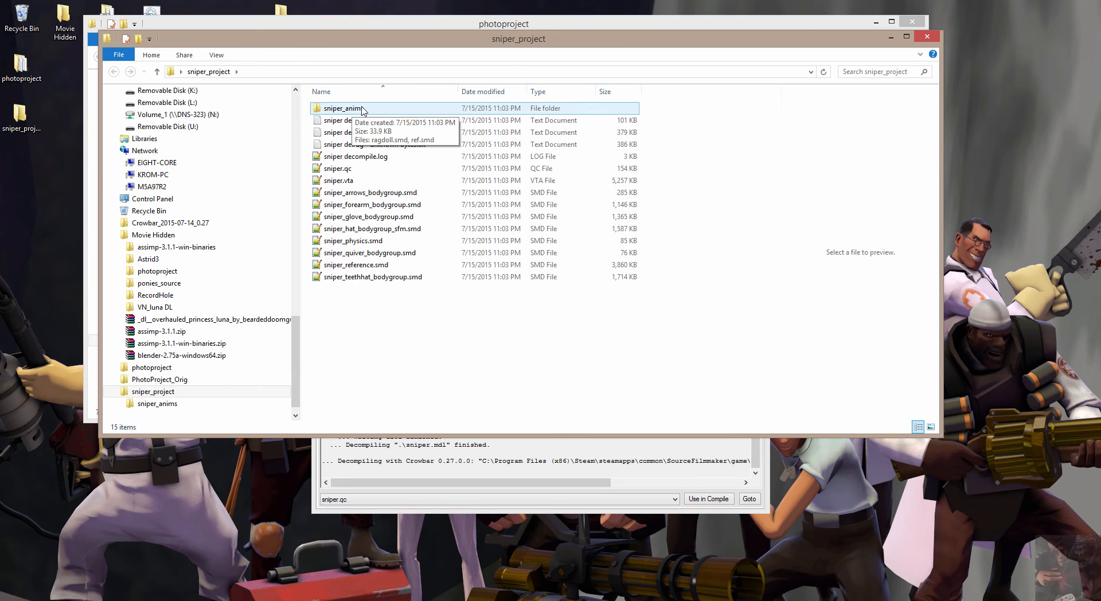
double_click(344, 107)
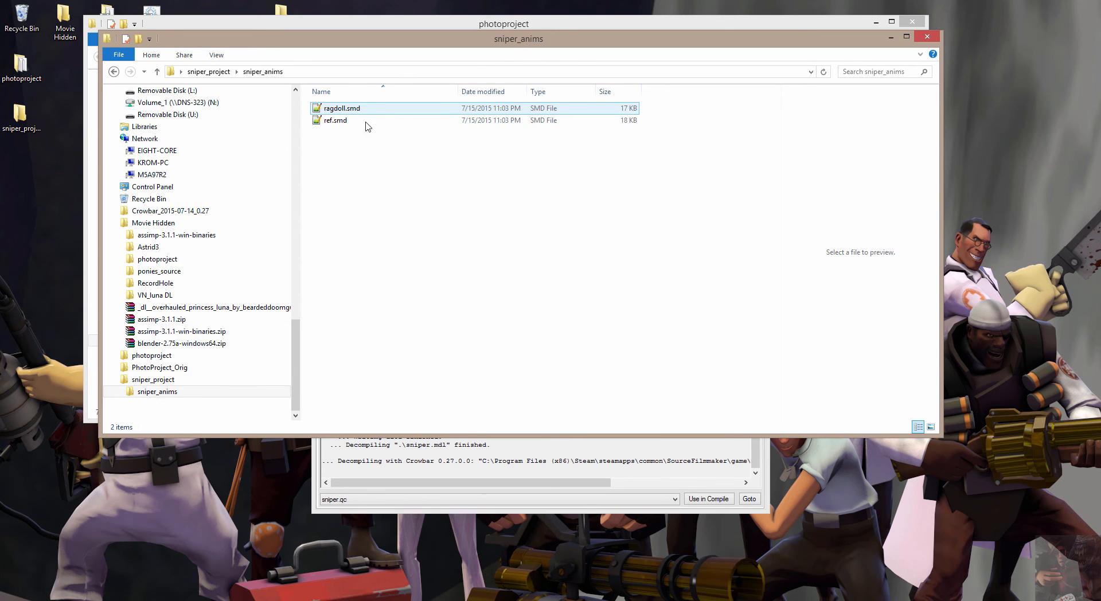
- Check ragdoll.smd and ref.smd, then return to sniper_project and select sniper.qc
click(342, 107)
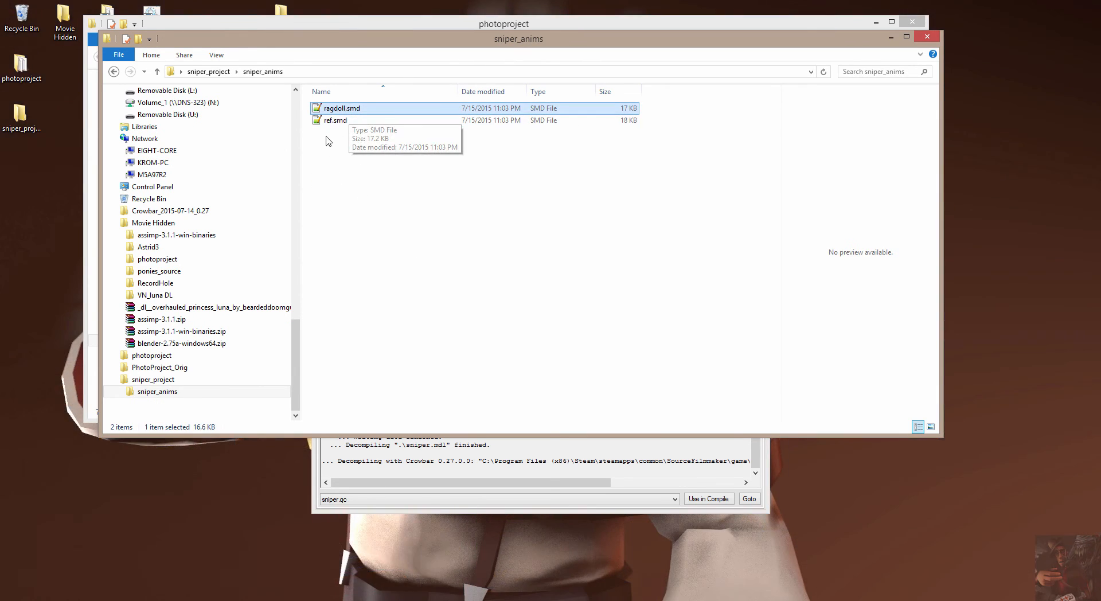
click(335, 120)
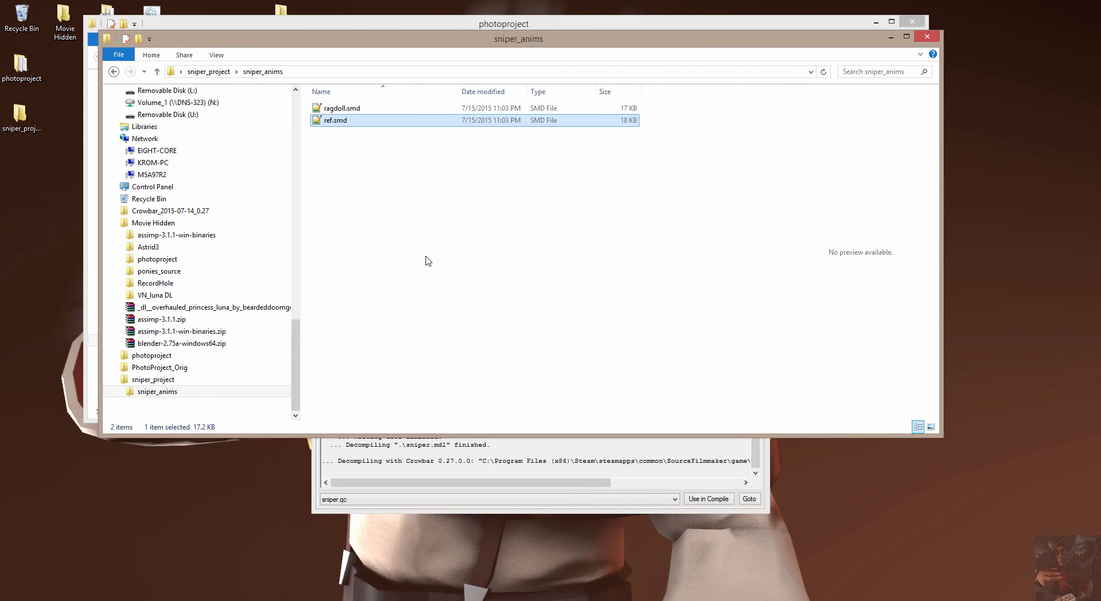
mouse_move(339, 120)
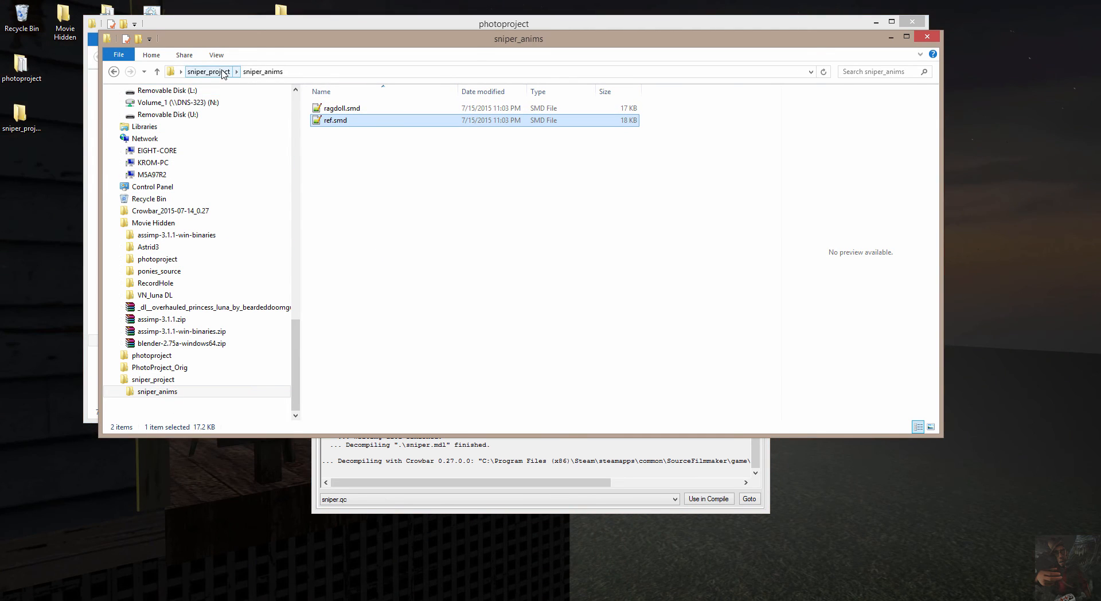
click(208, 71)
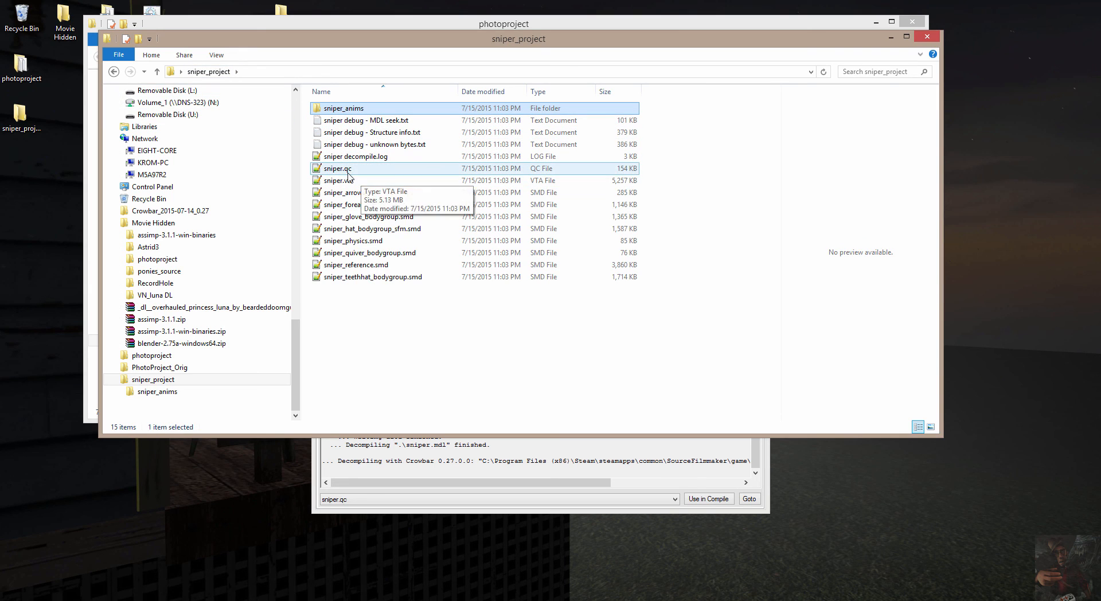
mouse_move(337, 169)
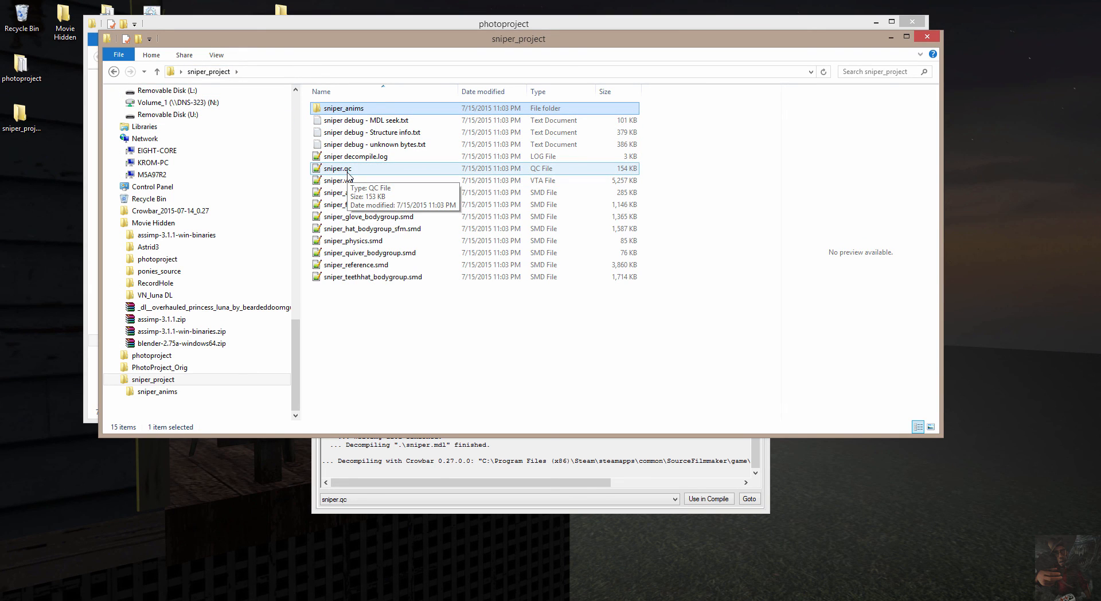
click(337, 181)
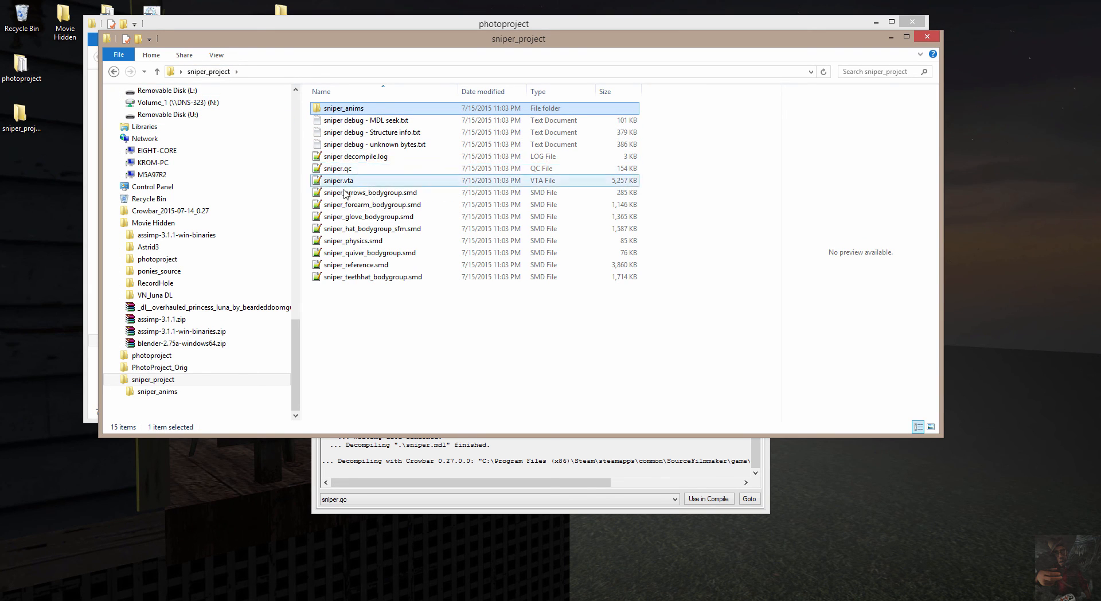
click(338, 168)
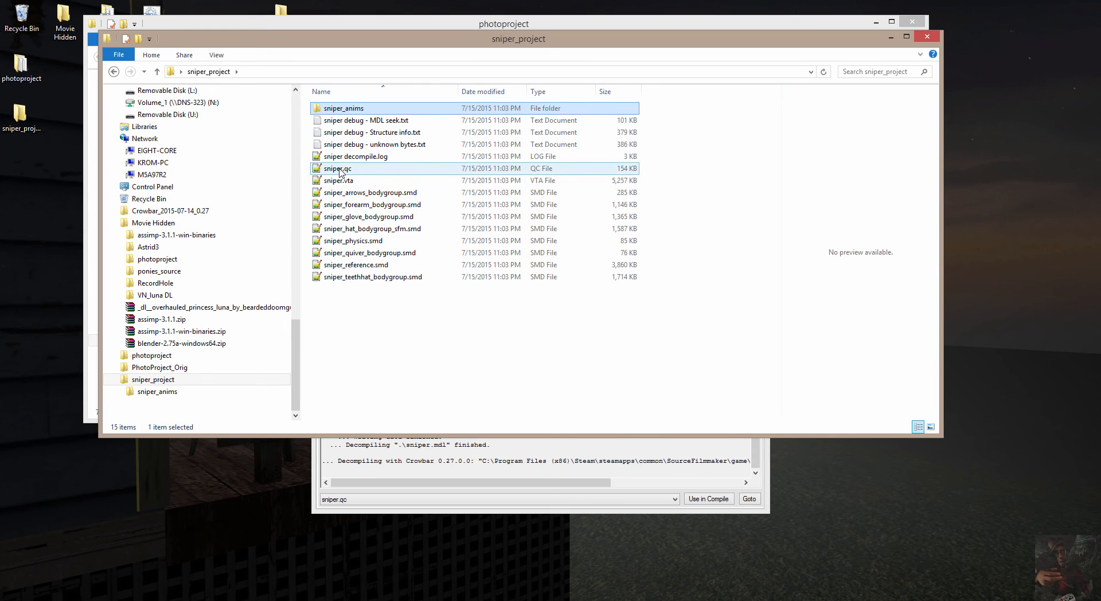
mouse_move(340, 172)
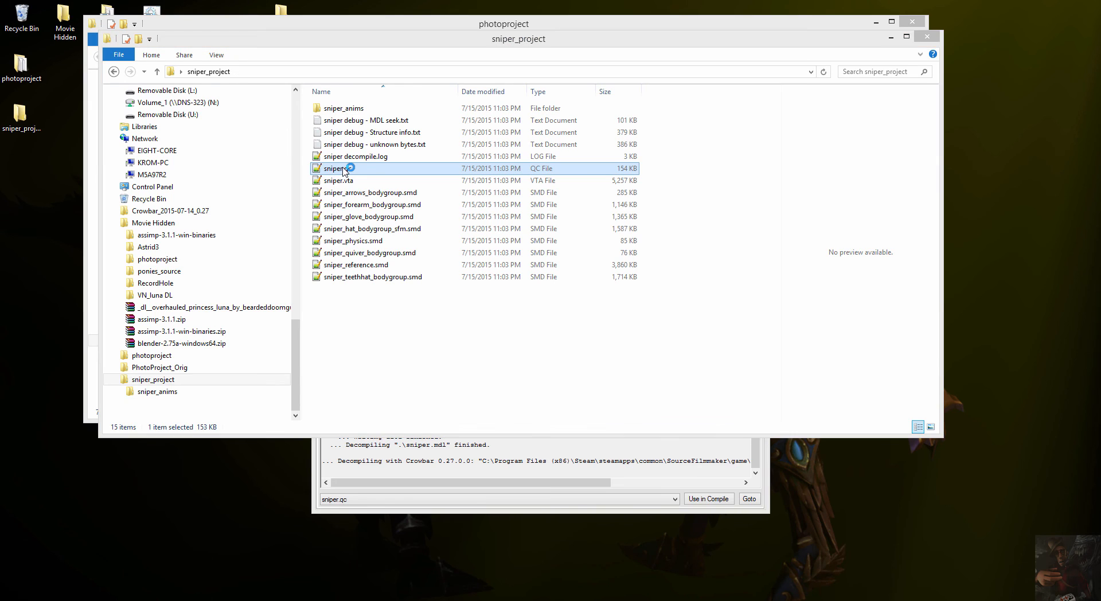
- Open sniper.qc in Notepad++ and read past the flexcontroller and localvar lines to the error comments
double_click(337, 168)
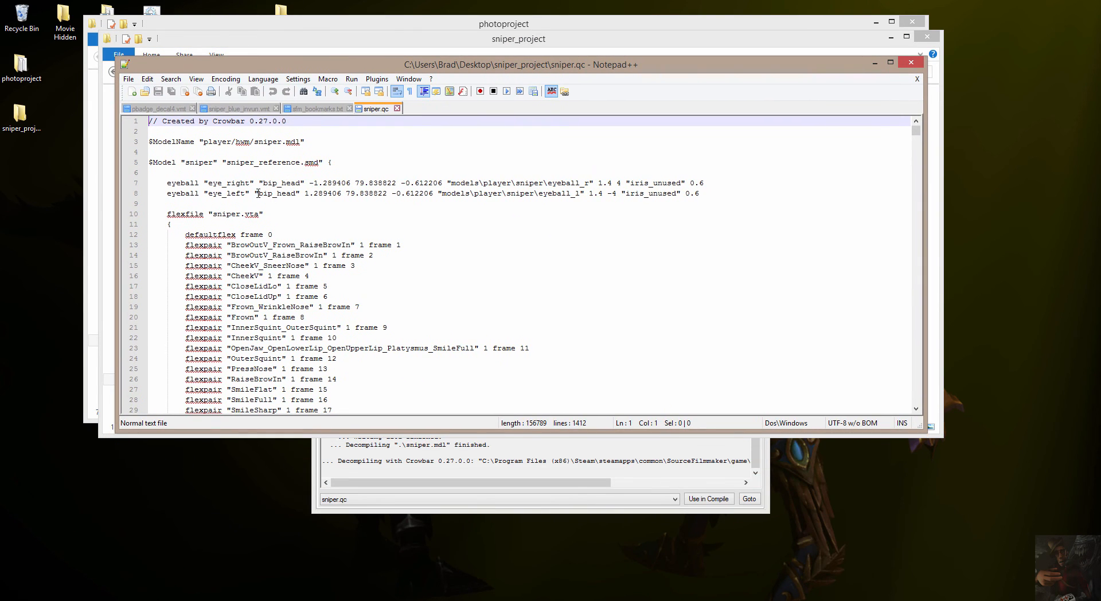
scroll(down, 3)
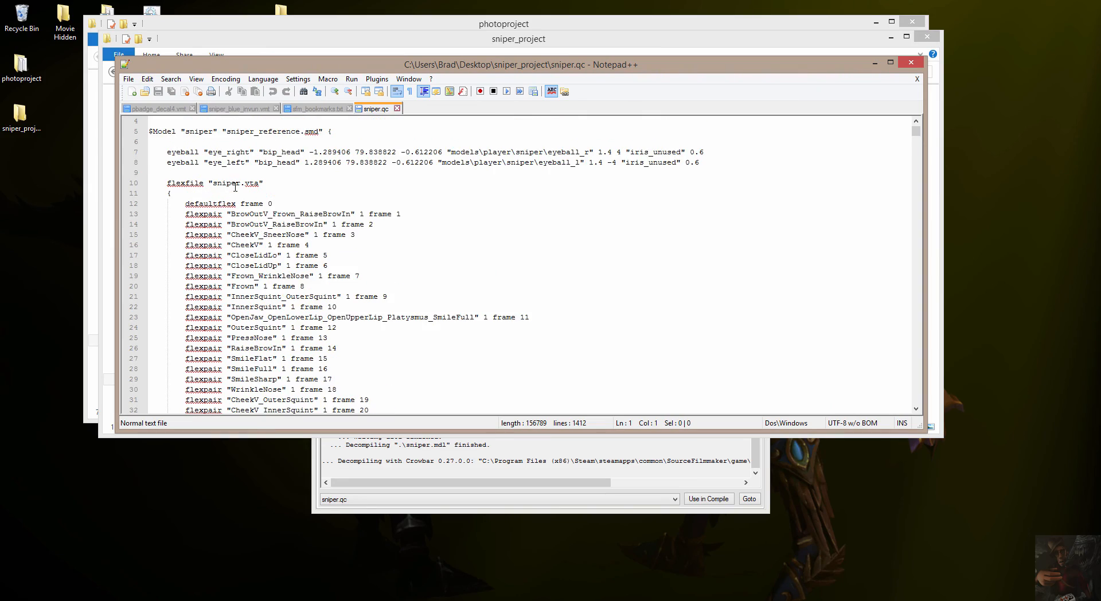
scroll(down, 3)
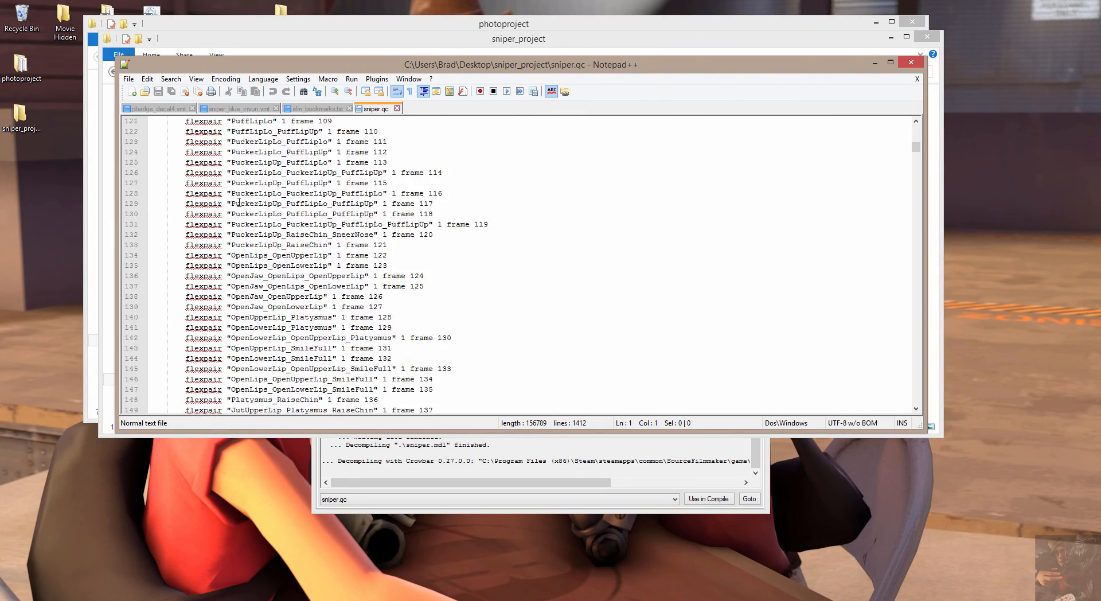
scroll(down, 3)
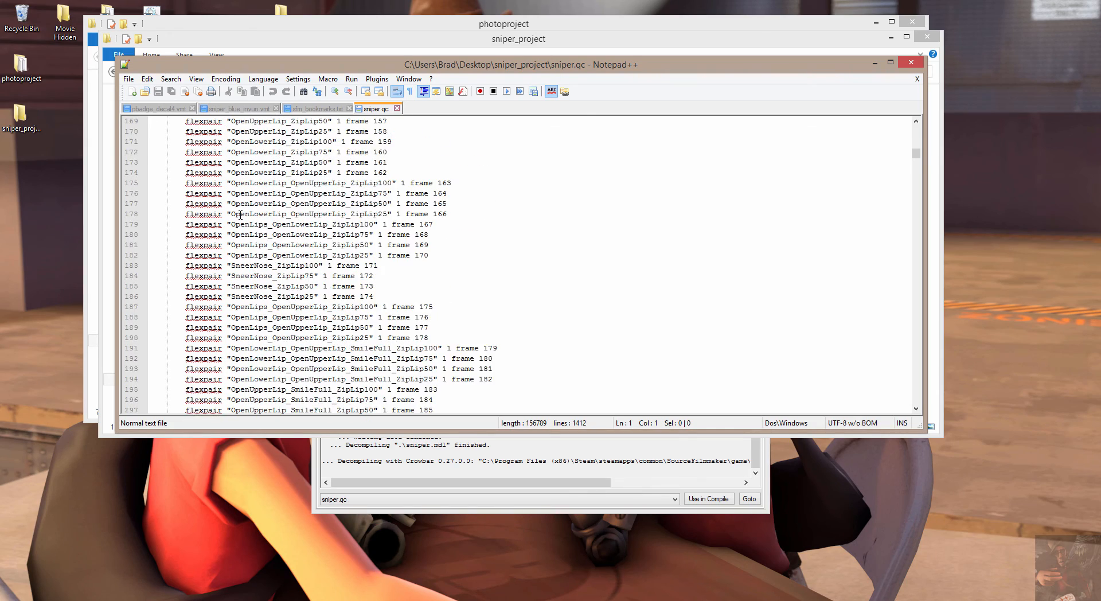
scroll(down, 3)
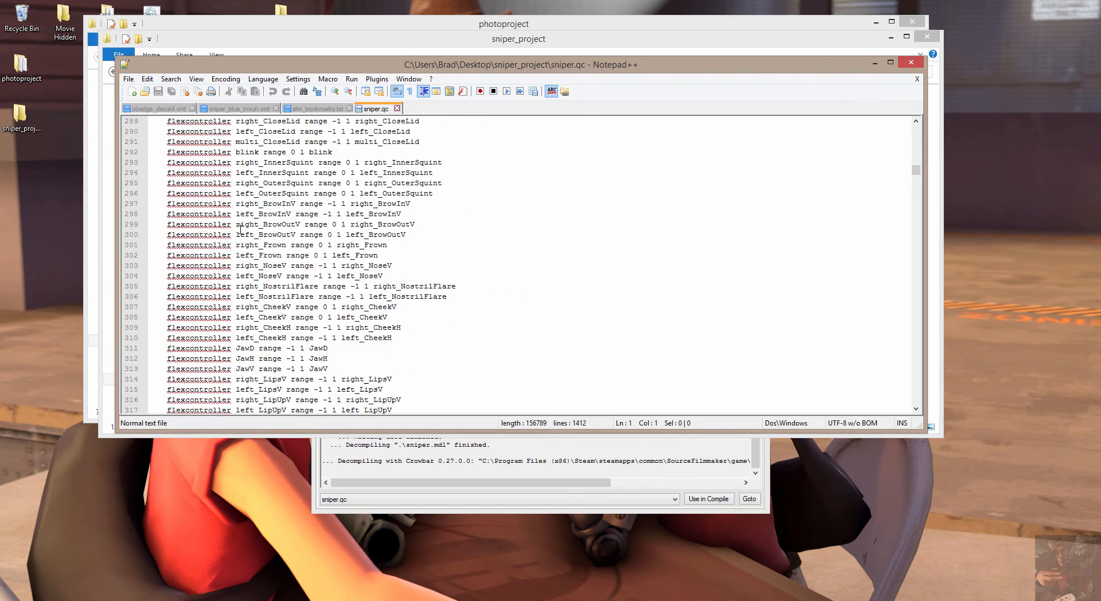
scroll(up, 3)
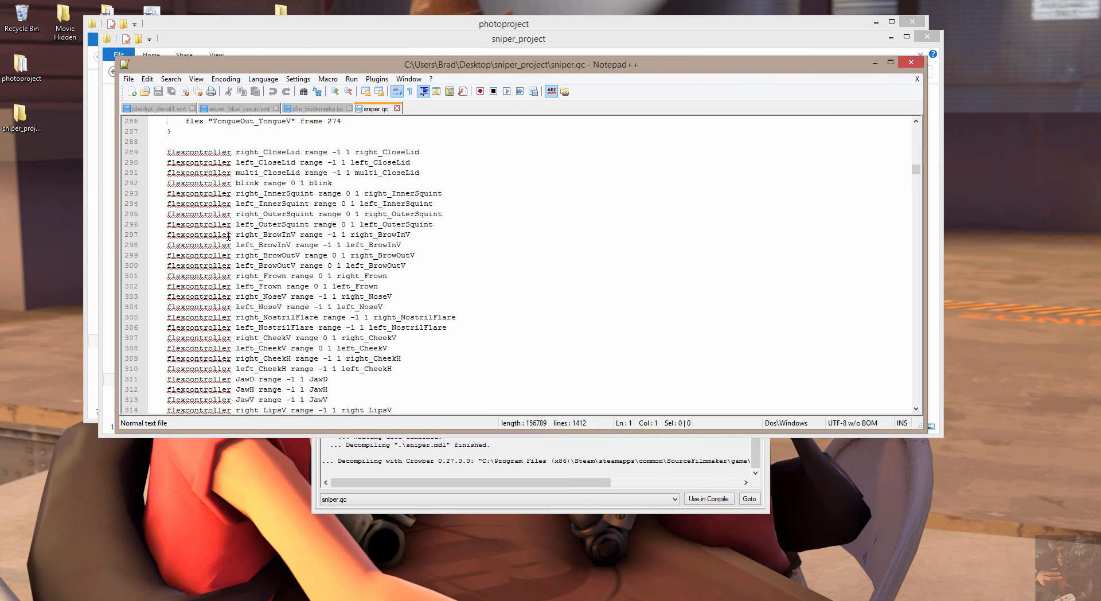
scroll(down, 3)
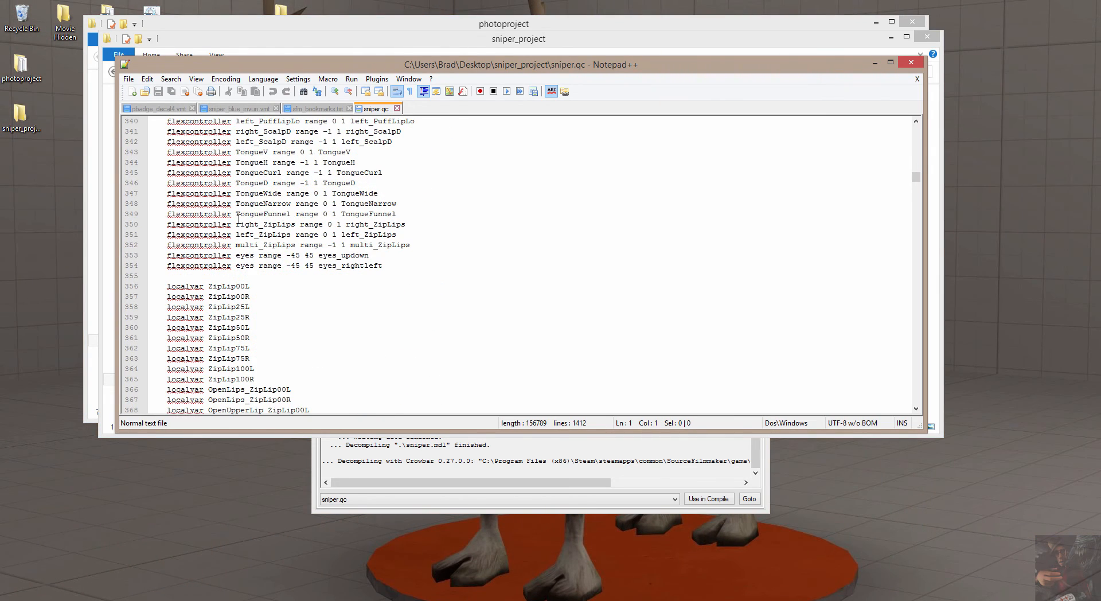
scroll(down, 3)
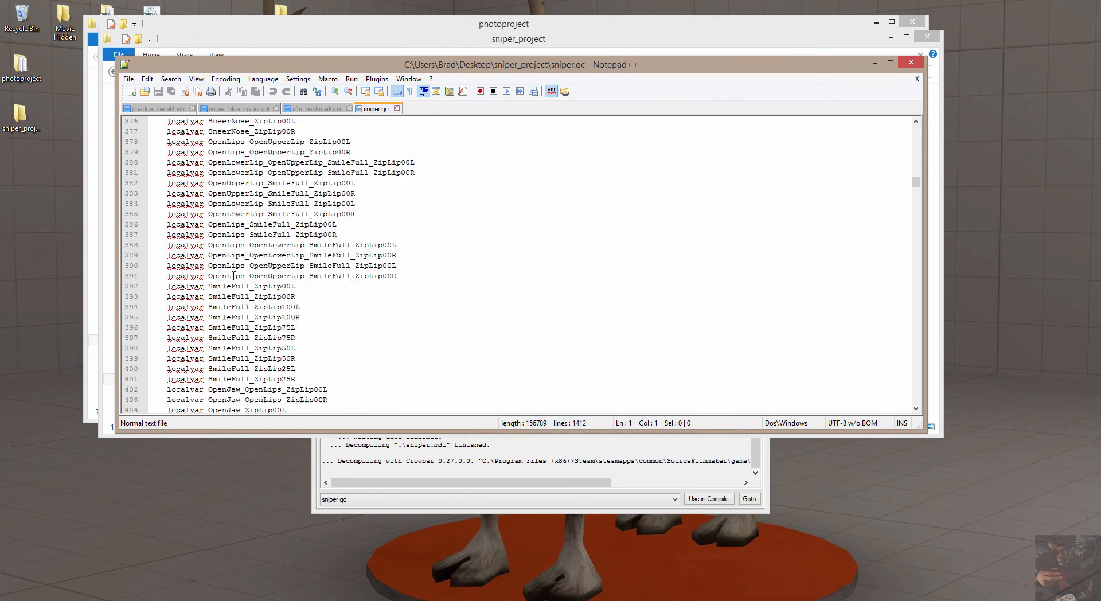
scroll(down, 3)
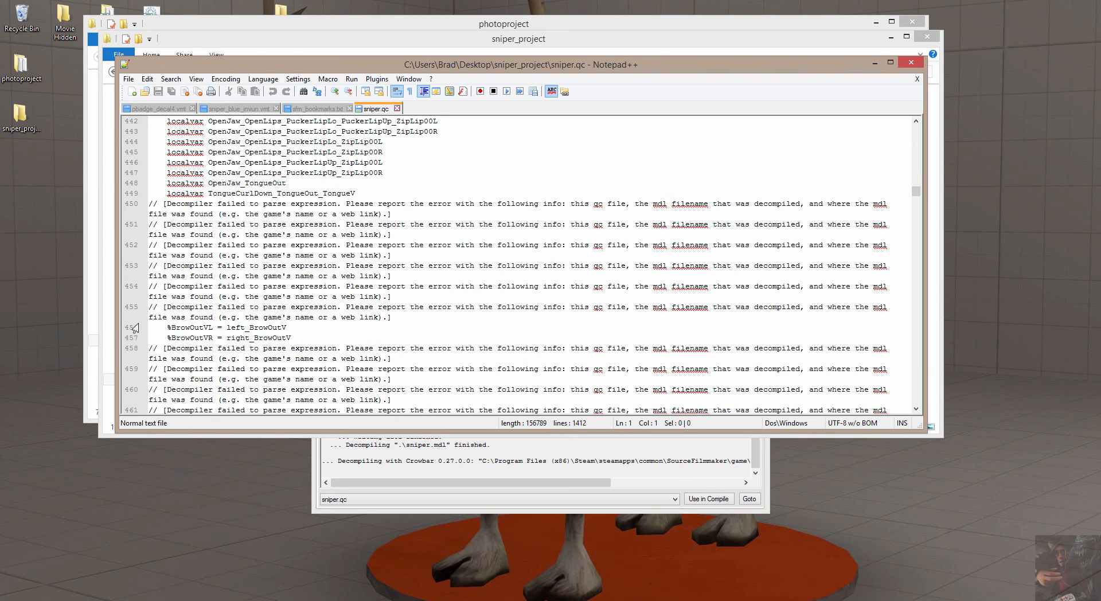
- Select the CheekV expression lines and line 505's failed-expression comment, reading on past line 1000
triple_click(224, 328)
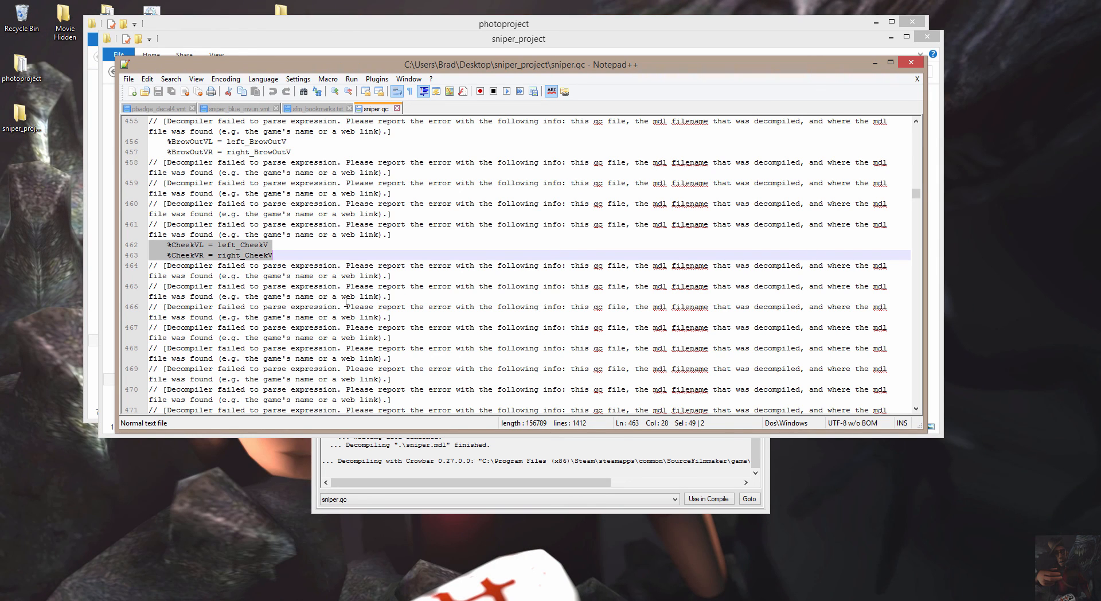
scroll(down, 3)
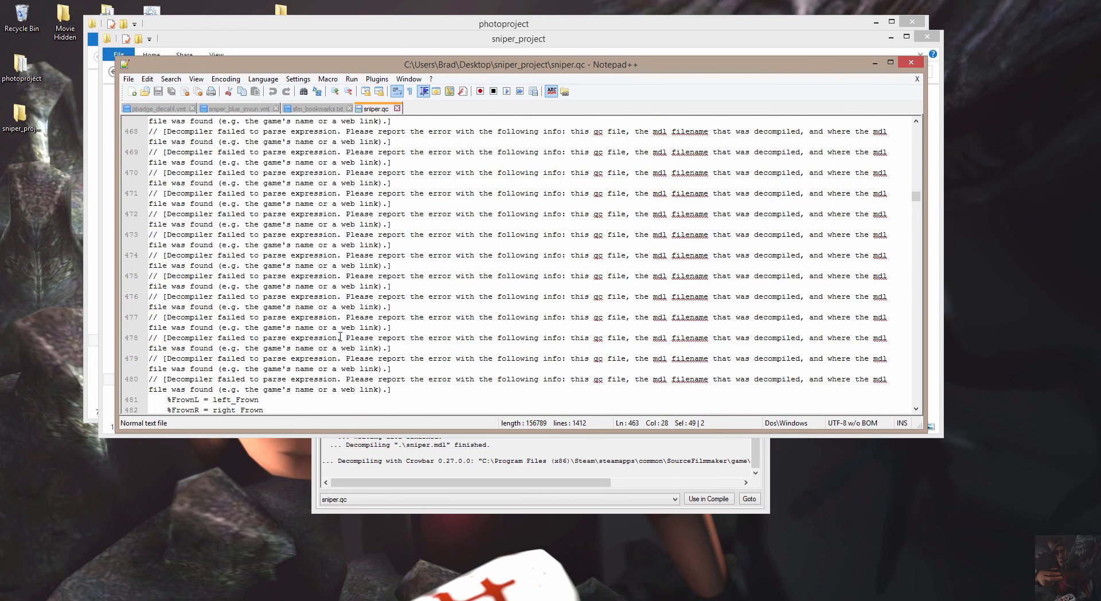
scroll(down, 3)
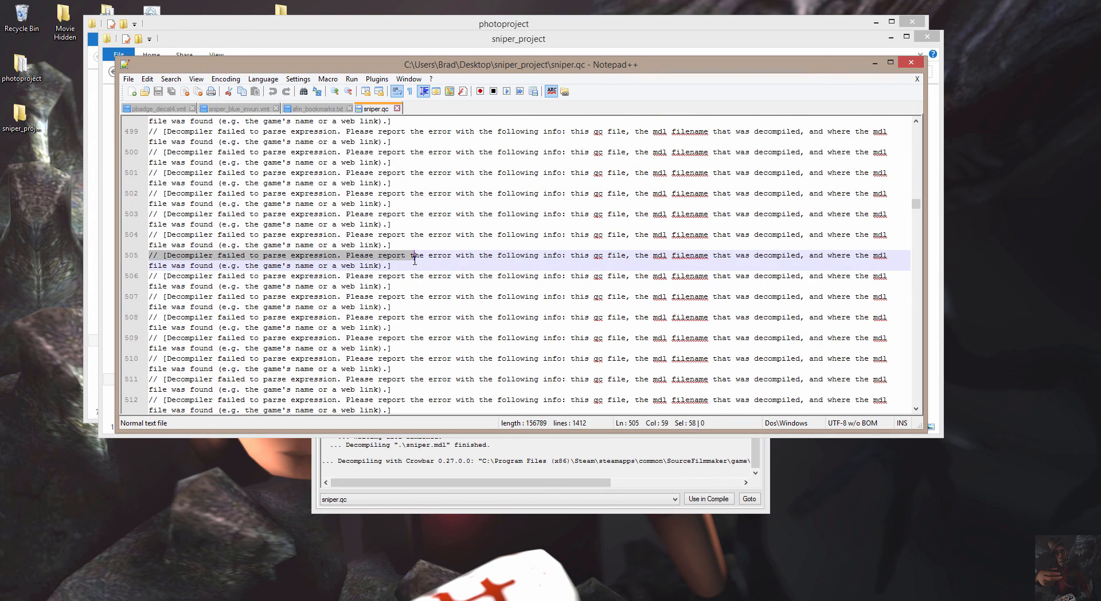
drag(415, 255, 391, 265)
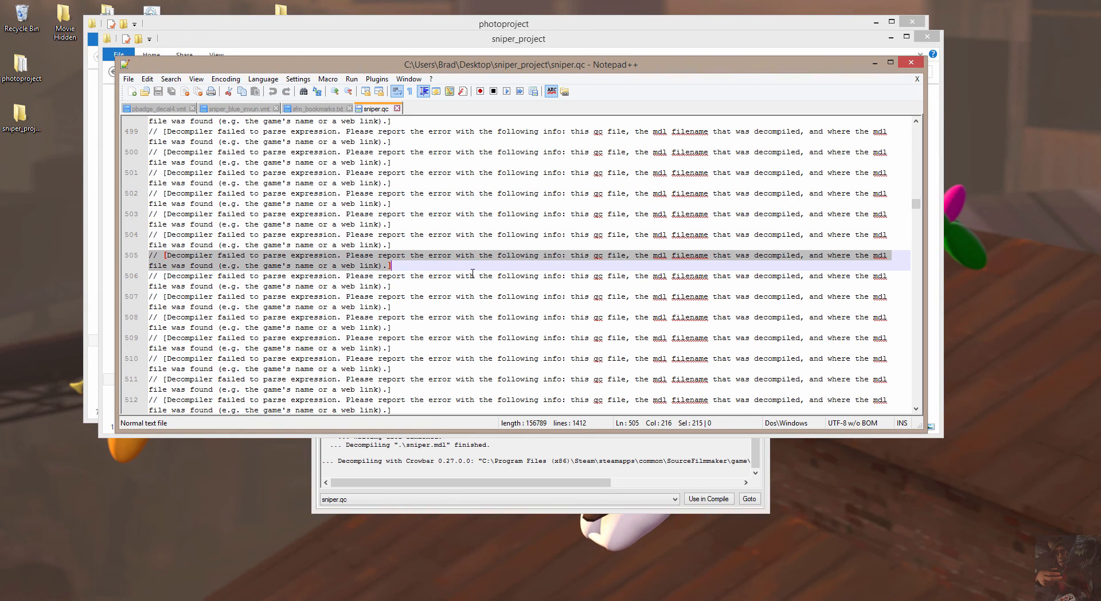
scroll(down, 3)
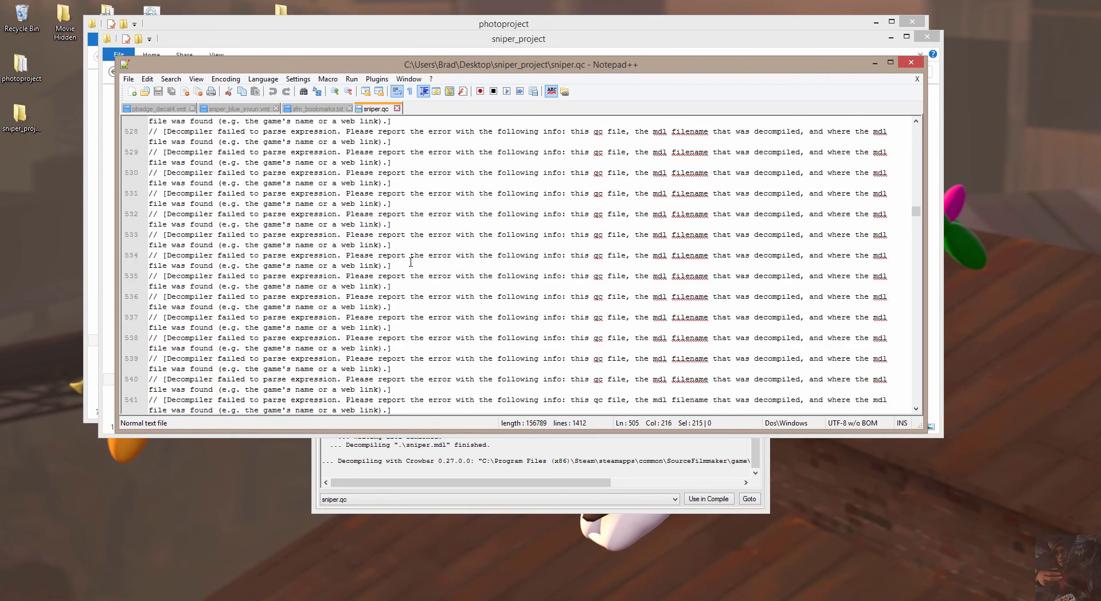
scroll(down, 3)
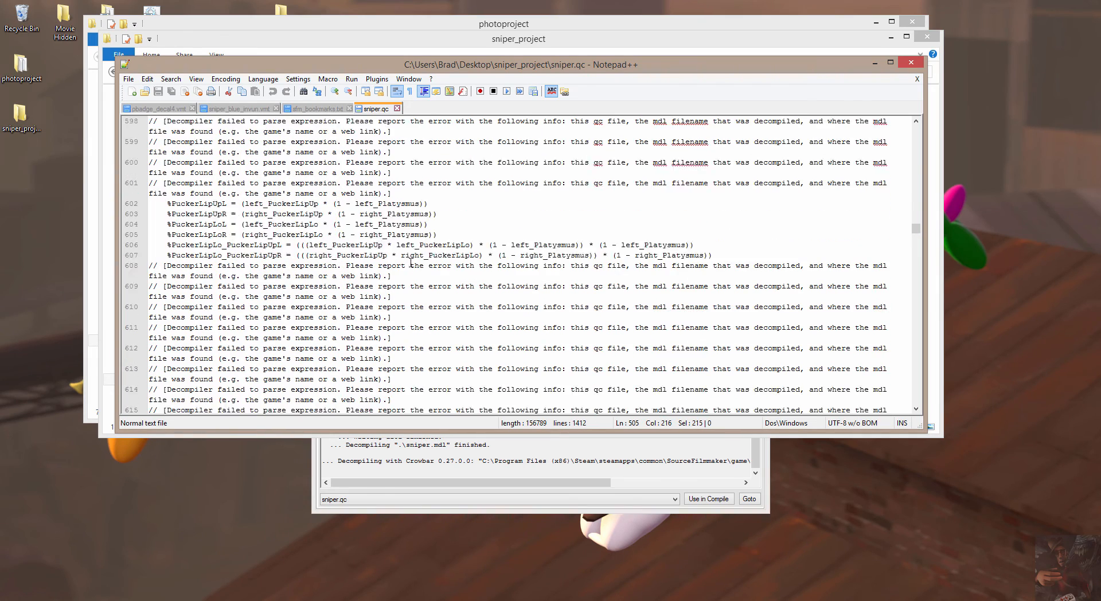
scroll(down, 3)
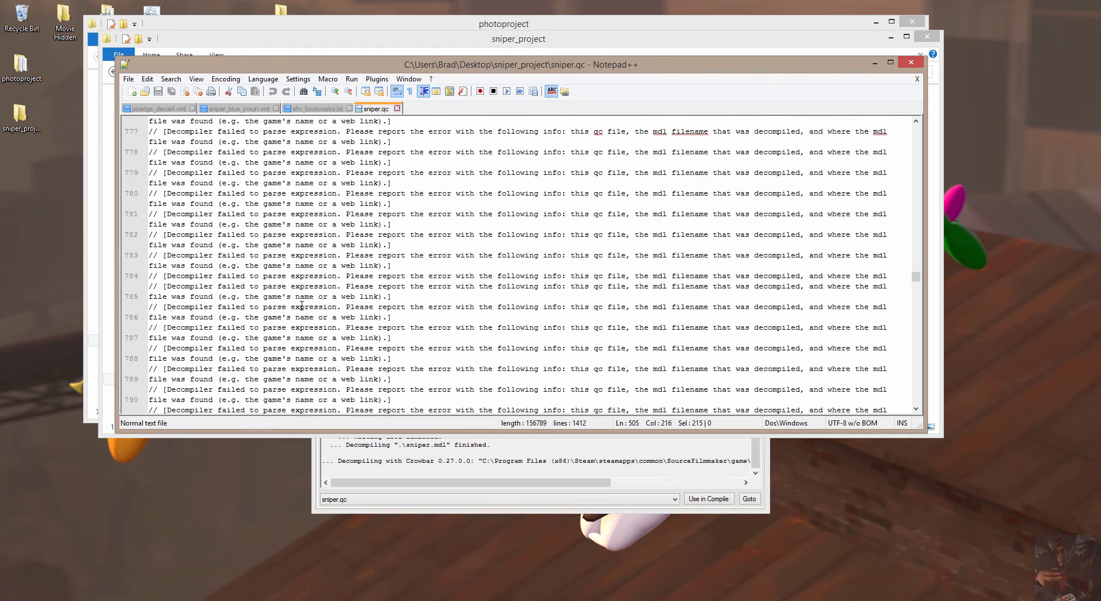
scroll(down, 3)
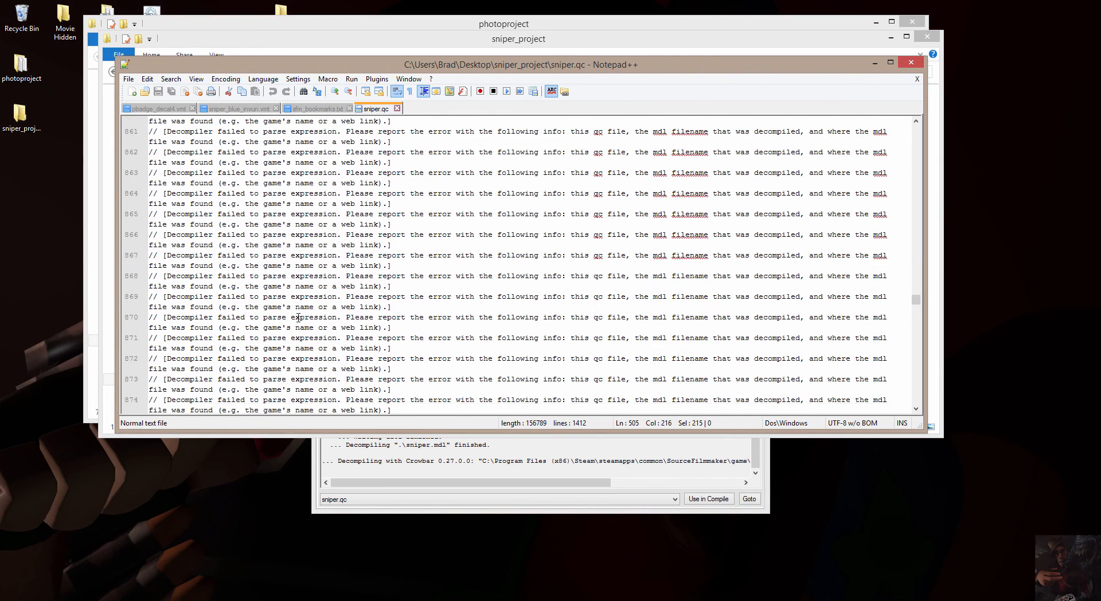
scroll(down, 3)
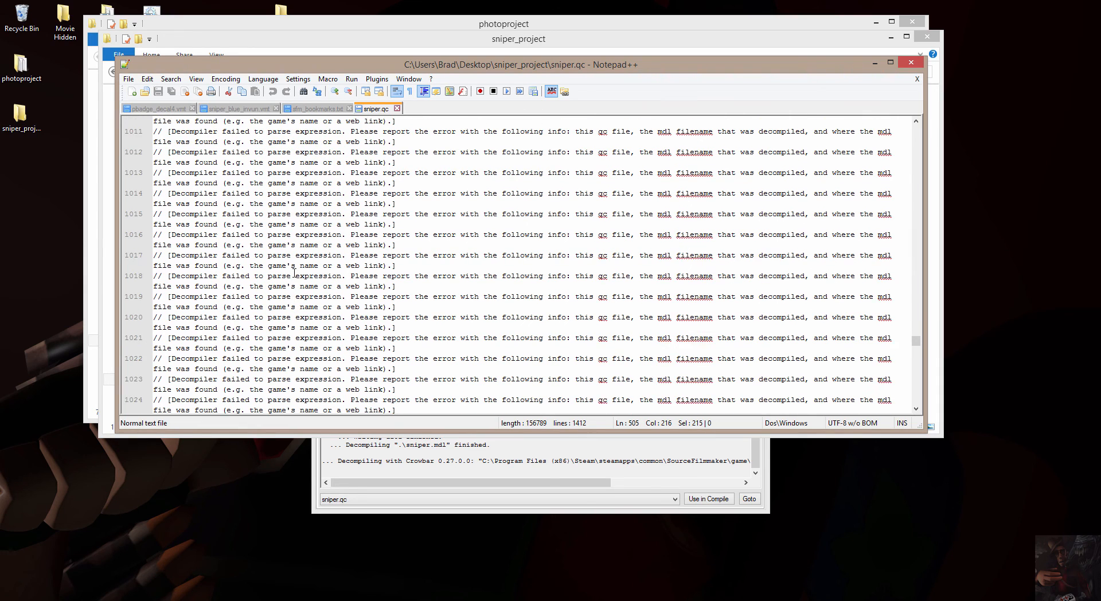
- Scroll through the $BodyGroup, $Attachment, $Sequence and $CollisionJoints blocks to the gib-break entries near line 1386
scroll(down, 3)
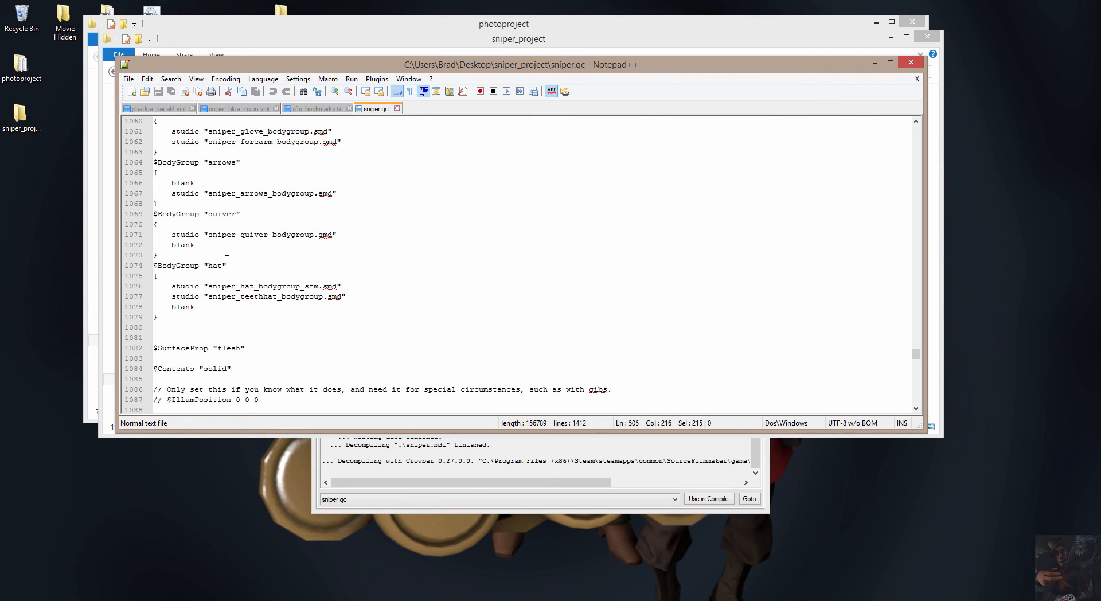
scroll(down, 3)
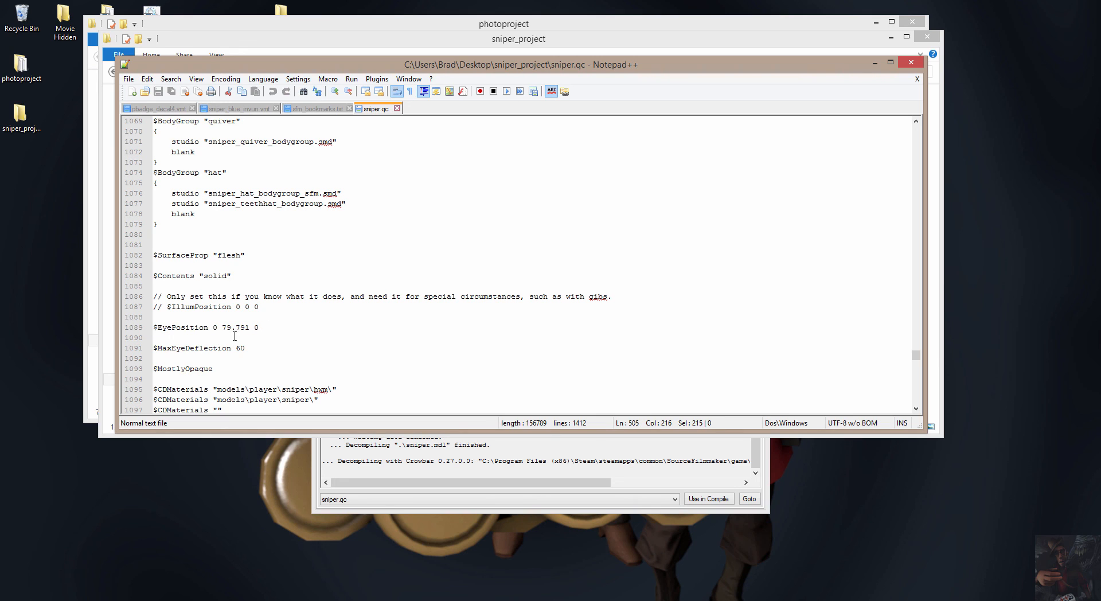
scroll(down, 3)
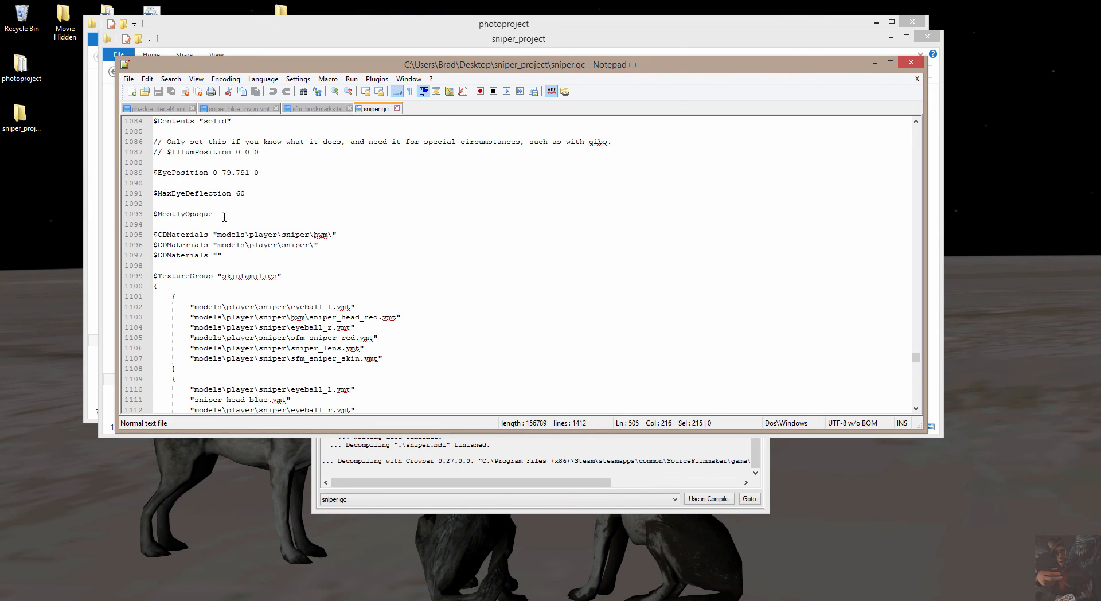
mouse_move(193, 283)
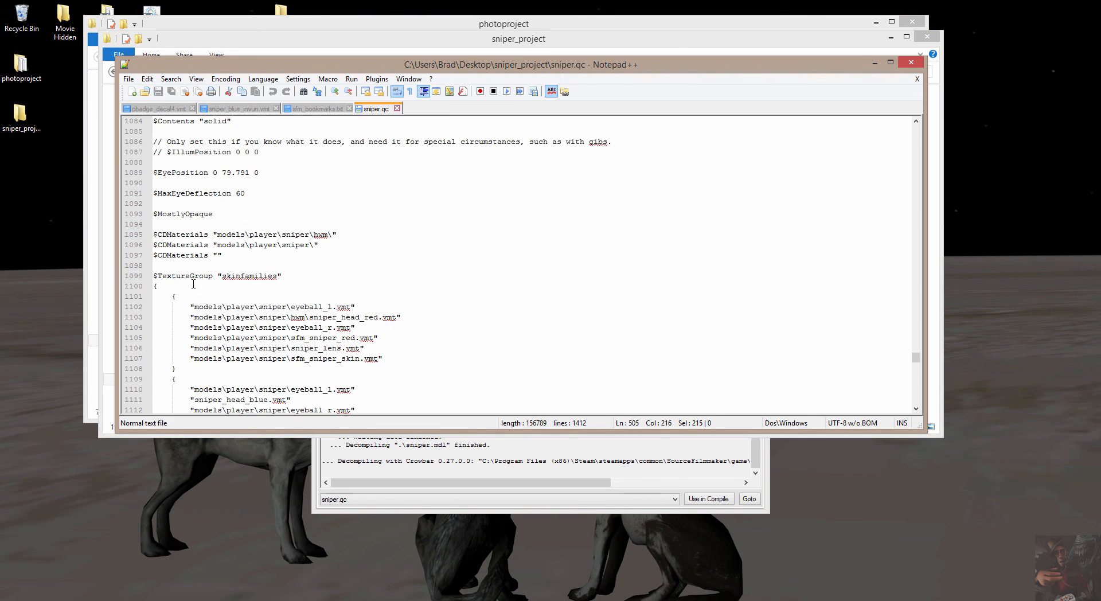
scroll(down, 3)
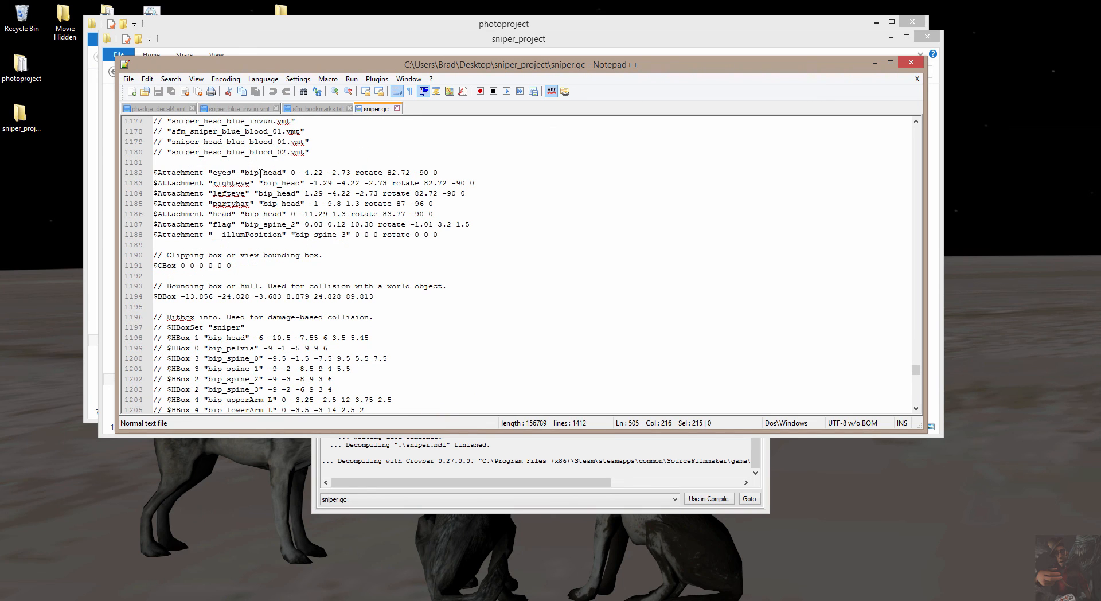
scroll(down, 3)
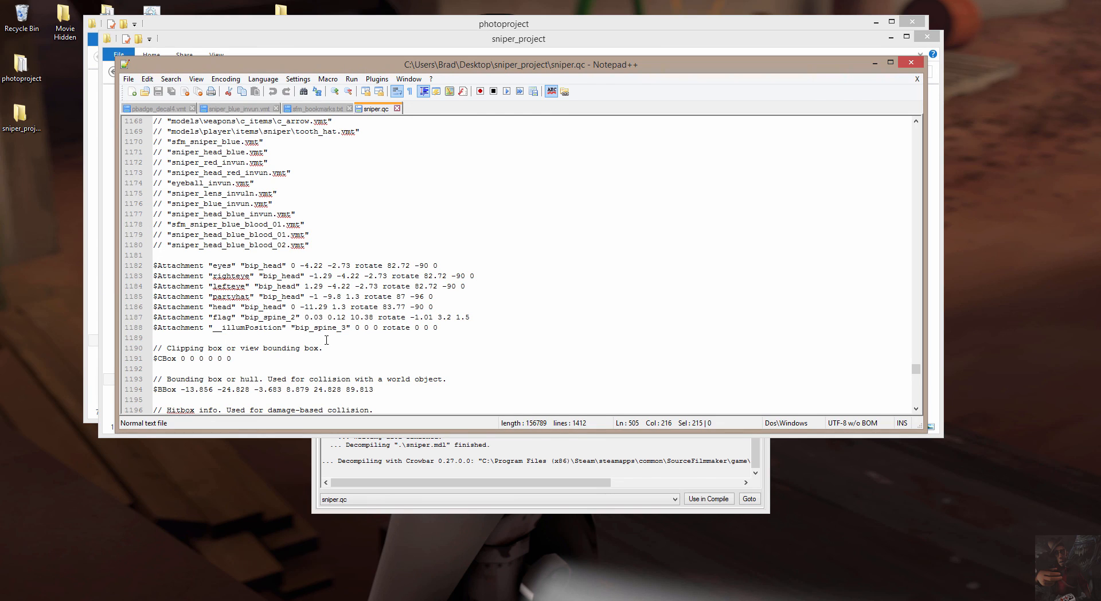
scroll(down, 3)
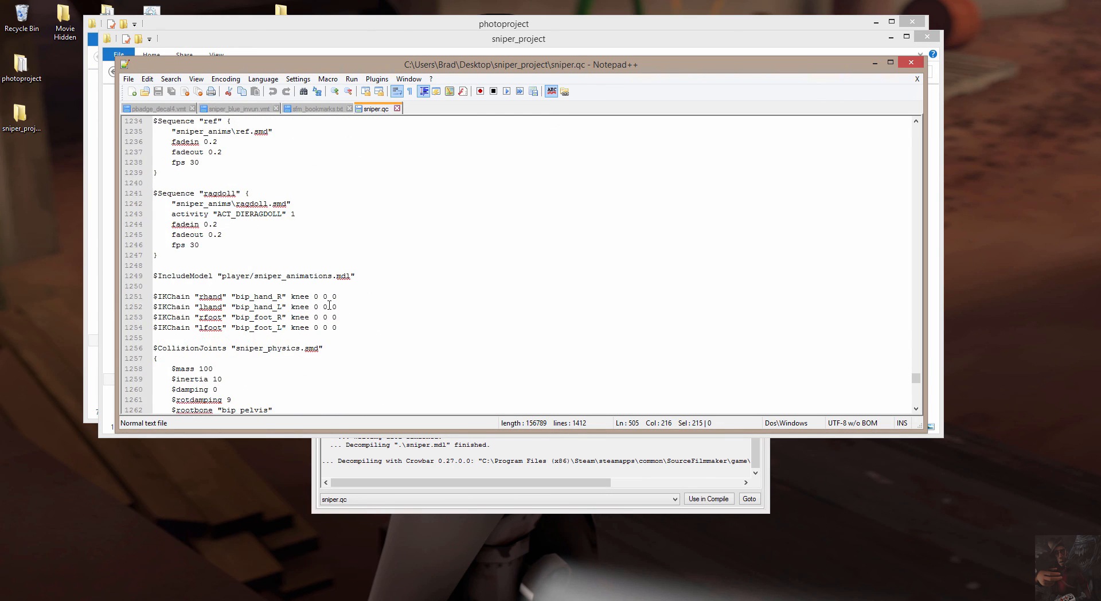
scroll(down, 3)
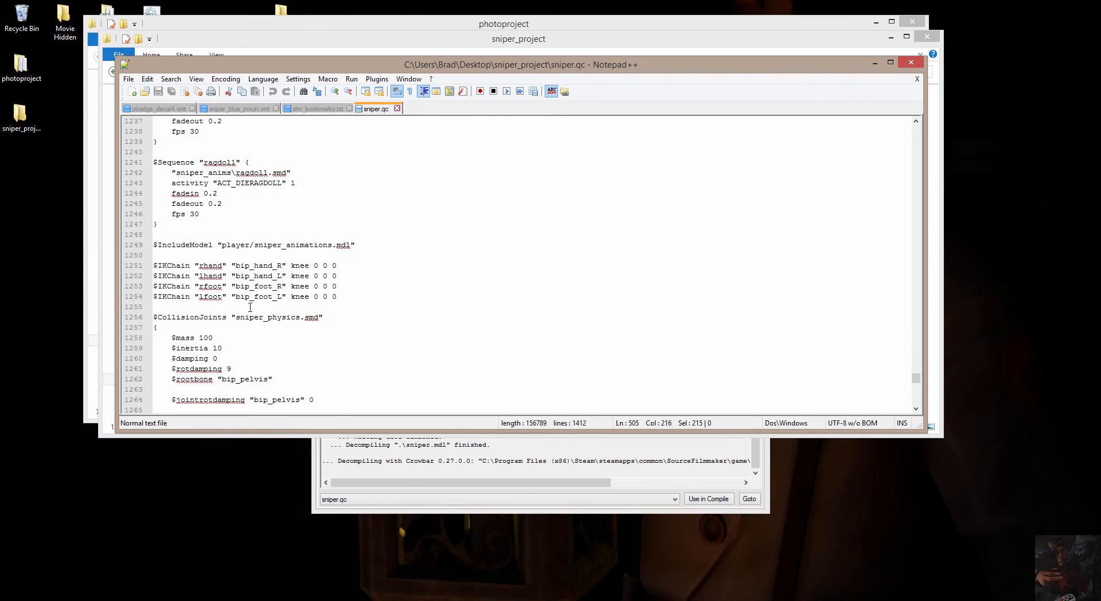
scroll(down, 3)
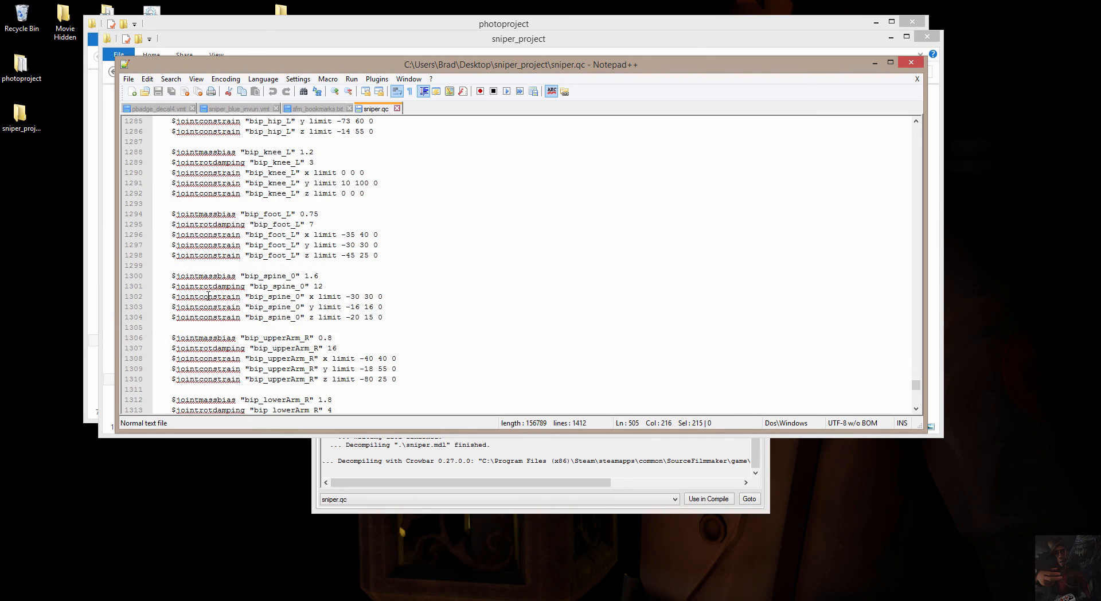
scroll(down, 3)
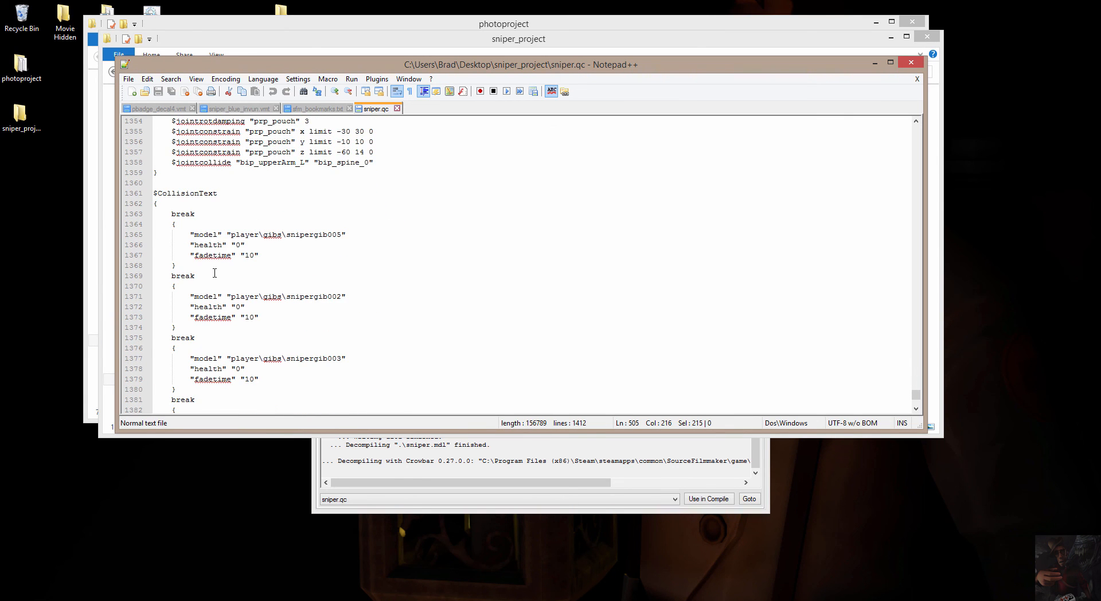
scroll(down, 3)
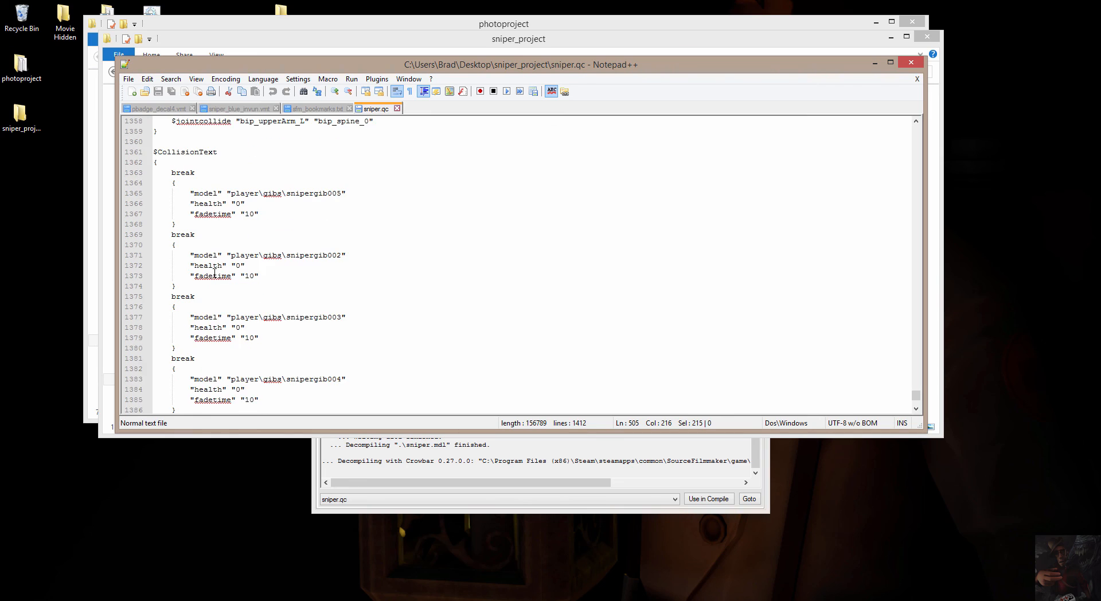
scroll(up, 3)
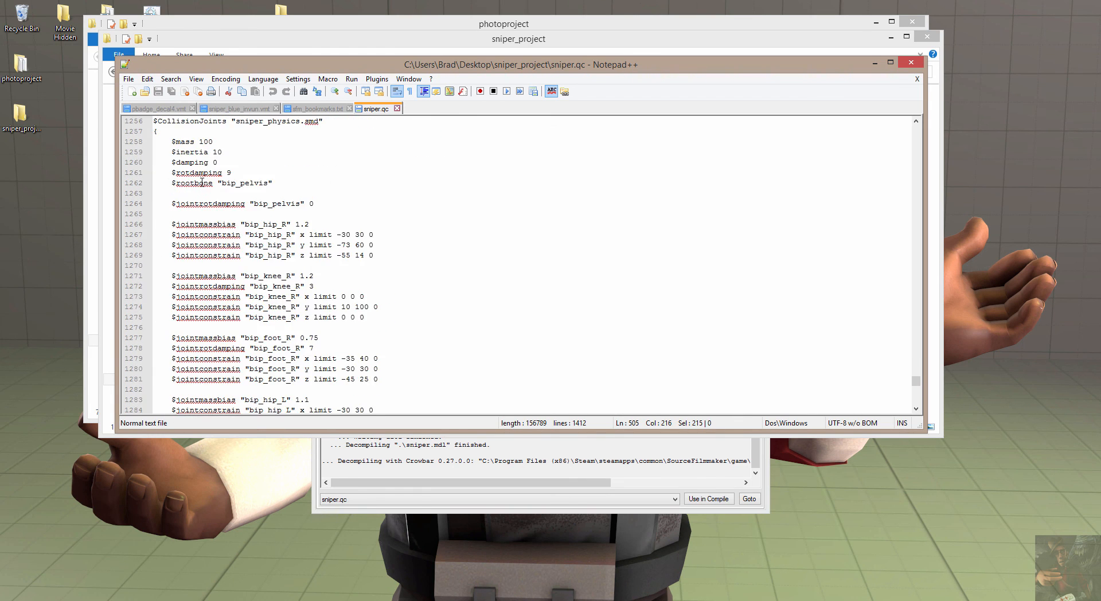
scroll(down, 3)
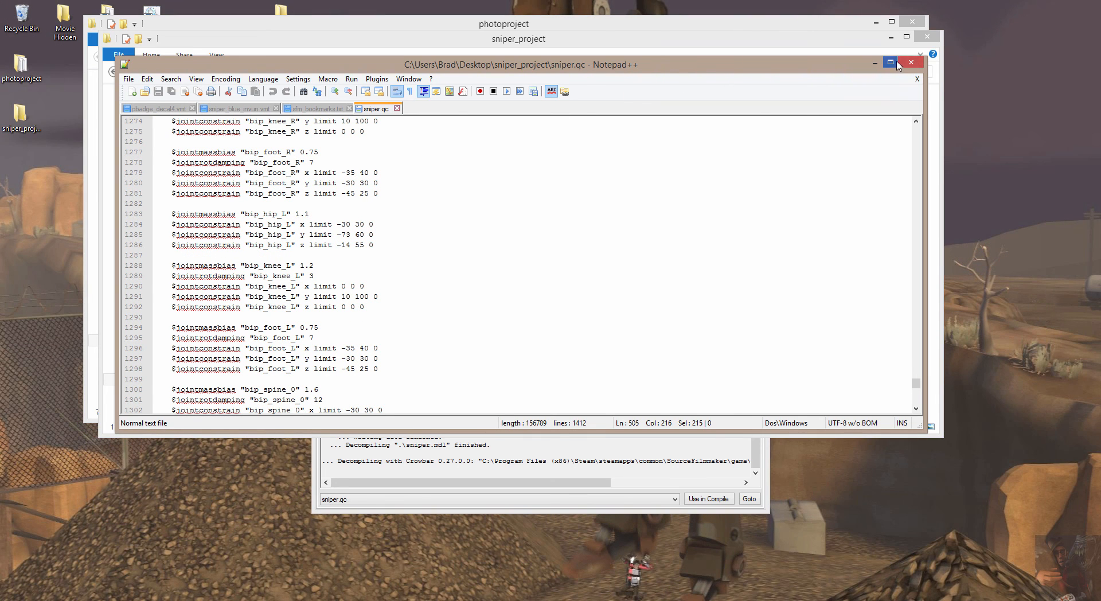
- Close sniper.qc in Notepad++, then go through the Desktop to photoproject and close that Explorer window
click(313, 109)
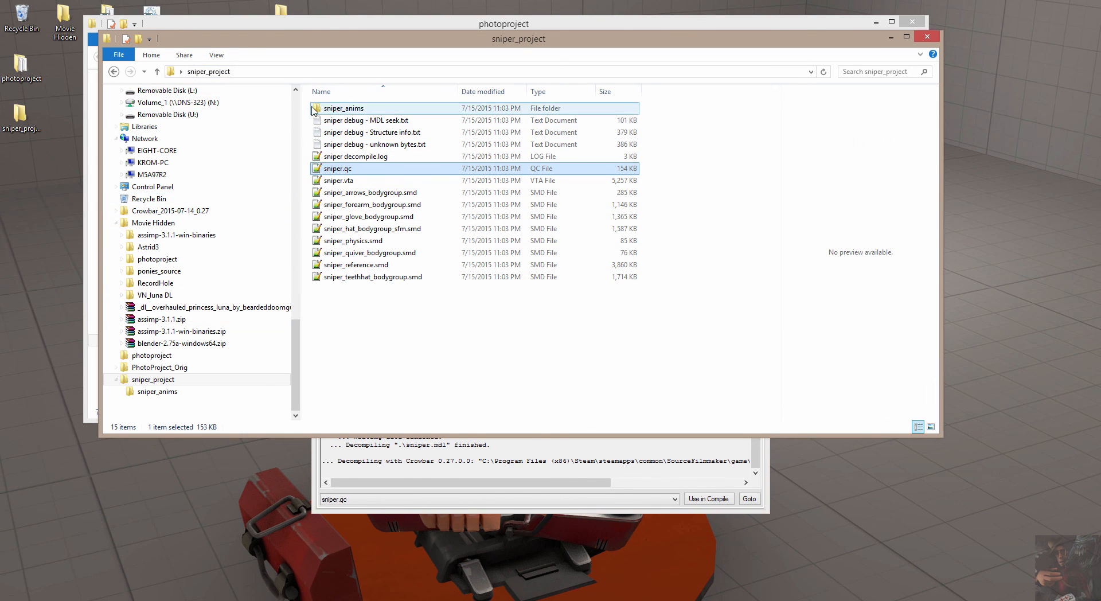
click(157, 71)
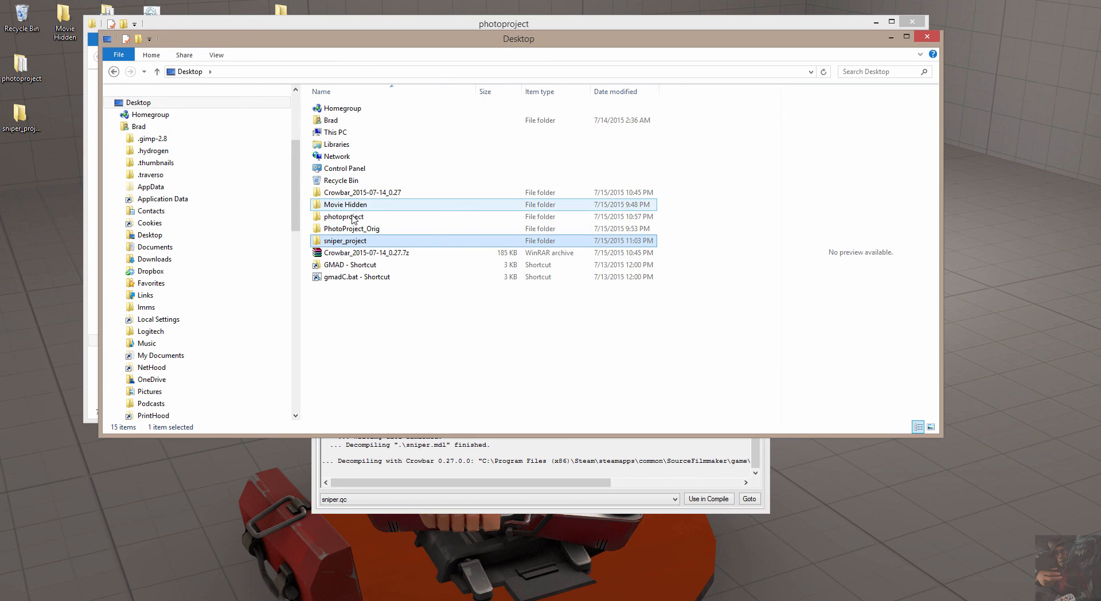
double_click(344, 216)
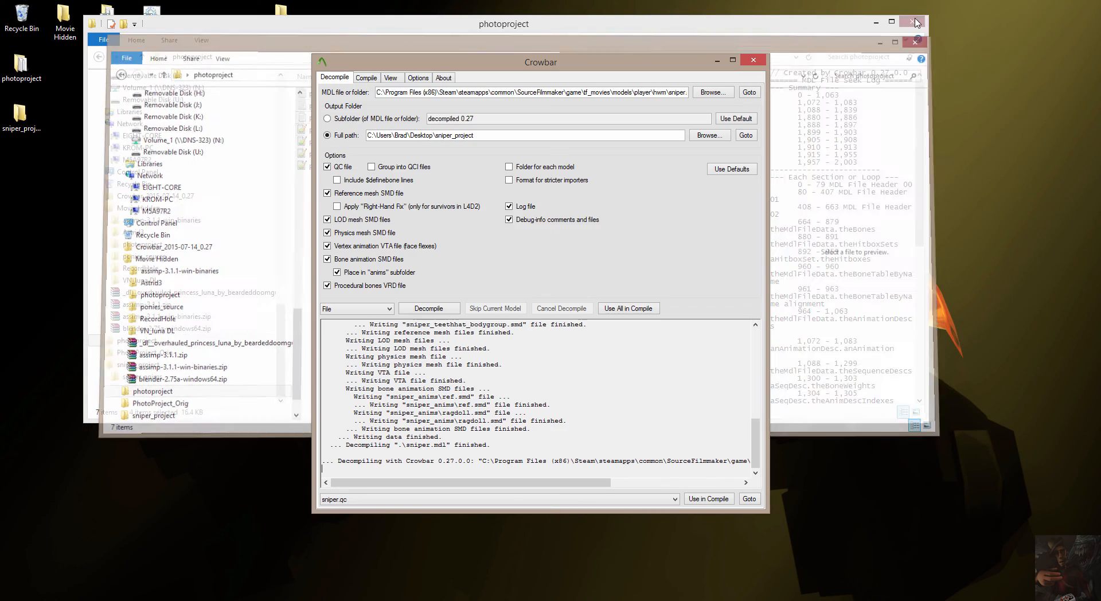
click(913, 22)
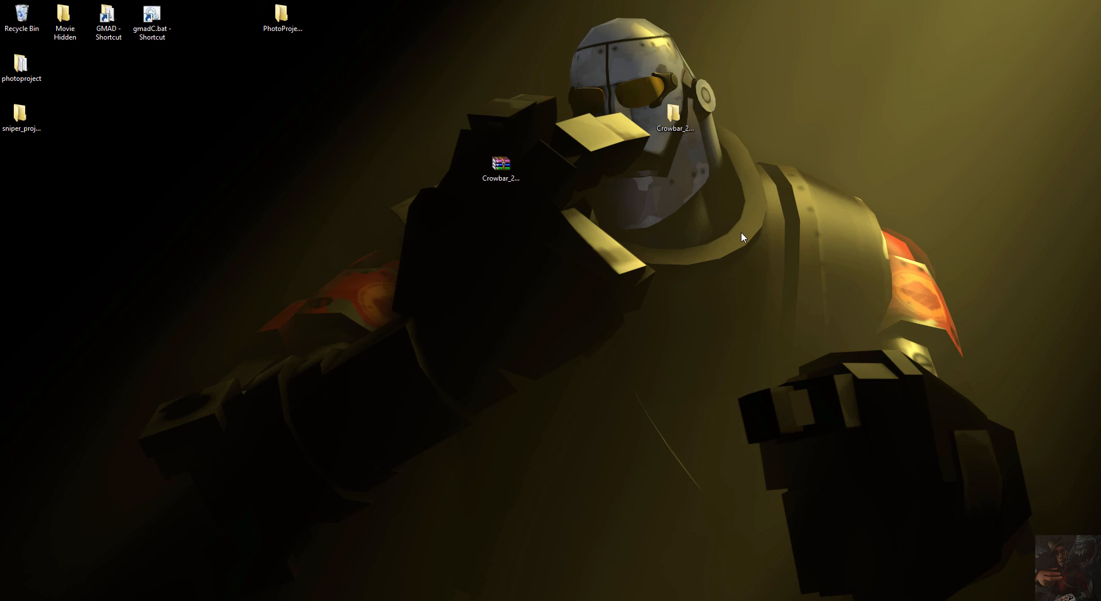